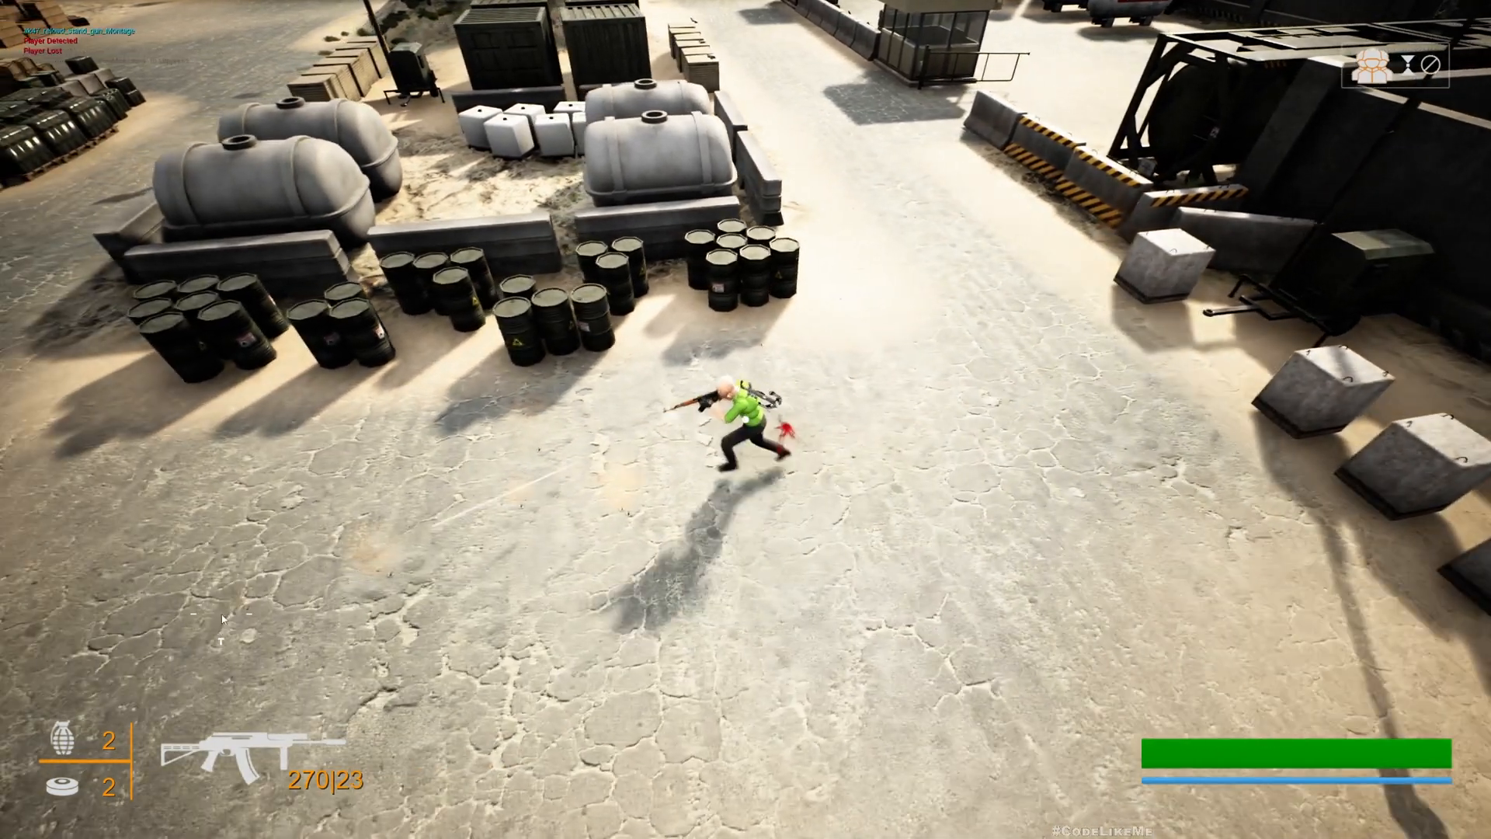
# Fire the demo rifle, scroll through older CodeLikeMe Patreon posts, then show the YouTube TPS playlist.
pyautogui.click(153, 599)
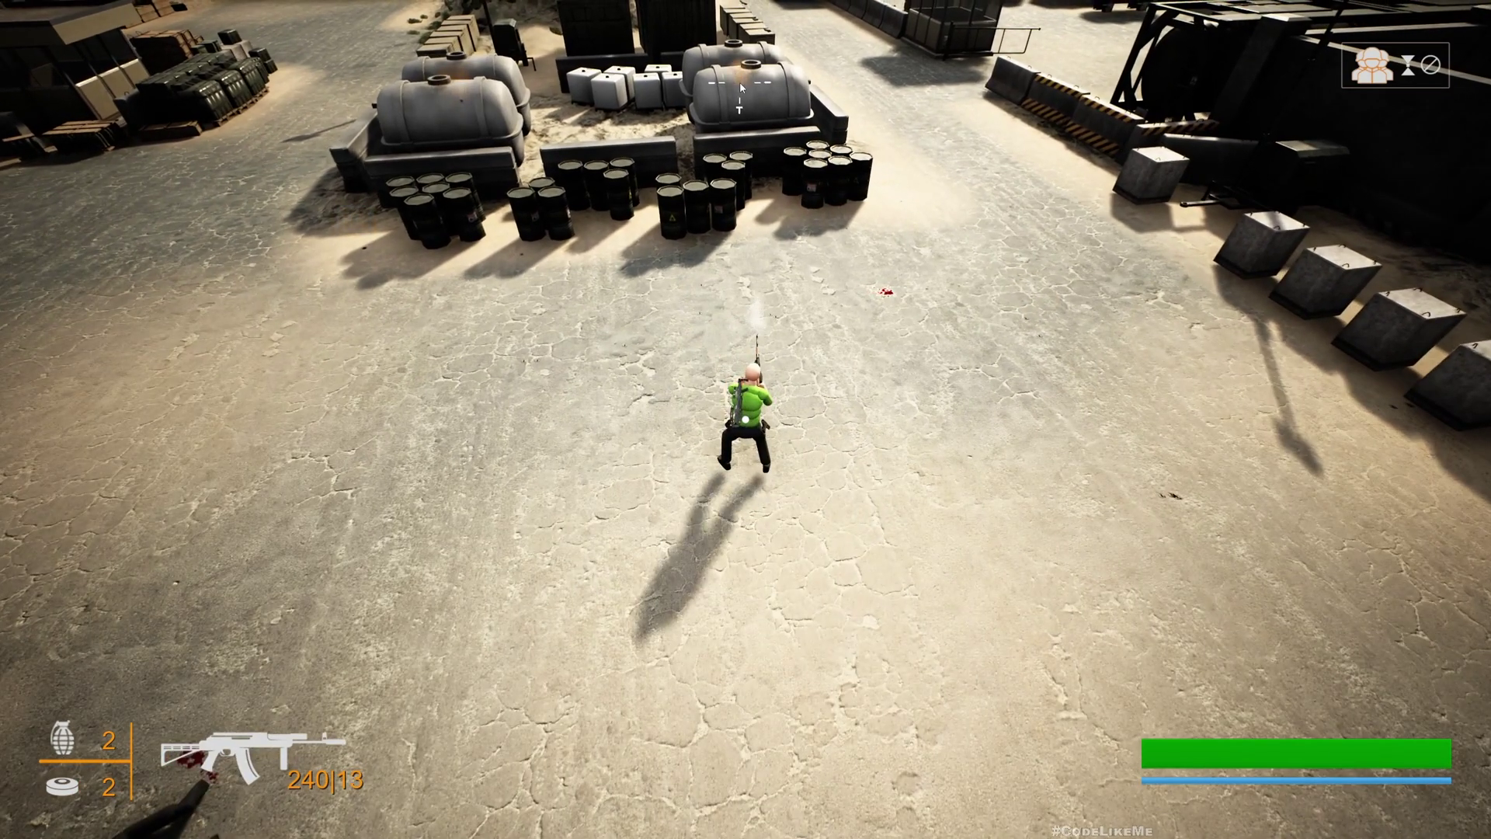
pyautogui.click(1273, 235)
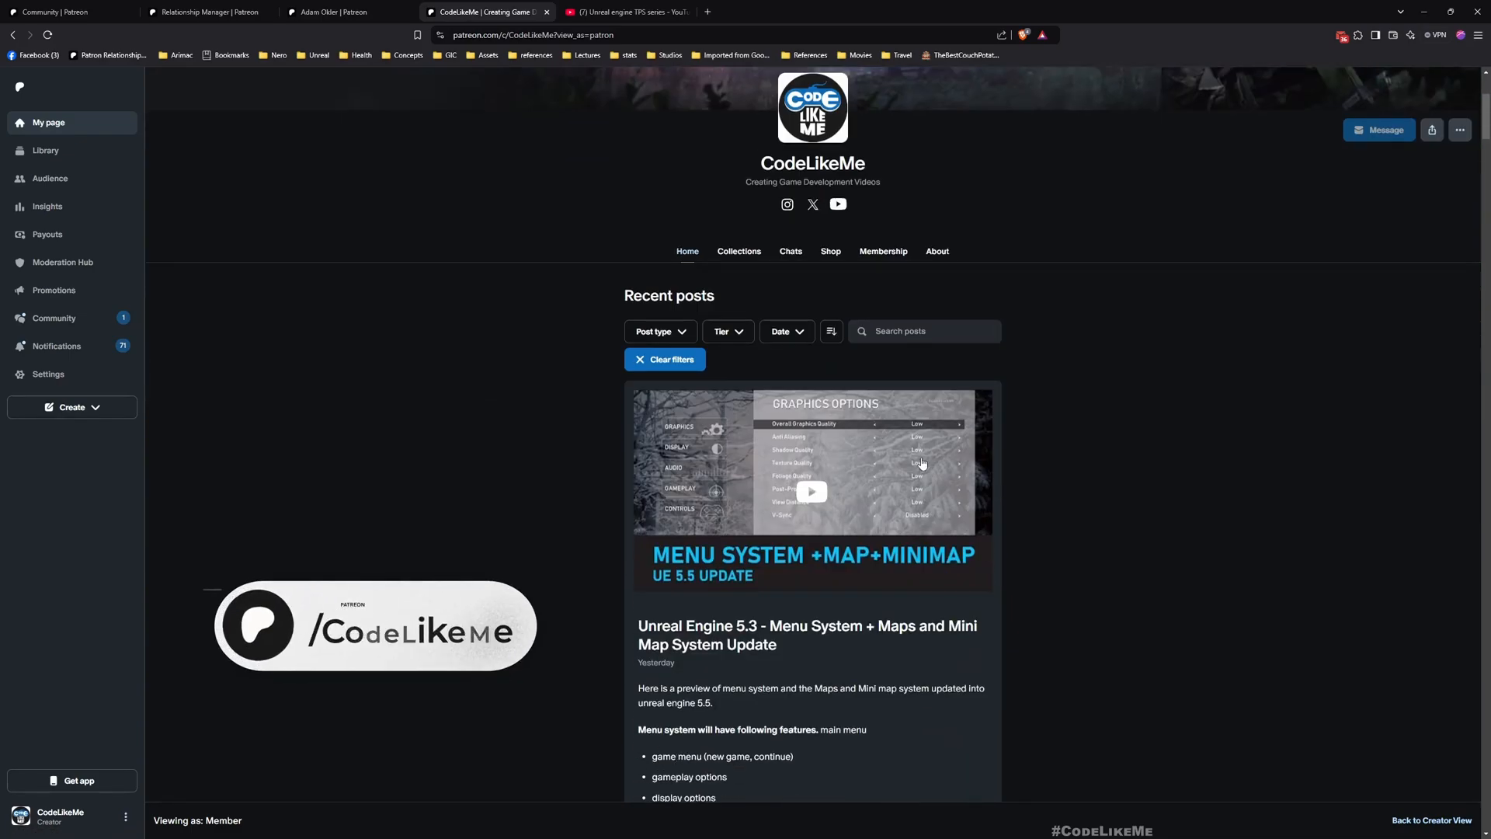
pyautogui.scroll(-3)
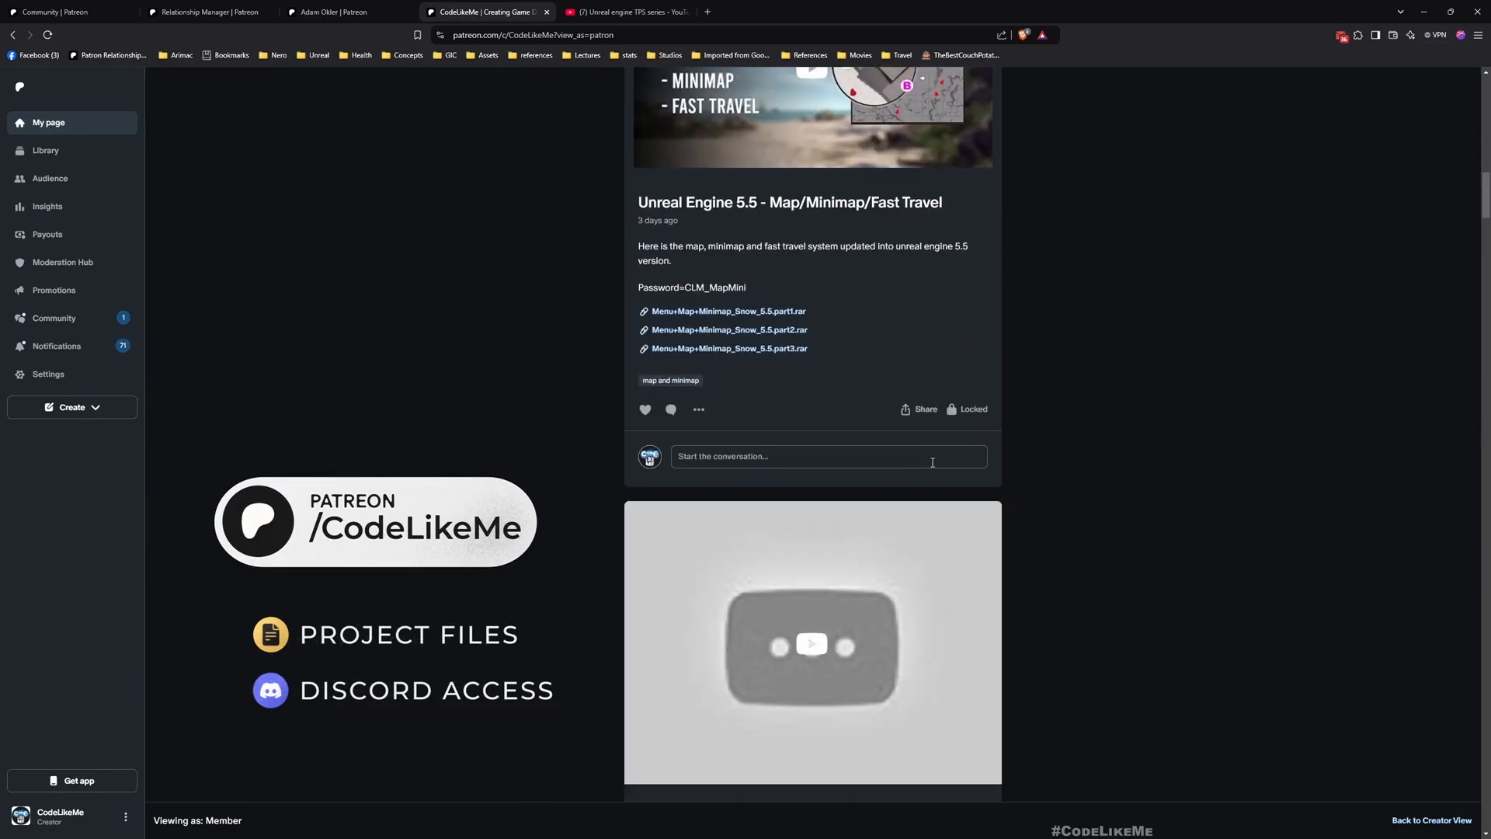
pyautogui.scroll(-3)
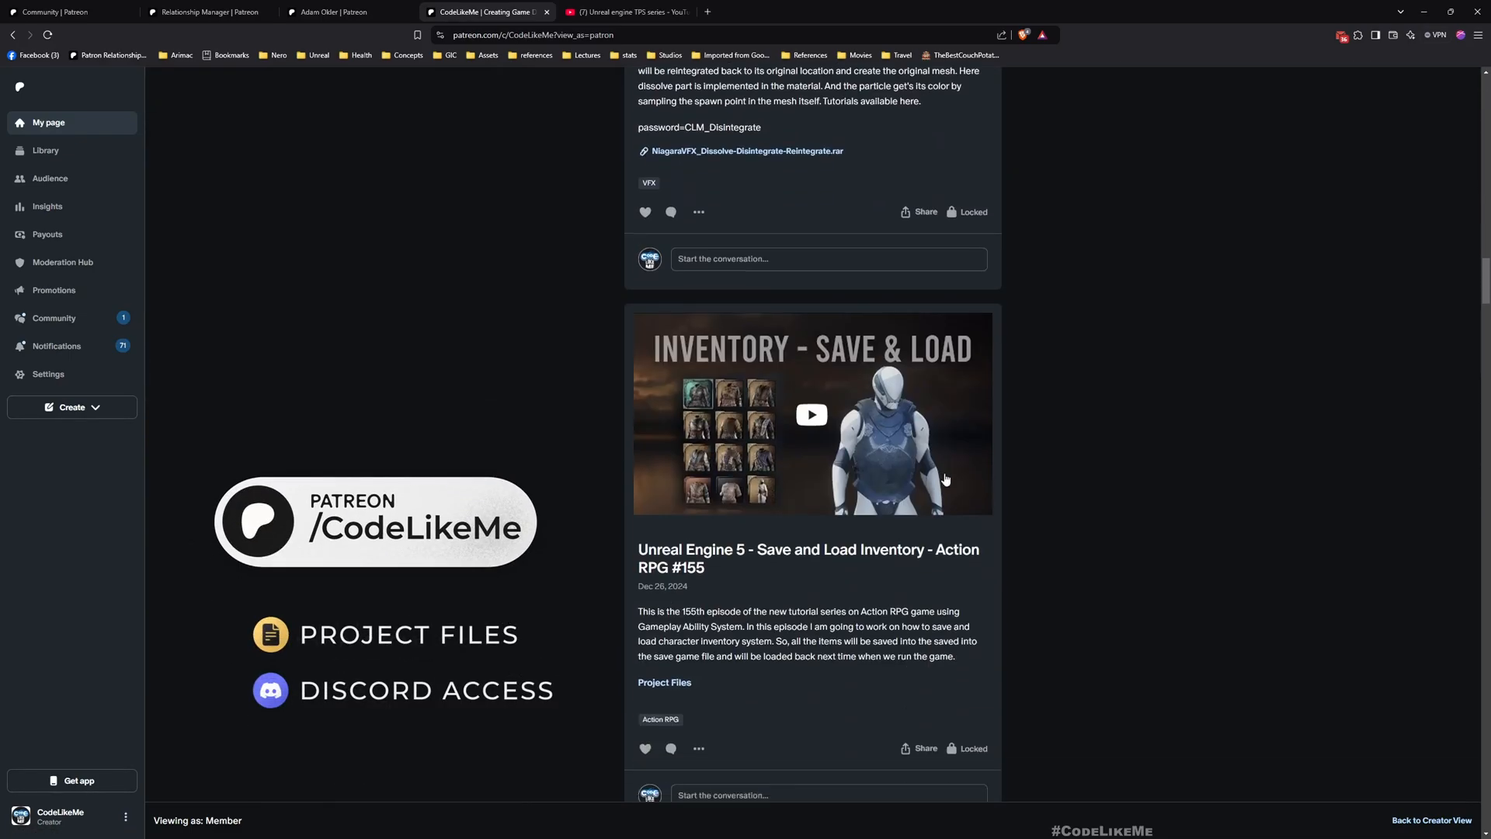
pyautogui.scroll(-3)
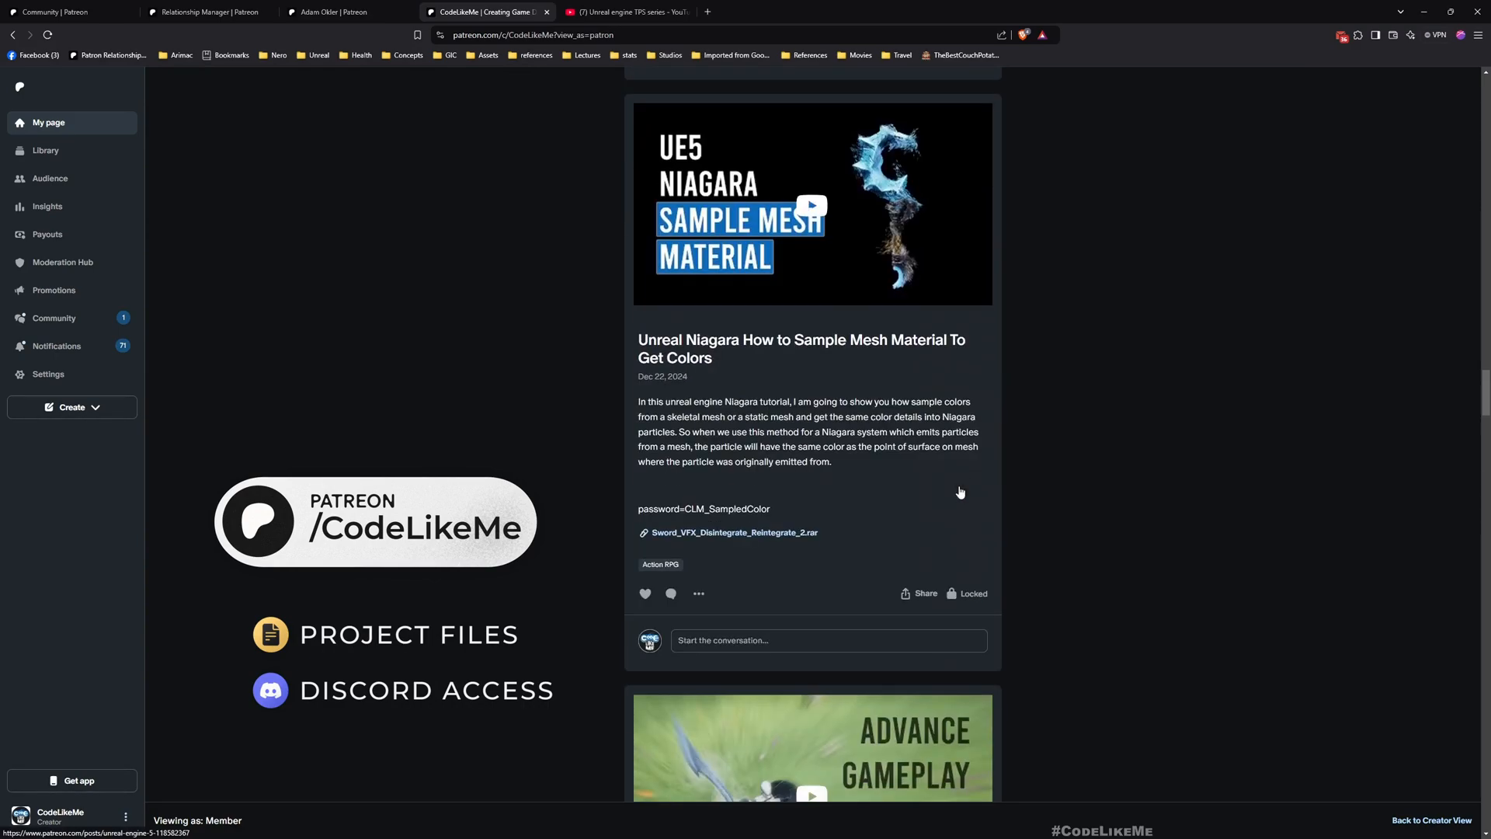
pyautogui.scroll(-3)
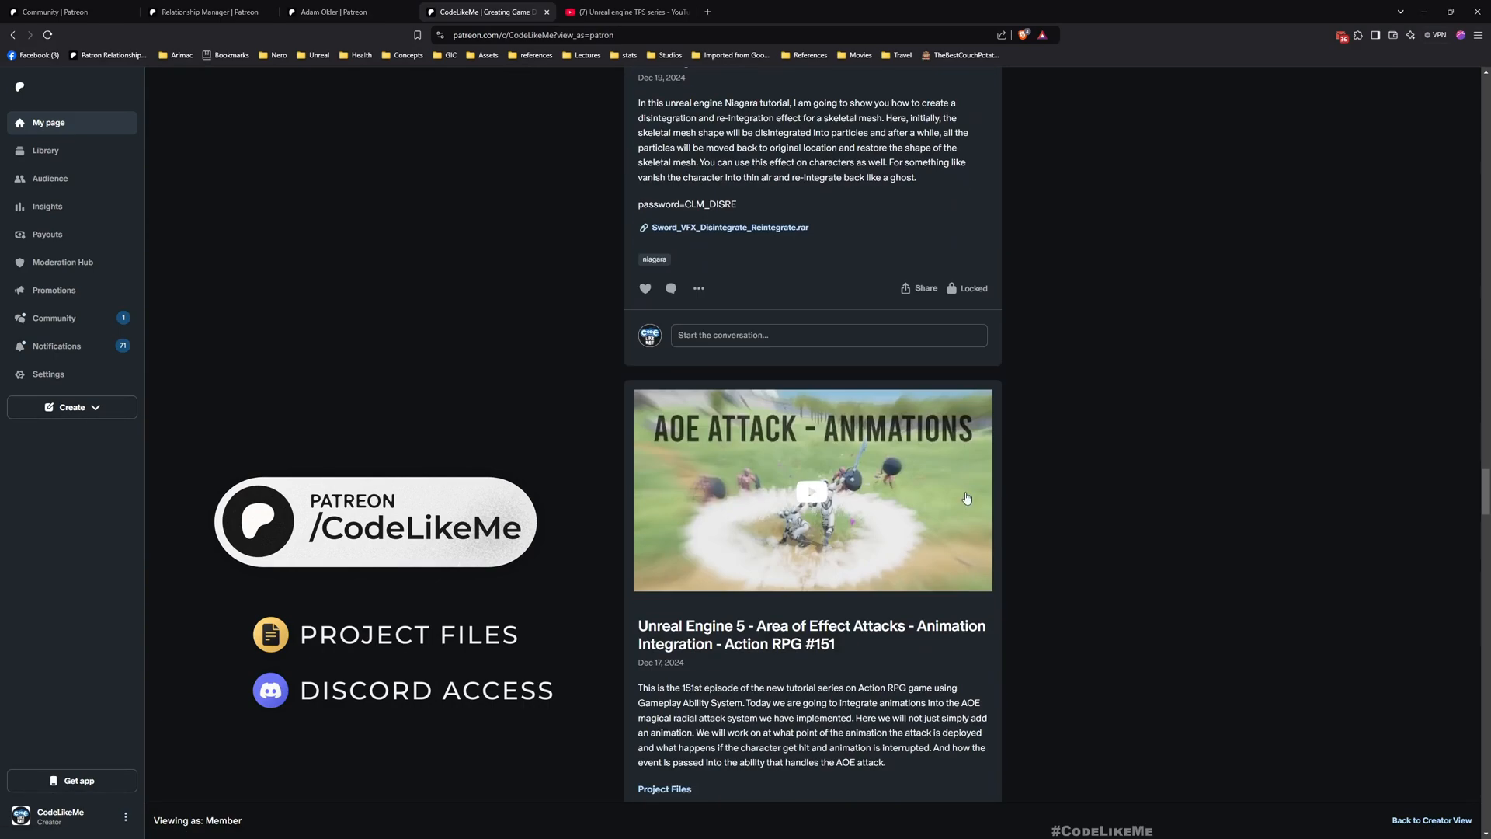
pyautogui.scroll(-3)
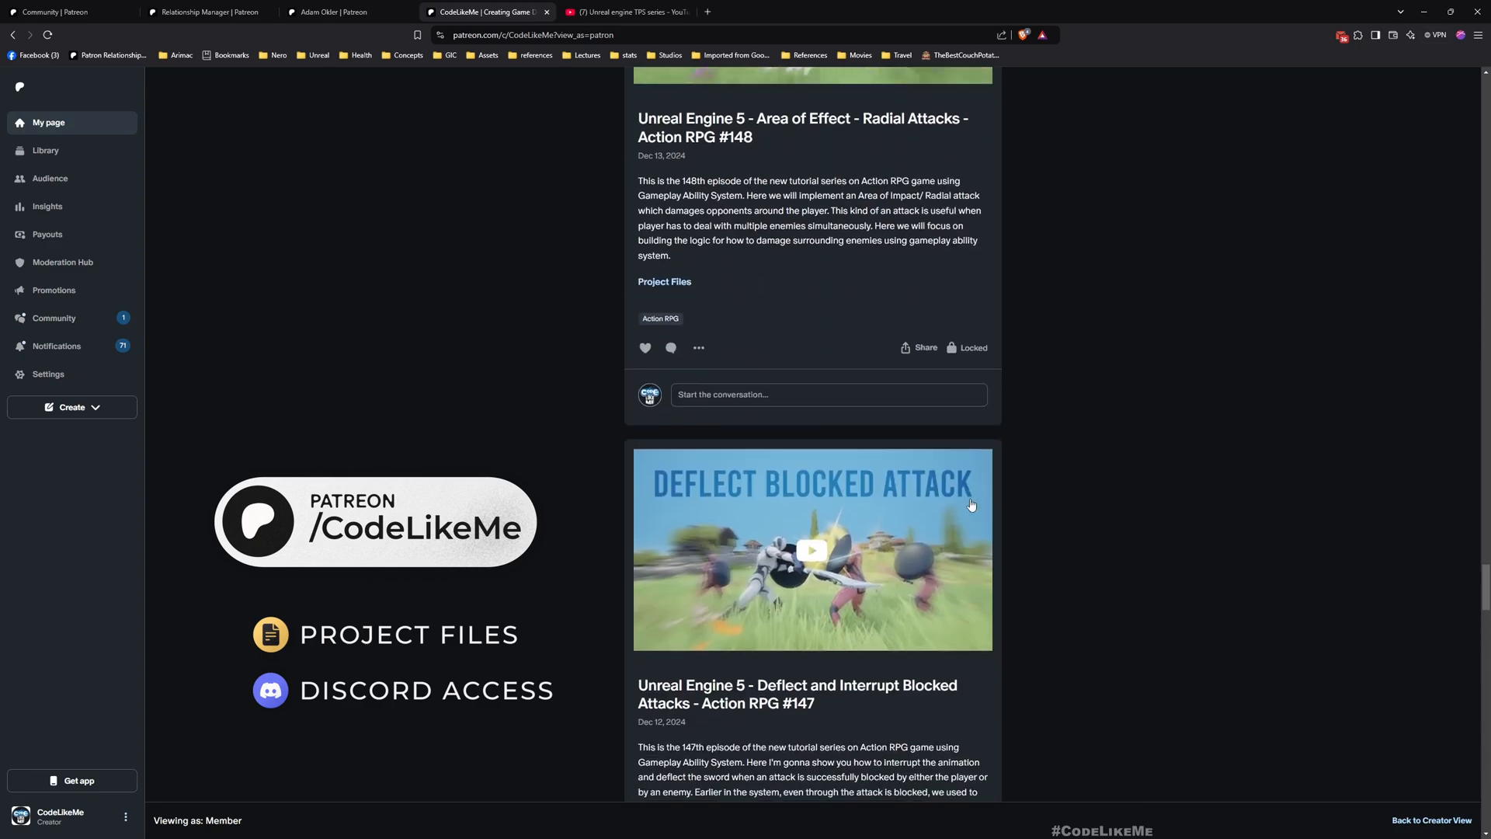
pyautogui.scroll(-3)
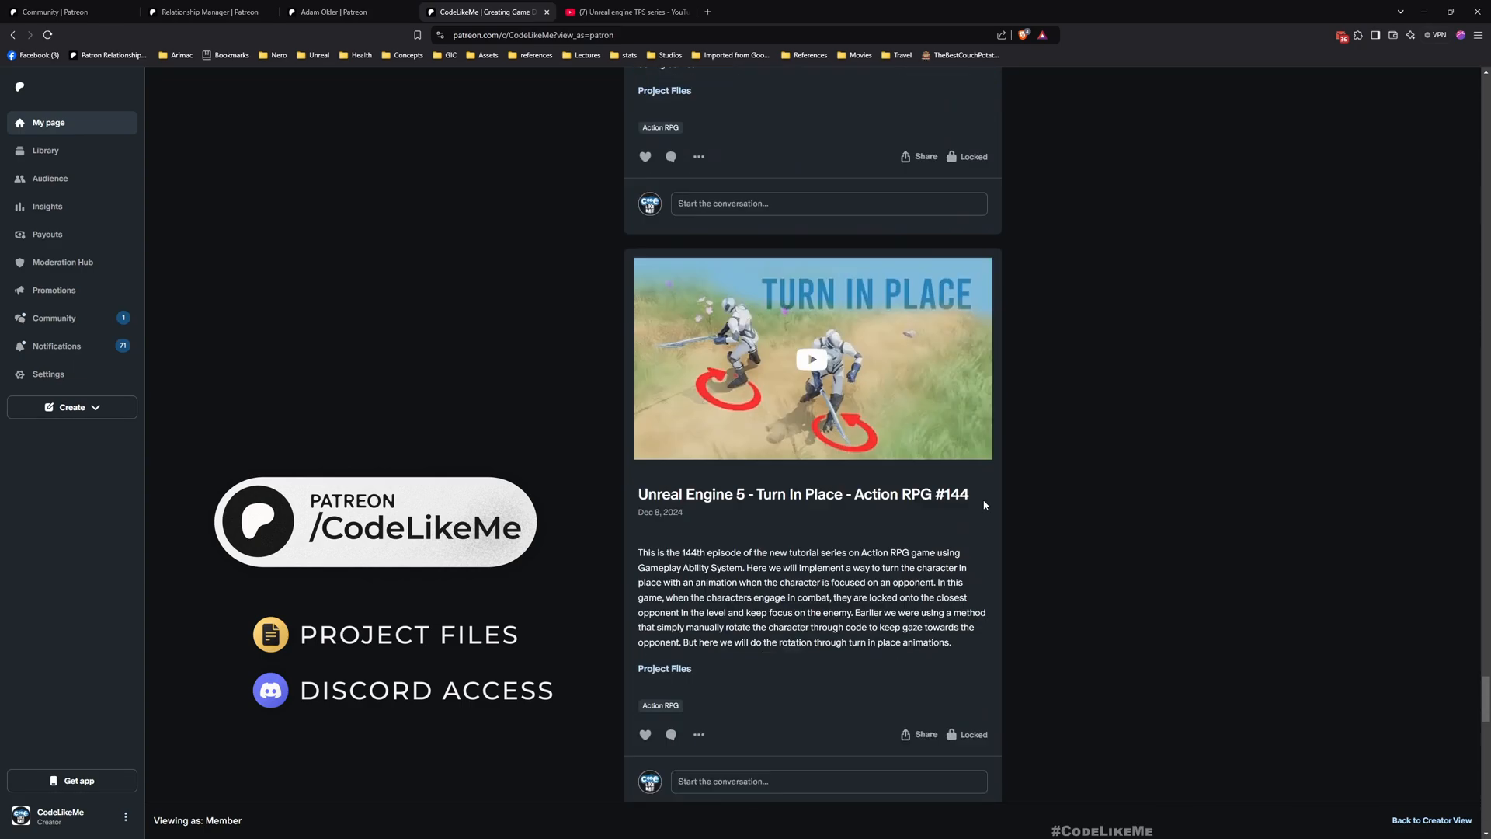
pyautogui.scroll(-3)
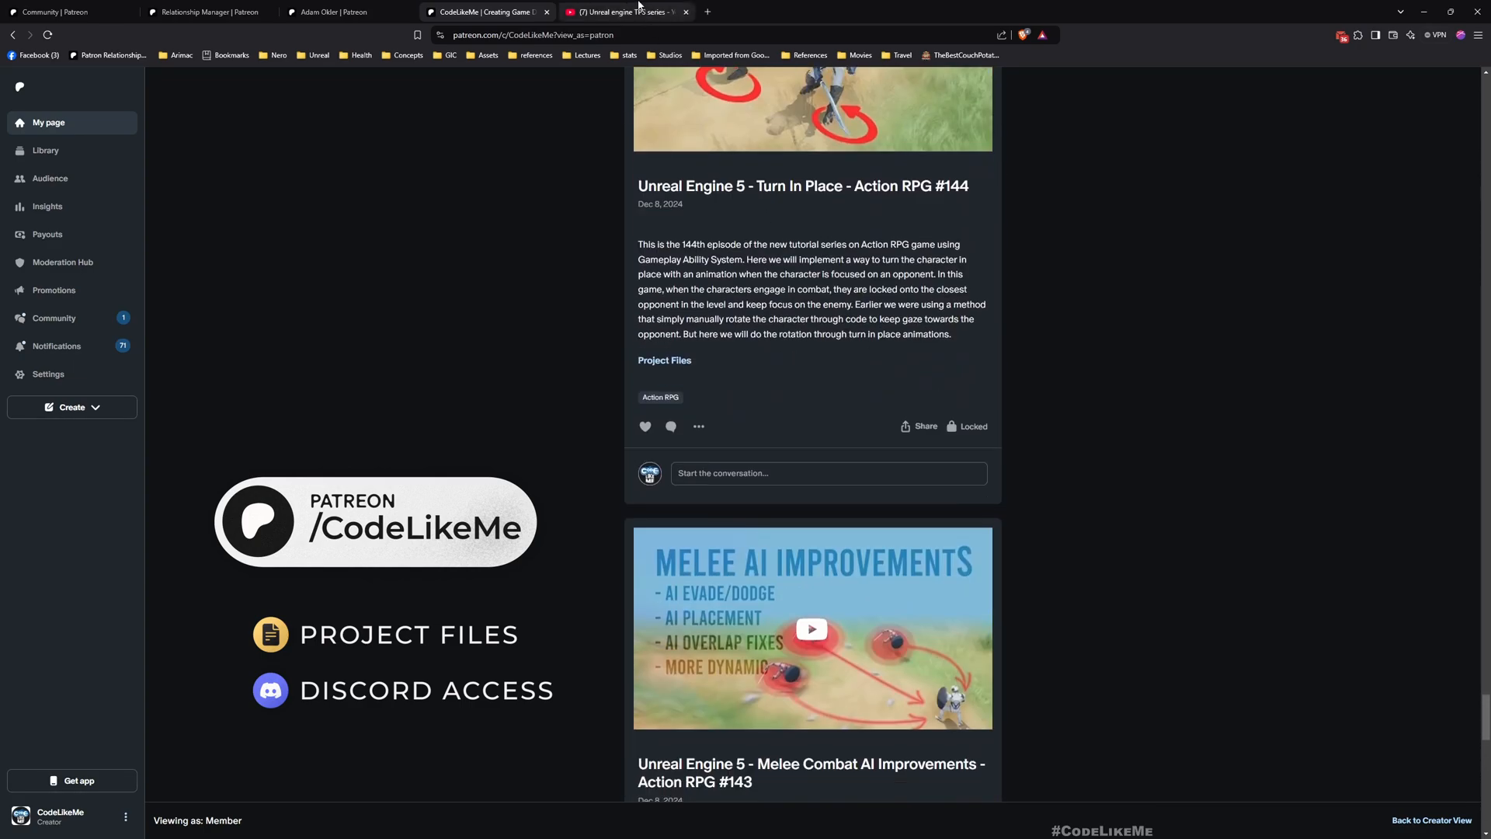
pyautogui.click(635, 12)
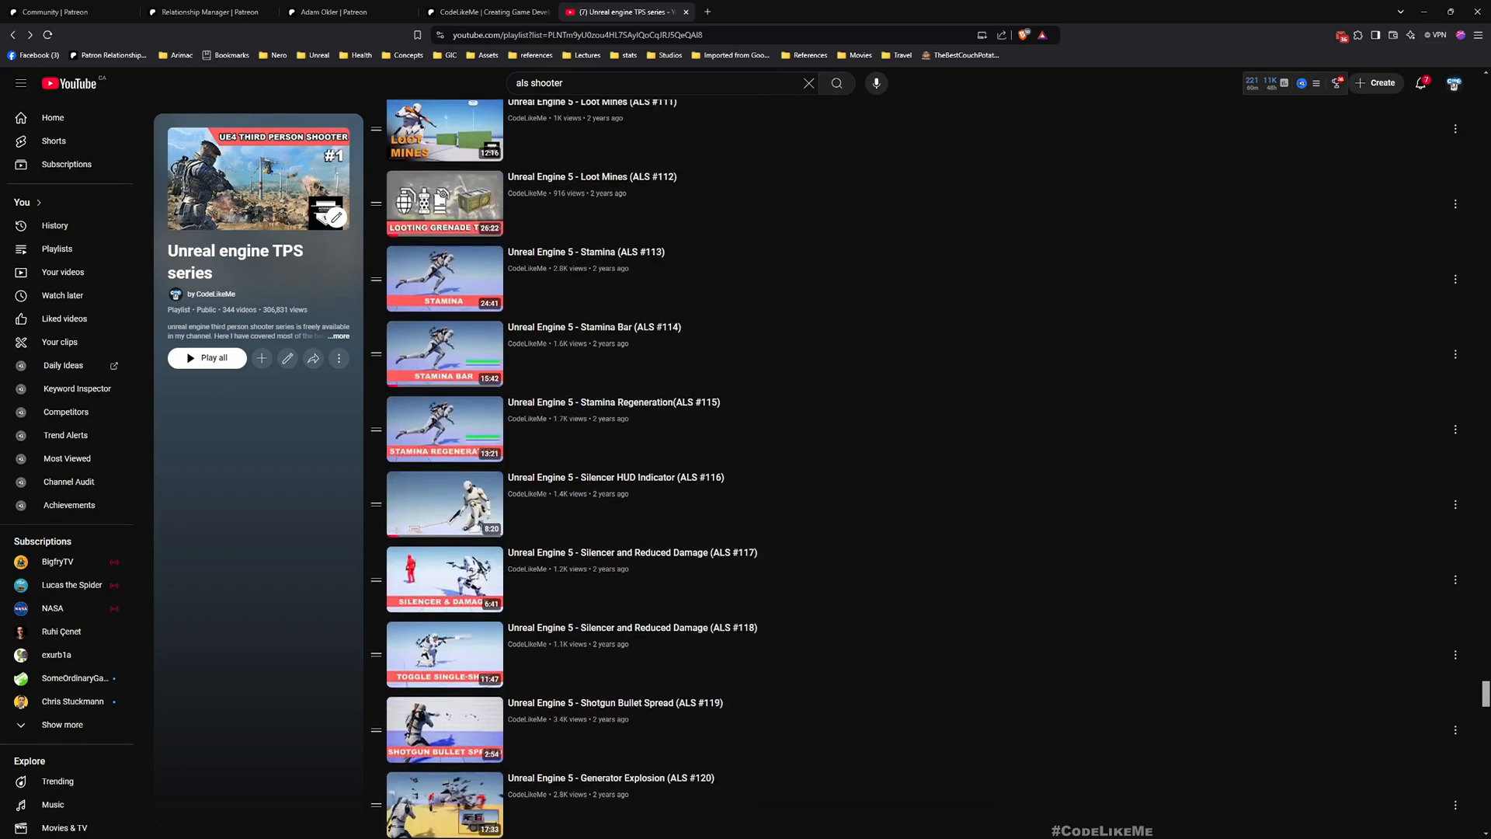
pyautogui.scroll(-3)
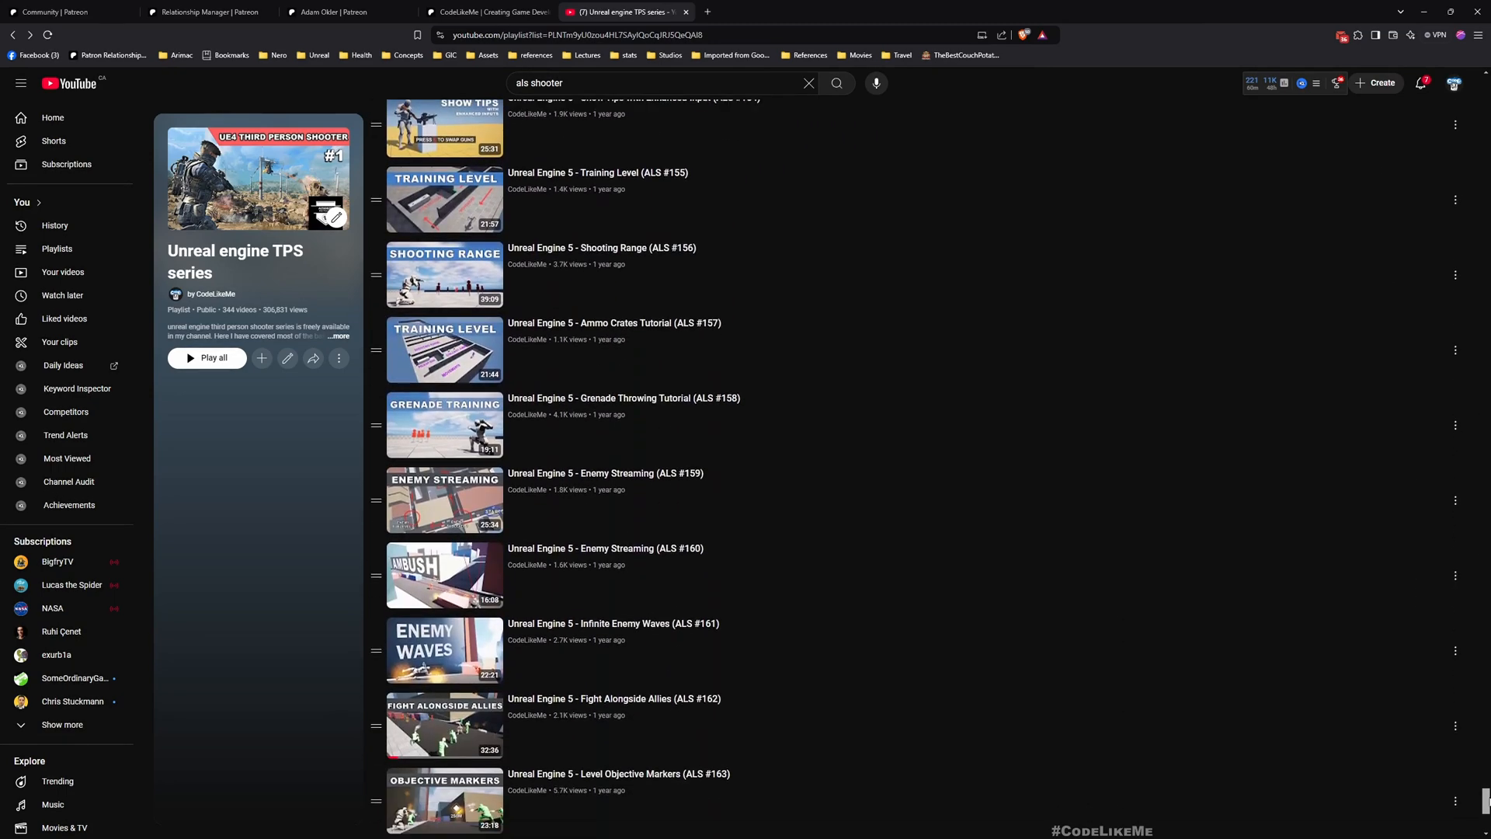
pyautogui.scroll(-3)
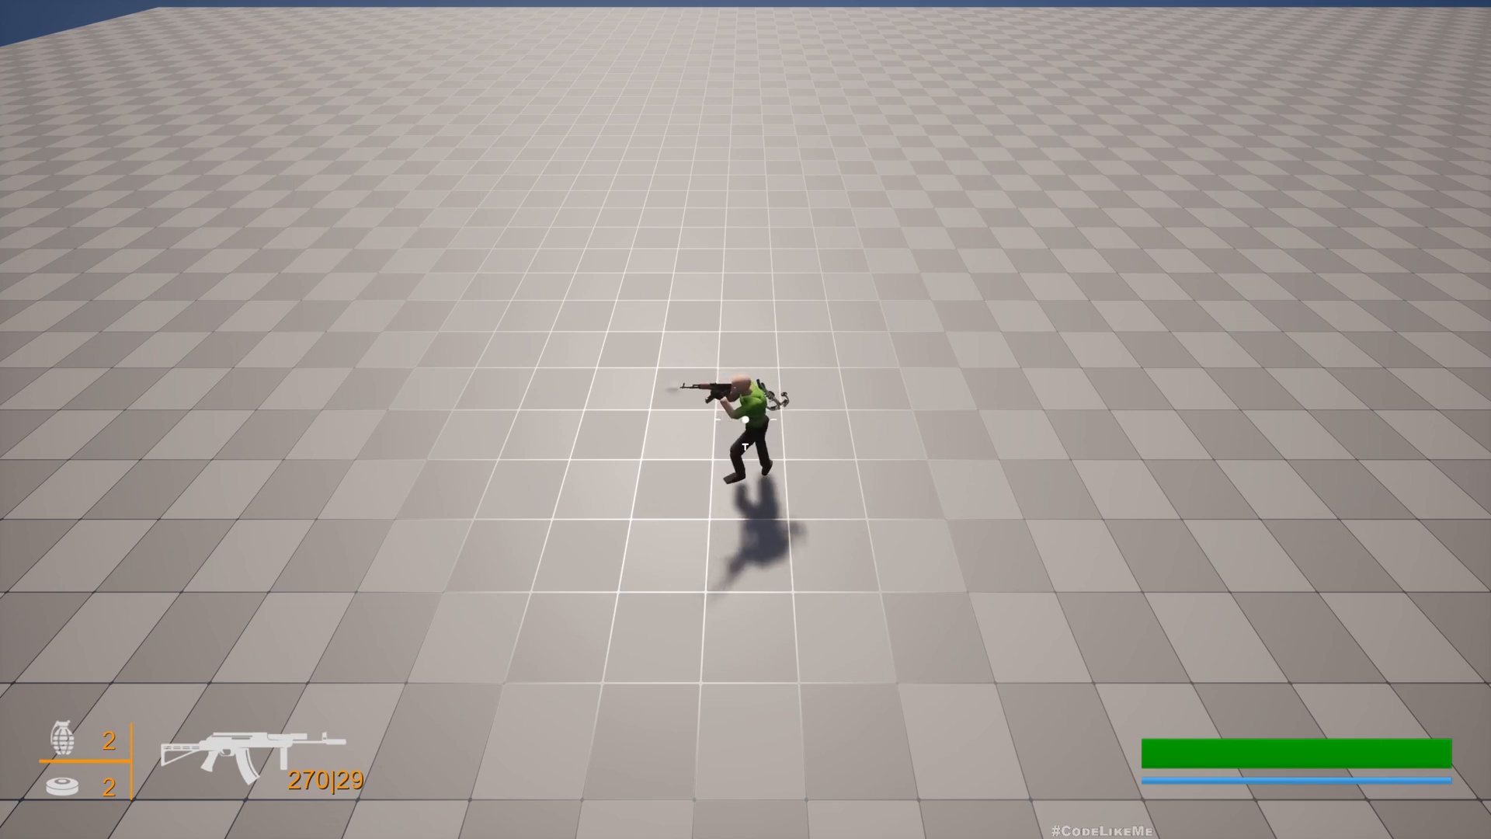
# Interact with the running TopDownDemo level, then stop the play session.
pyautogui.click(742, 430)
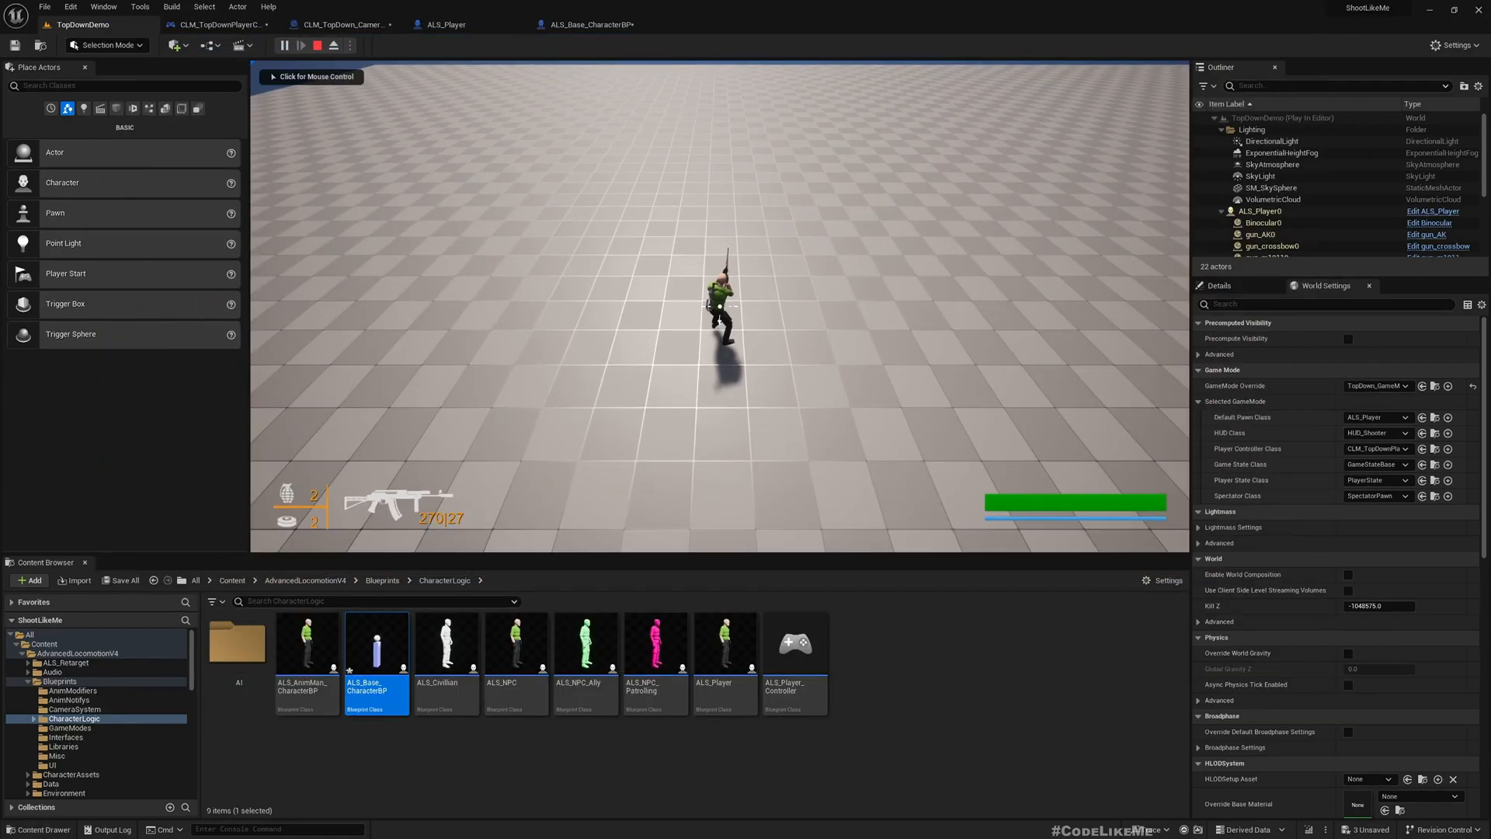
pyautogui.click(316, 44)
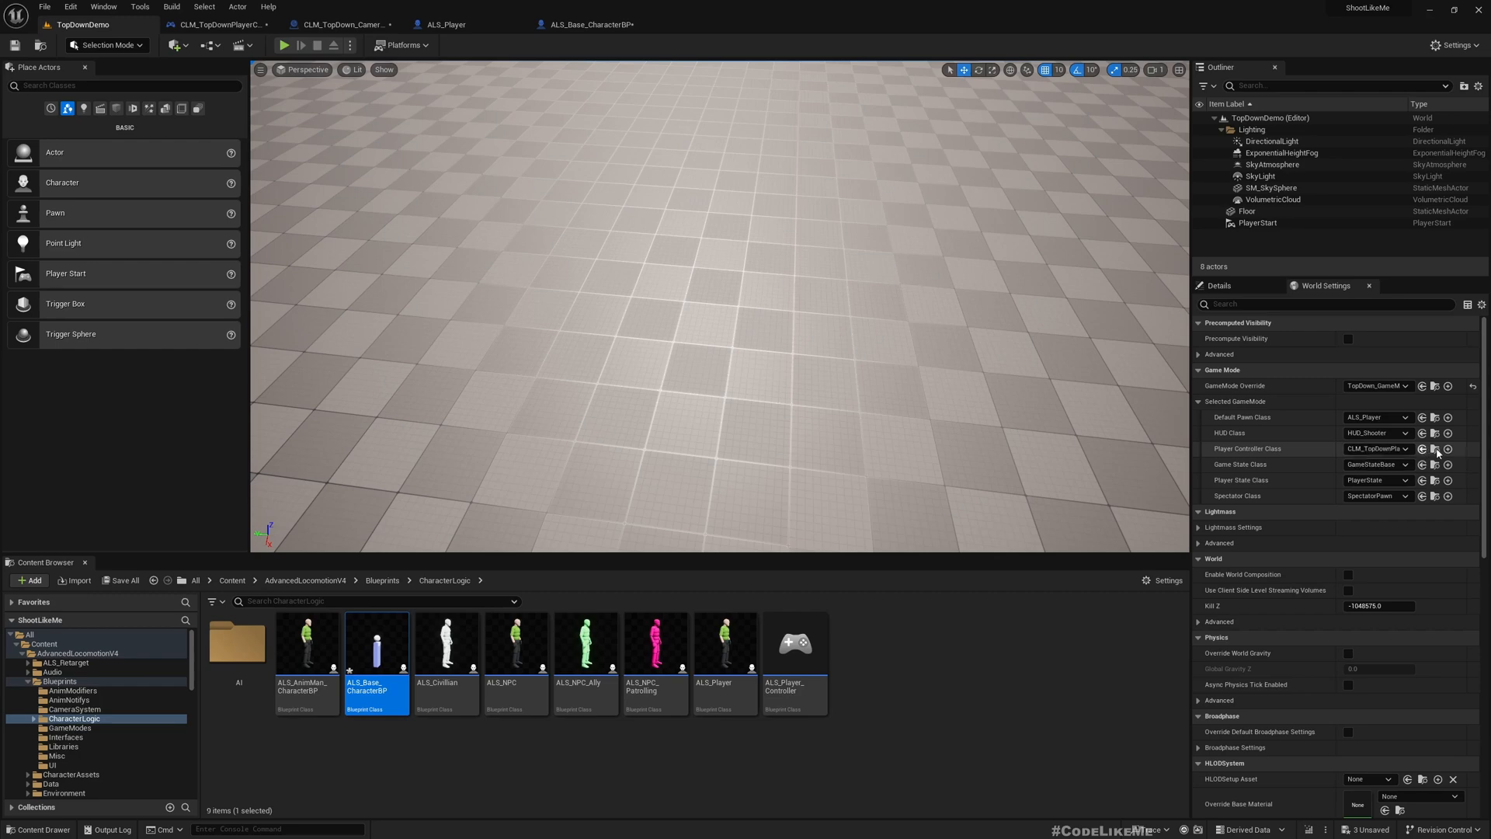
# In CLM_TopDownPlayerController, feed Get Mouse Position into a split-input Deproject Screen to World node.
pyautogui.click(232, 24)
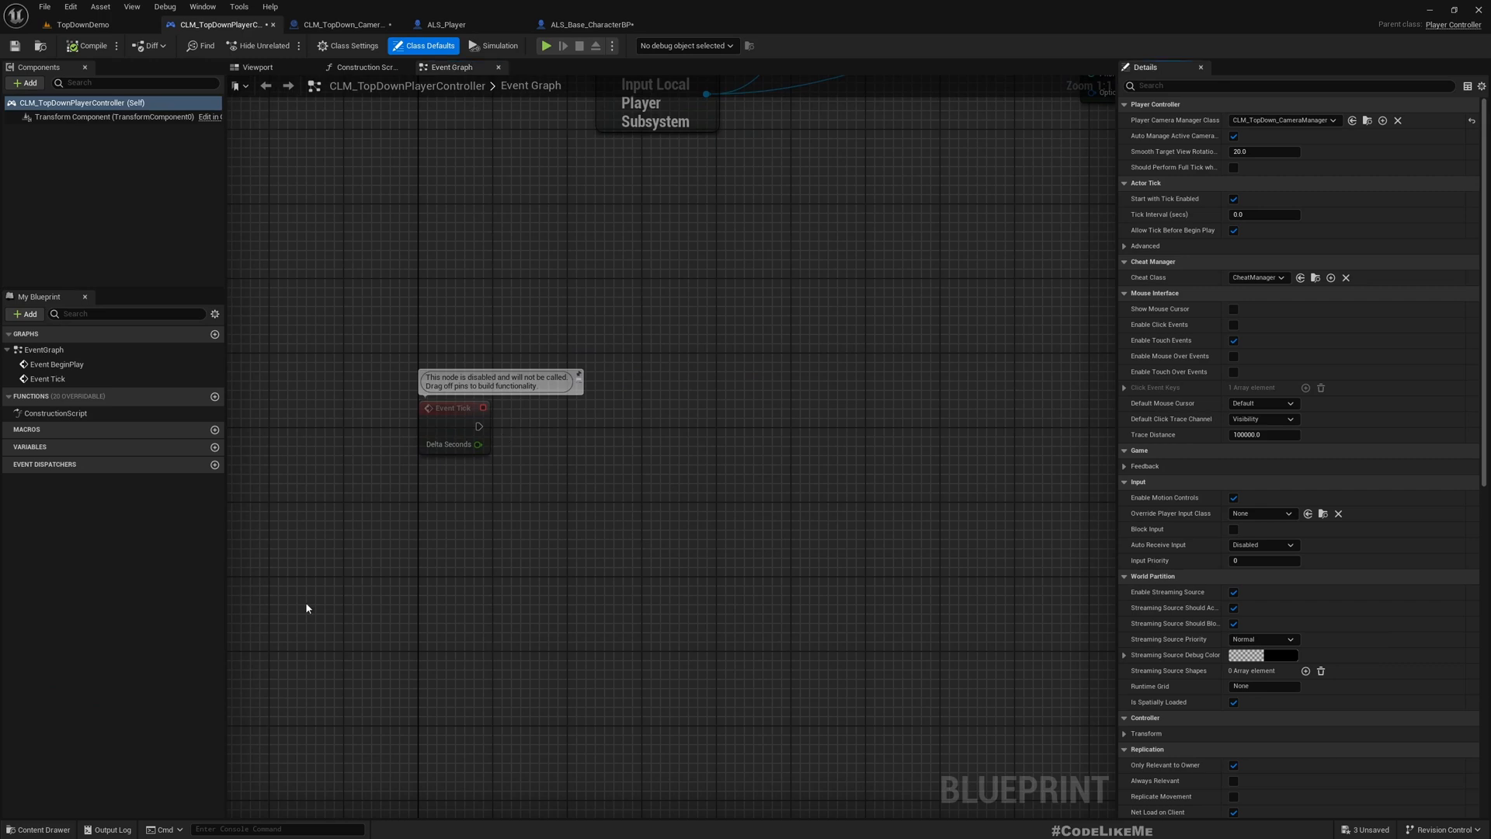
pyautogui.moveTo(547, 526)
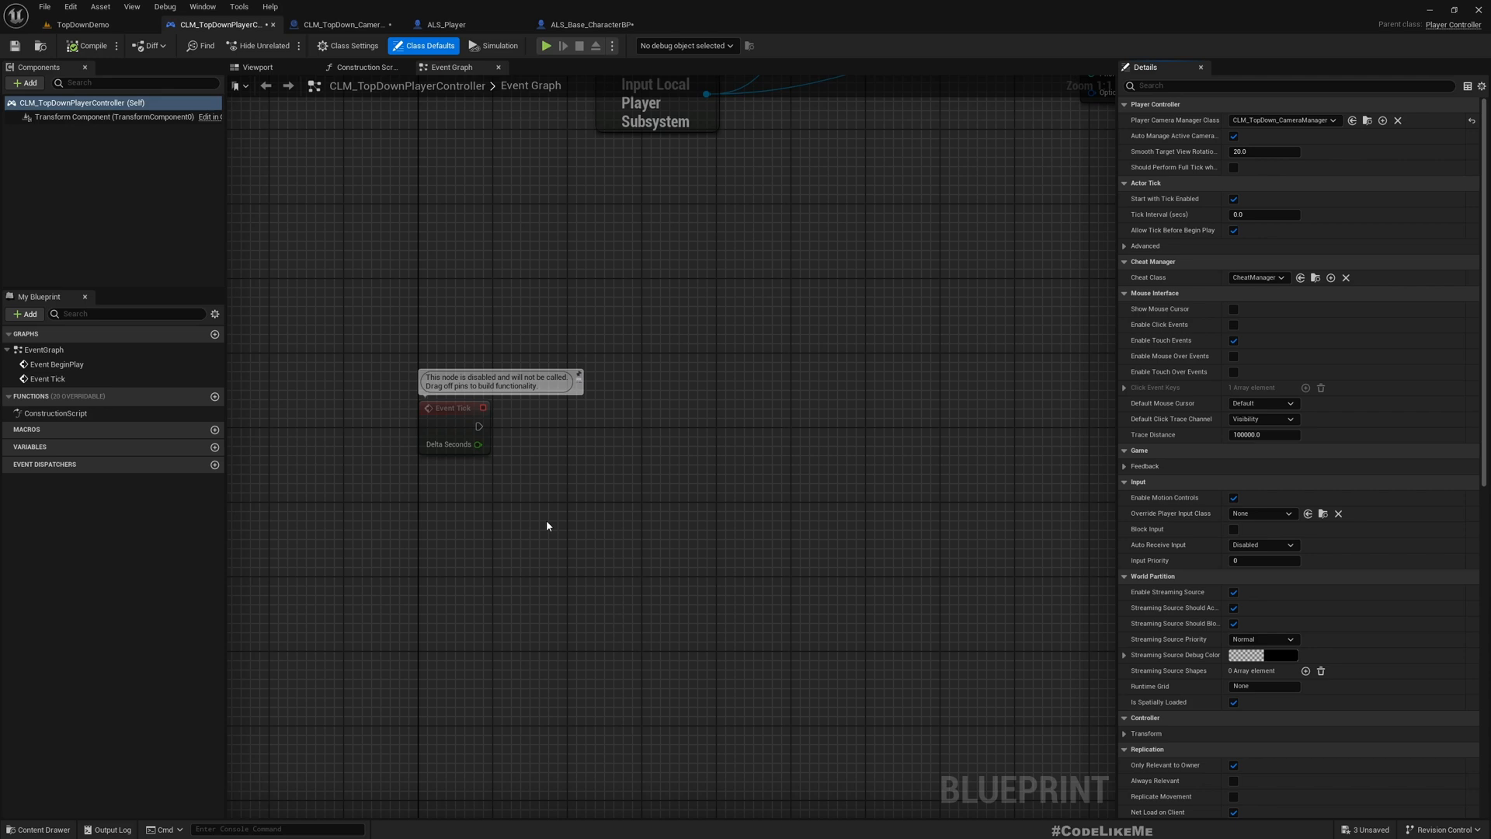
pyautogui.rightClick(547, 526)
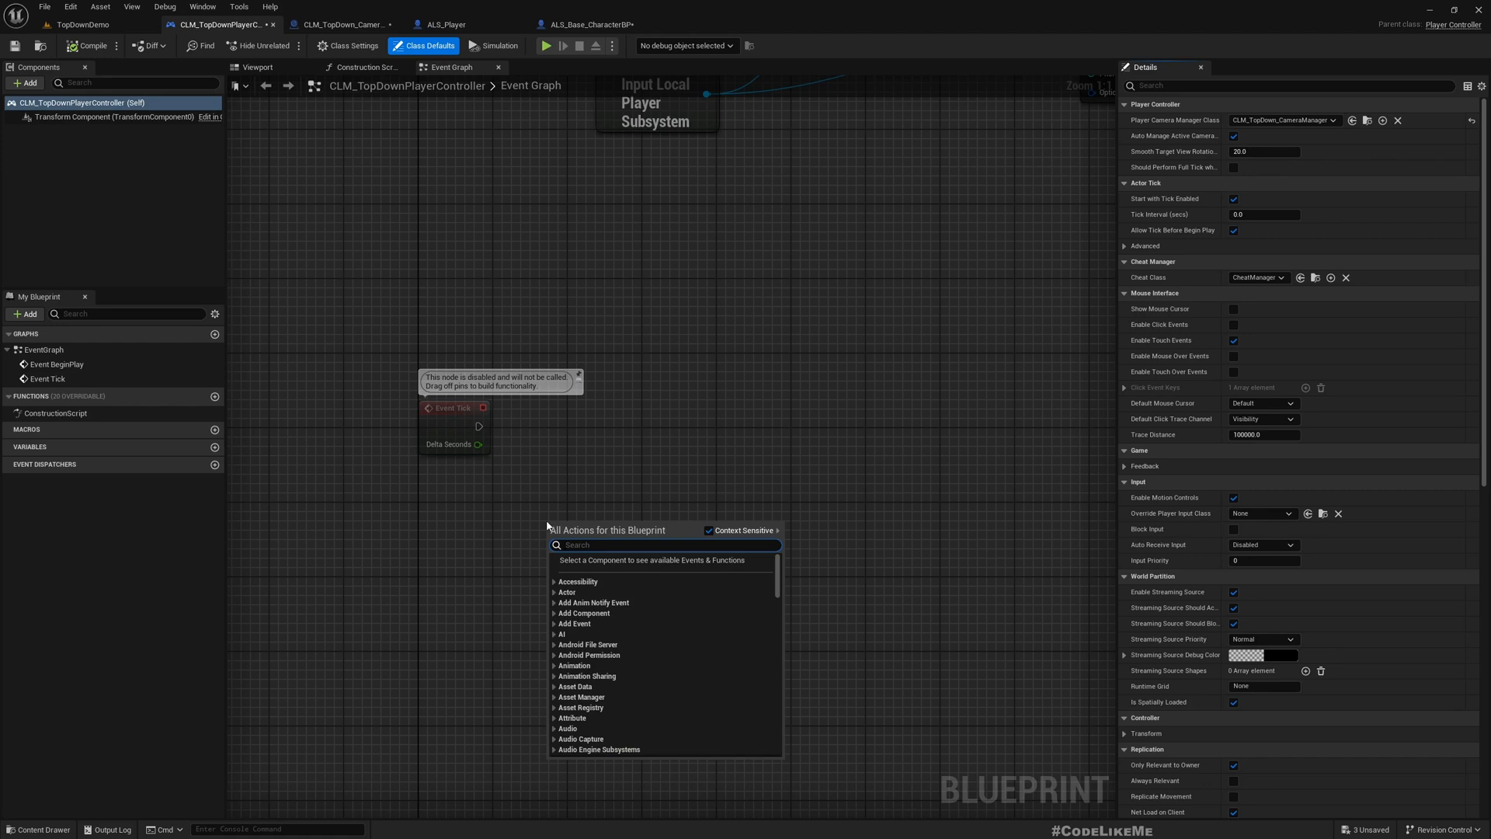
pyautogui.write('depro')
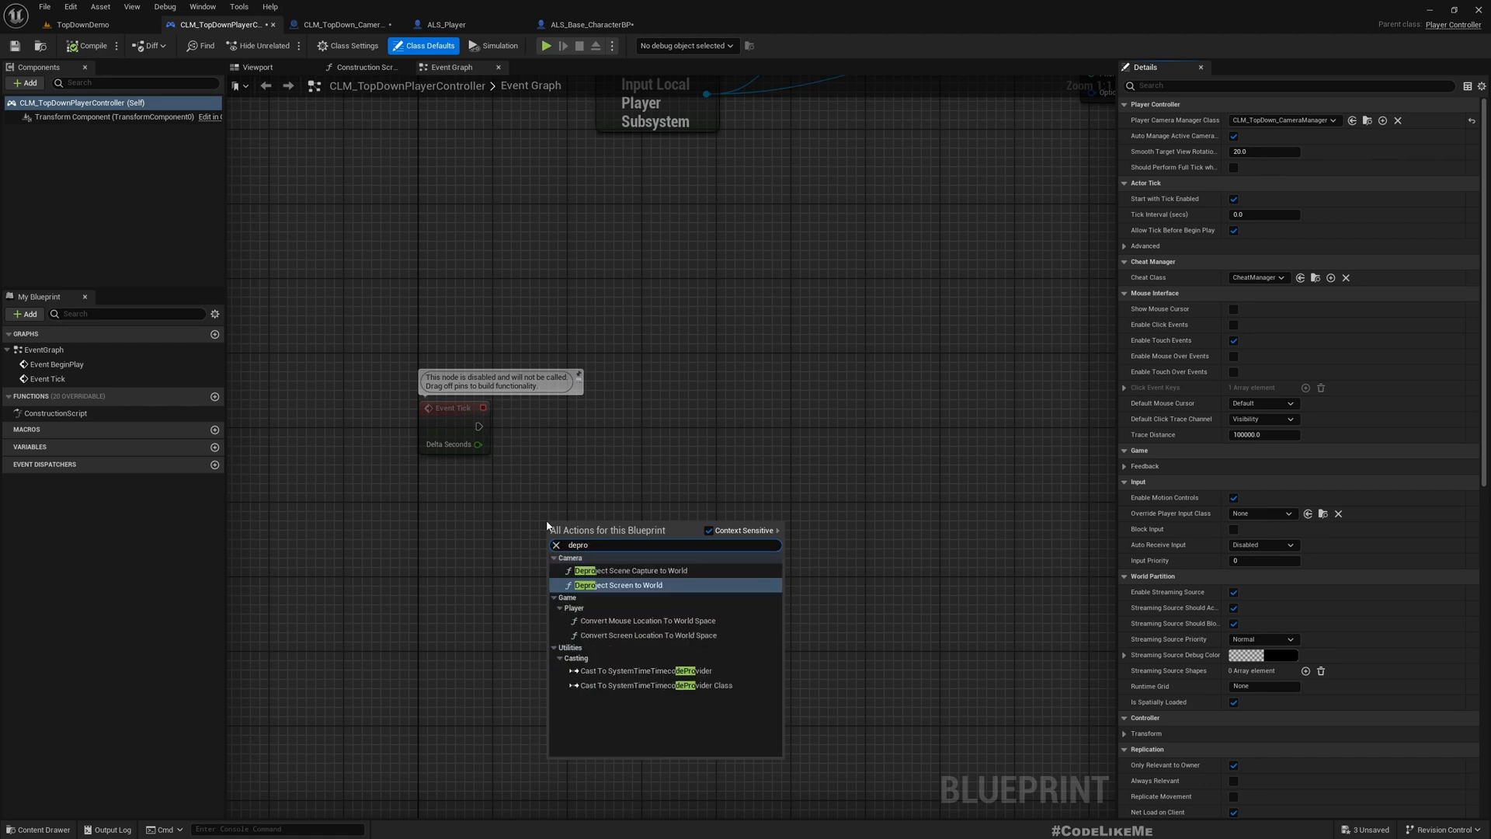
pyautogui.click(621, 585)
pyautogui.write('get mouse p')
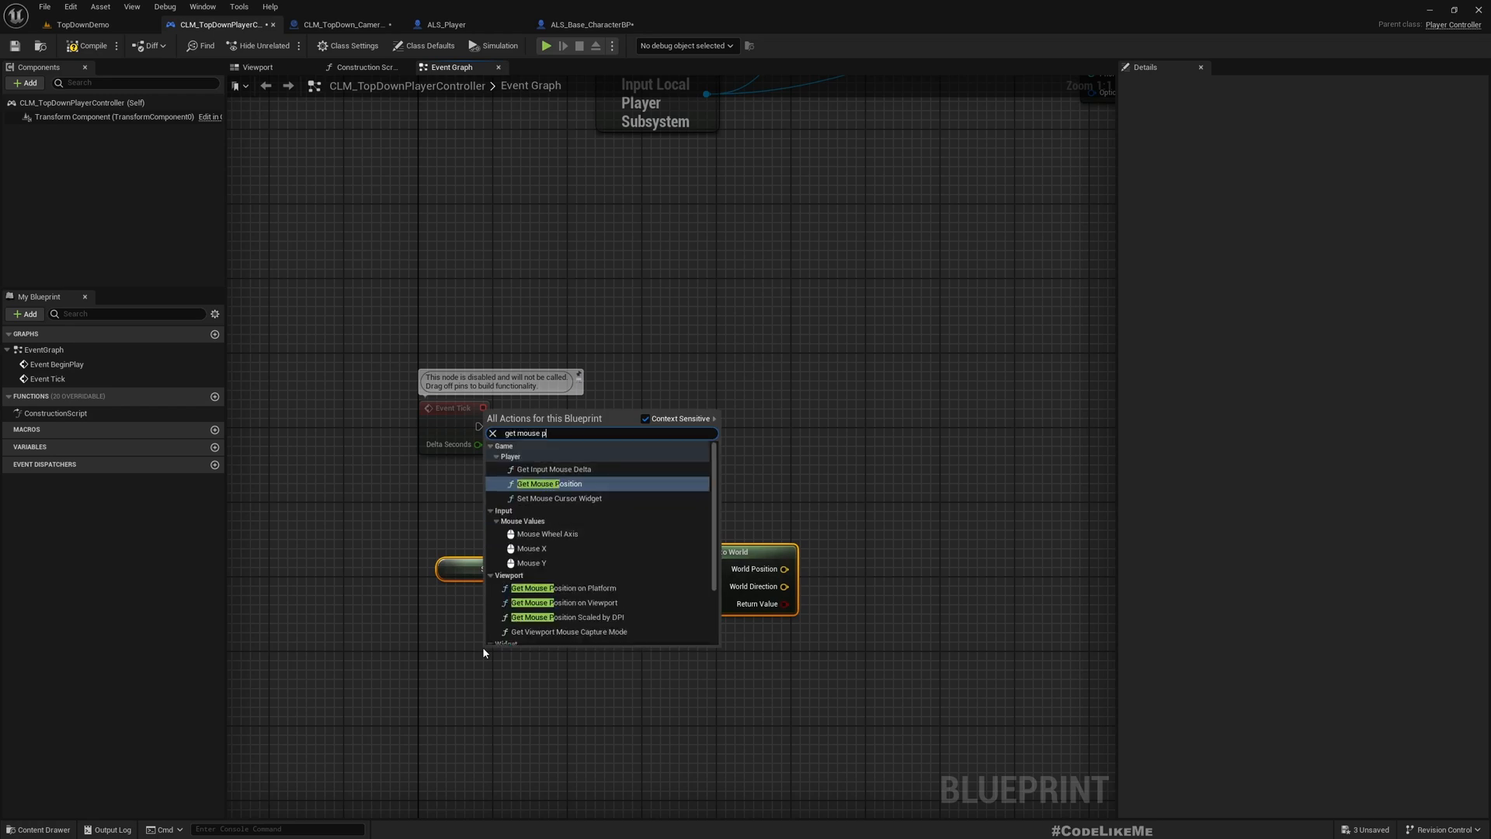
pyautogui.click(549, 483)
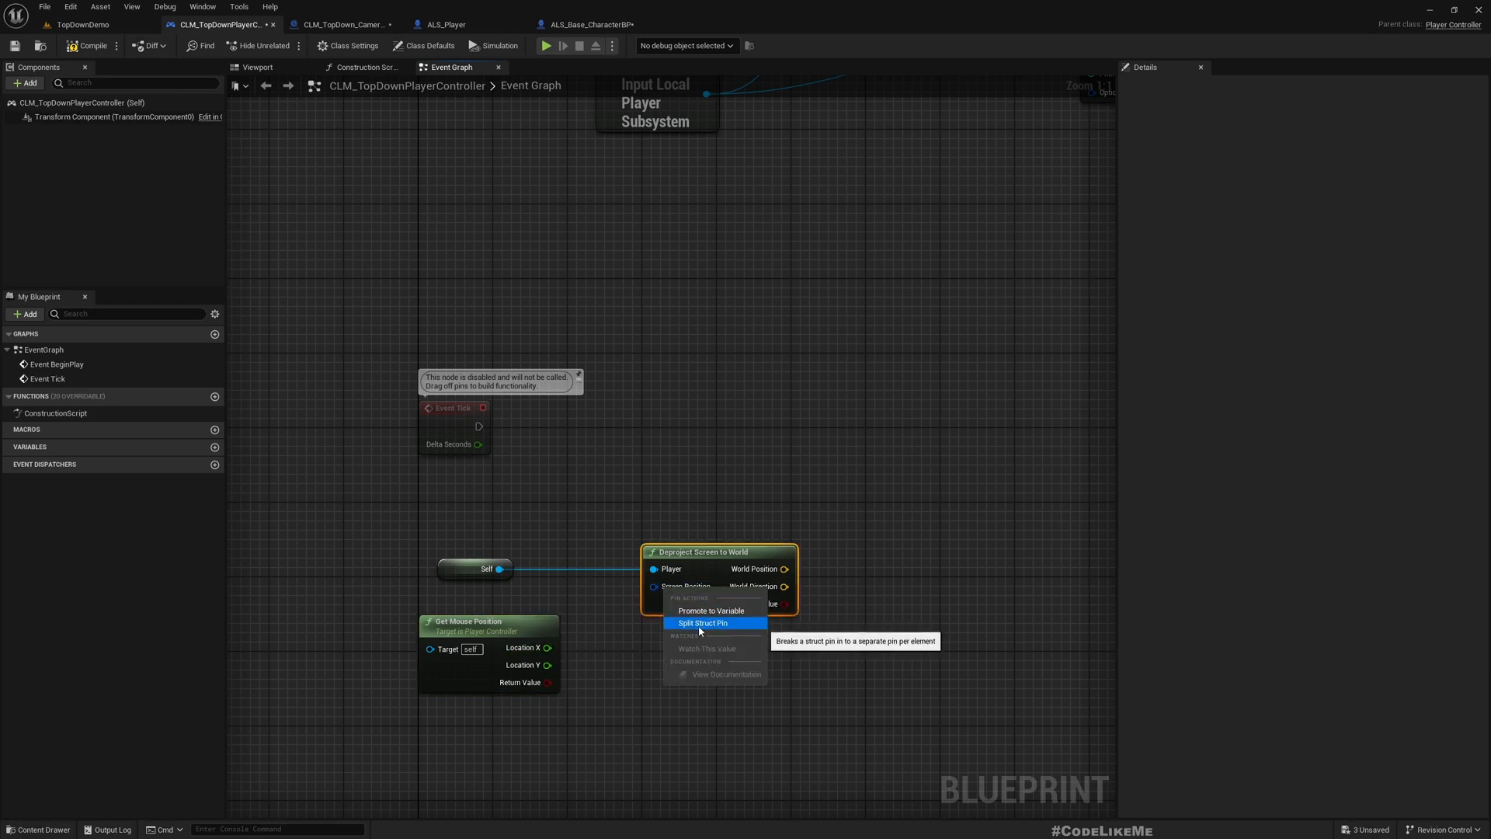
pyautogui.click(702, 623)
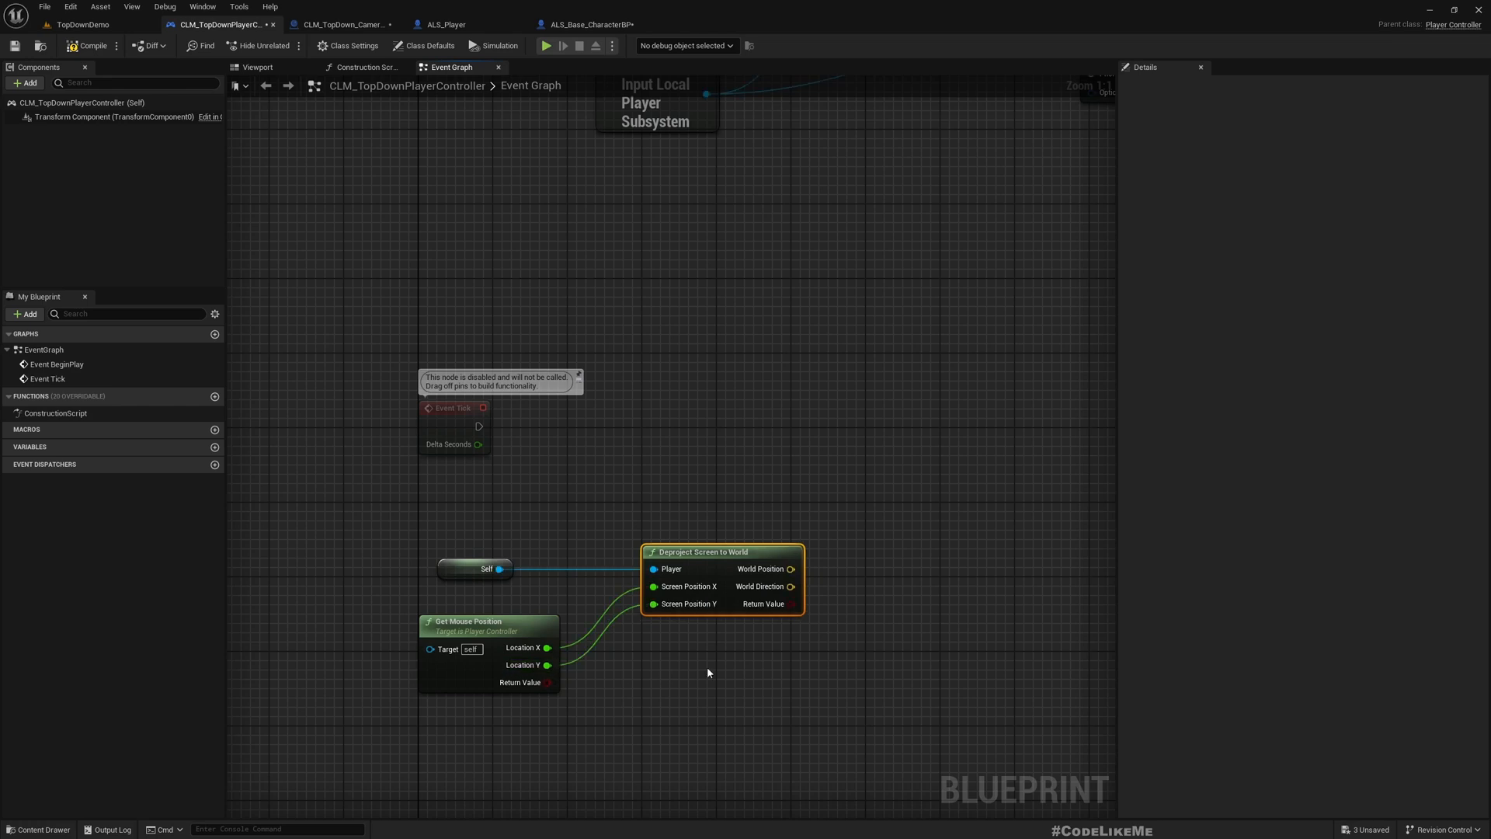
pyautogui.moveTo(855, 666); pyautogui.dragTo(761, 661)
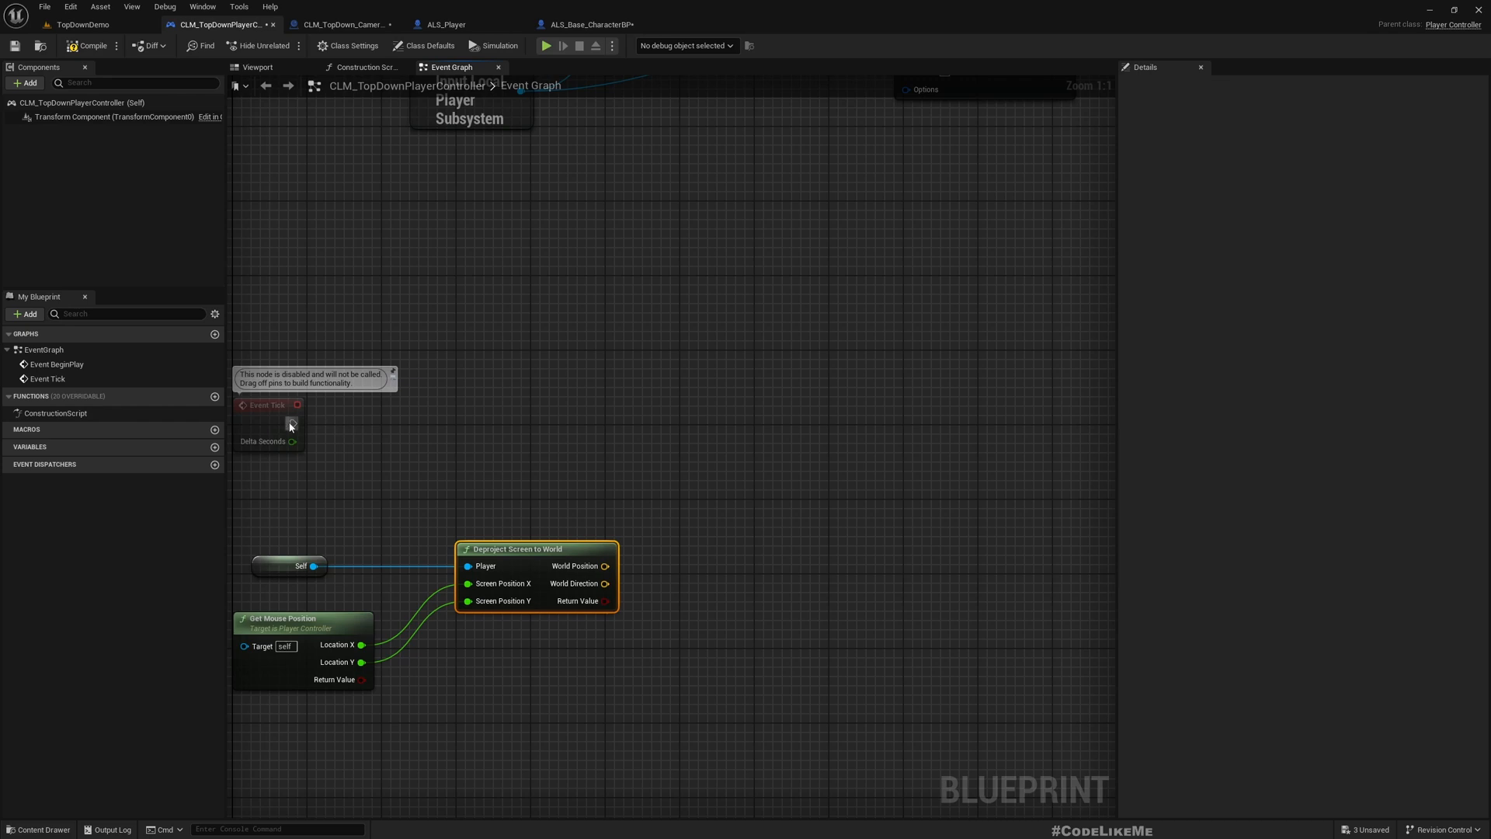
# Add an orange Draw Debug Sphere at the deprojected World Position, then compile.
pyautogui.write('dr')
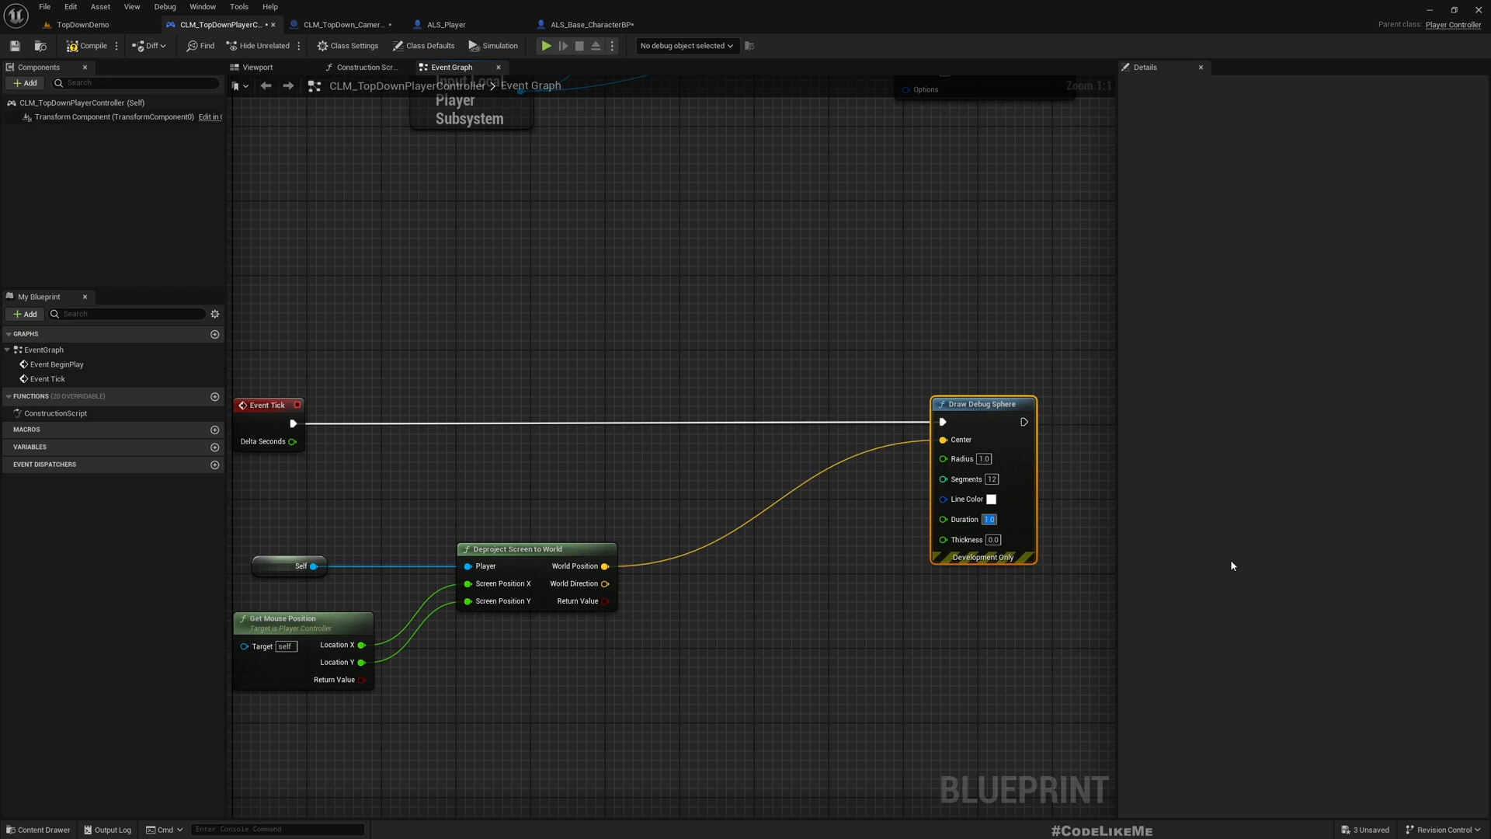
pyautogui.click(991, 499)
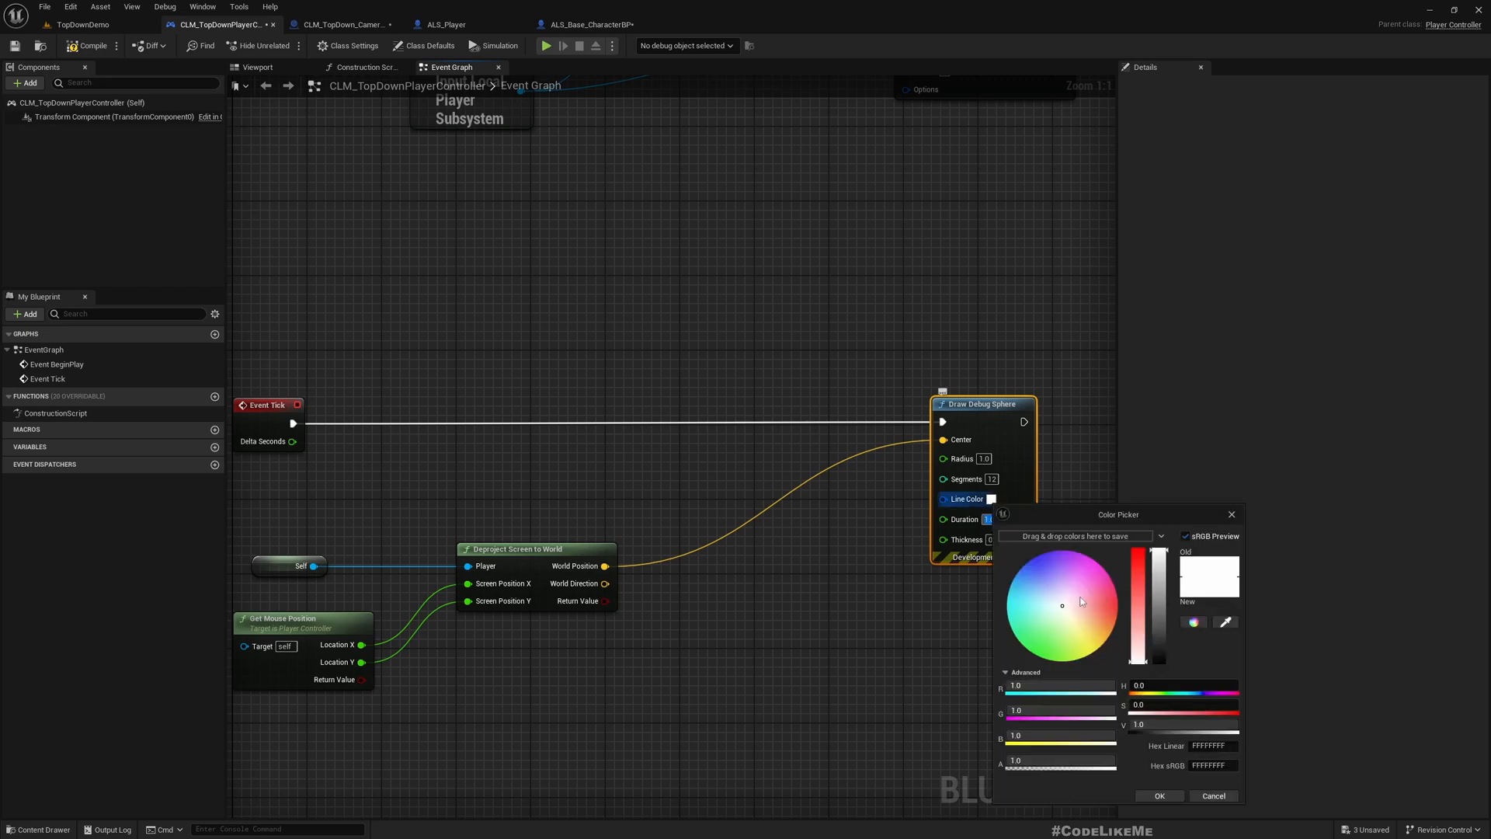
pyautogui.click(1159, 795)
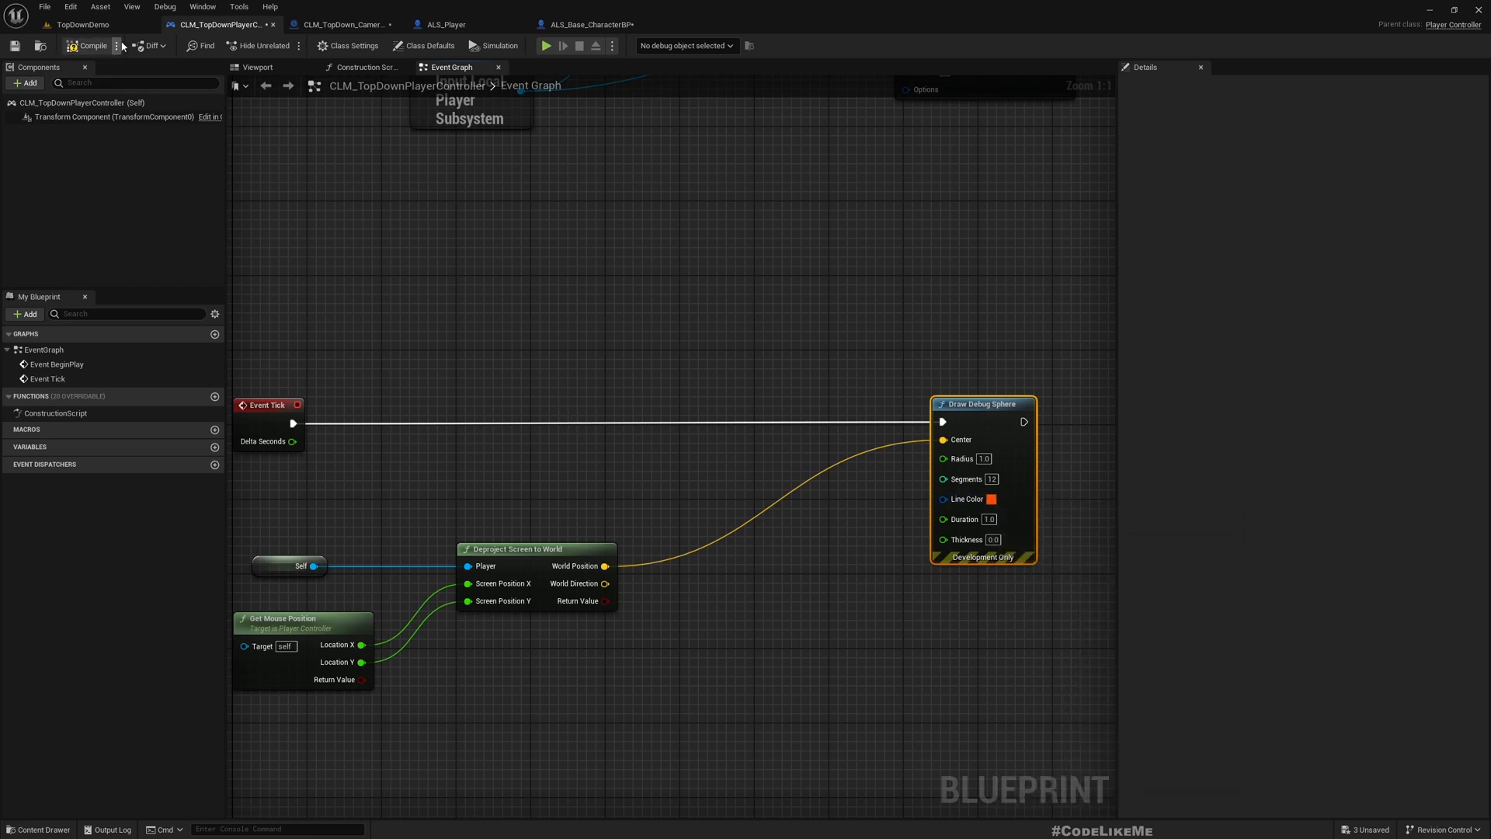
pyautogui.click(67, 20)
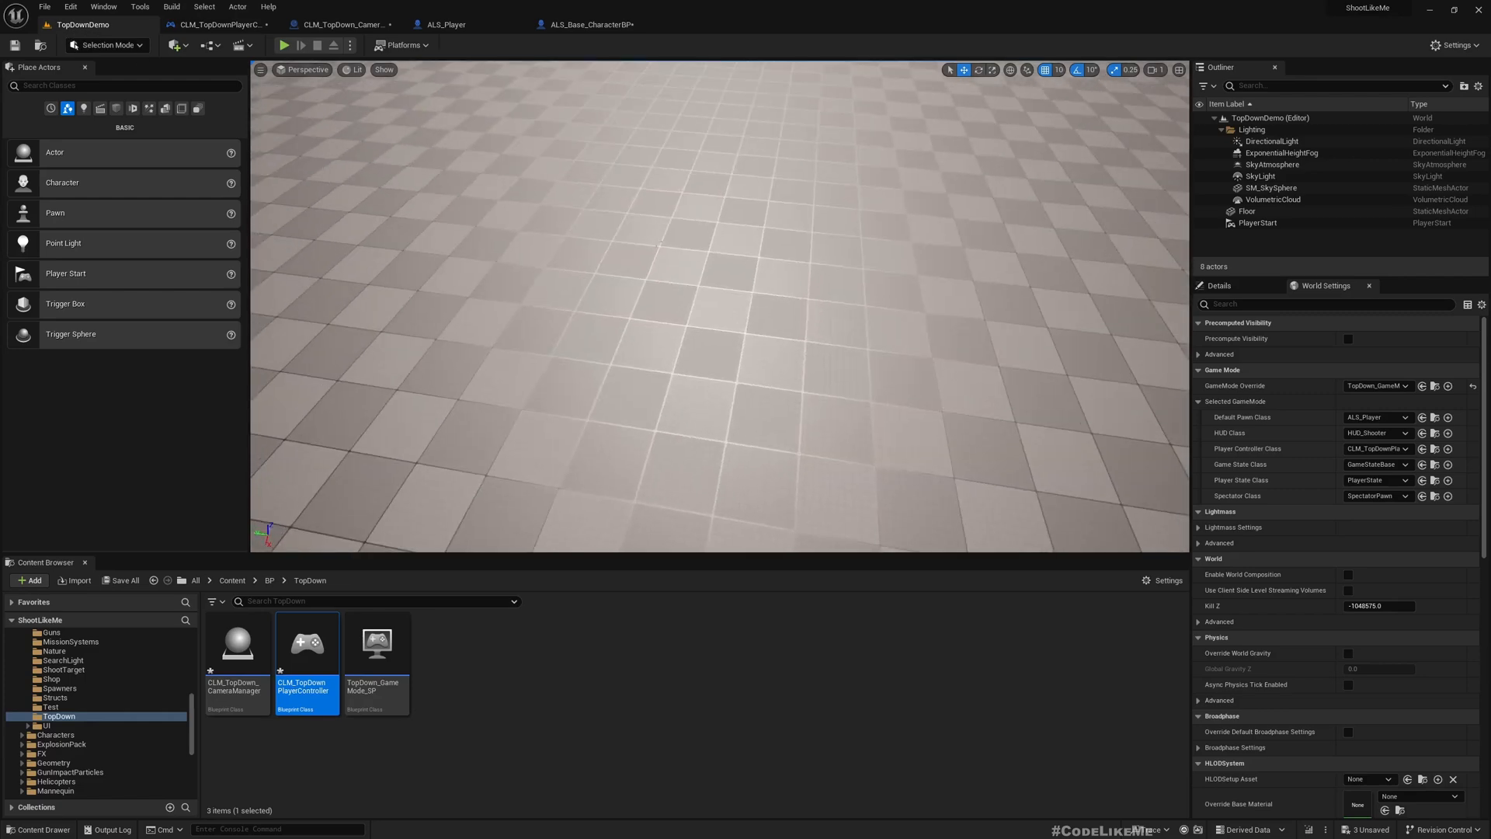
# Return to CLM_TopDownPlayerController and delete the Draw Debug Sphere node.
pyautogui.click(286, 44)
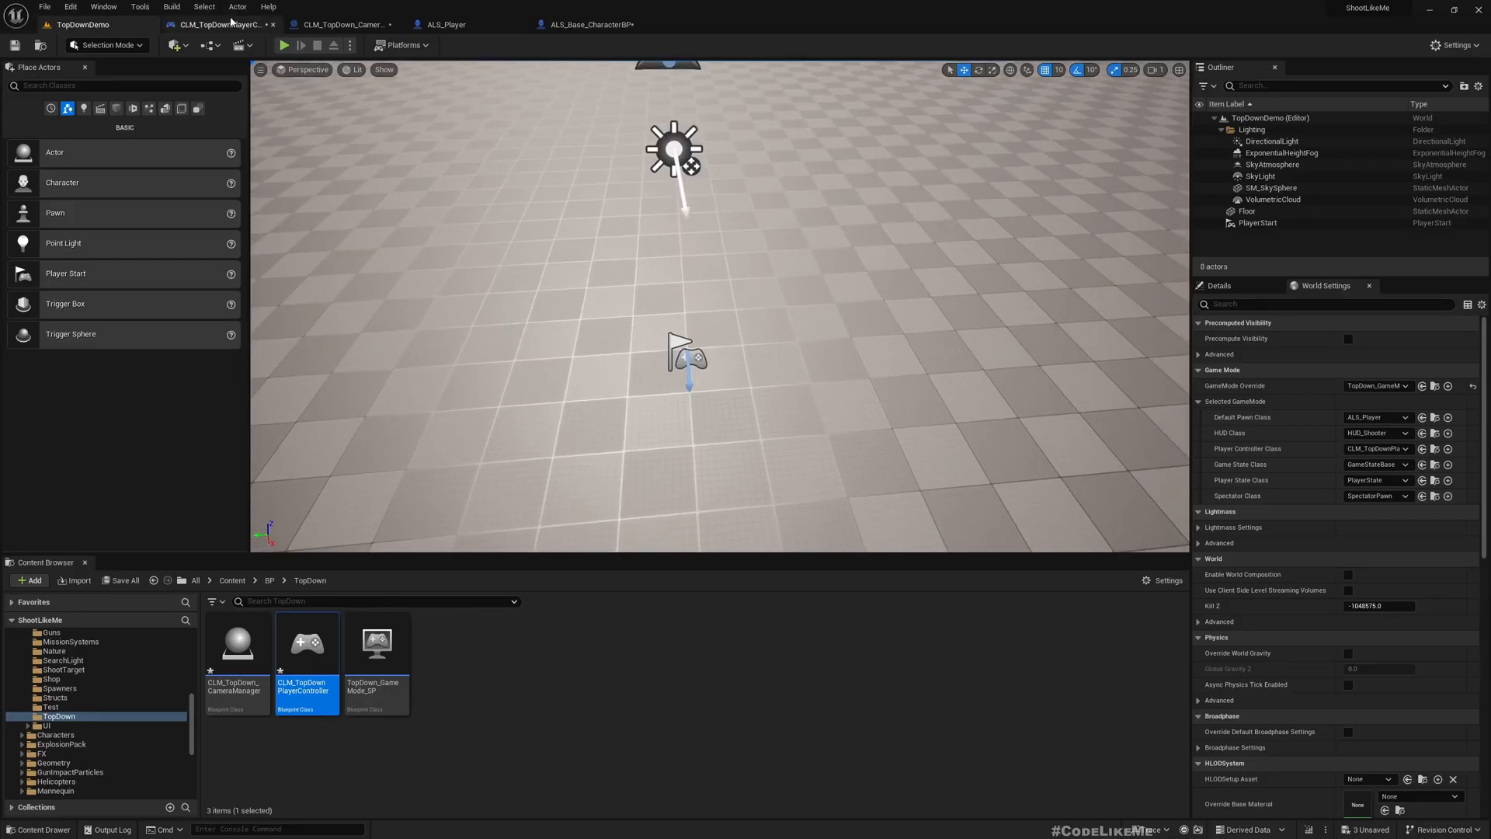
pyautogui.click(225, 24)
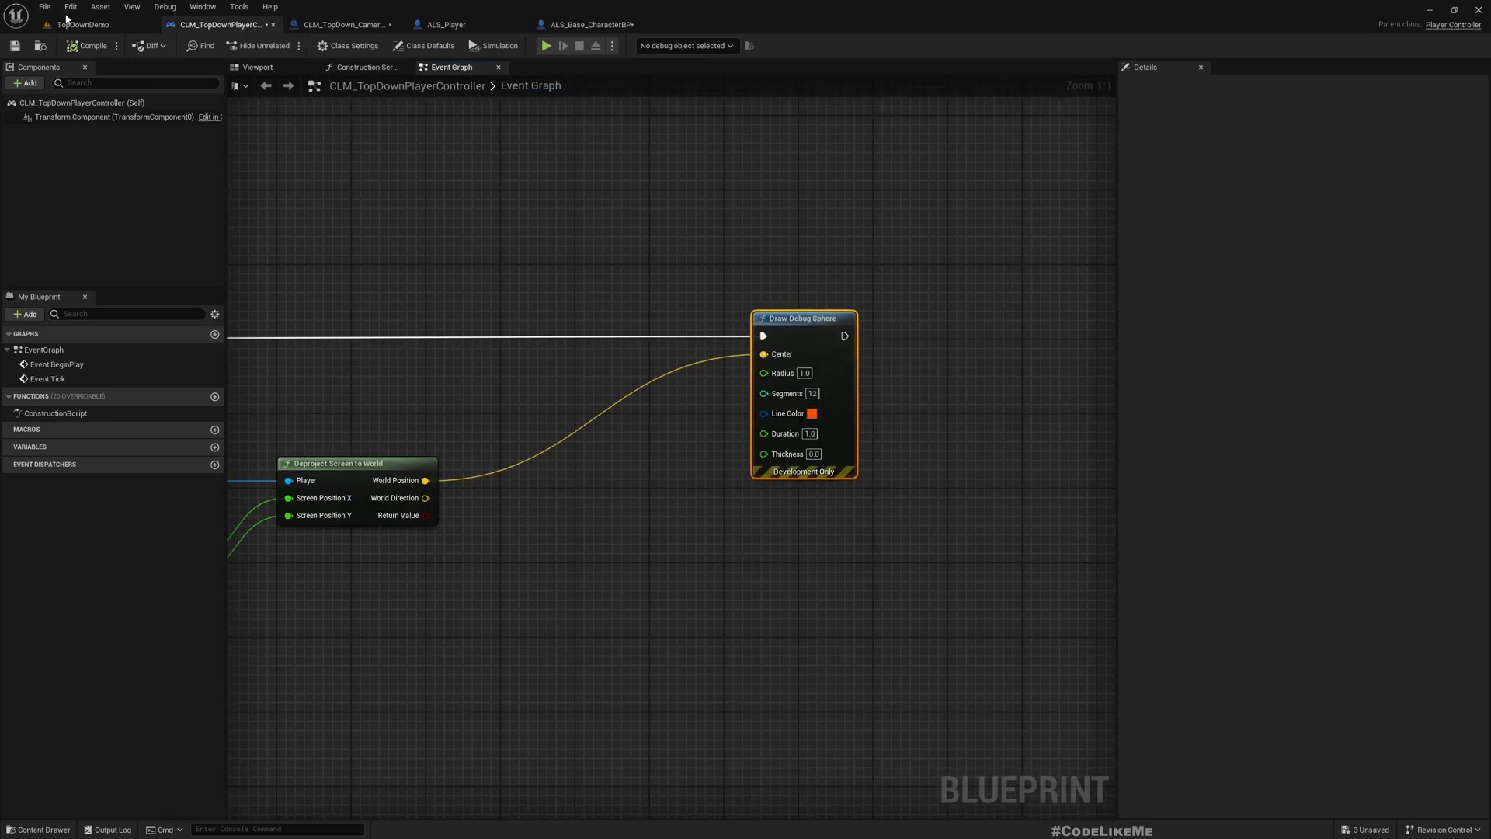
pyautogui.click(544, 45)
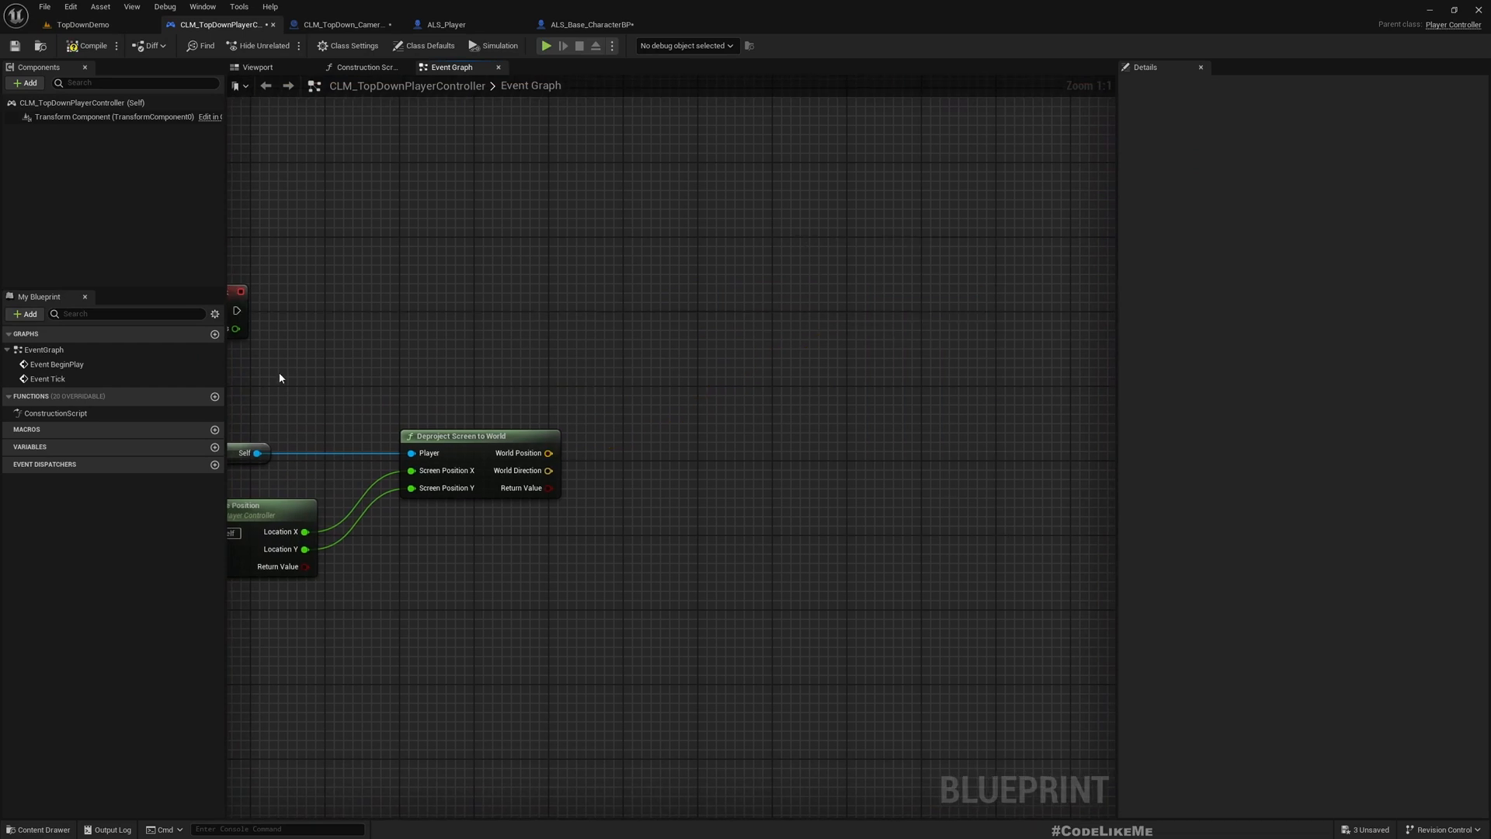
# Wire Event Tick into a new Line Trace By Channel node.
pyautogui.moveTo(311, 334); pyautogui.dragTo(960, 323)
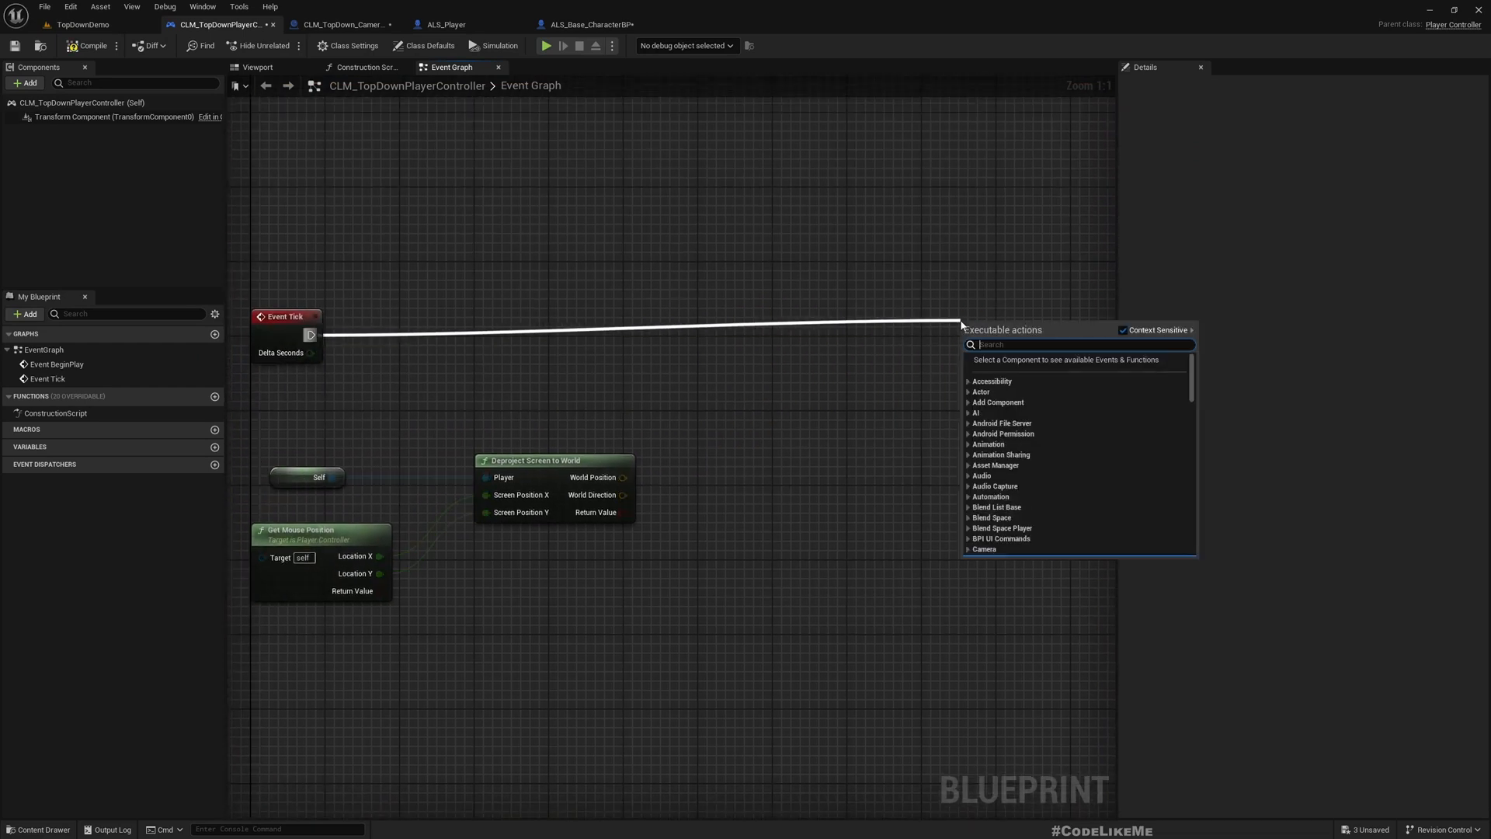
pyautogui.write('line tr')
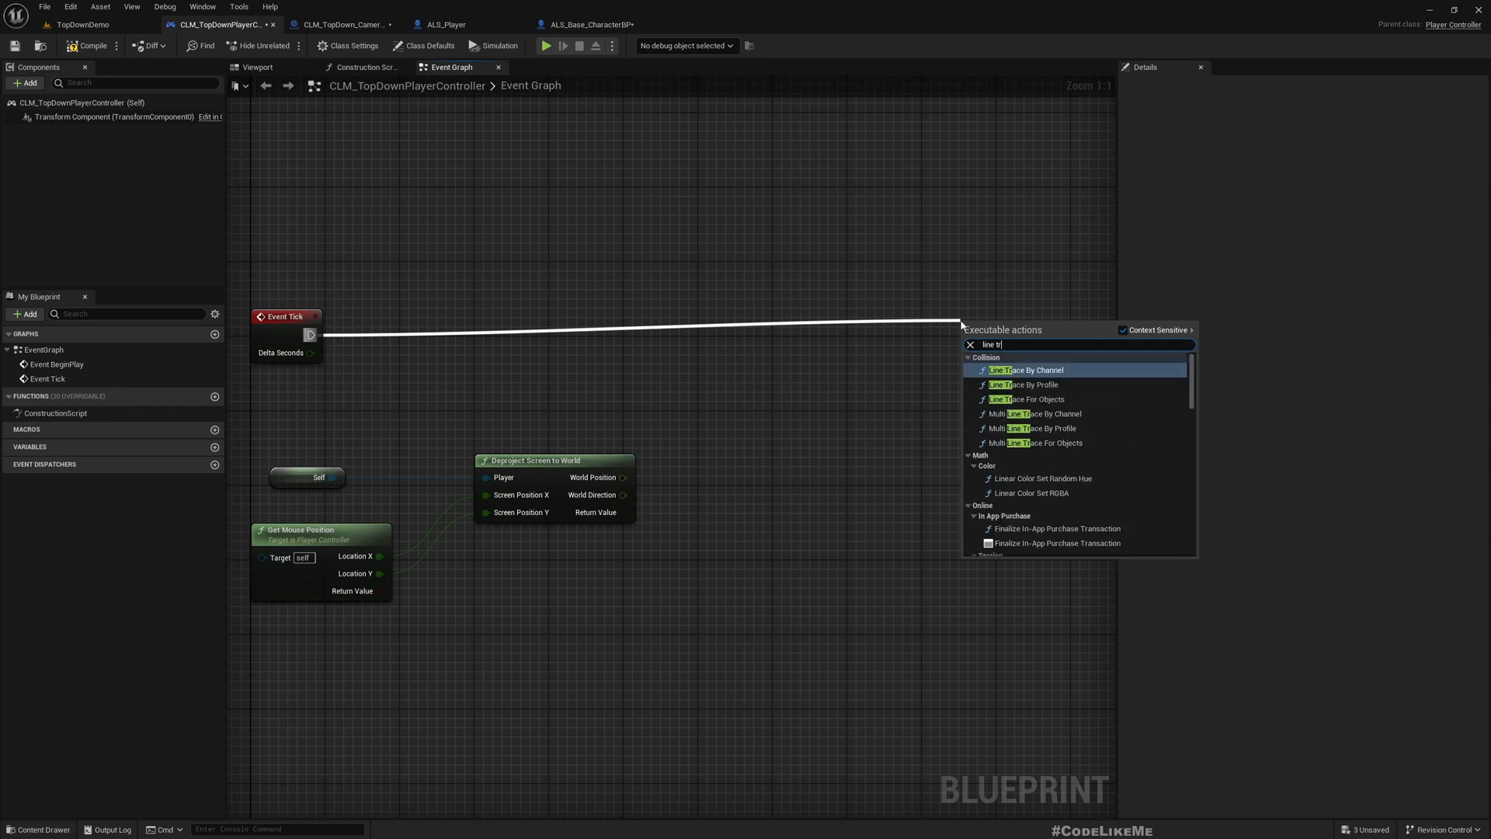
pyautogui.click(1026, 370)
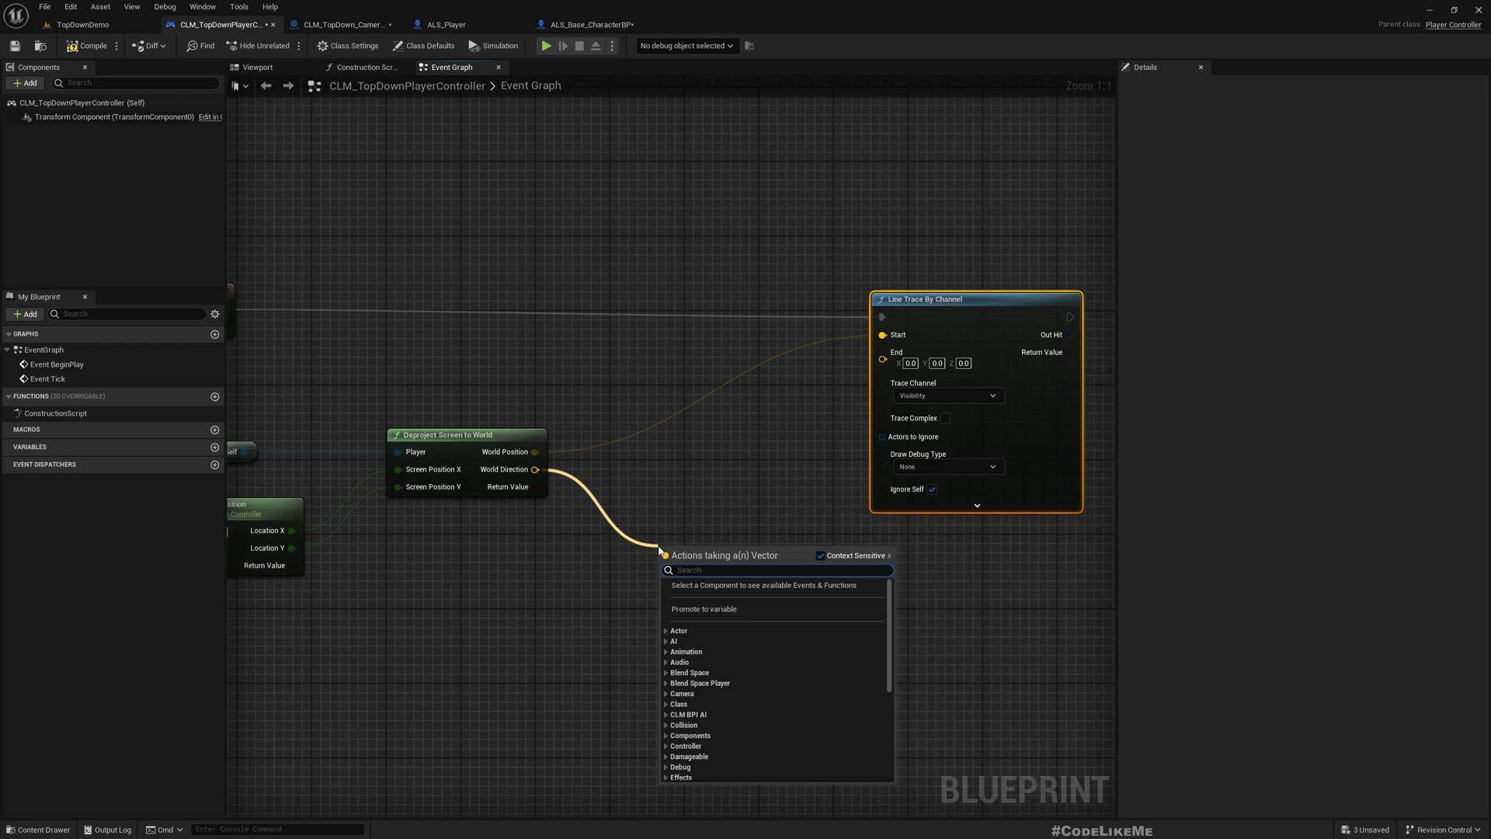
# Set the trace End to World Position plus World Direction times a float, debug drawn For Duration.
pyautogui.click(691, 570)
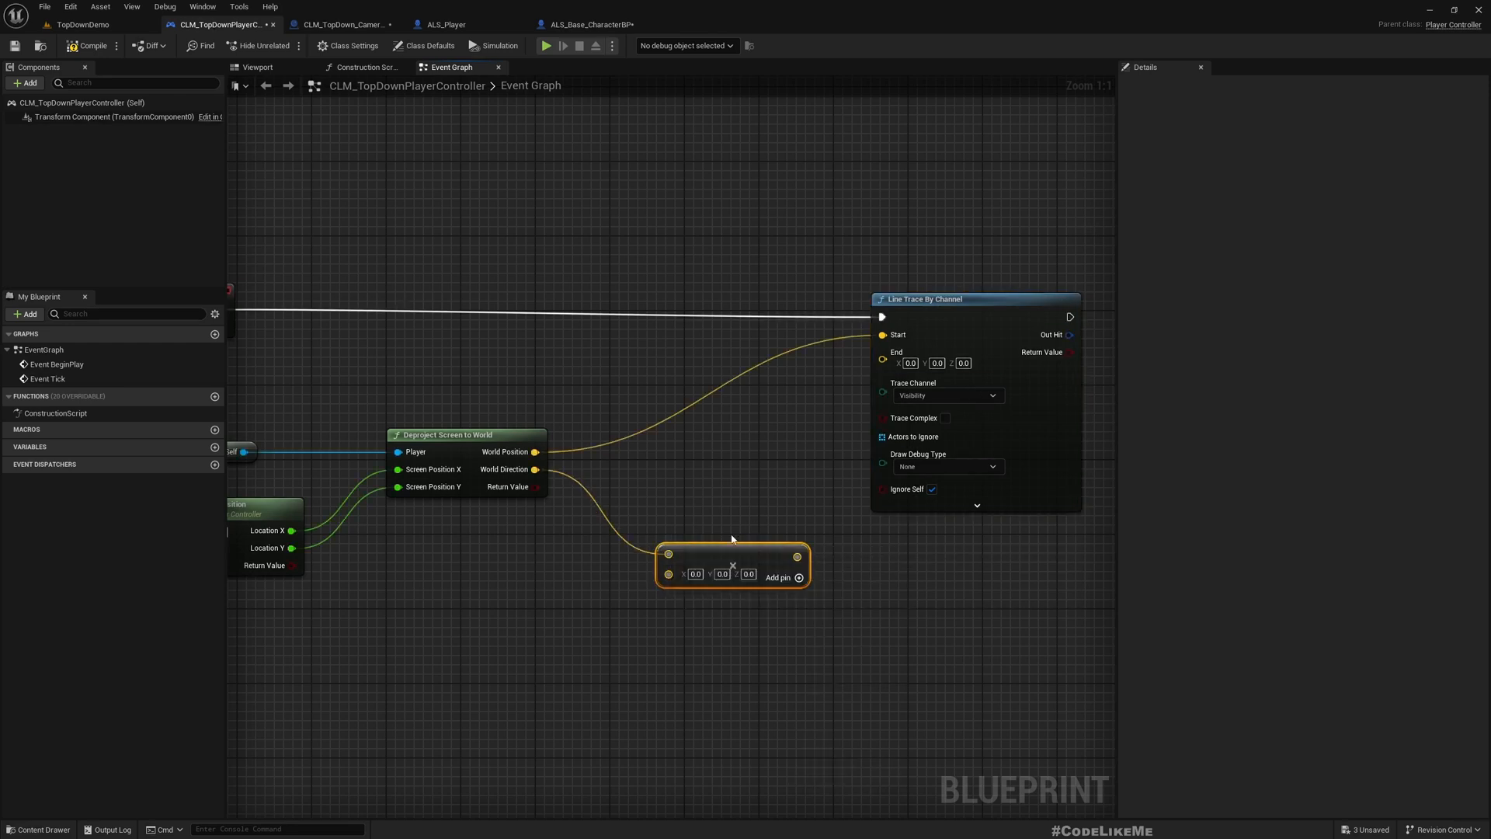
pyautogui.rightClick(733, 565)
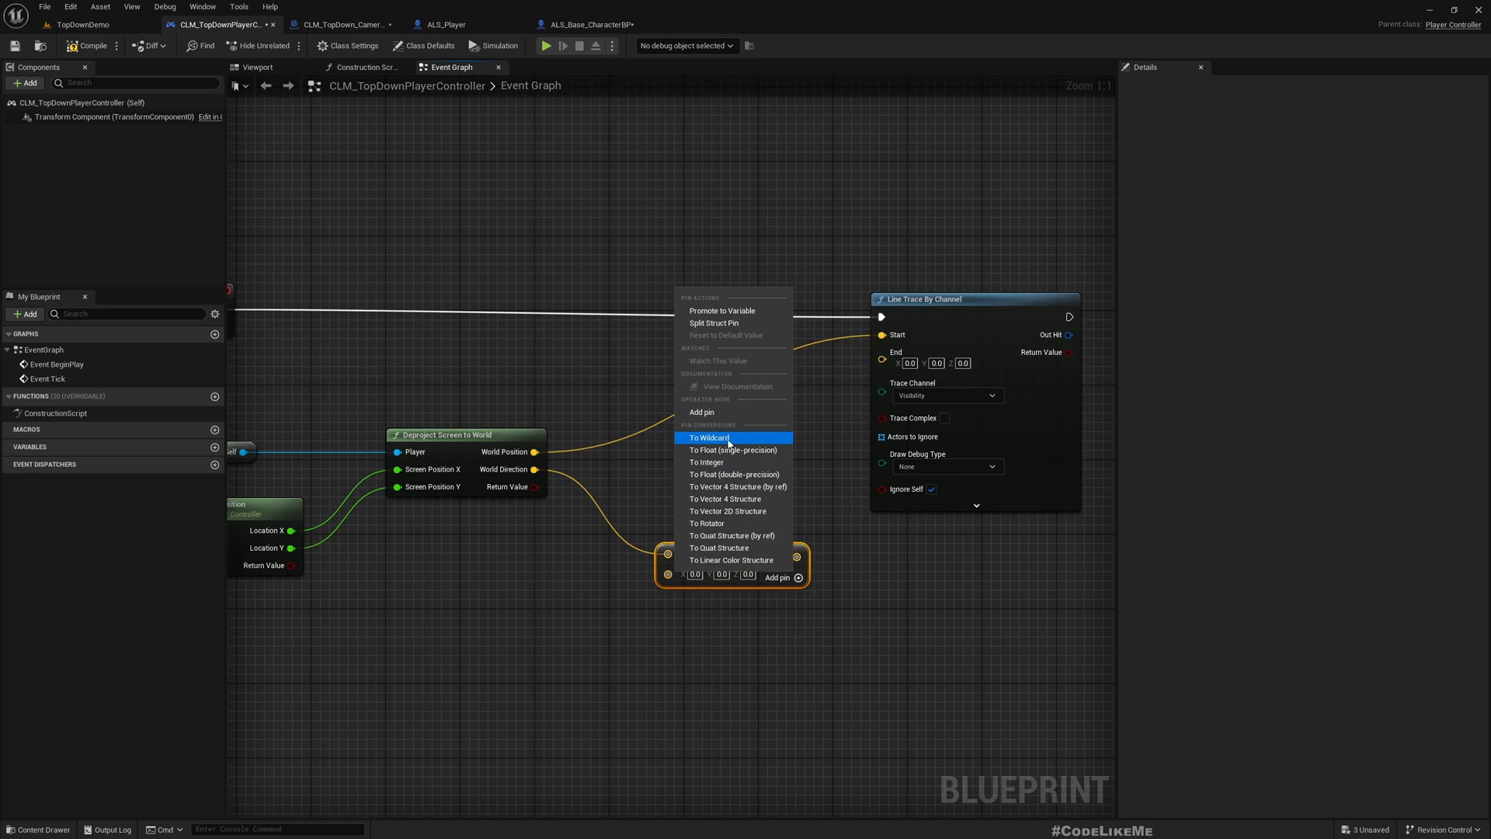
pyautogui.click(708, 437)
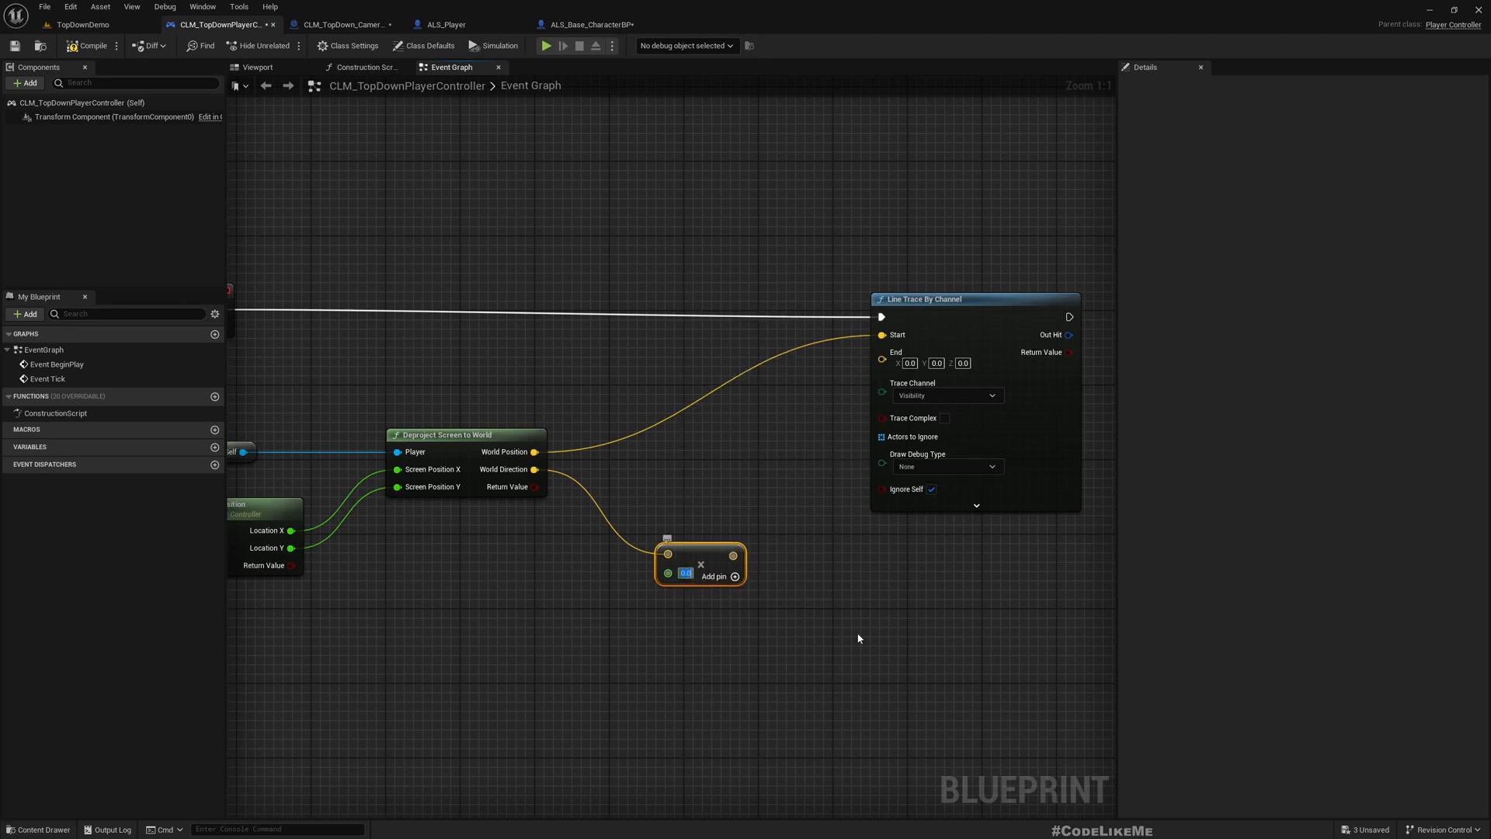
pyautogui.write('6000')
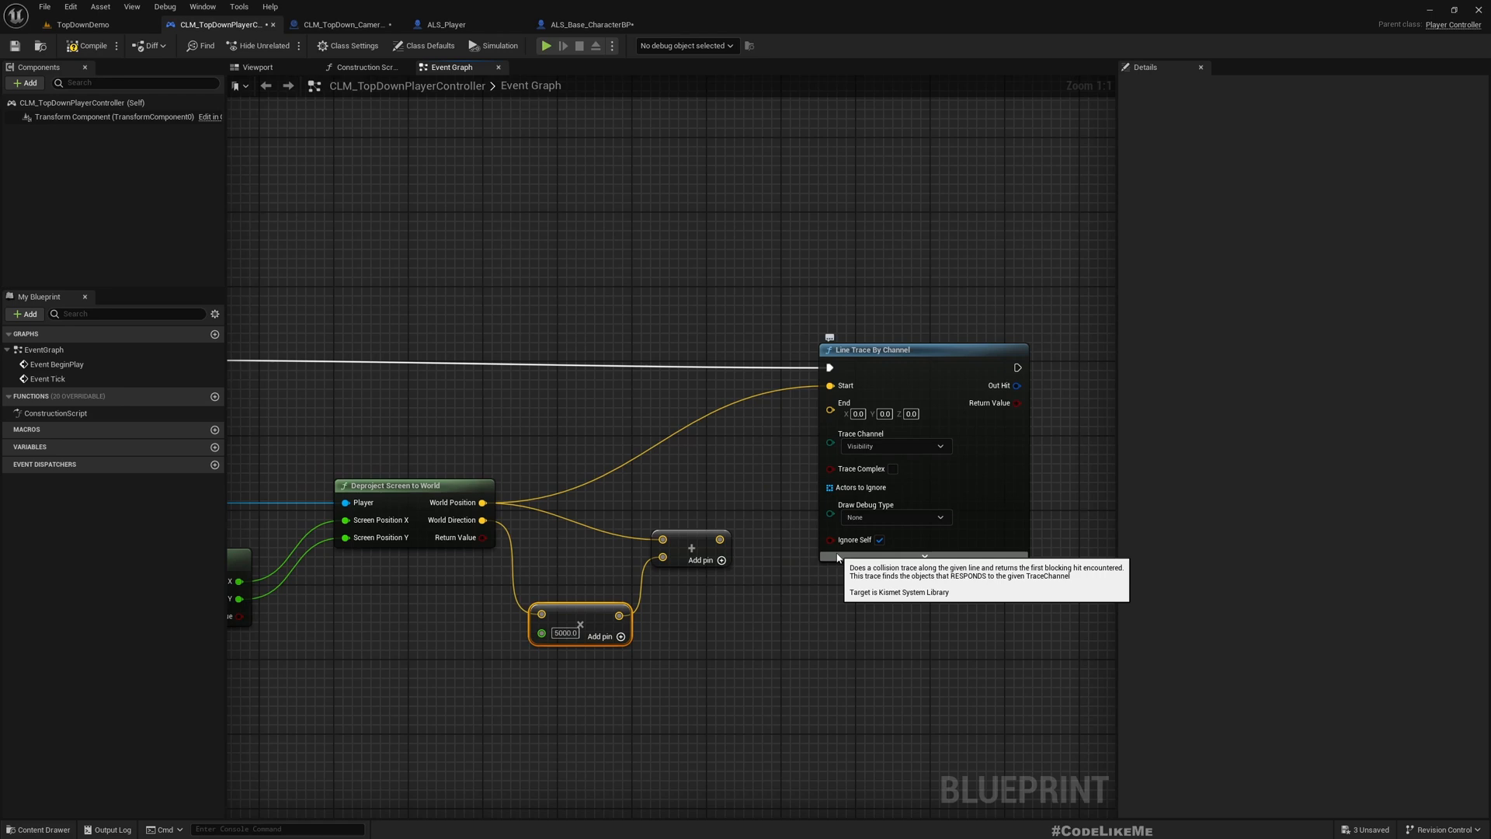
pyautogui.moveTo(820, 574)
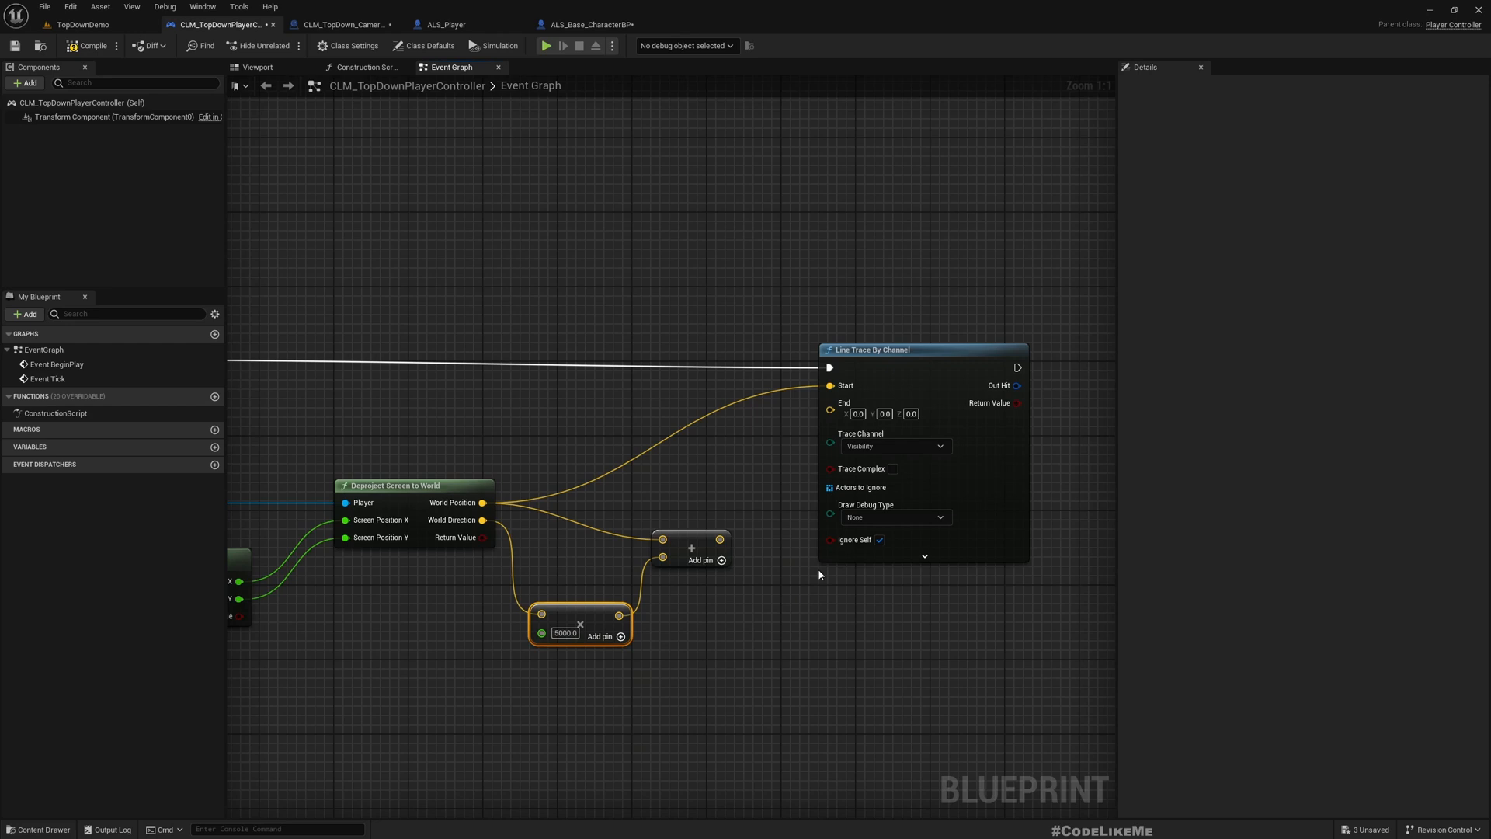
pyautogui.moveTo(830, 410); pyautogui.dragTo(884, 410)
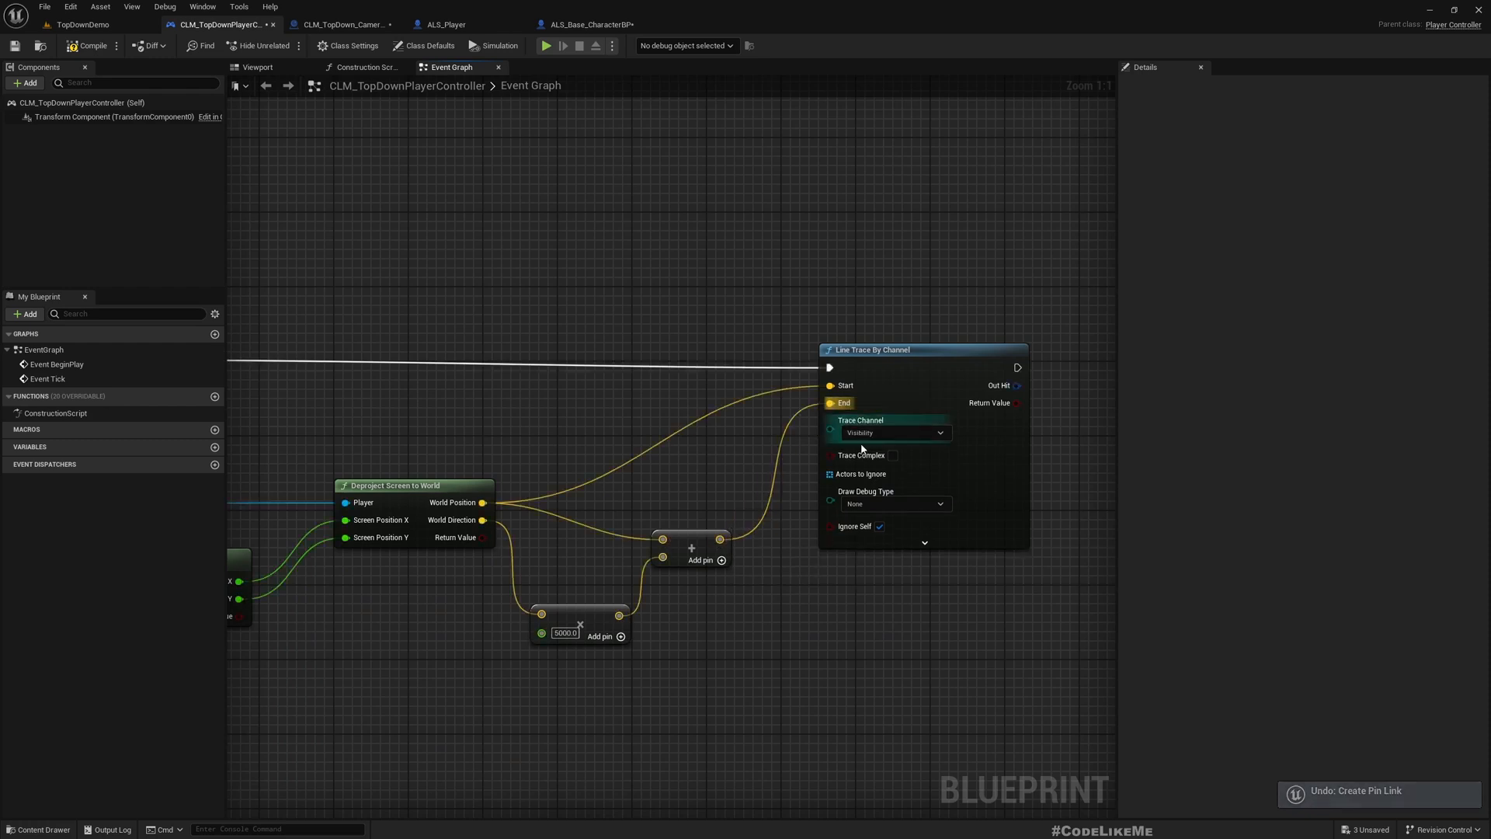
pyautogui.click(895, 504)
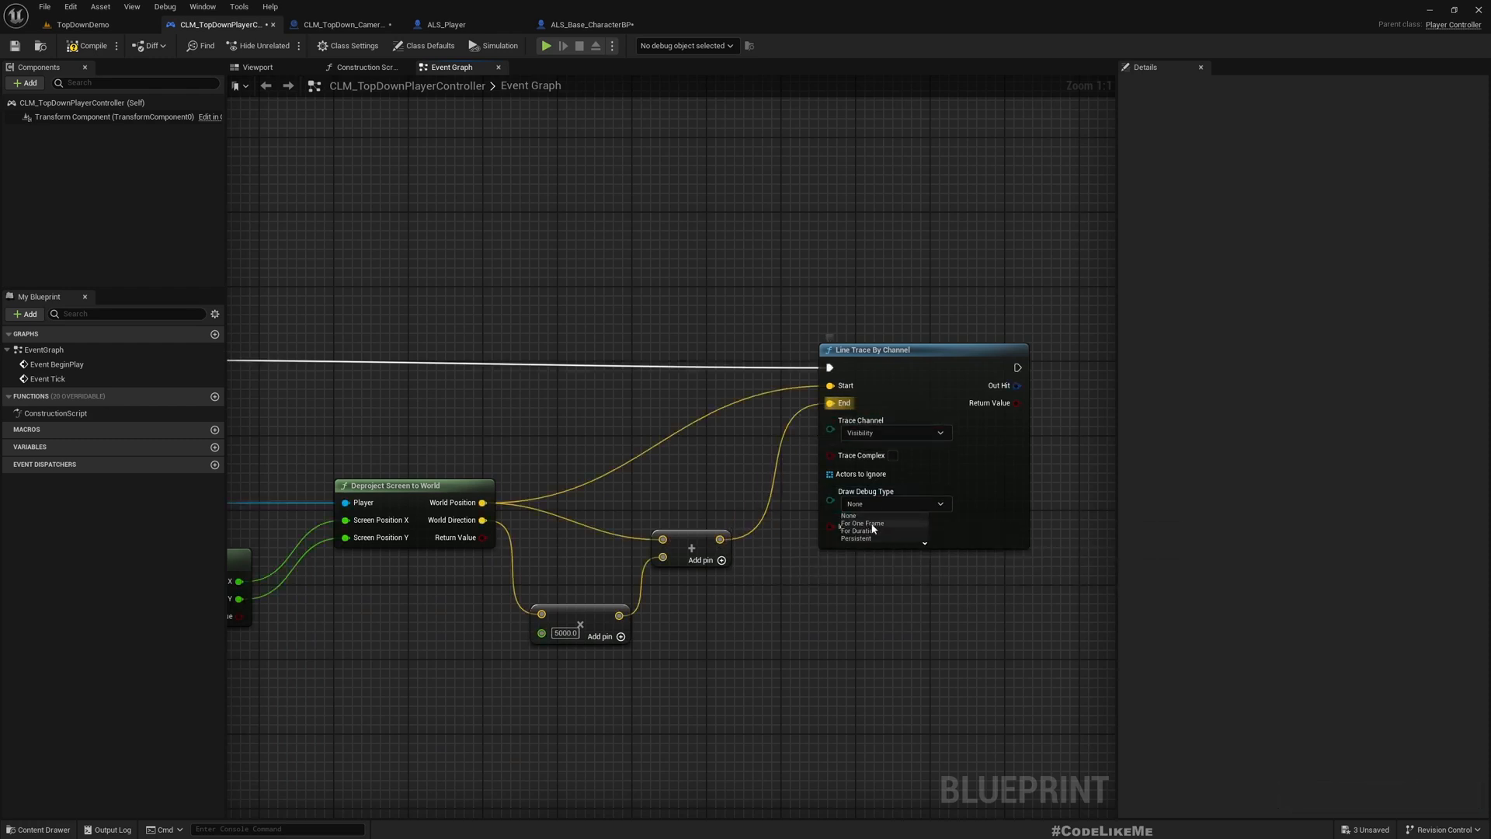
pyautogui.click(861, 530)
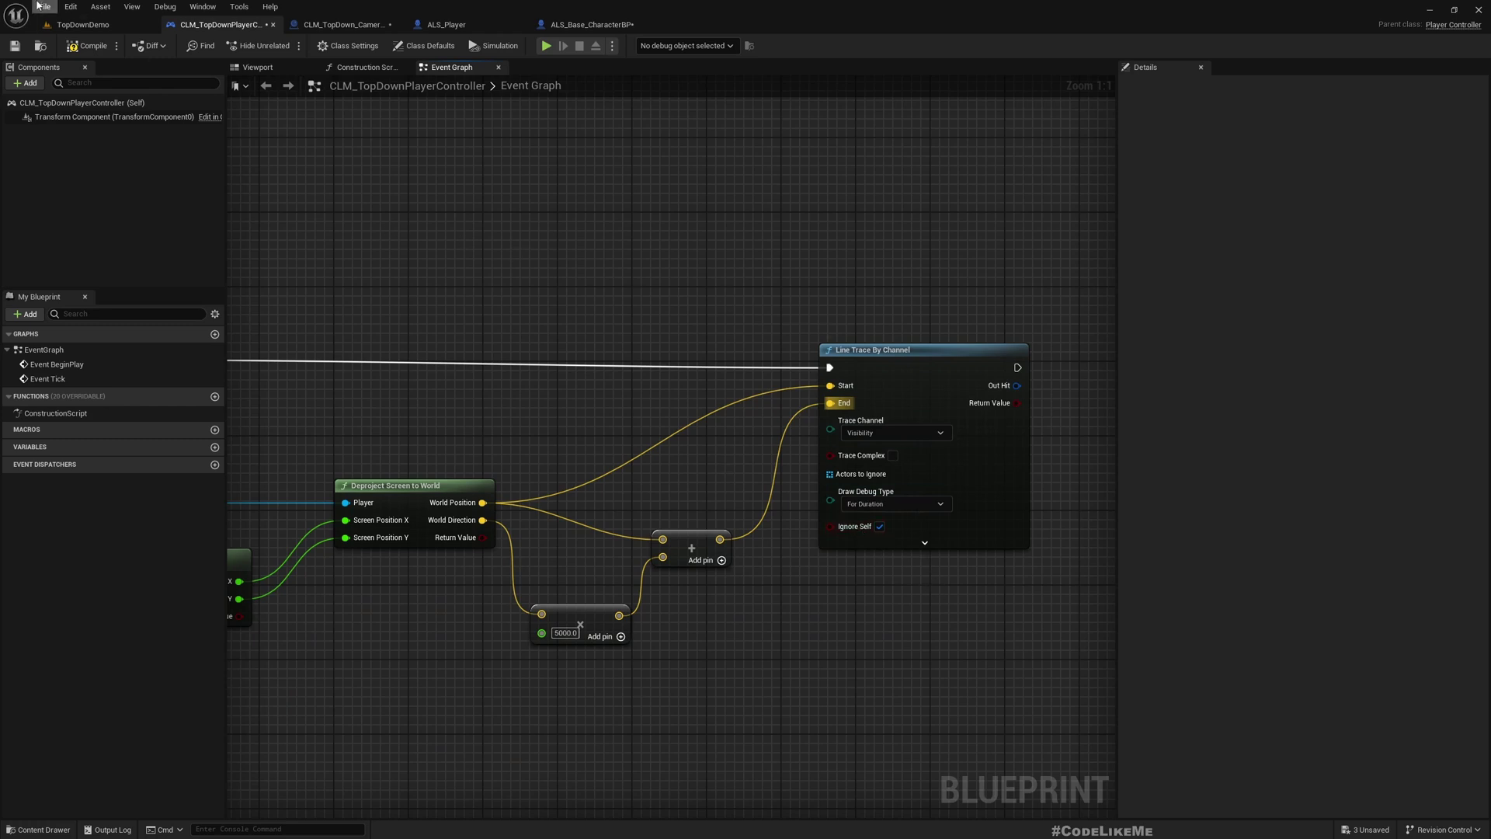
pyautogui.click(68, 20)
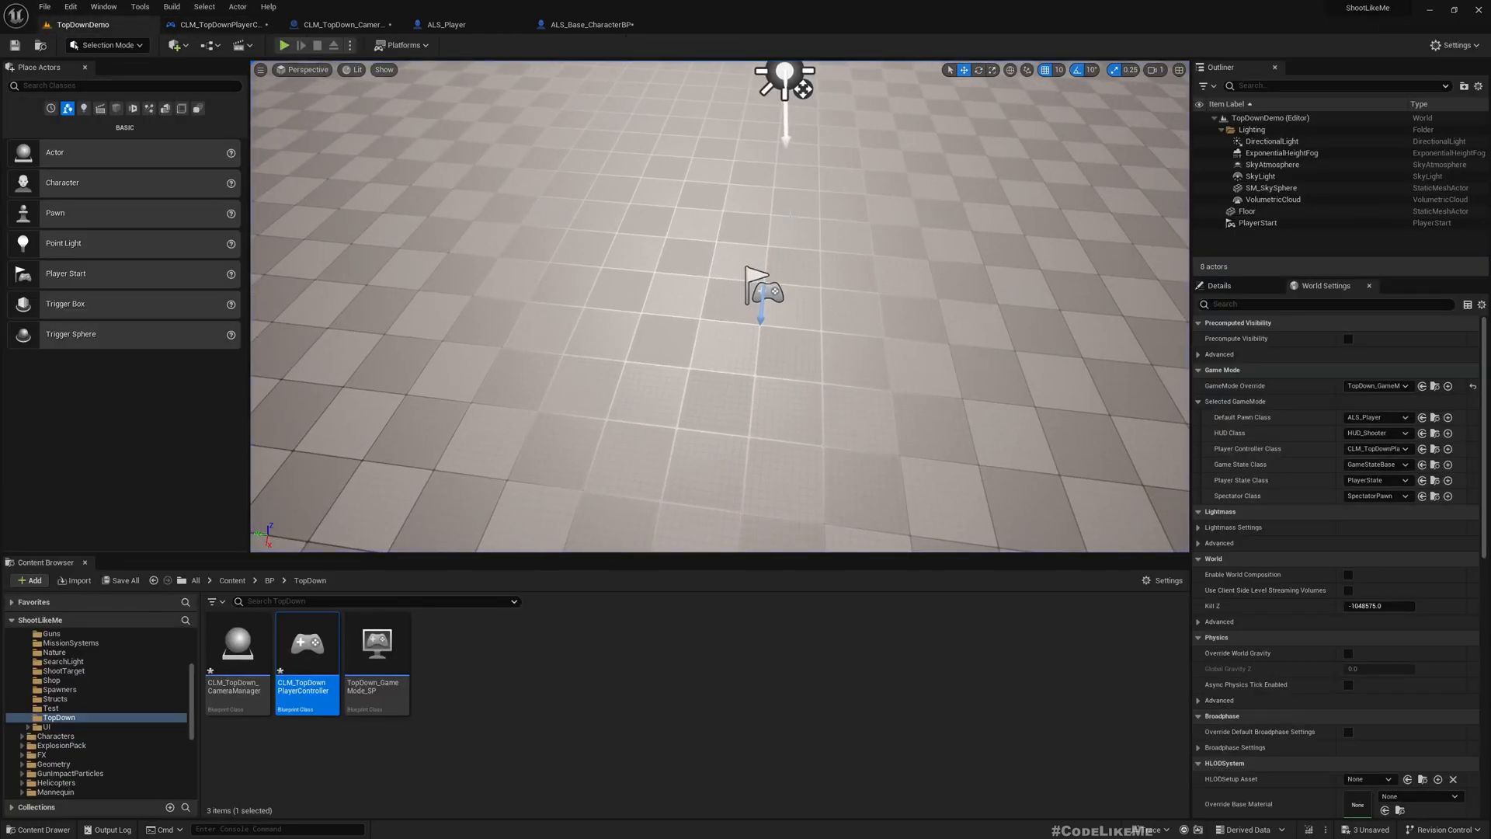
pyautogui.click(288, 44)
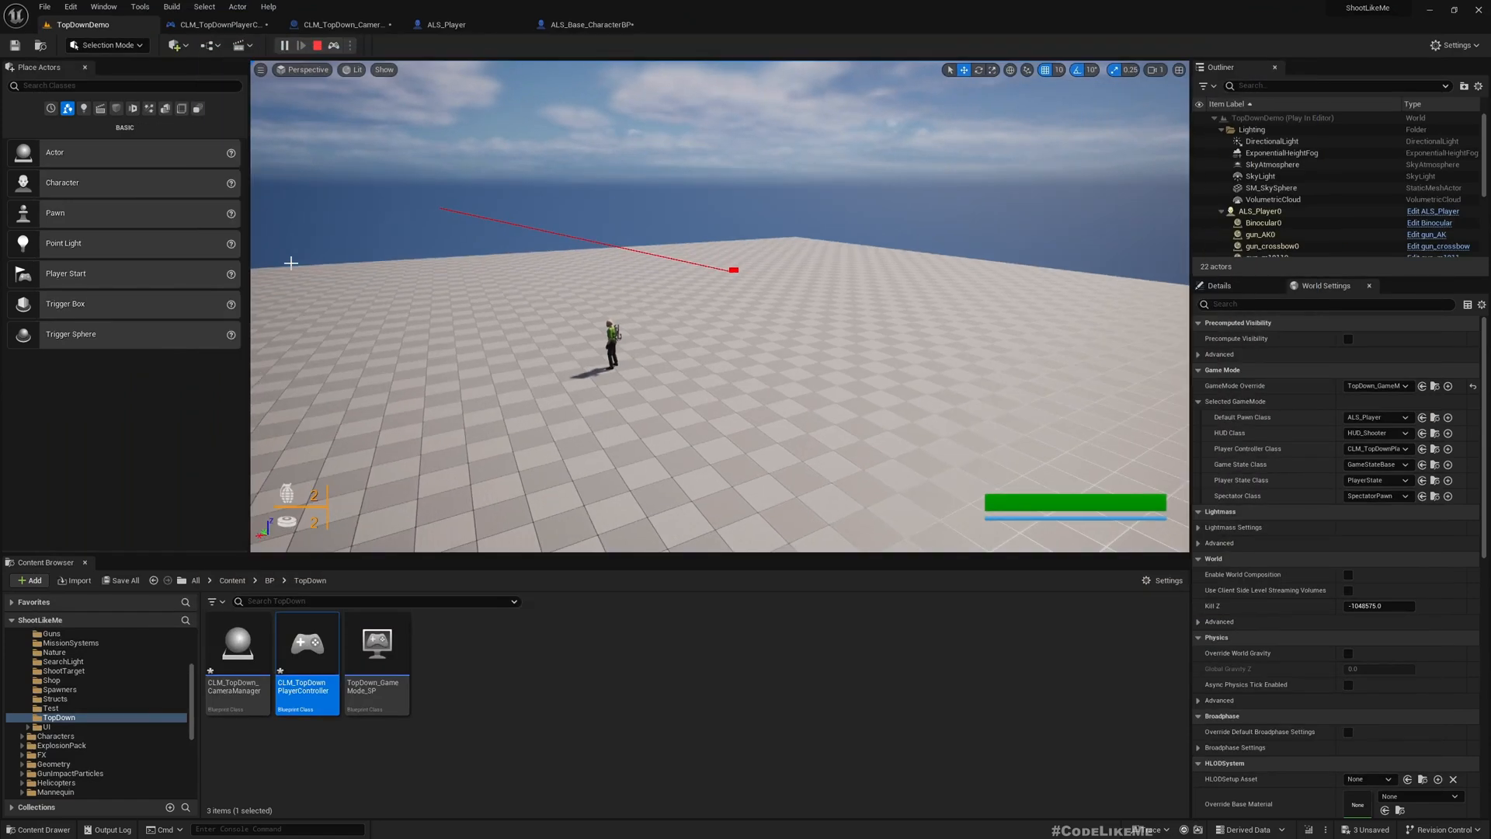
pyautogui.click(317, 44)
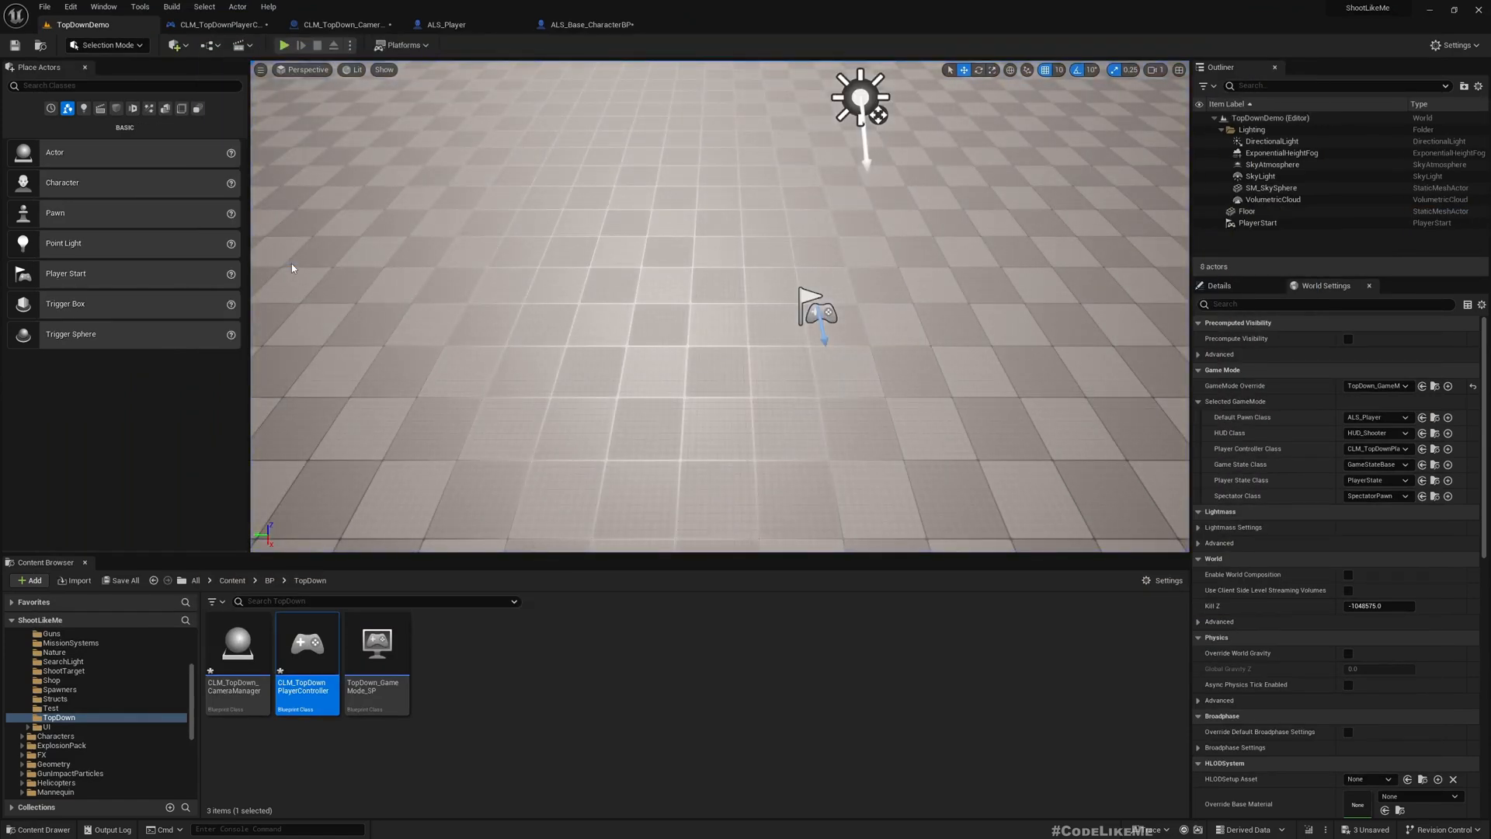
pyautogui.click(282, 44)
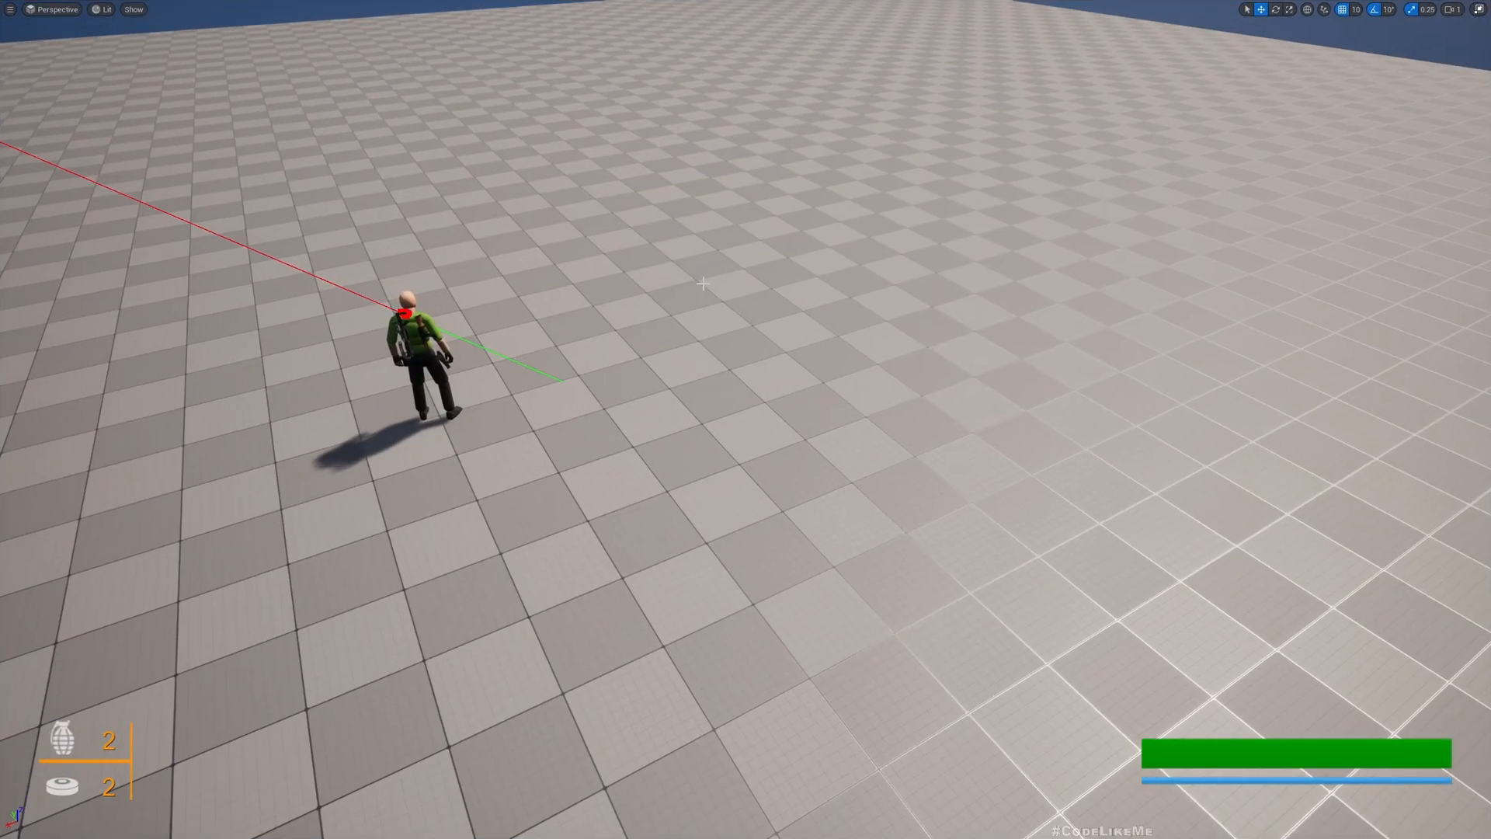
pyautogui.press('Escape')
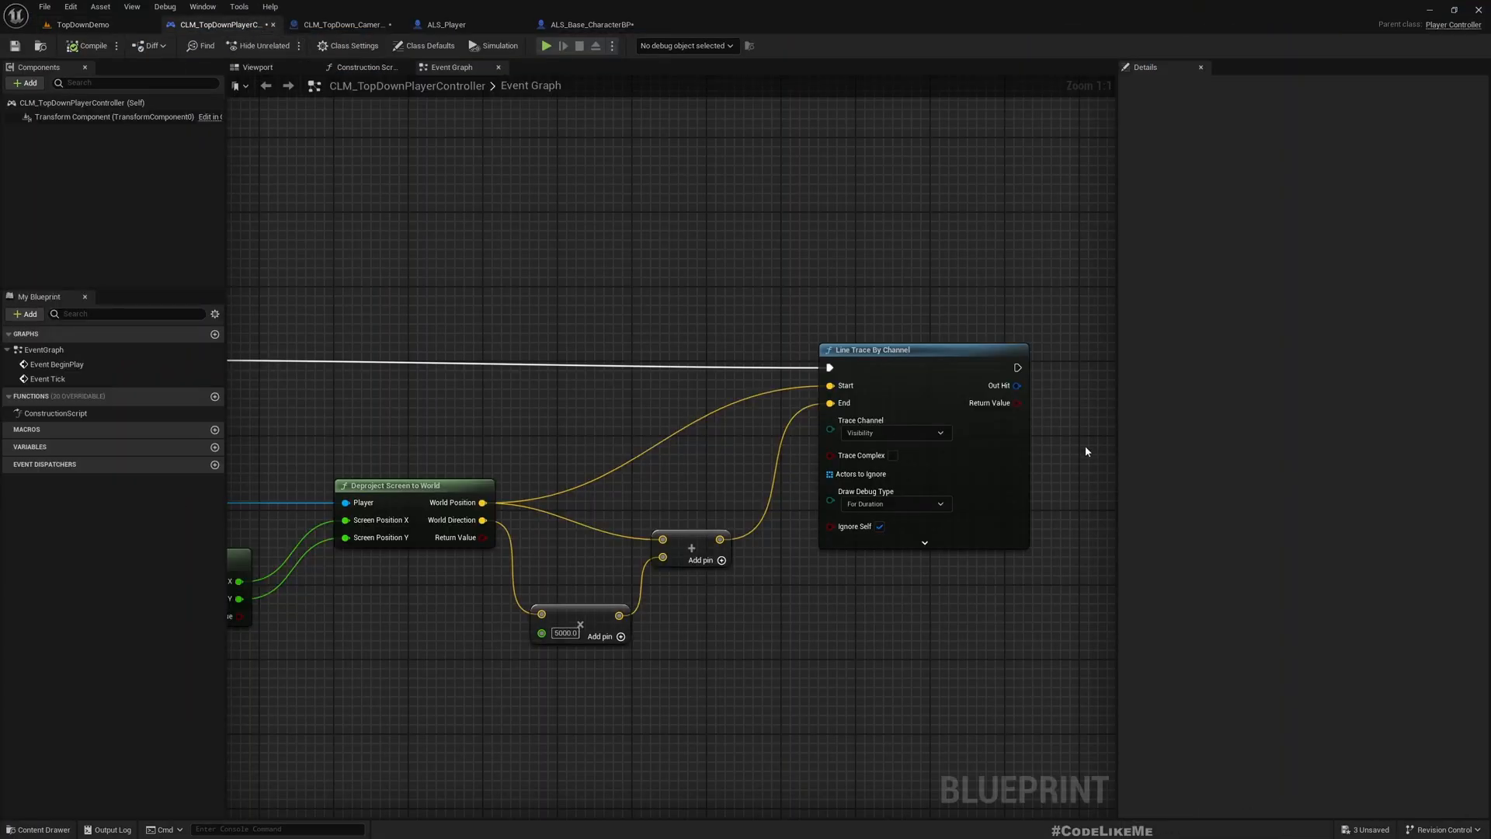
# Add a Branch node on the line trace's Return Value.
pyautogui.scroll(-3)
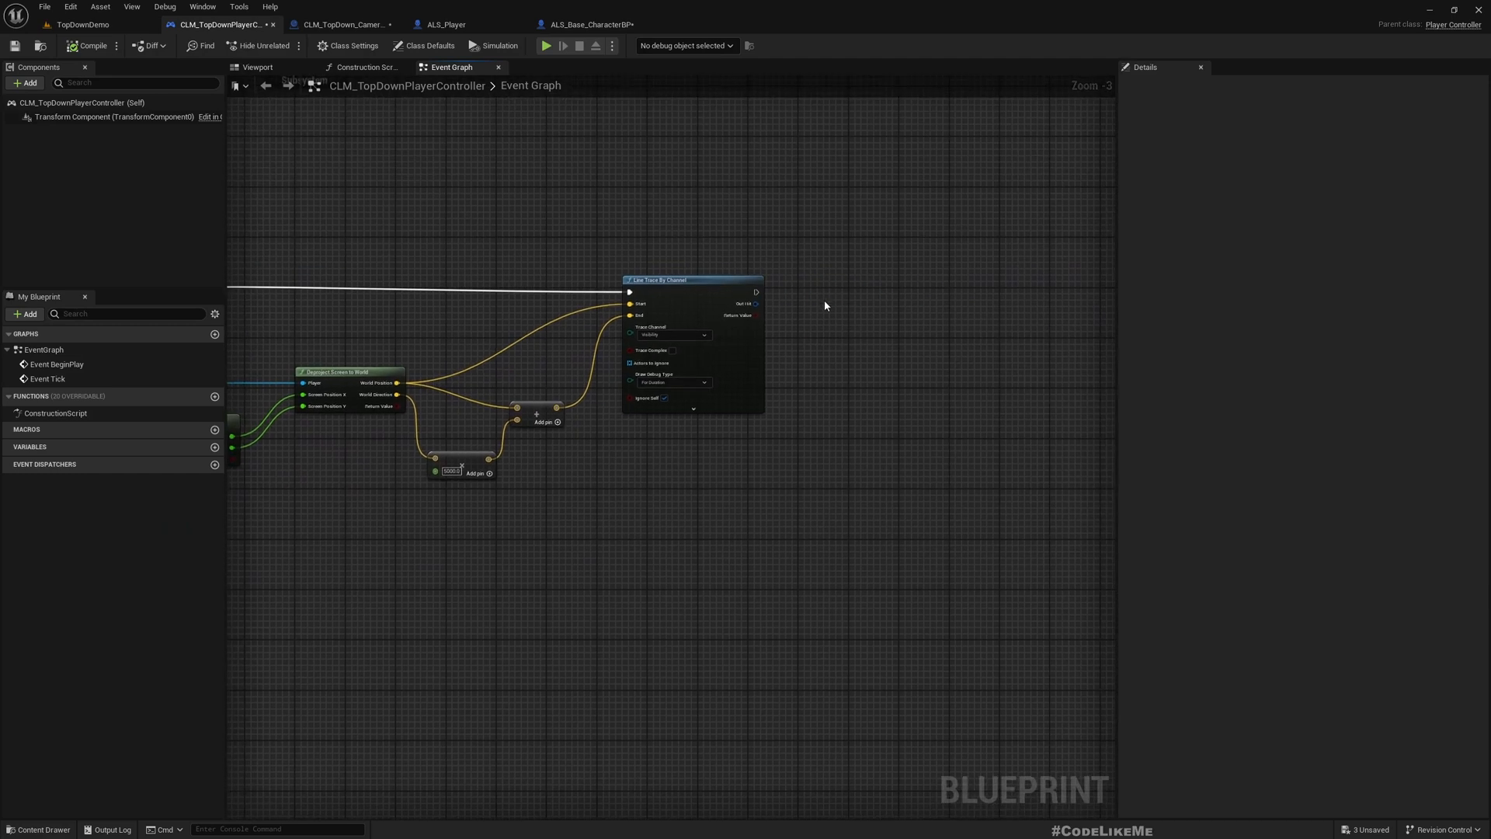
pyautogui.write('bran')
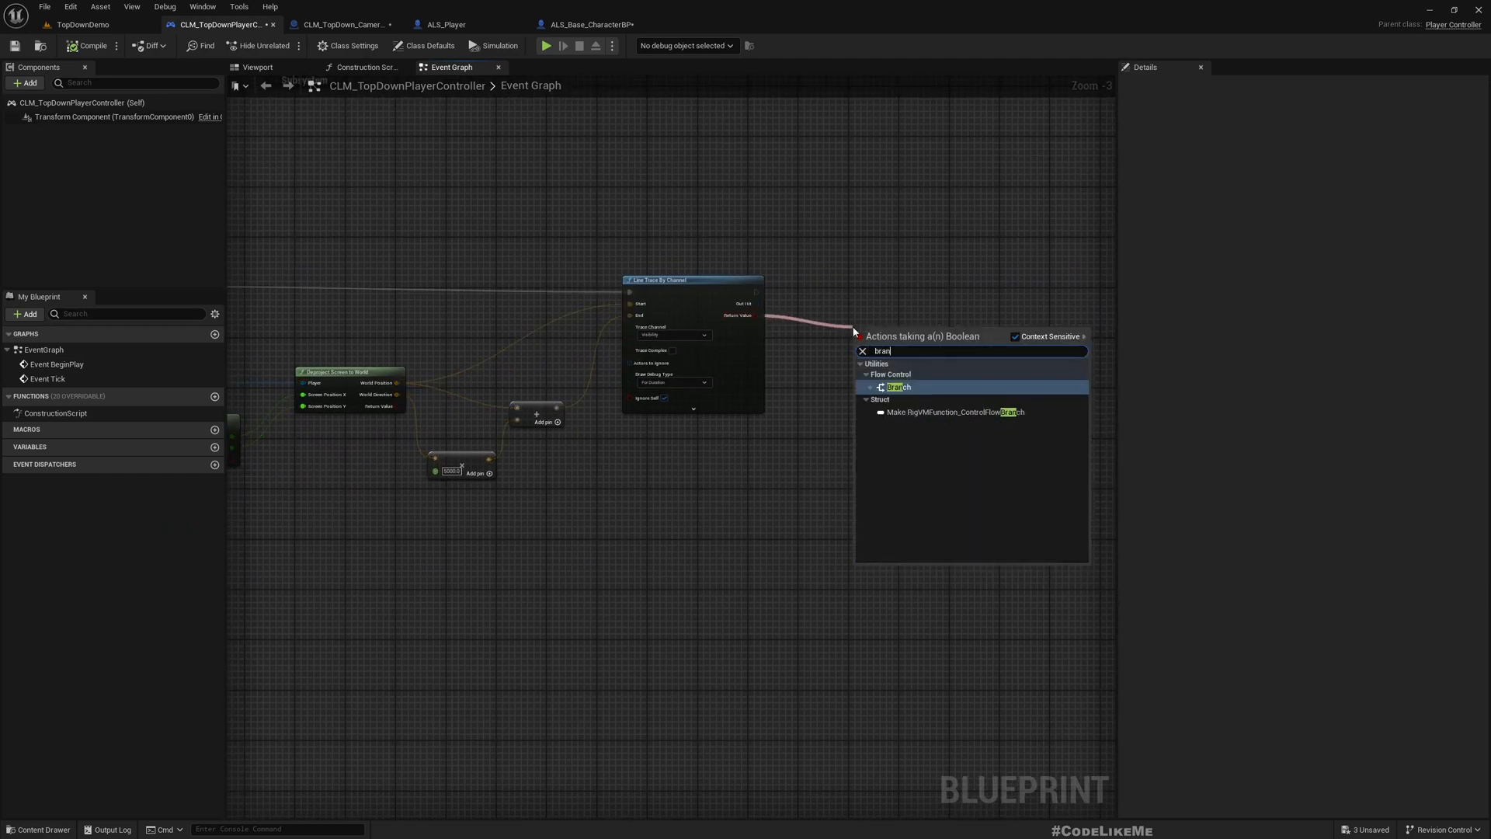
pyautogui.click(896, 387)
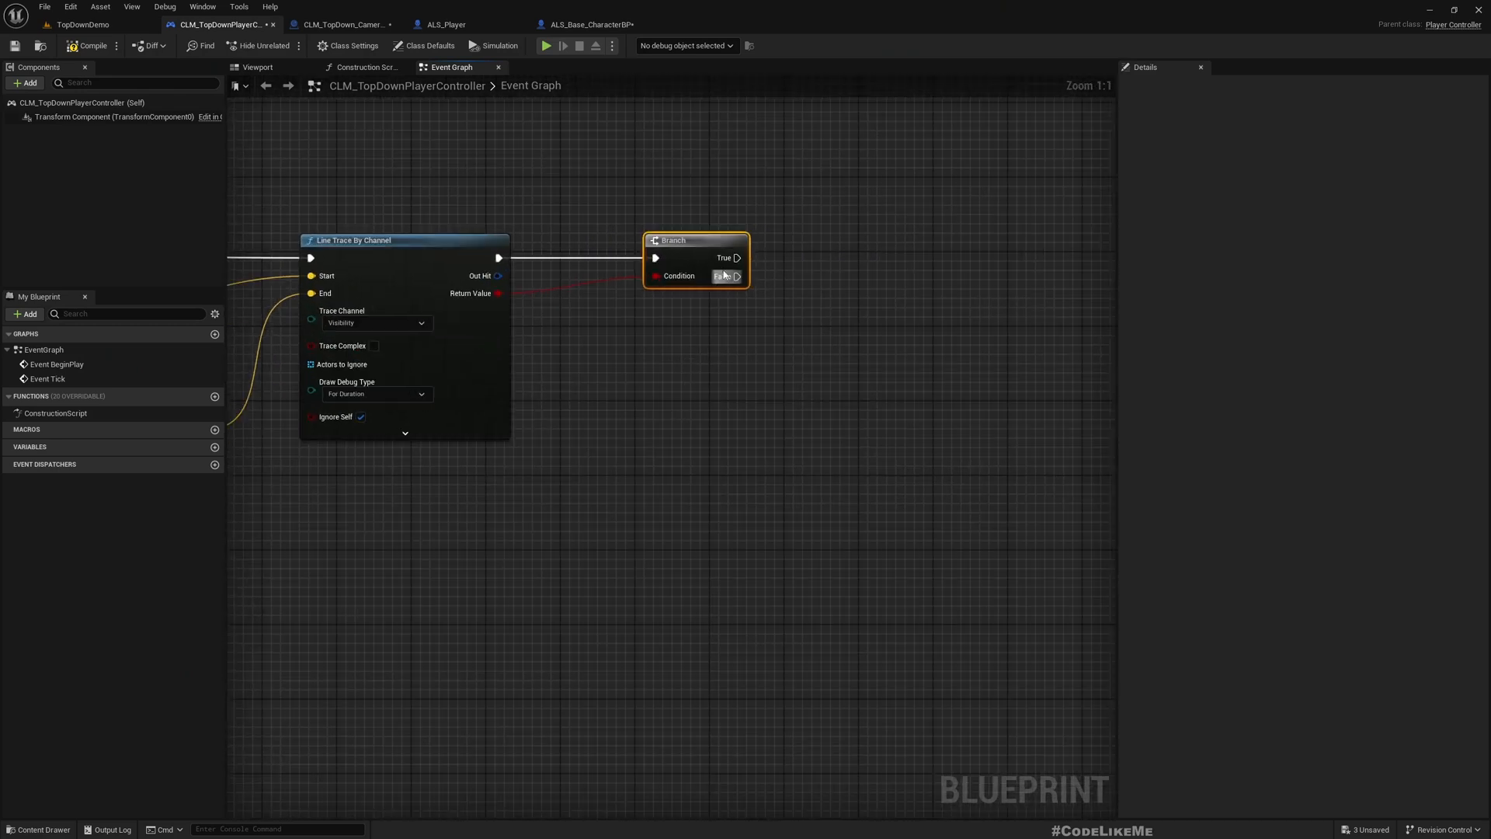
# Break the Out Hit result and promote its Location to a TargetLocation variable.
pyautogui.moveTo(498, 276); pyautogui.dragTo(718, 424)
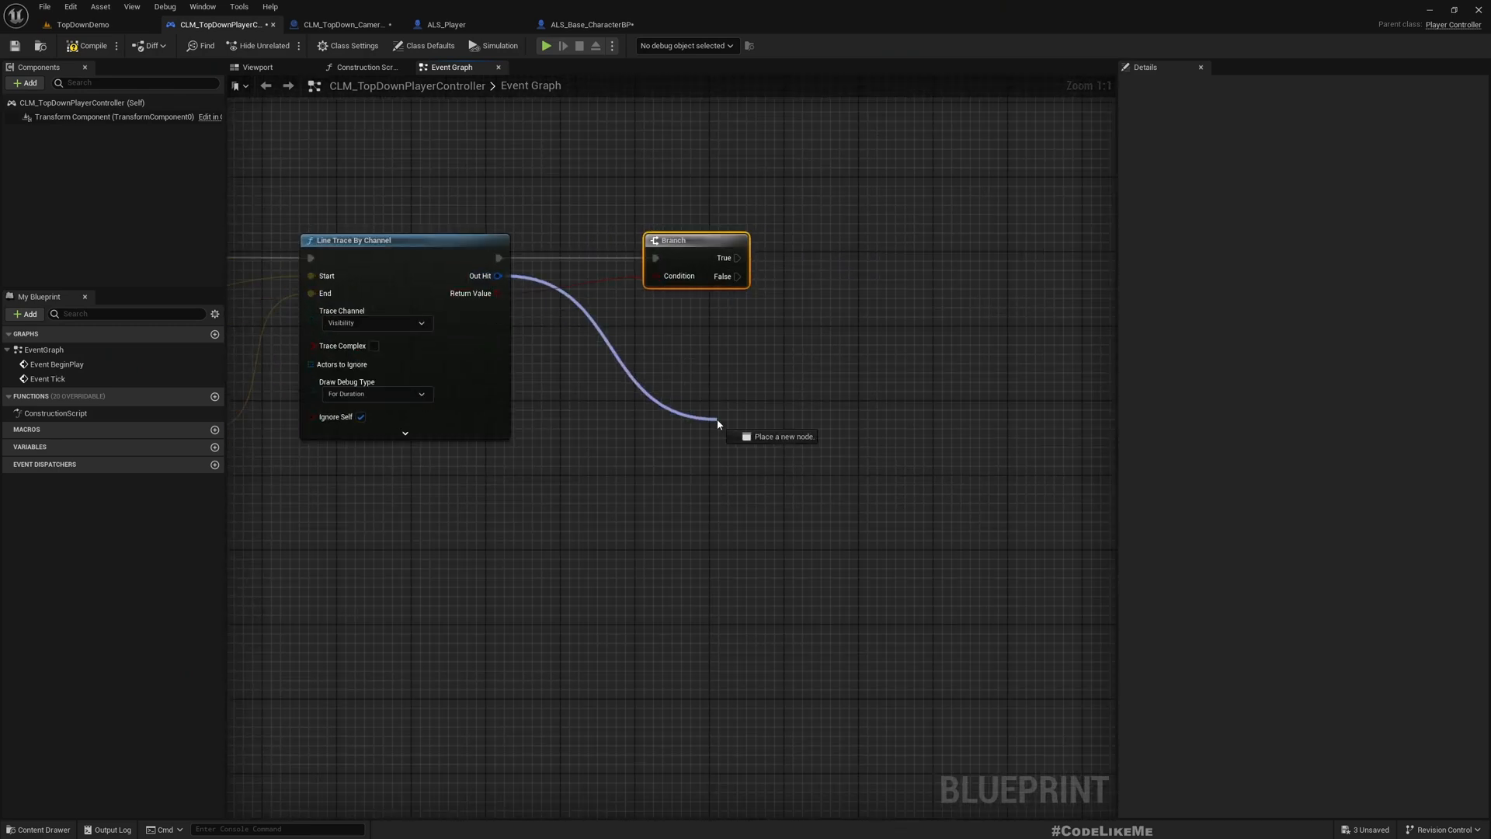
pyautogui.click(717, 424)
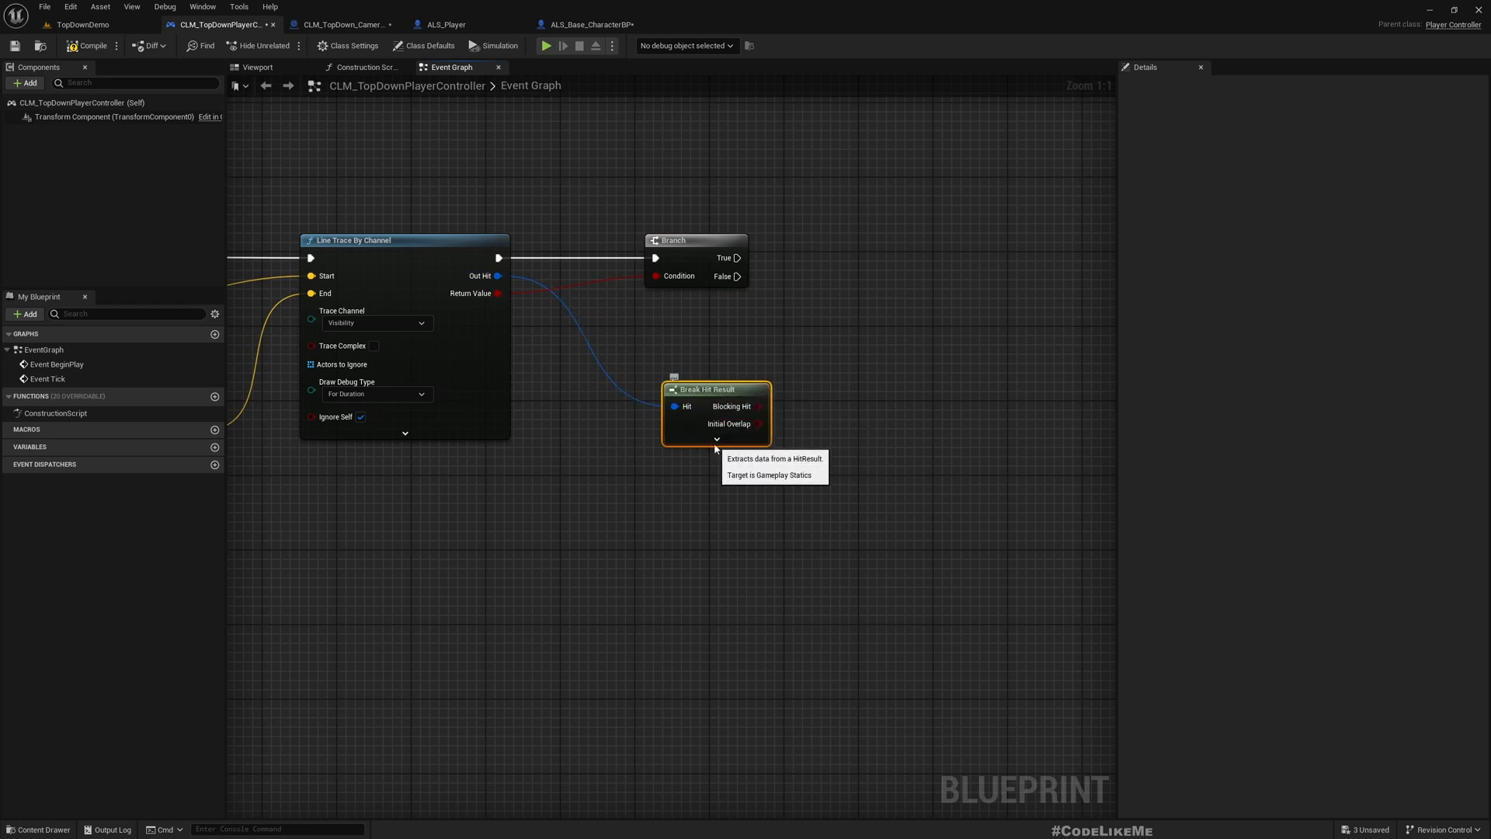
pyautogui.click(716, 438)
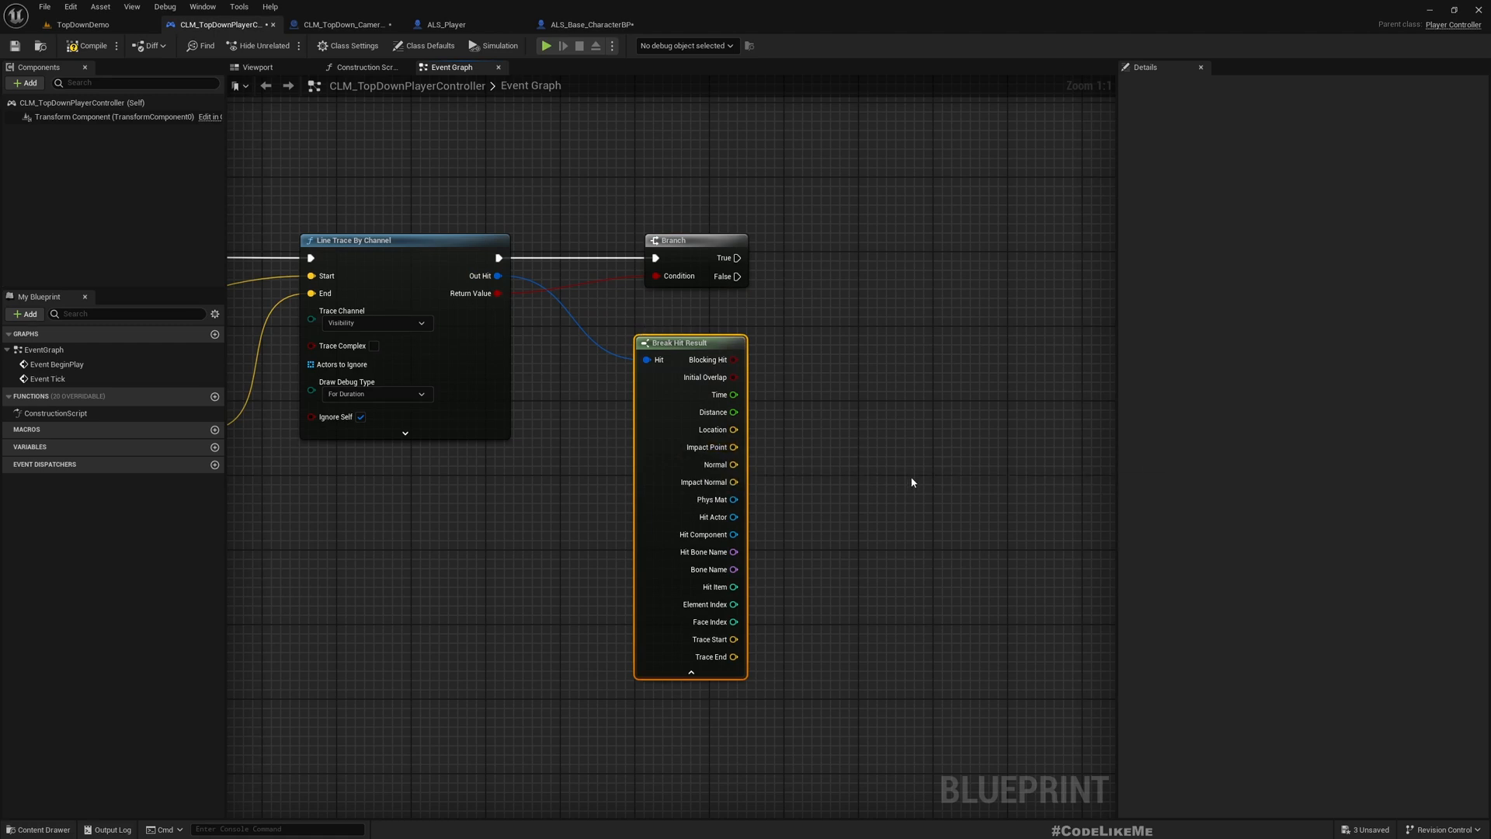
pyautogui.rightClick(734, 429)
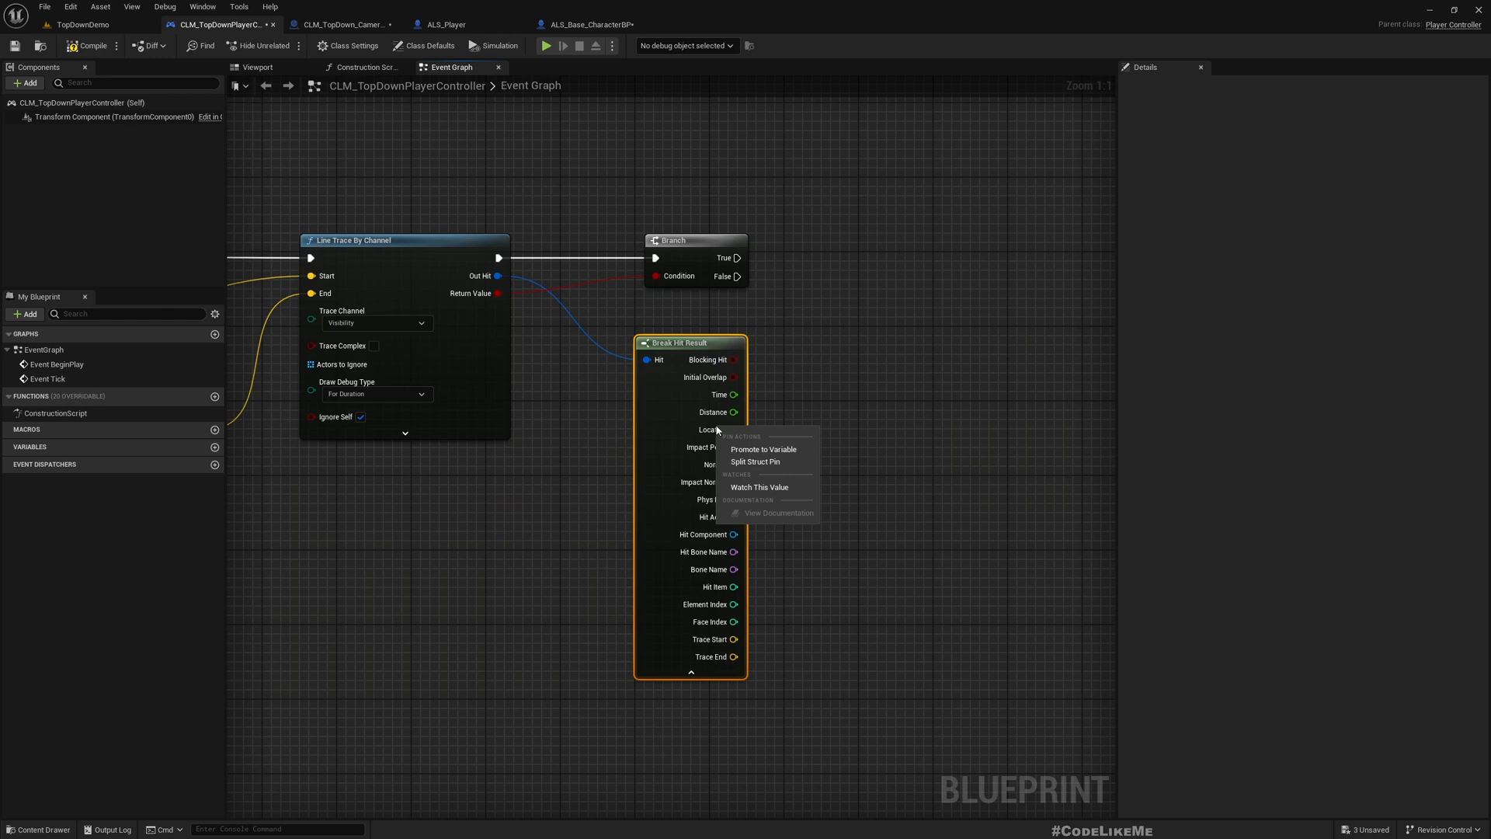
pyautogui.moveTo(763, 449)
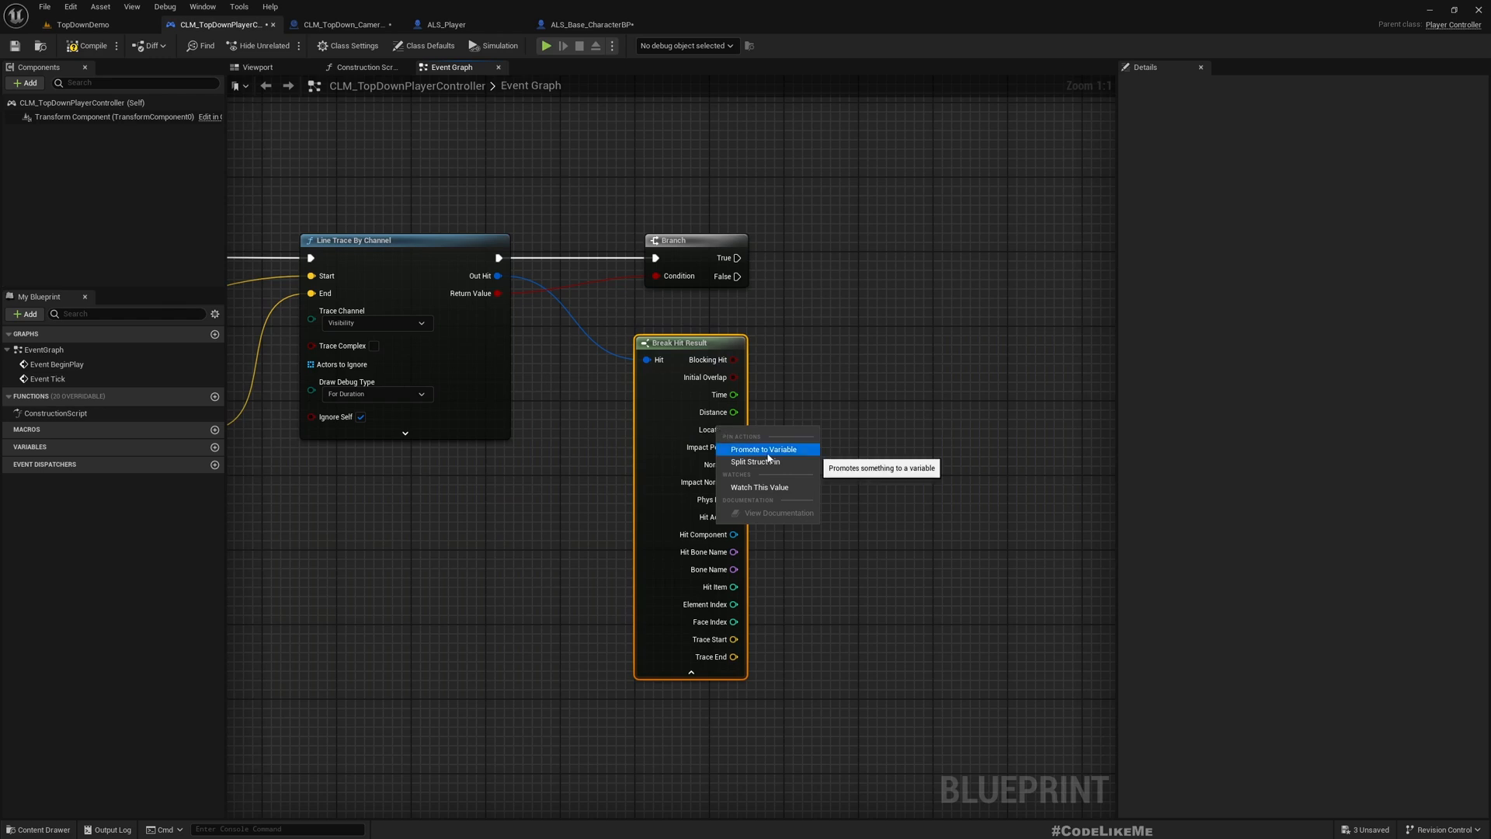
pyautogui.click(763, 449)
pyautogui.write('TargetLocation')
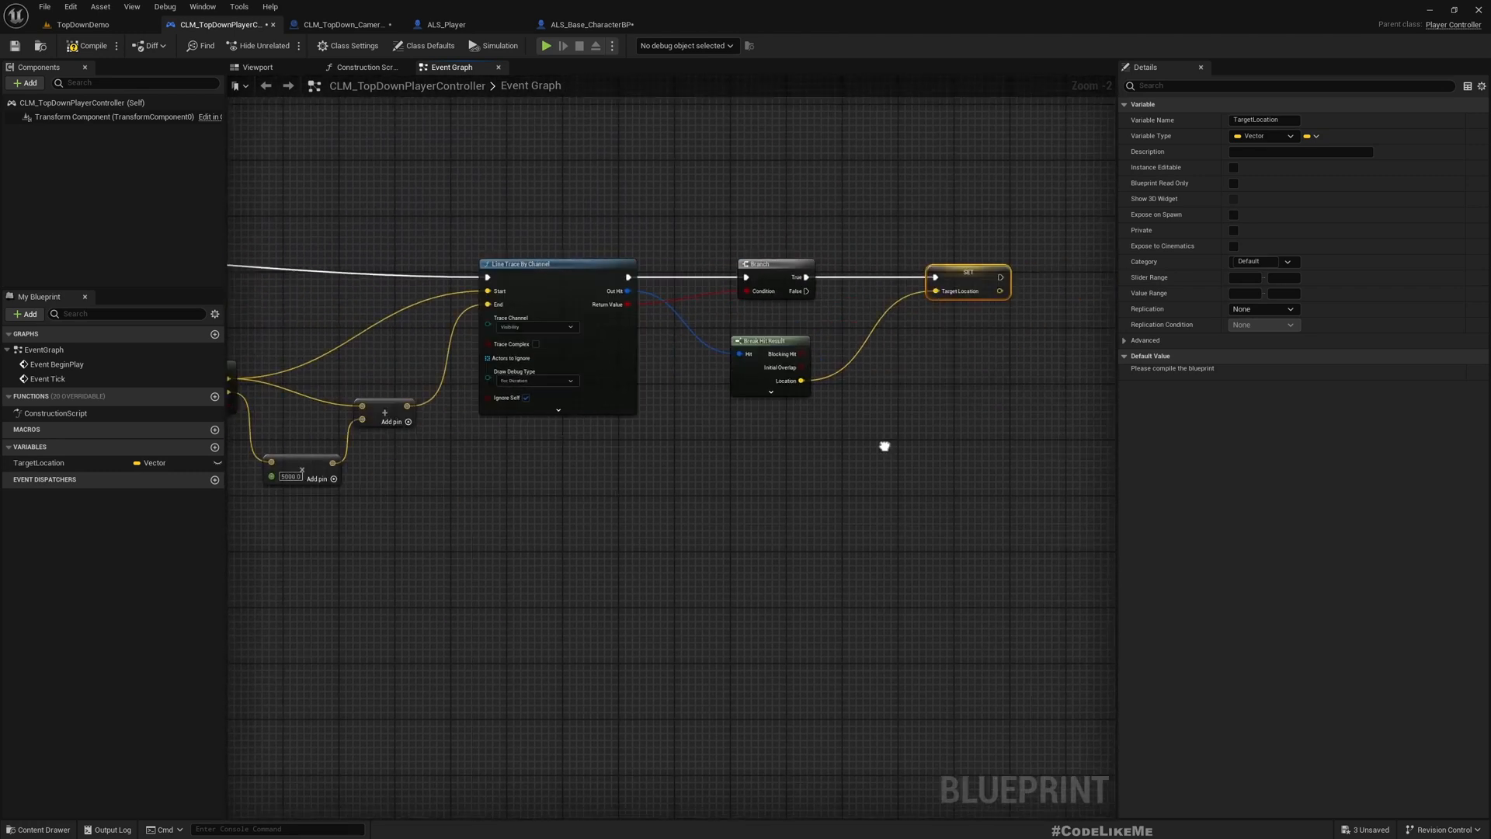
pyautogui.click(76, 21)
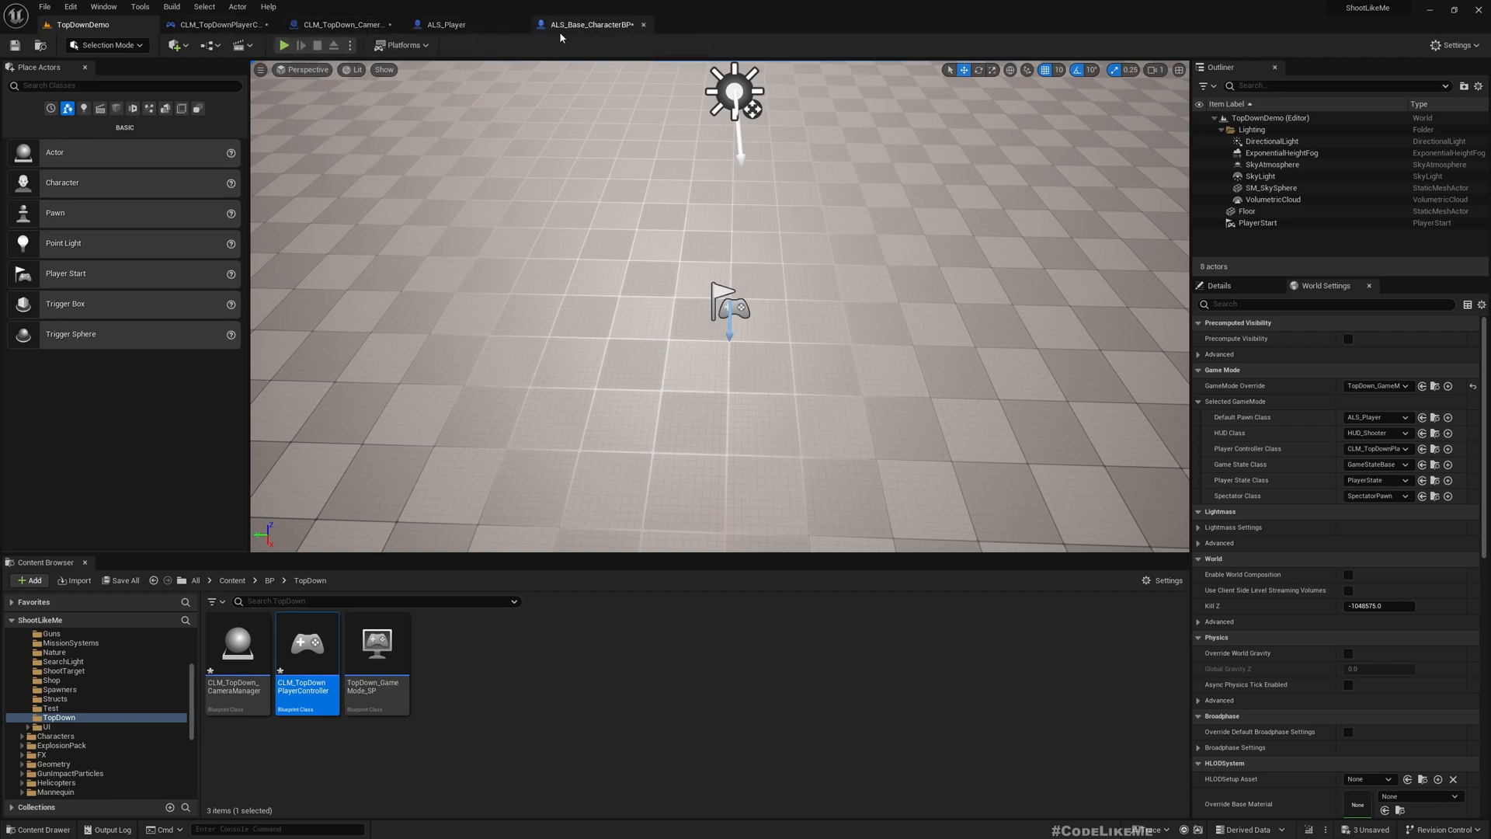
pyautogui.moveTo(579, 32)
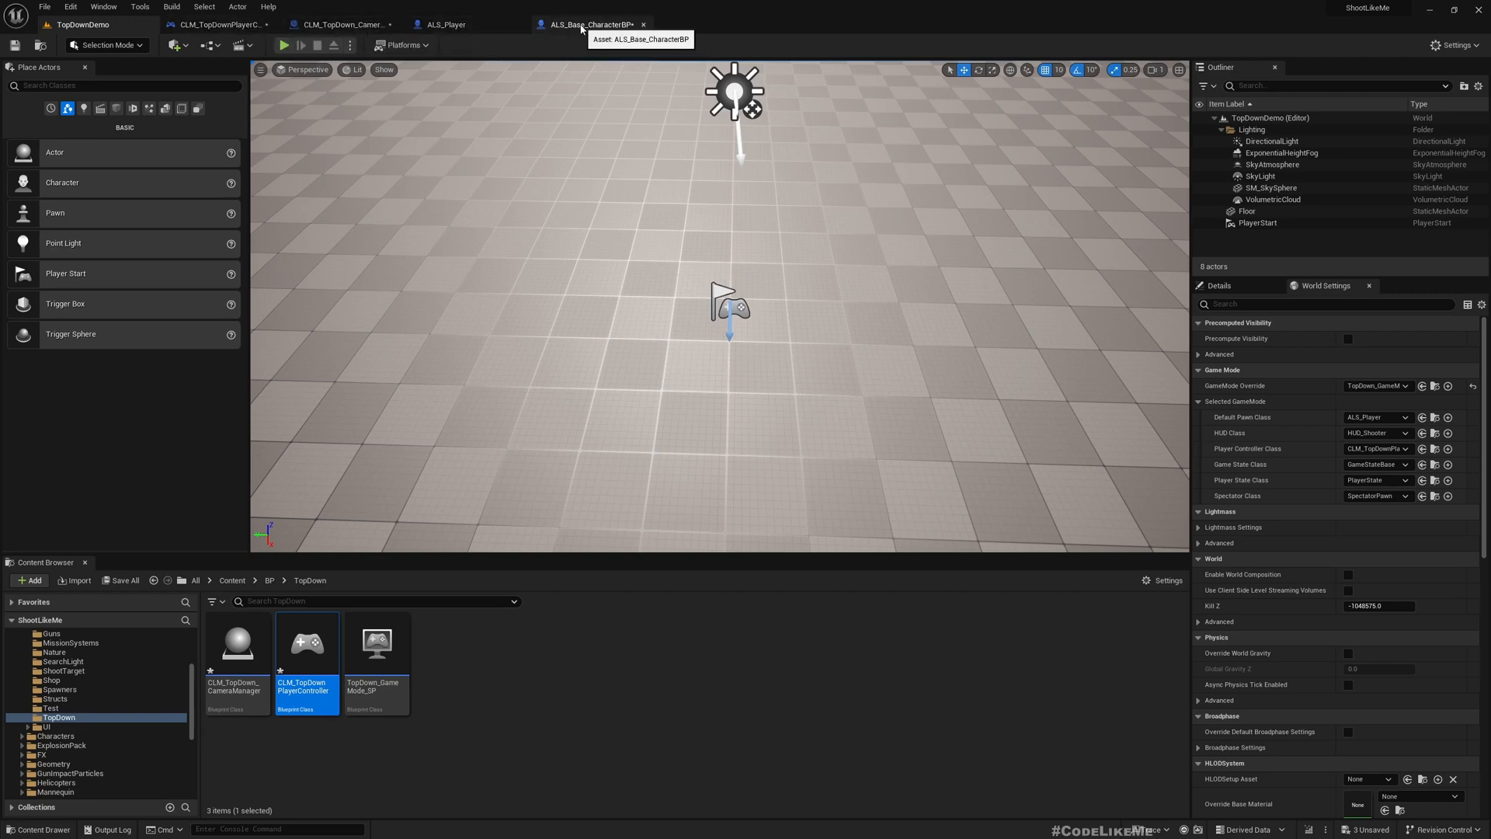
# After setting TargetLocation, add Get Controlled Pawn feeding Get Actor Location, and drag from its output.
pyautogui.click(354, 24)
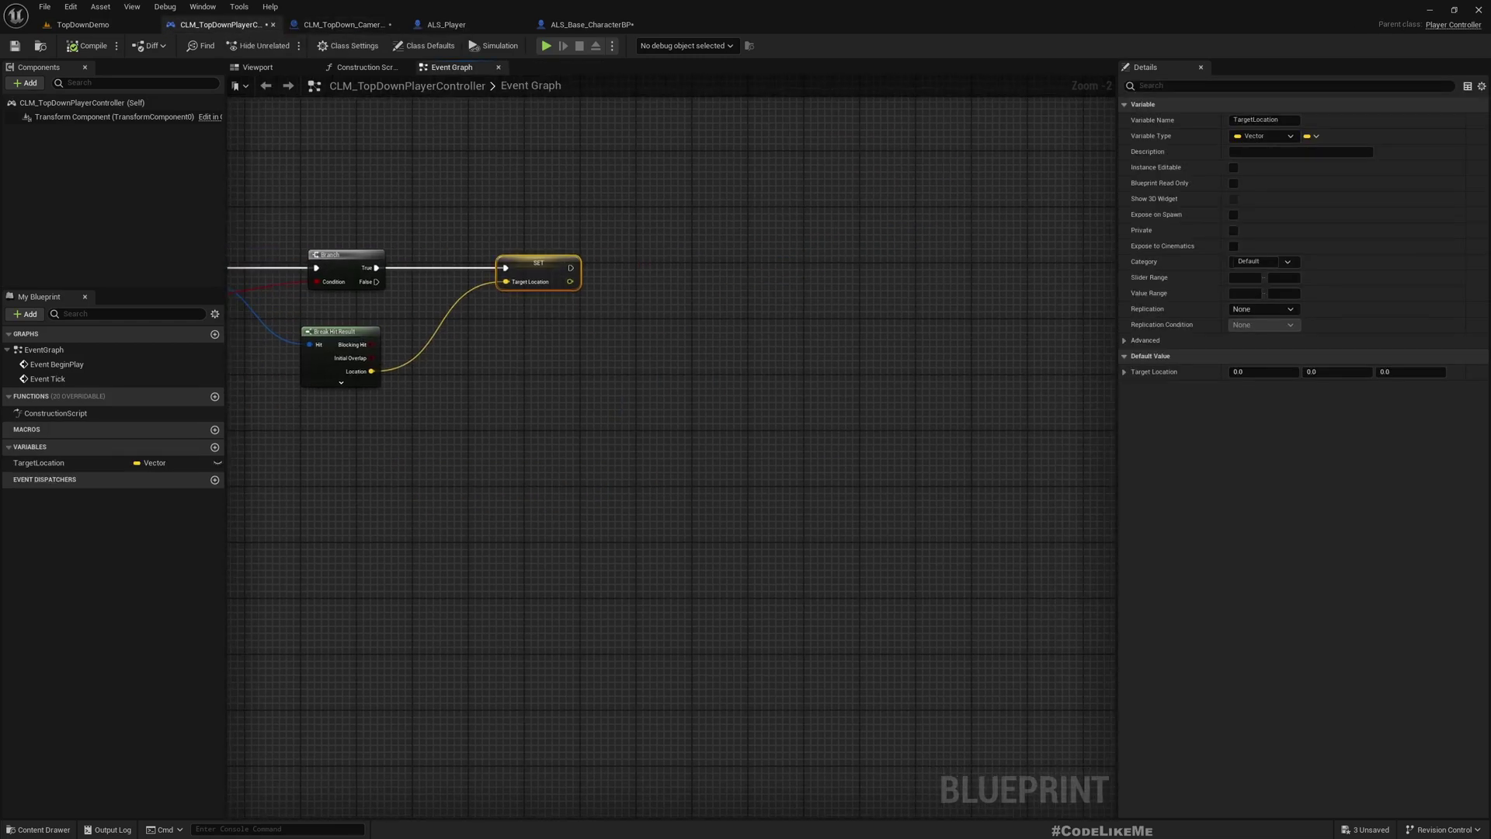
pyautogui.moveTo(811, 435)
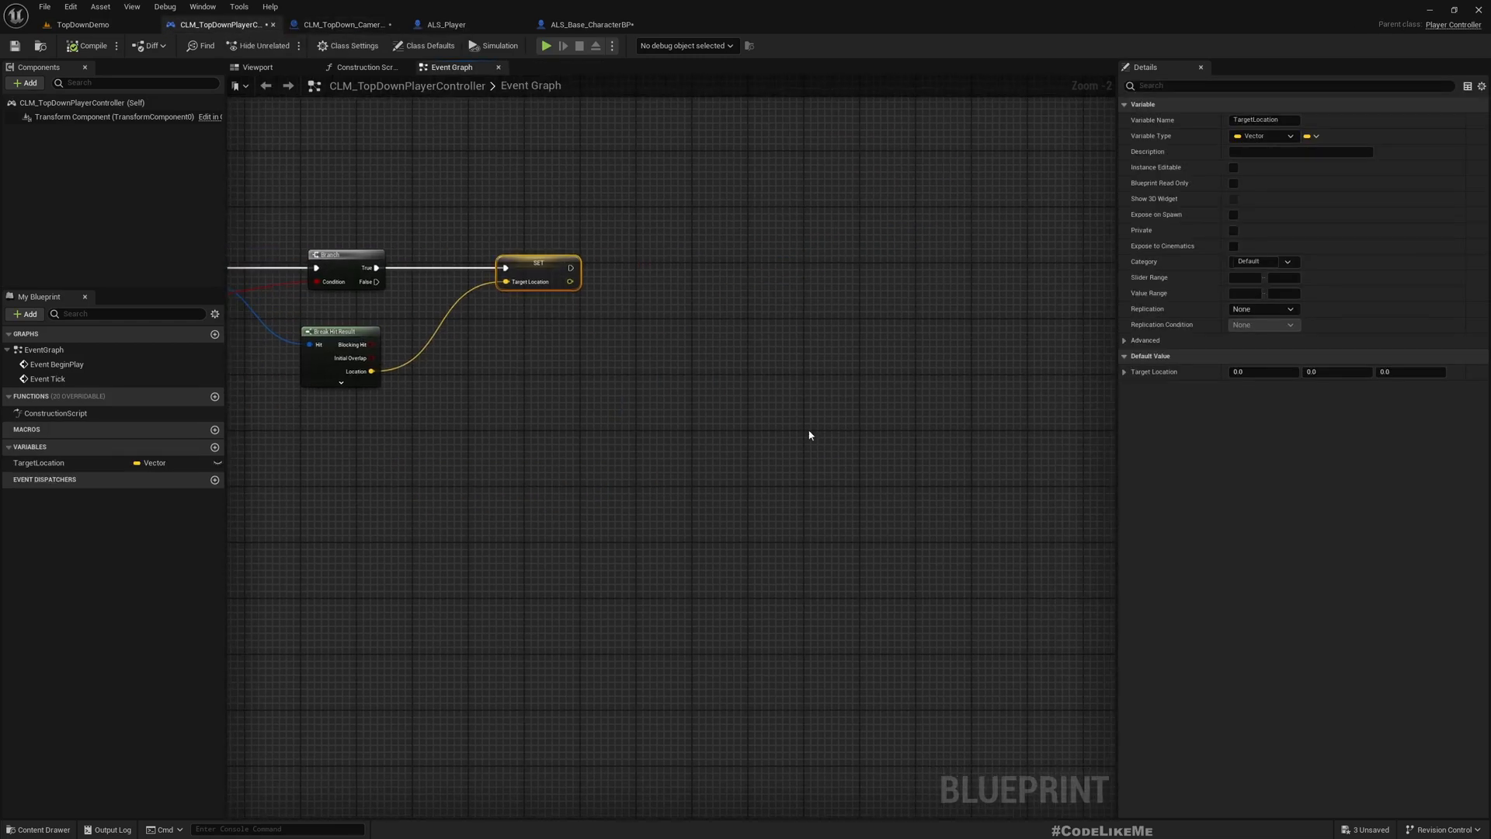
pyautogui.moveTo(571, 267); pyautogui.dragTo(670, 283)
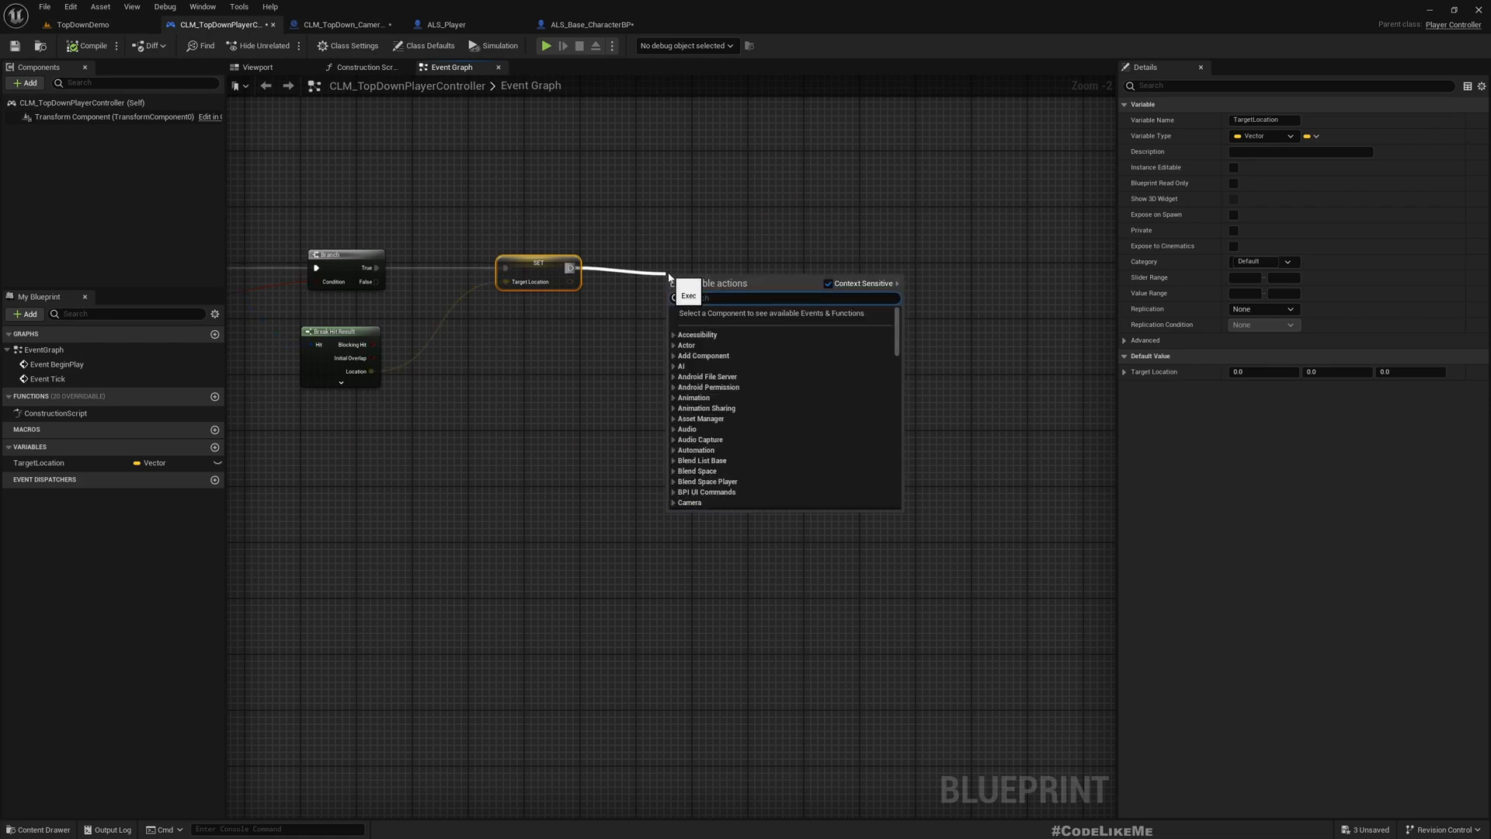
pyautogui.write('Control')
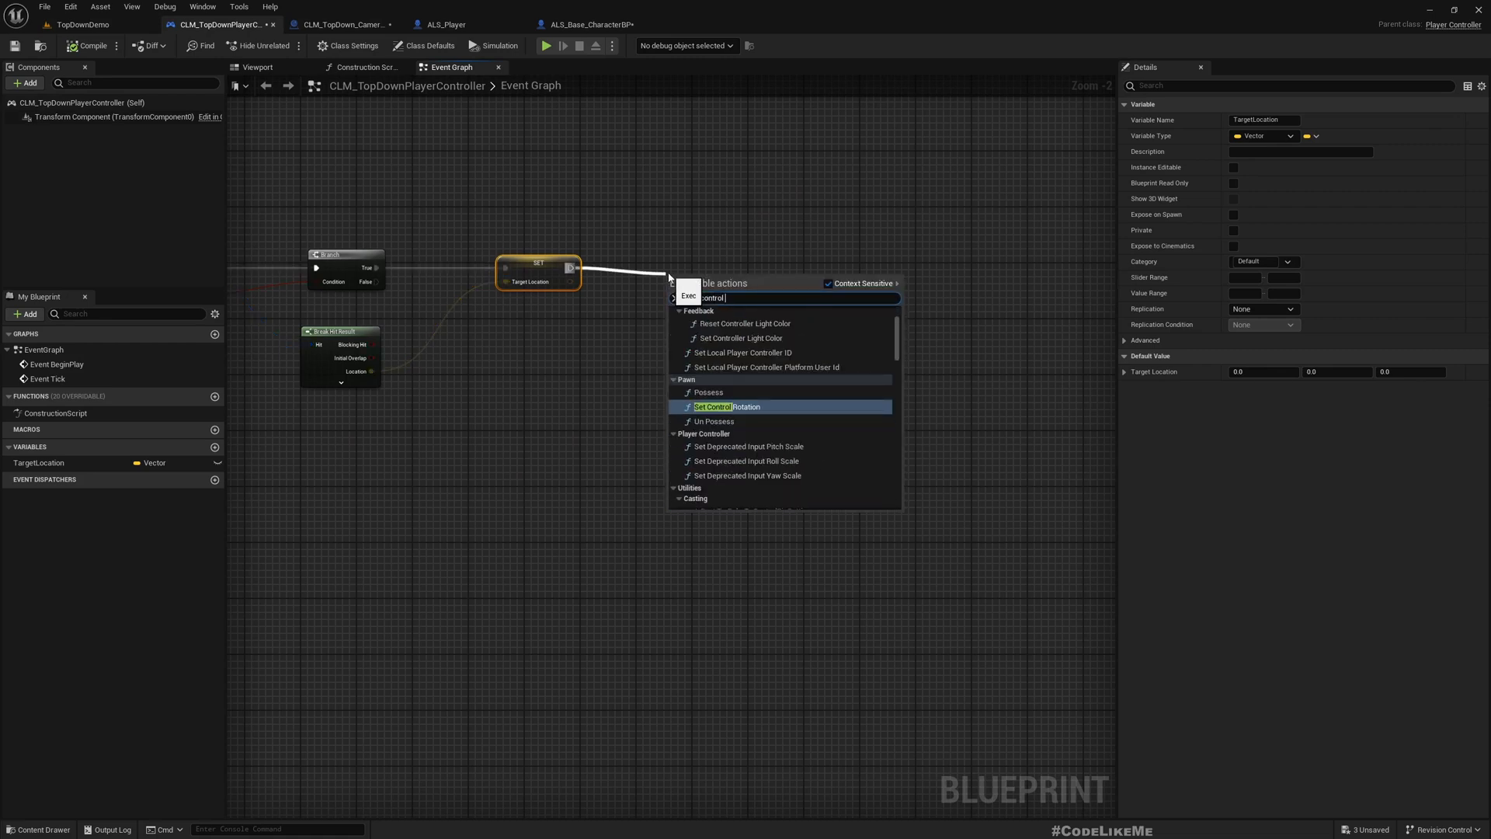
pyautogui.click(726, 406)
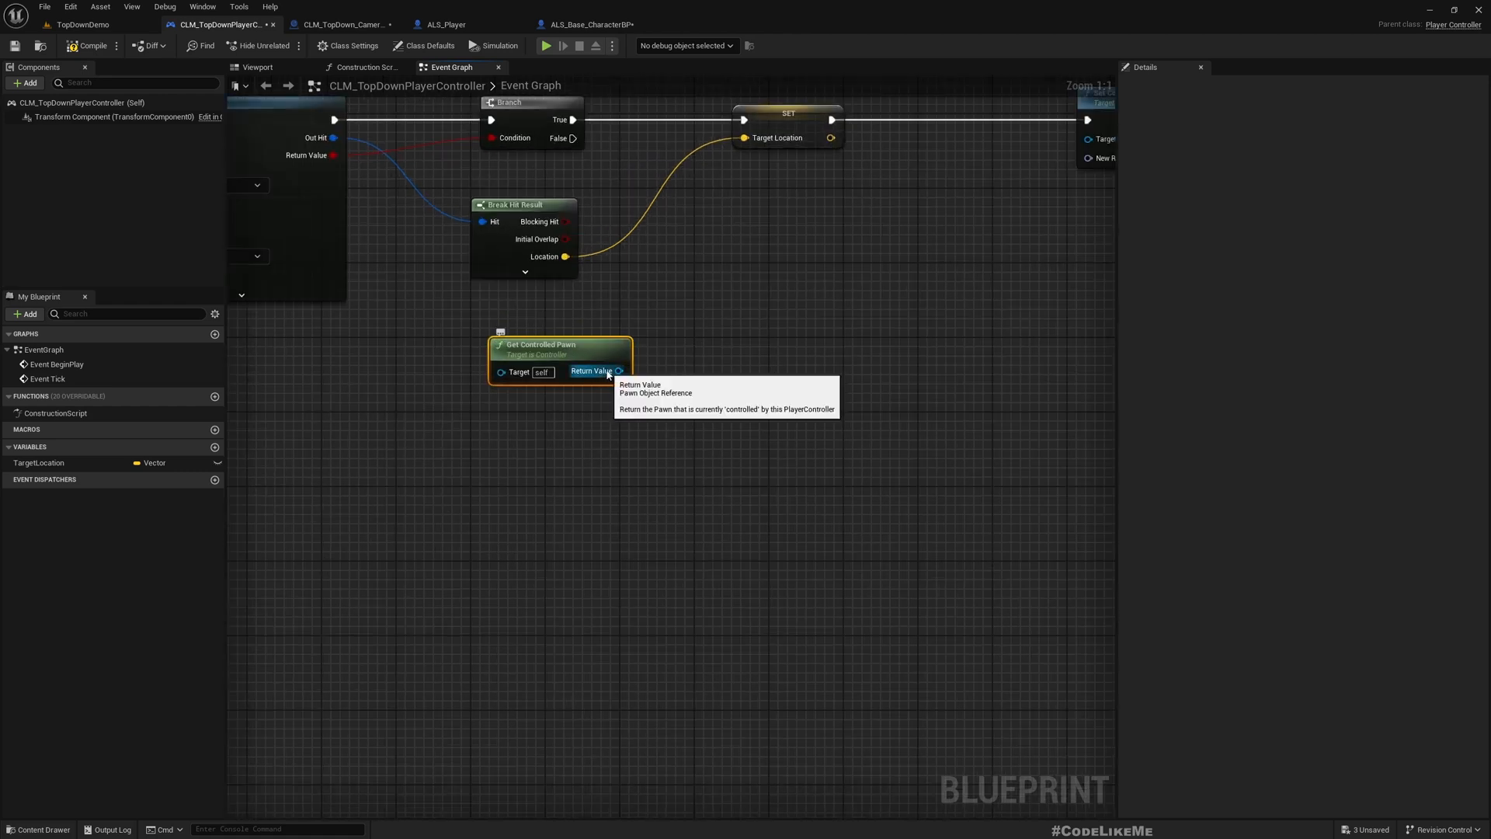
pyautogui.moveTo(619, 371); pyautogui.dragTo(761, 390)
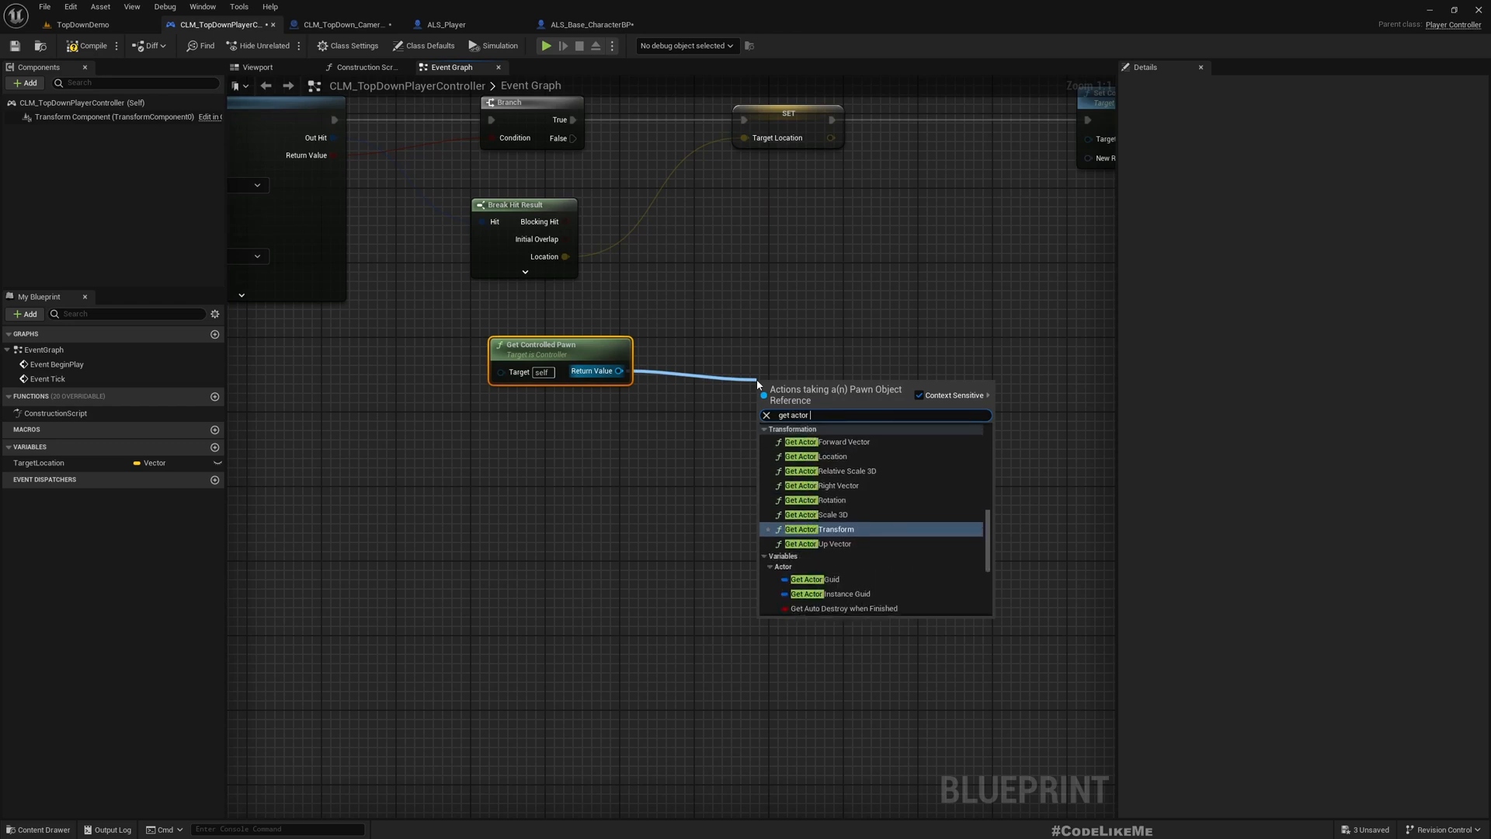
pyautogui.click(815, 456)
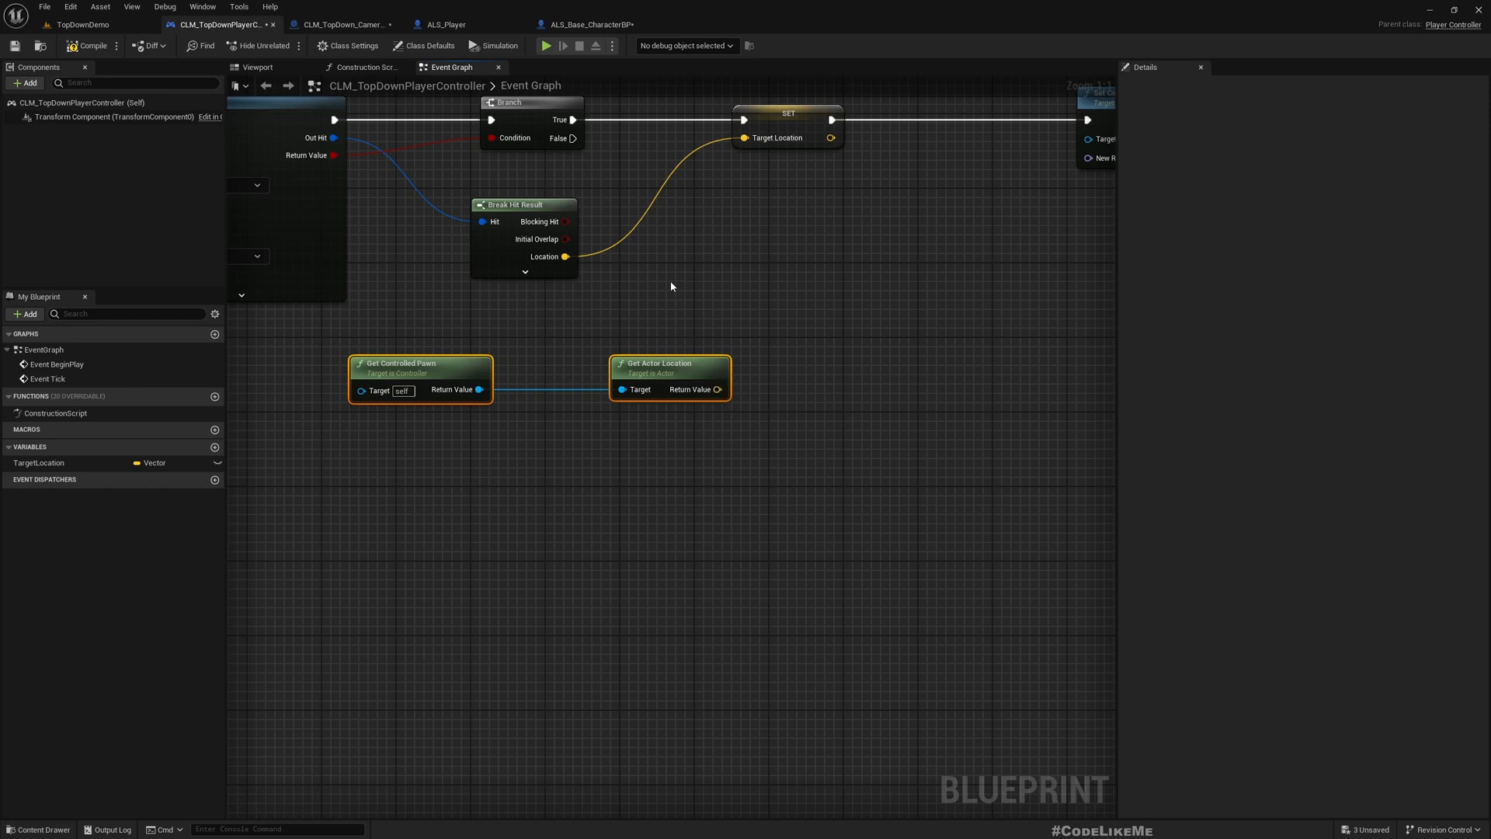
pyautogui.moveTo(717, 389); pyautogui.dragTo(793, 404)
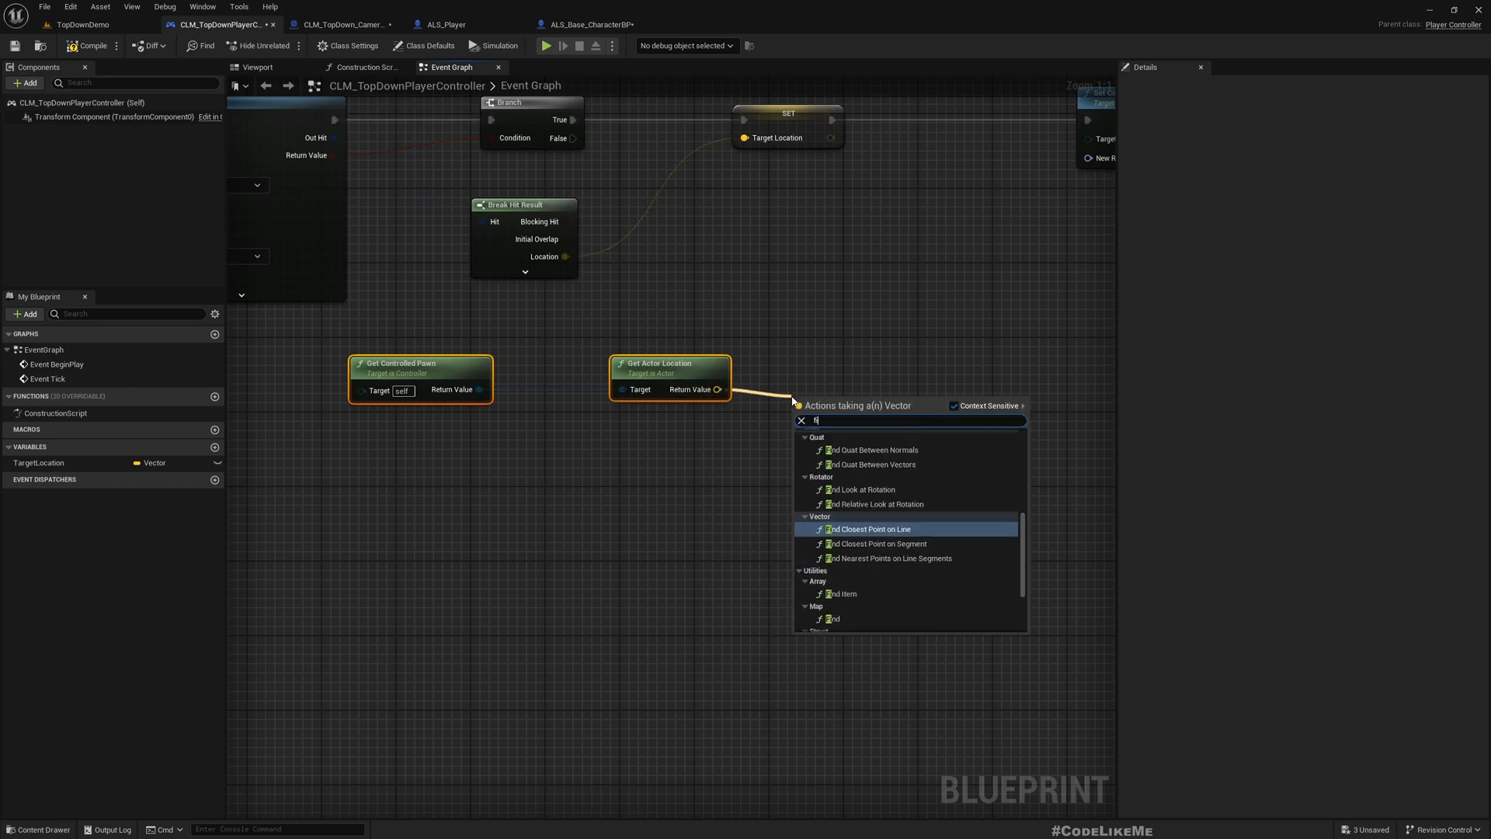
pyautogui.click(875, 489)
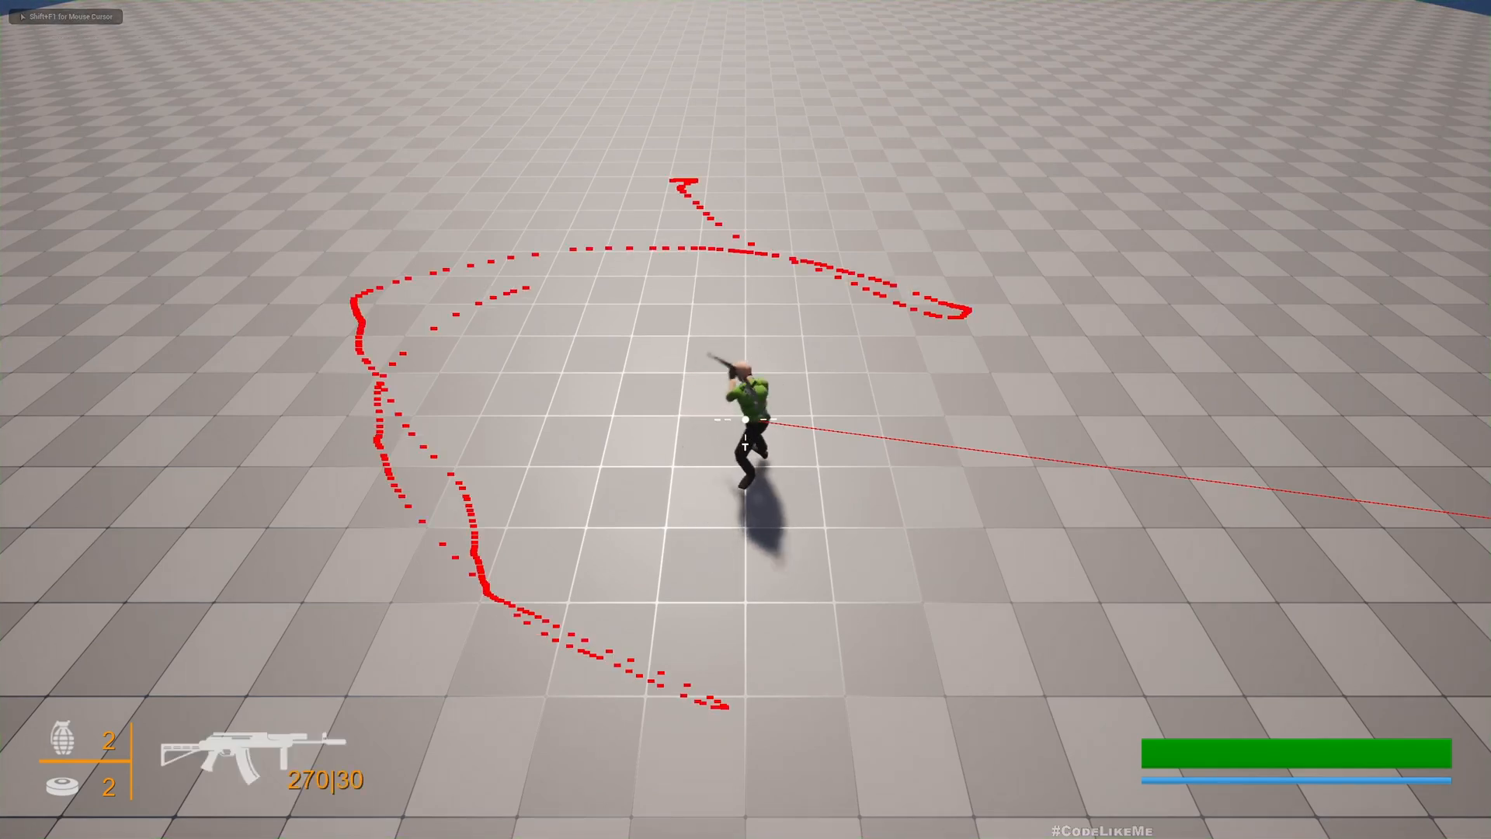
# Fire three shots at different cursor spots during the top-down play test.
pyautogui.click(743, 421)
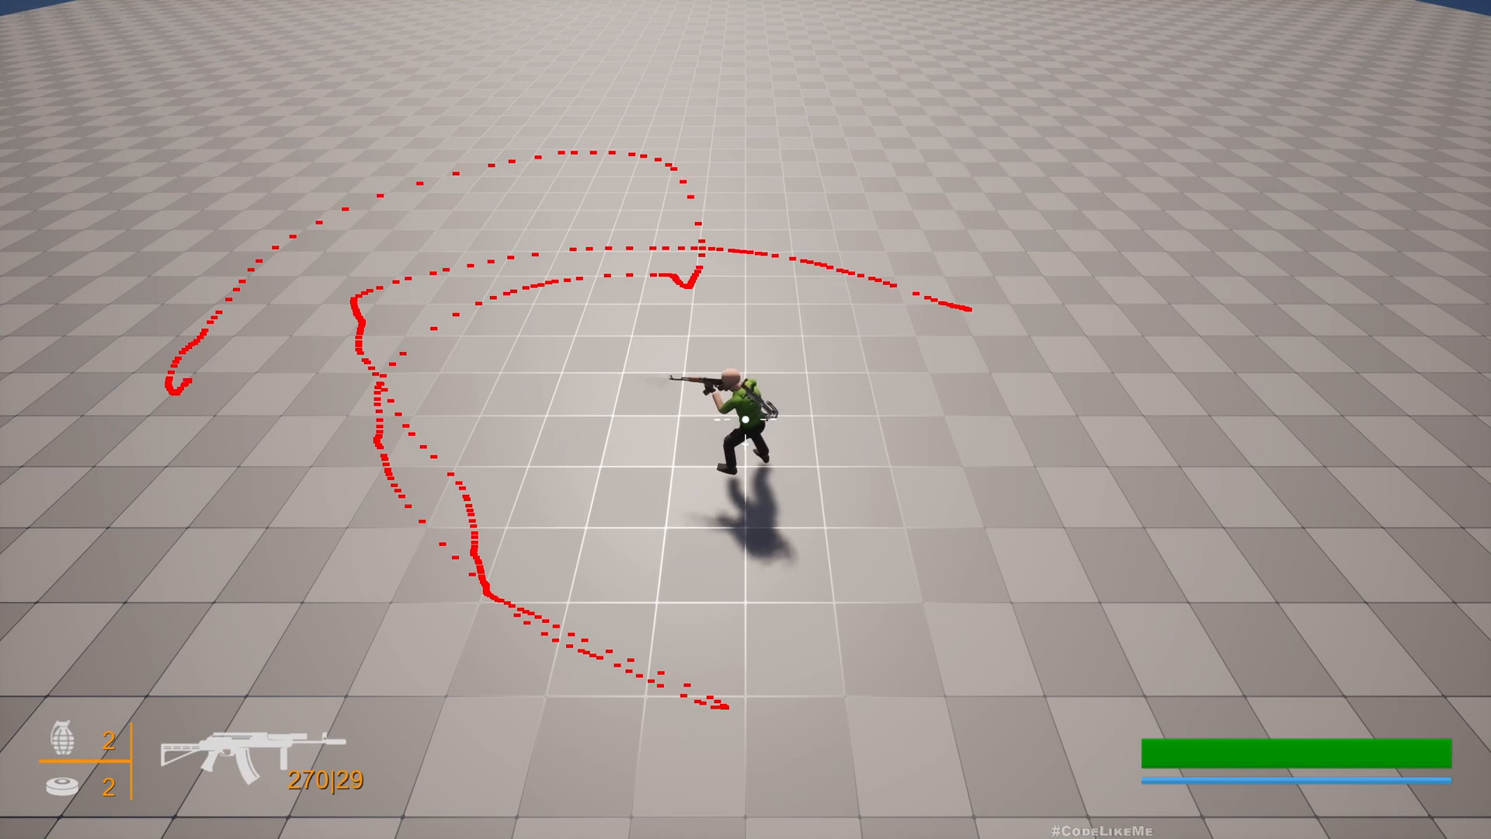
pyautogui.click(738, 402)
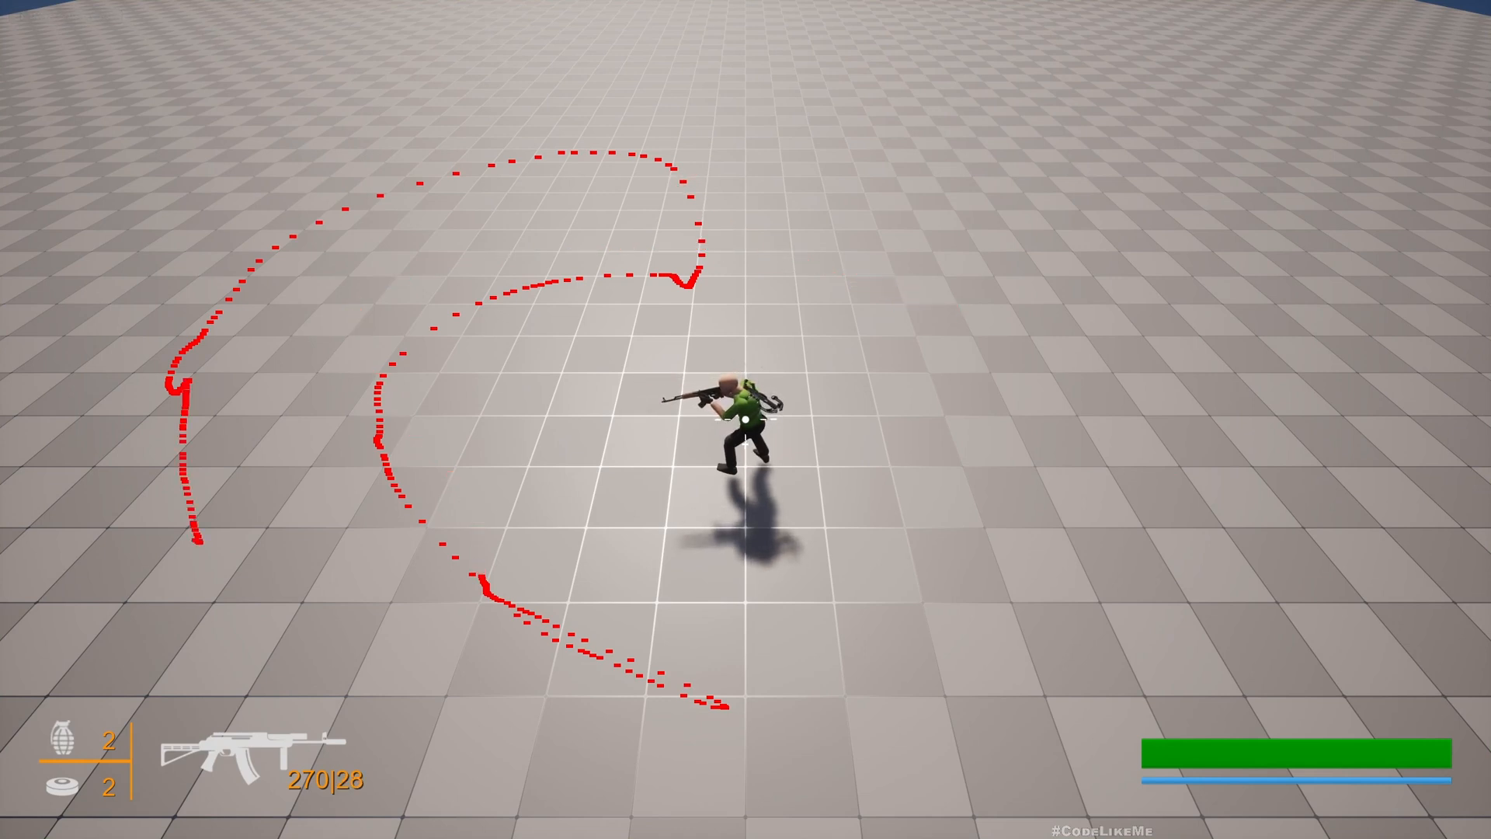
pyautogui.click(746, 419)
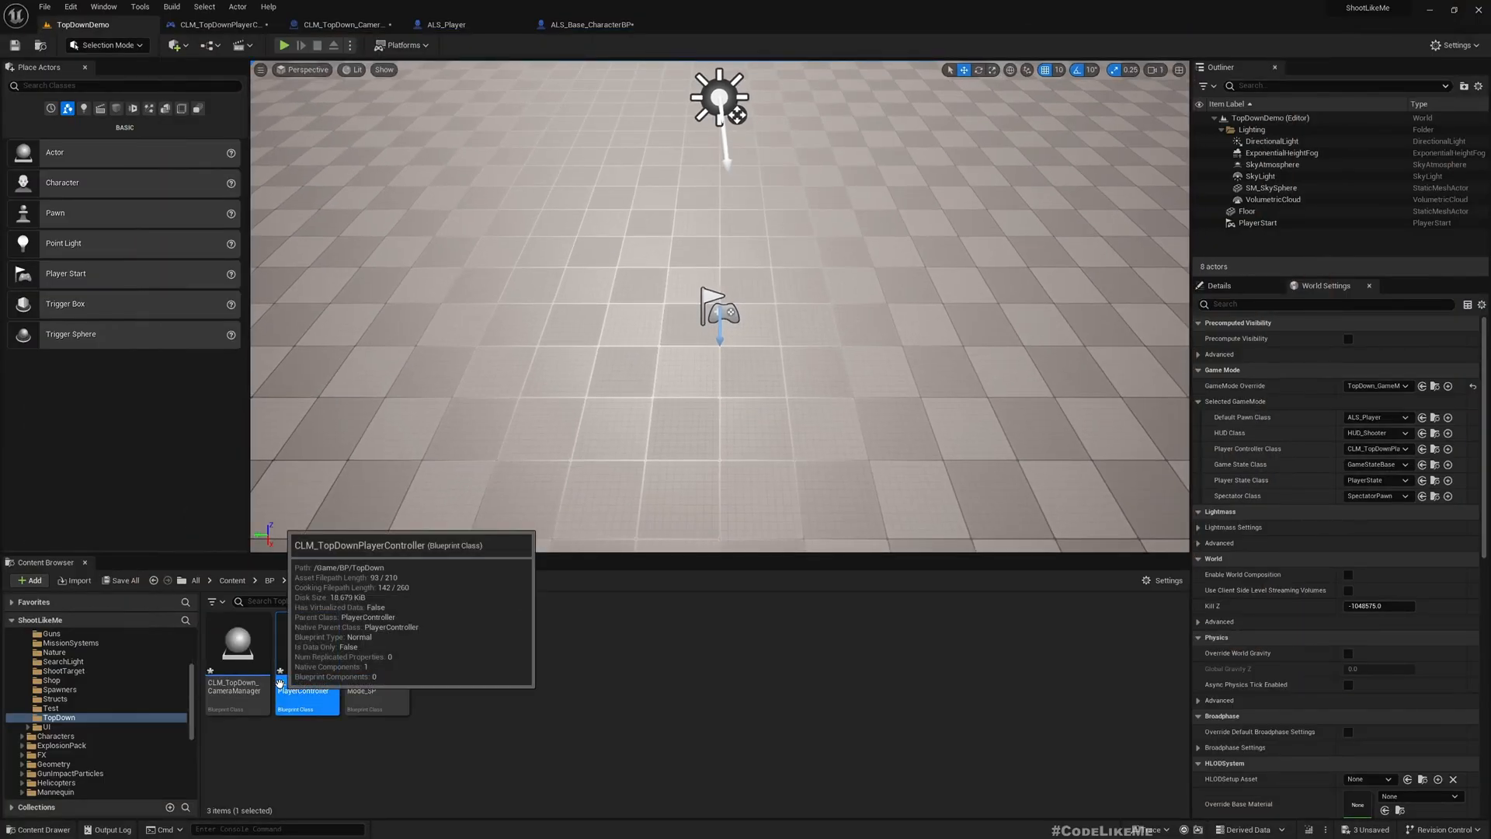
pyautogui.moveTo(430, 182)
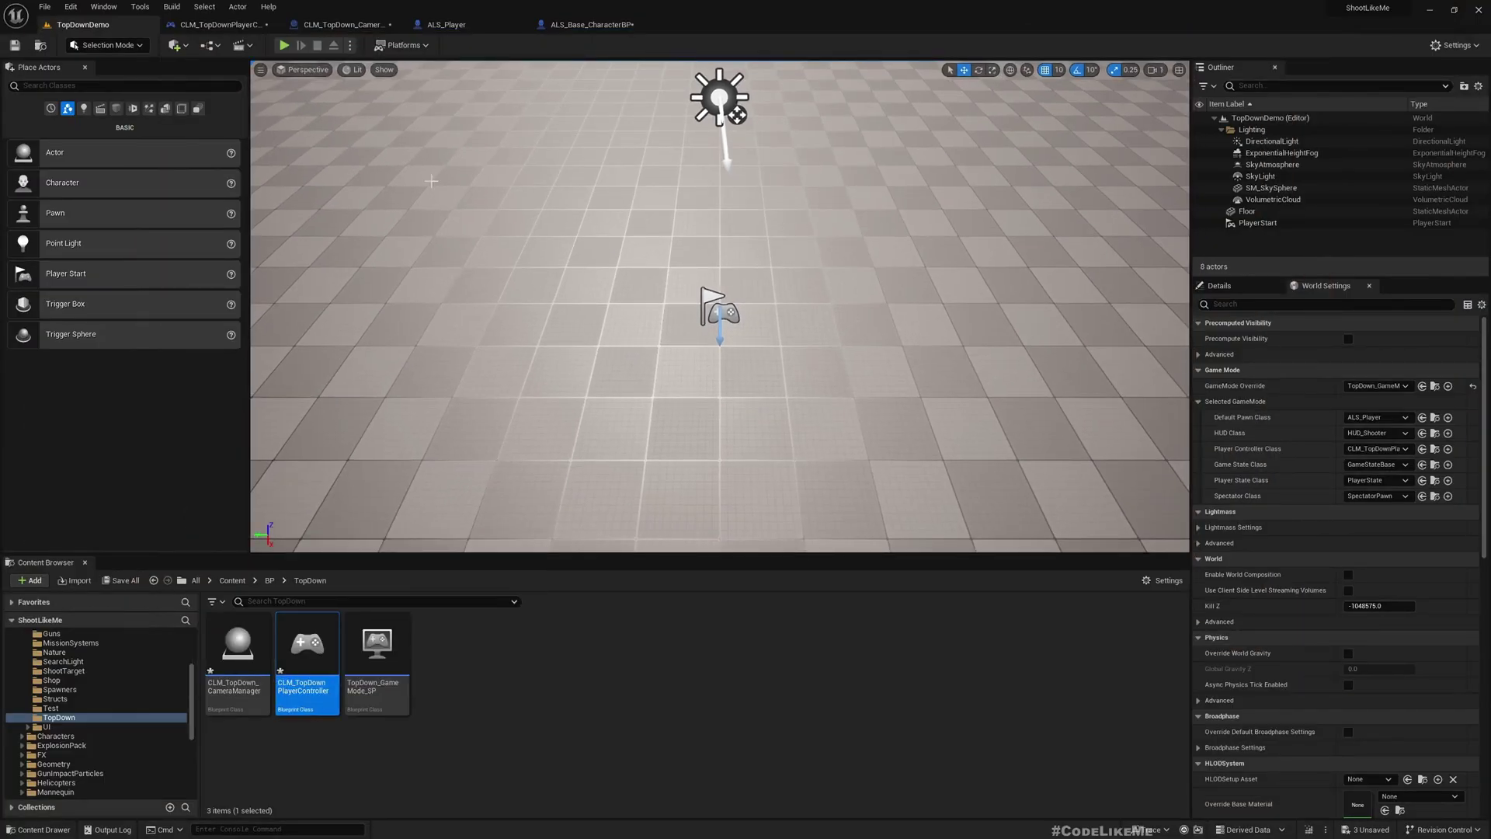
# In ALS_Base_CharacterBP, expand Interfaces and the camera system functions, search 'get', and browse the results.
pyautogui.click(596, 24)
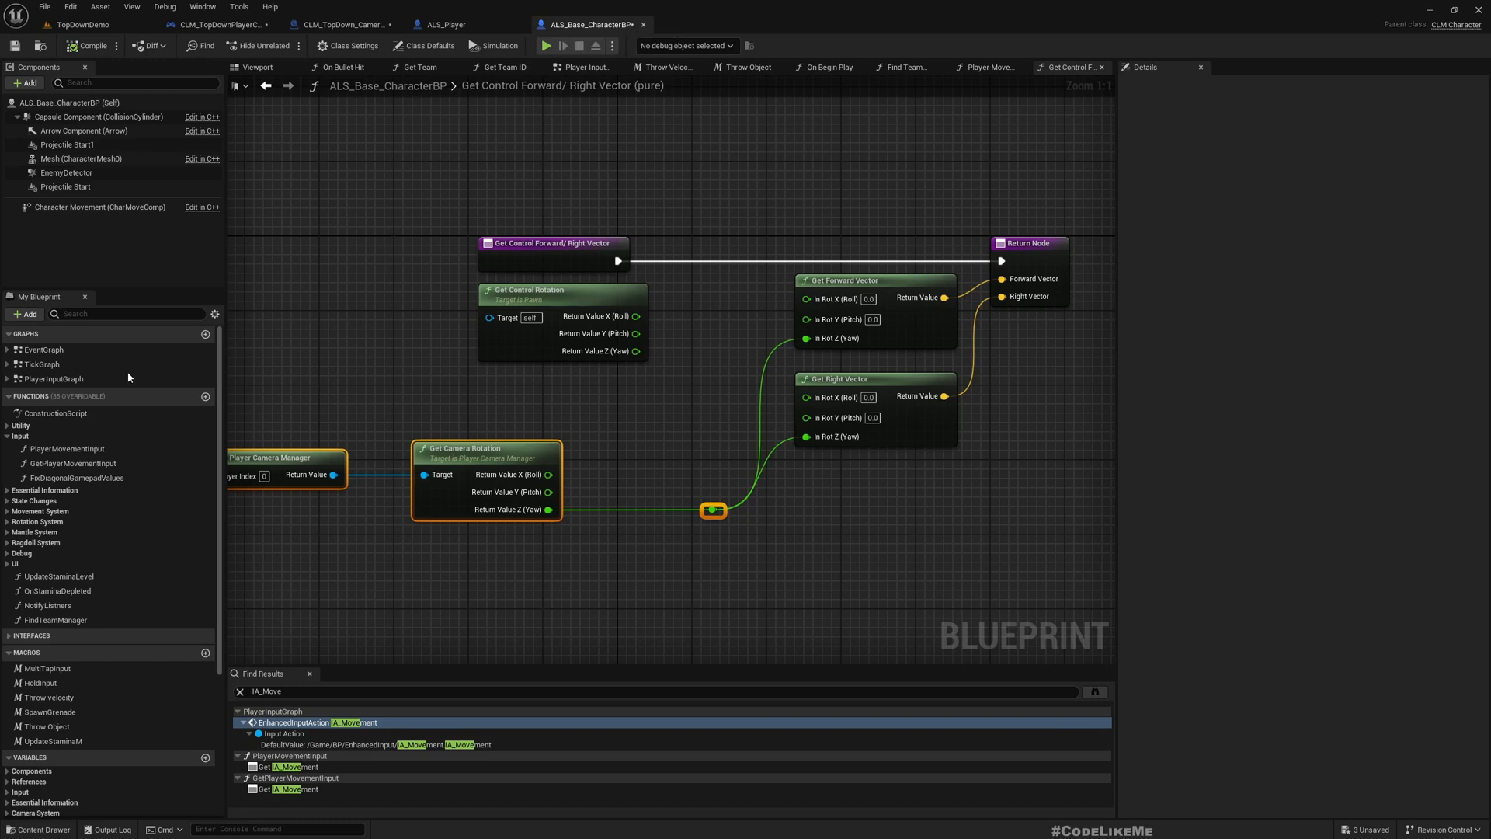
pyautogui.moveTo(139, 459)
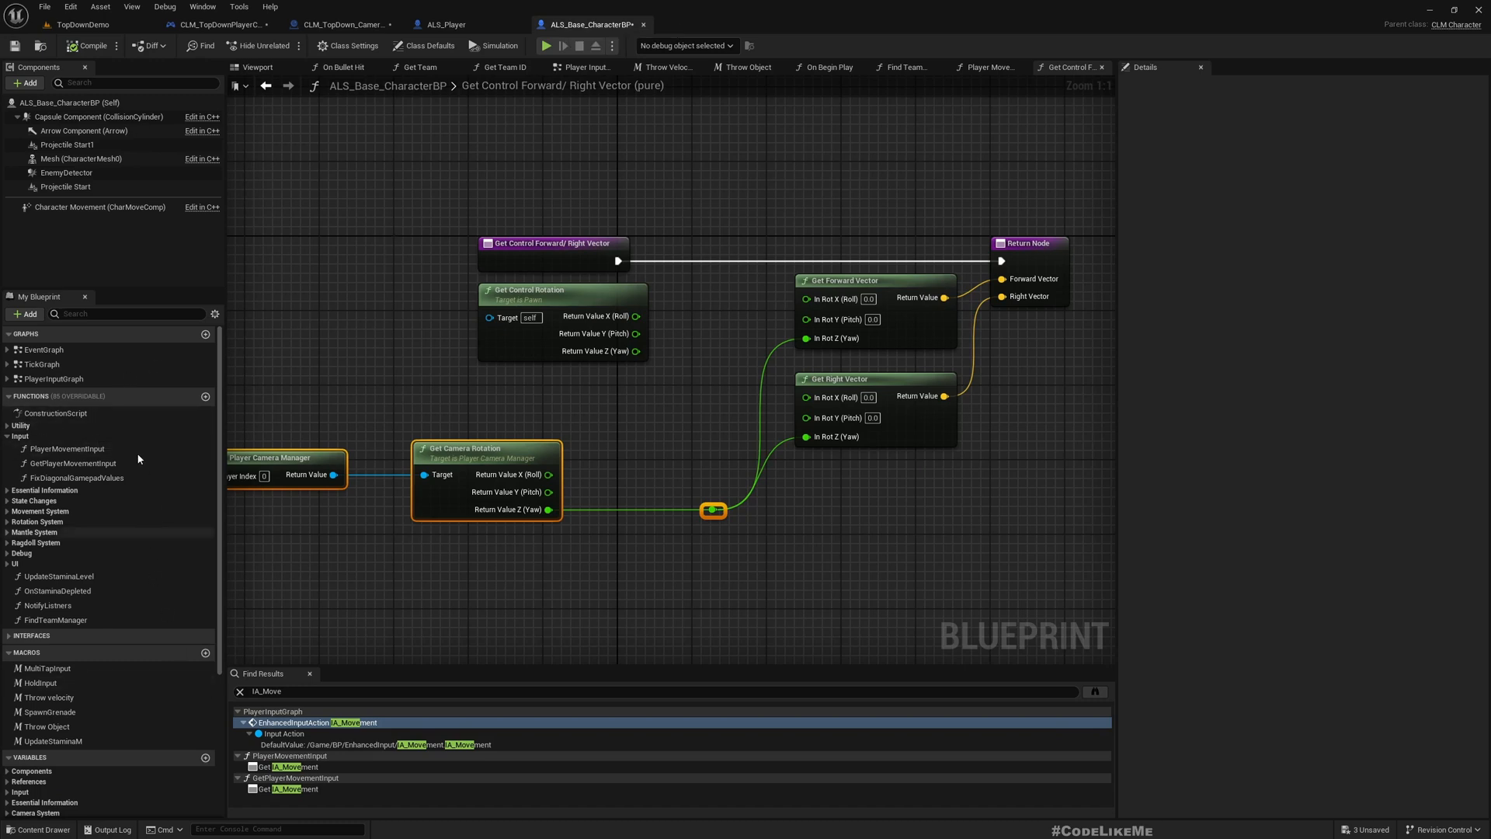
pyautogui.click(8, 334)
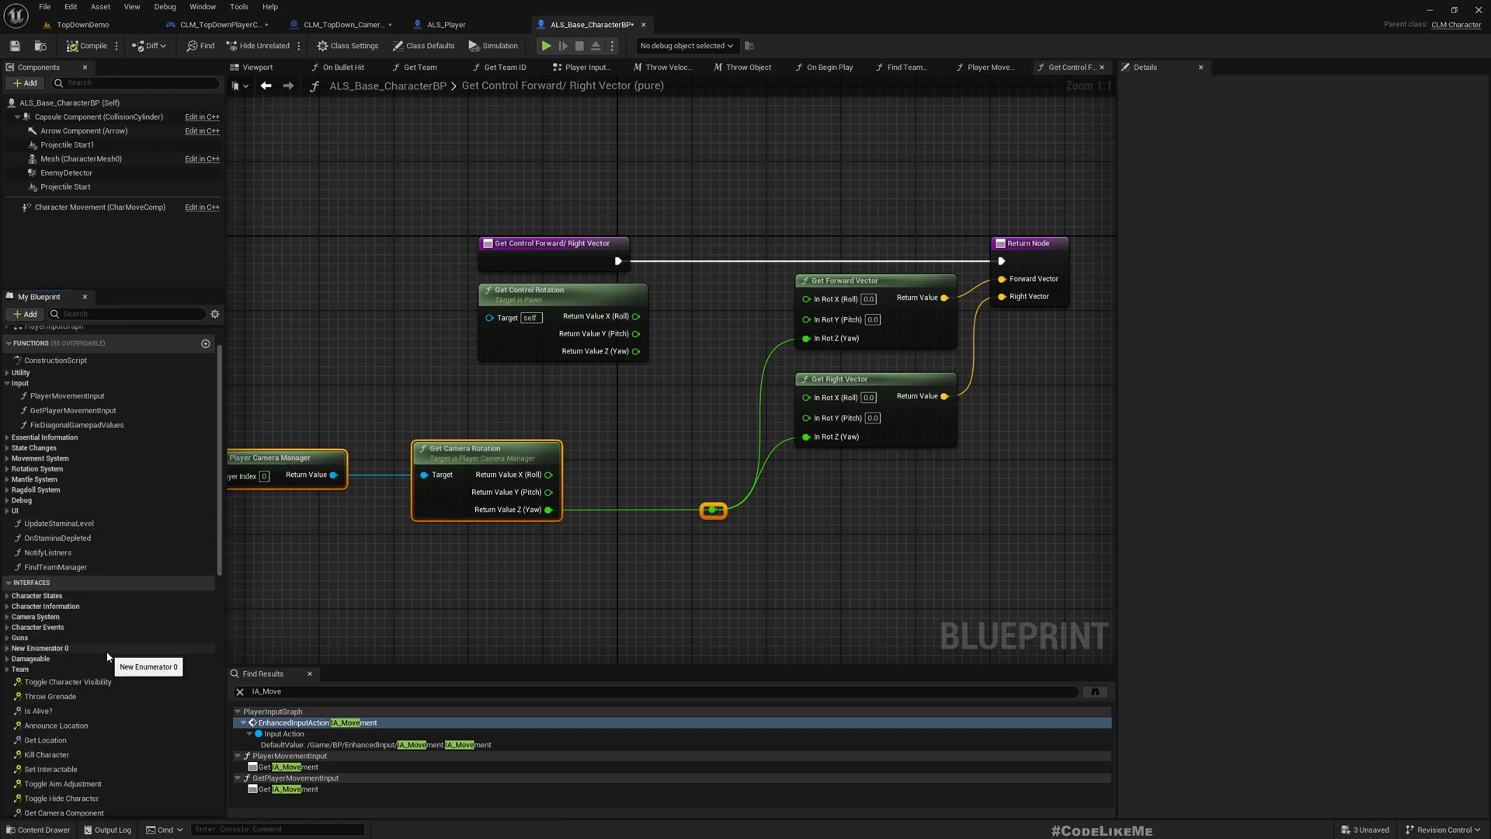
pyautogui.scroll(-3)
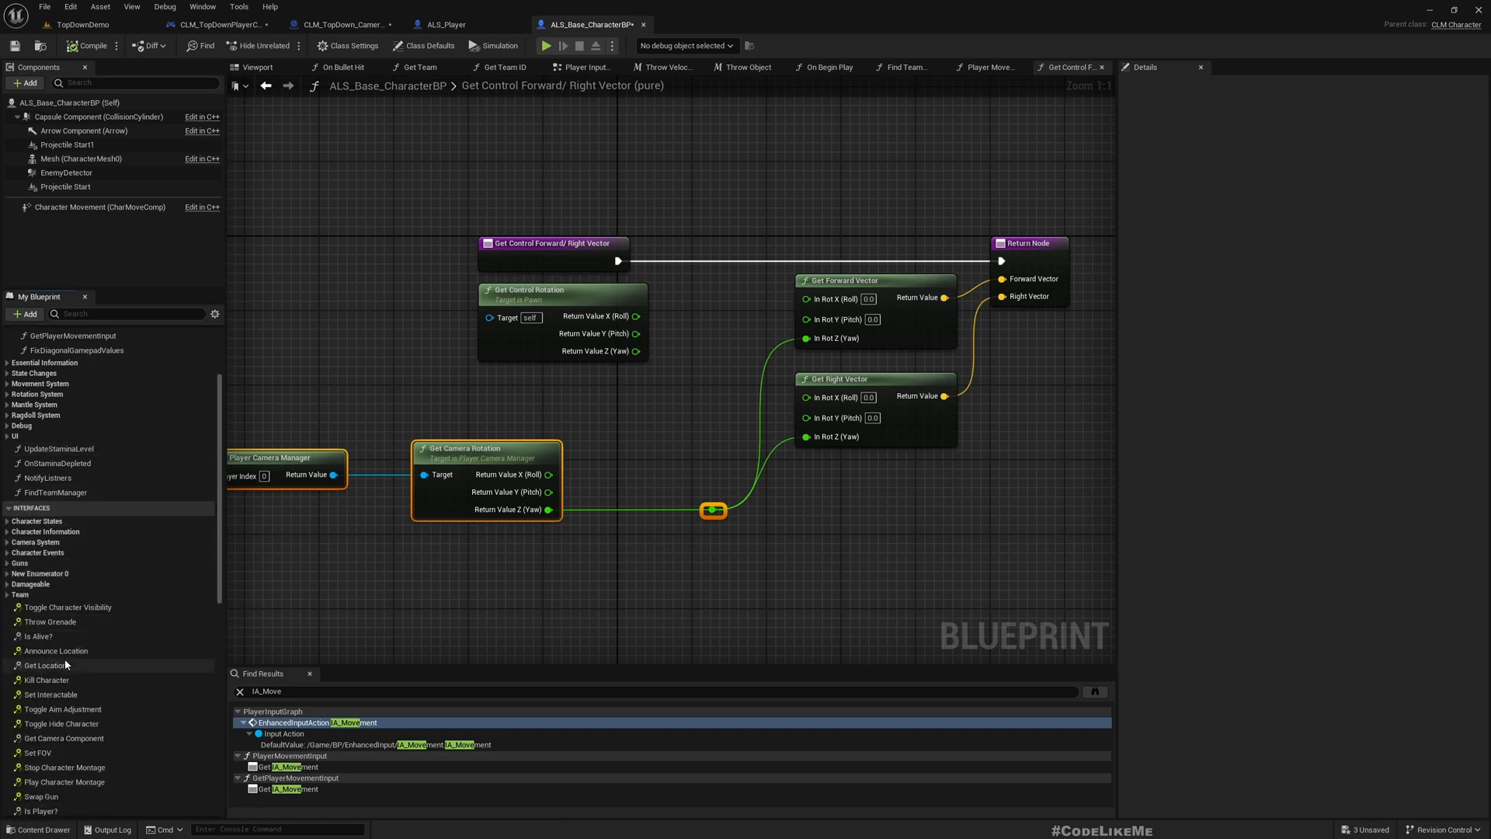
pyautogui.click(6, 541)
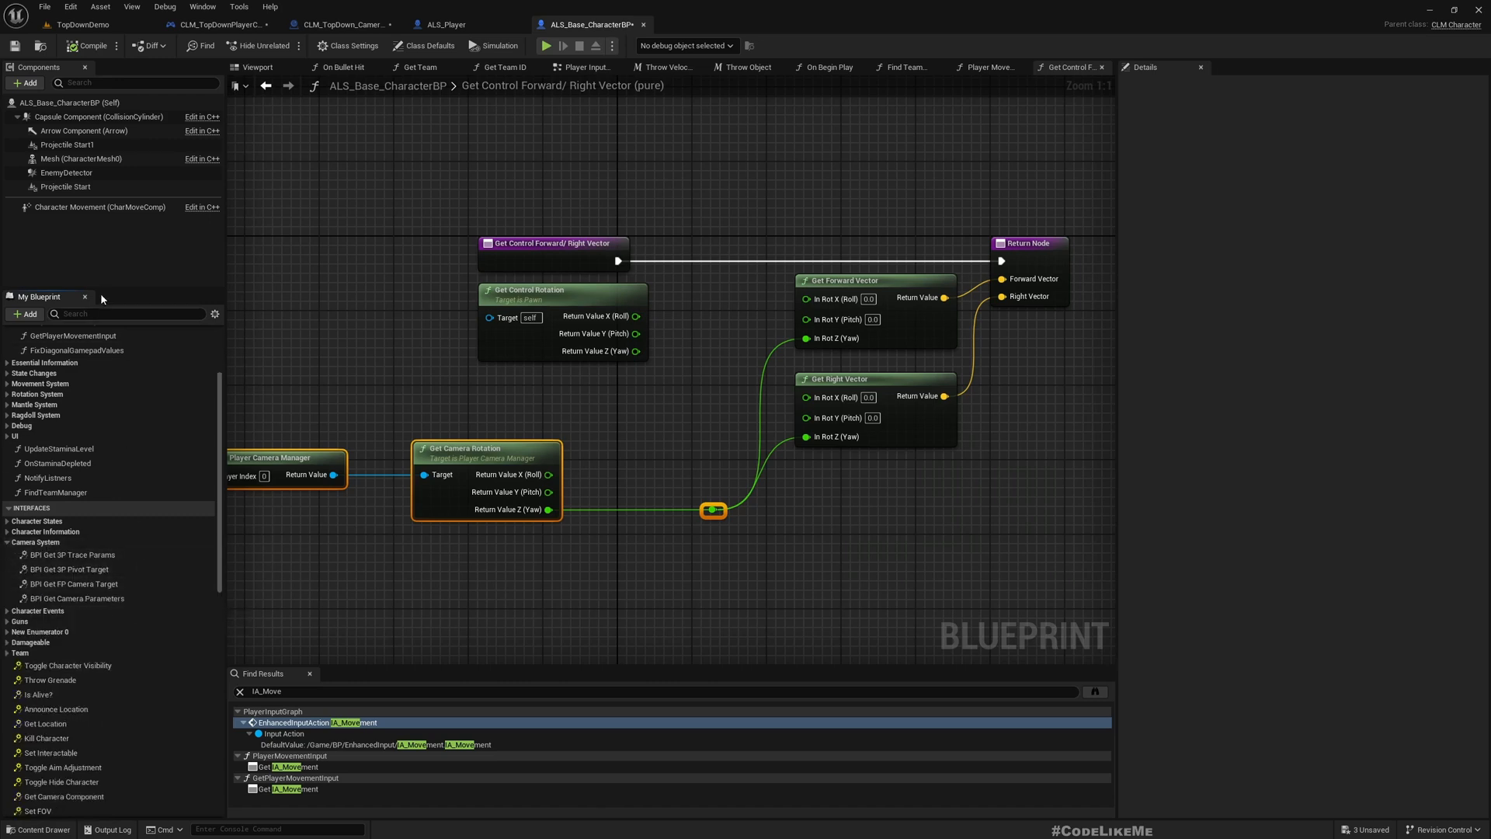
pyautogui.write('gettar')
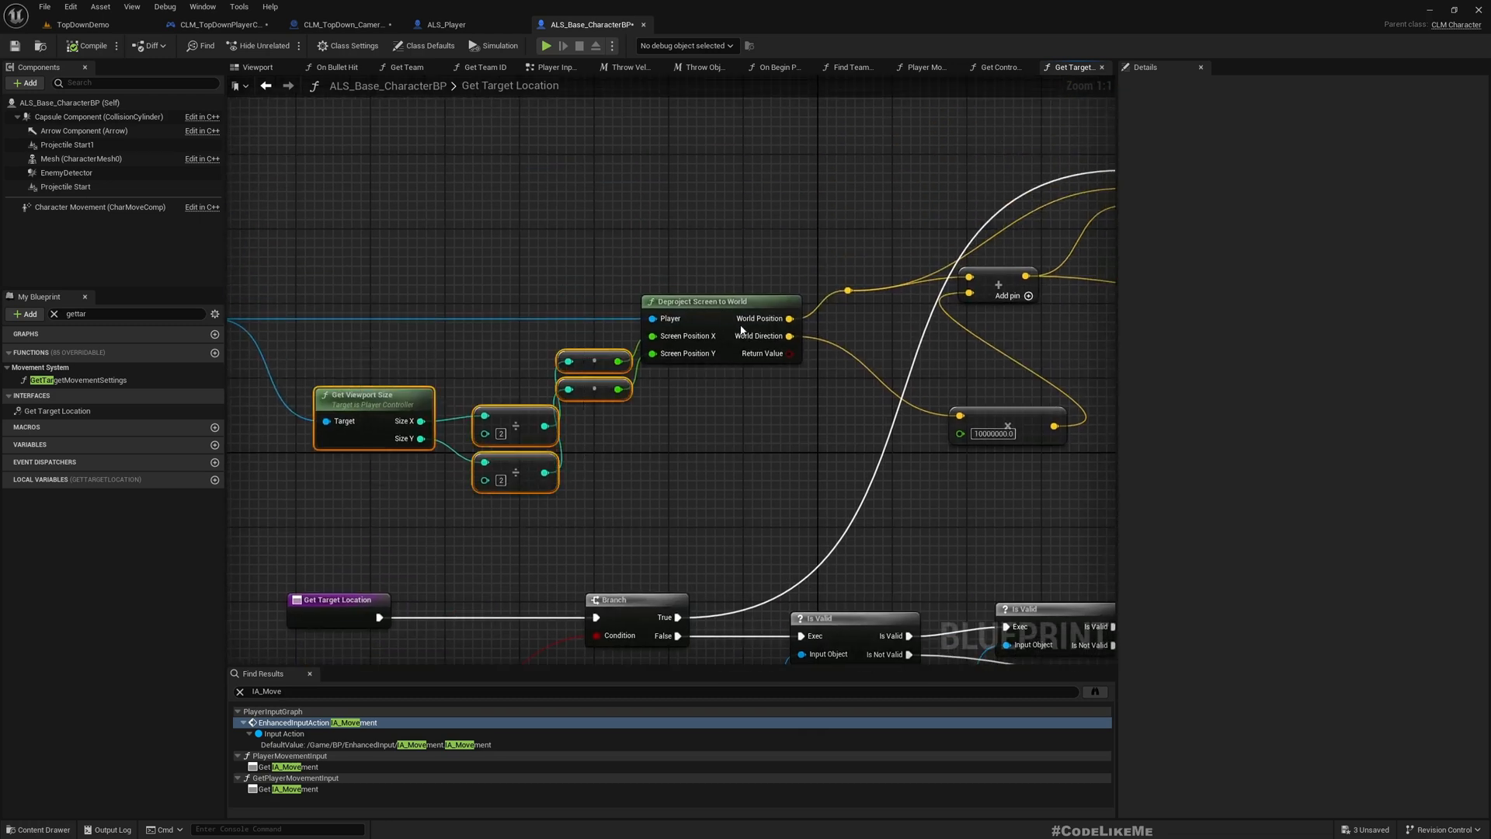
pyautogui.scroll(-3)
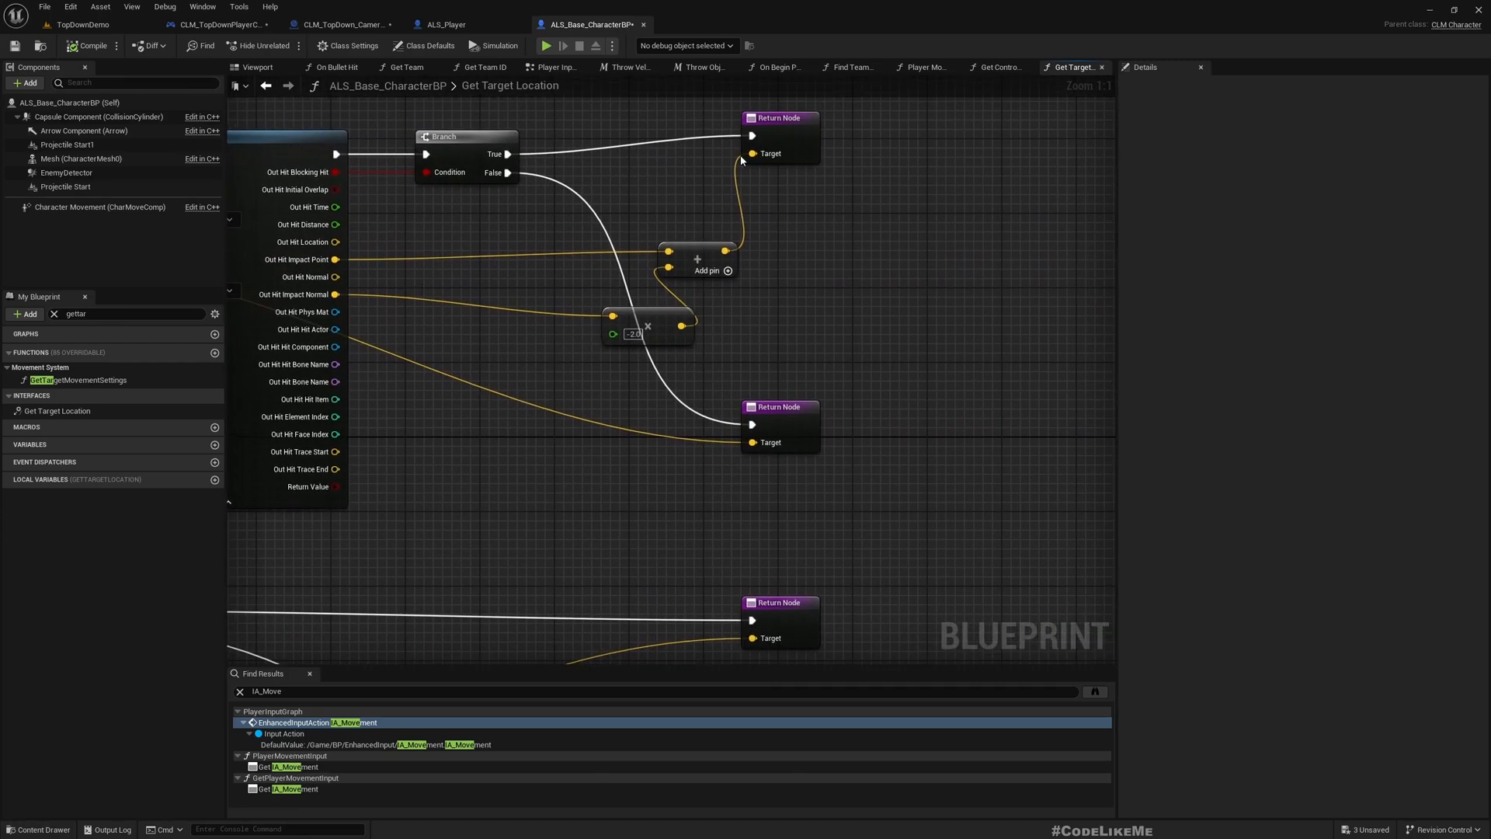
pyautogui.scroll(-3)
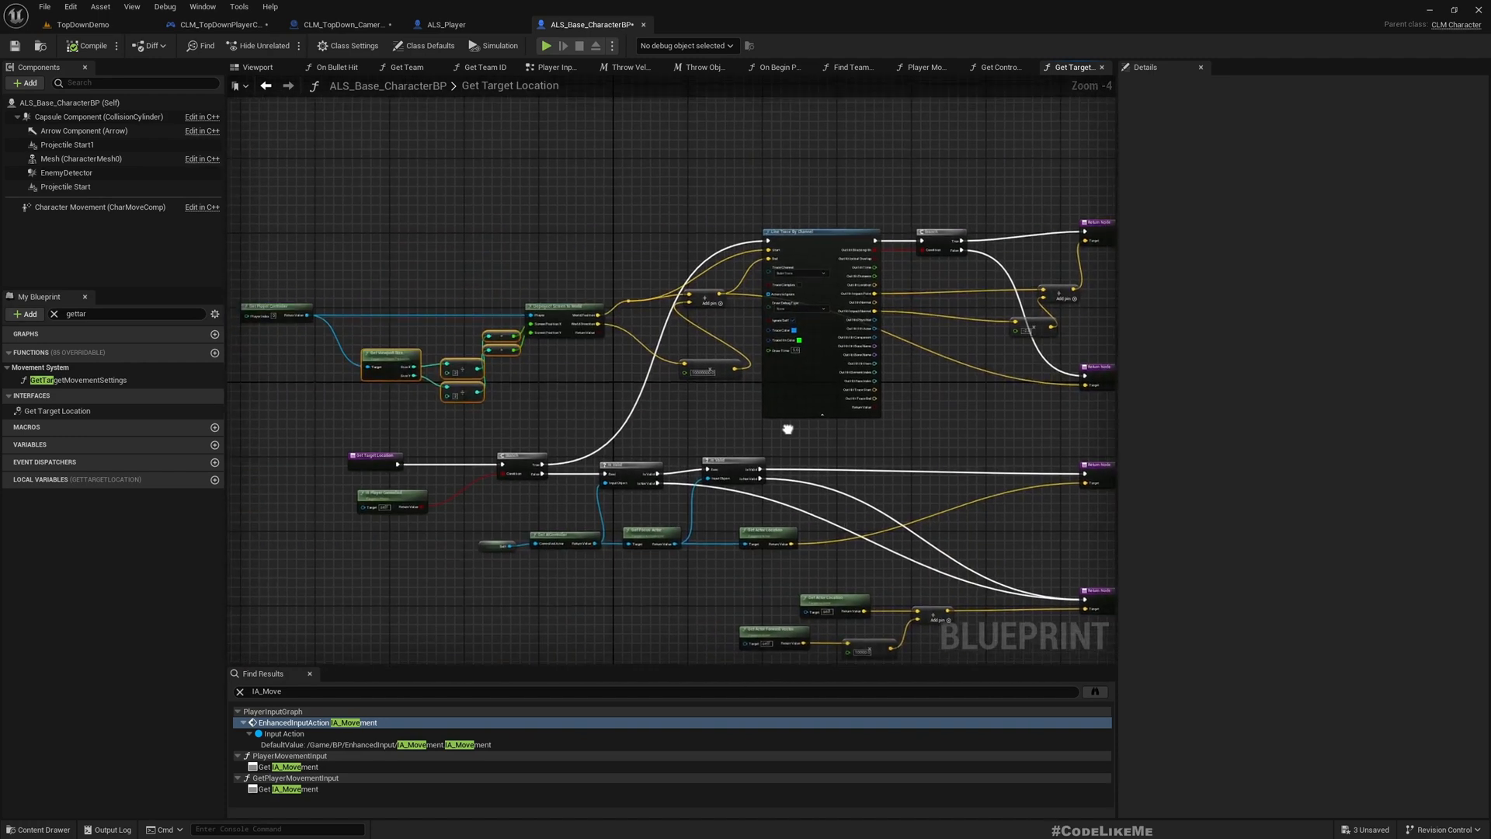
pyautogui.scroll(-3)
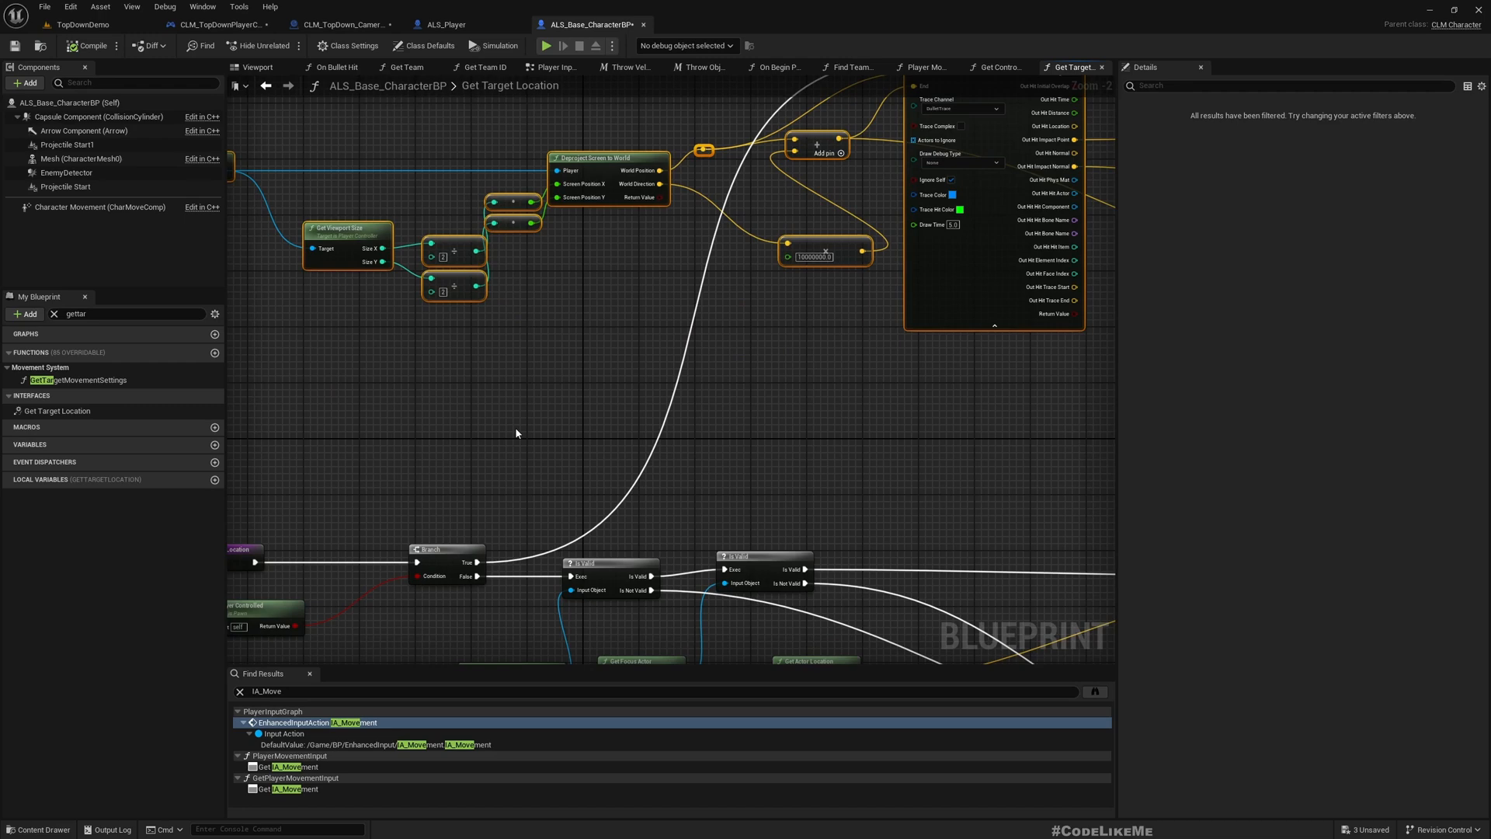
pyautogui.click(66, 27)
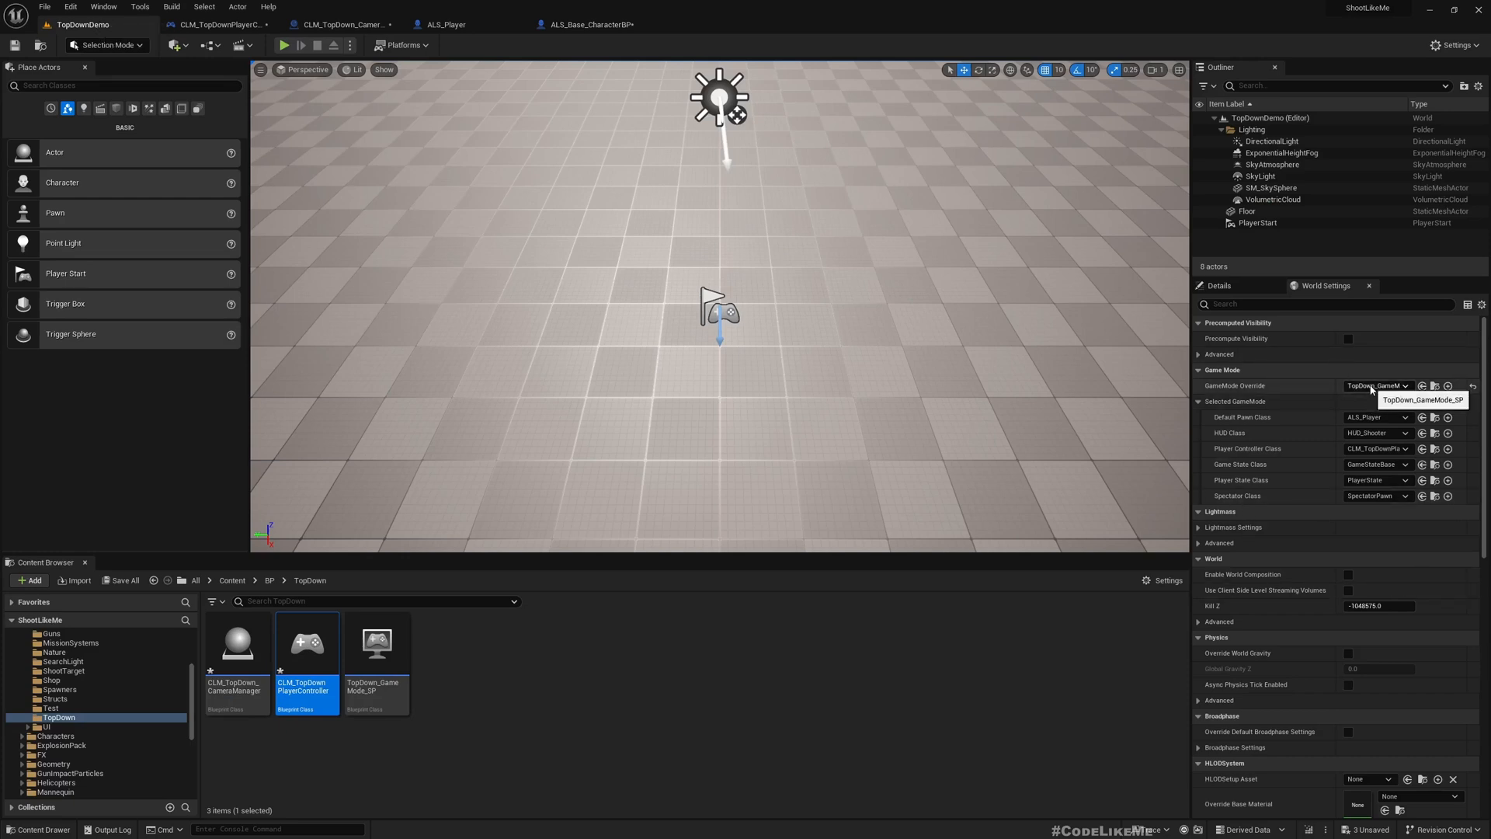
pyautogui.click(1379, 385)
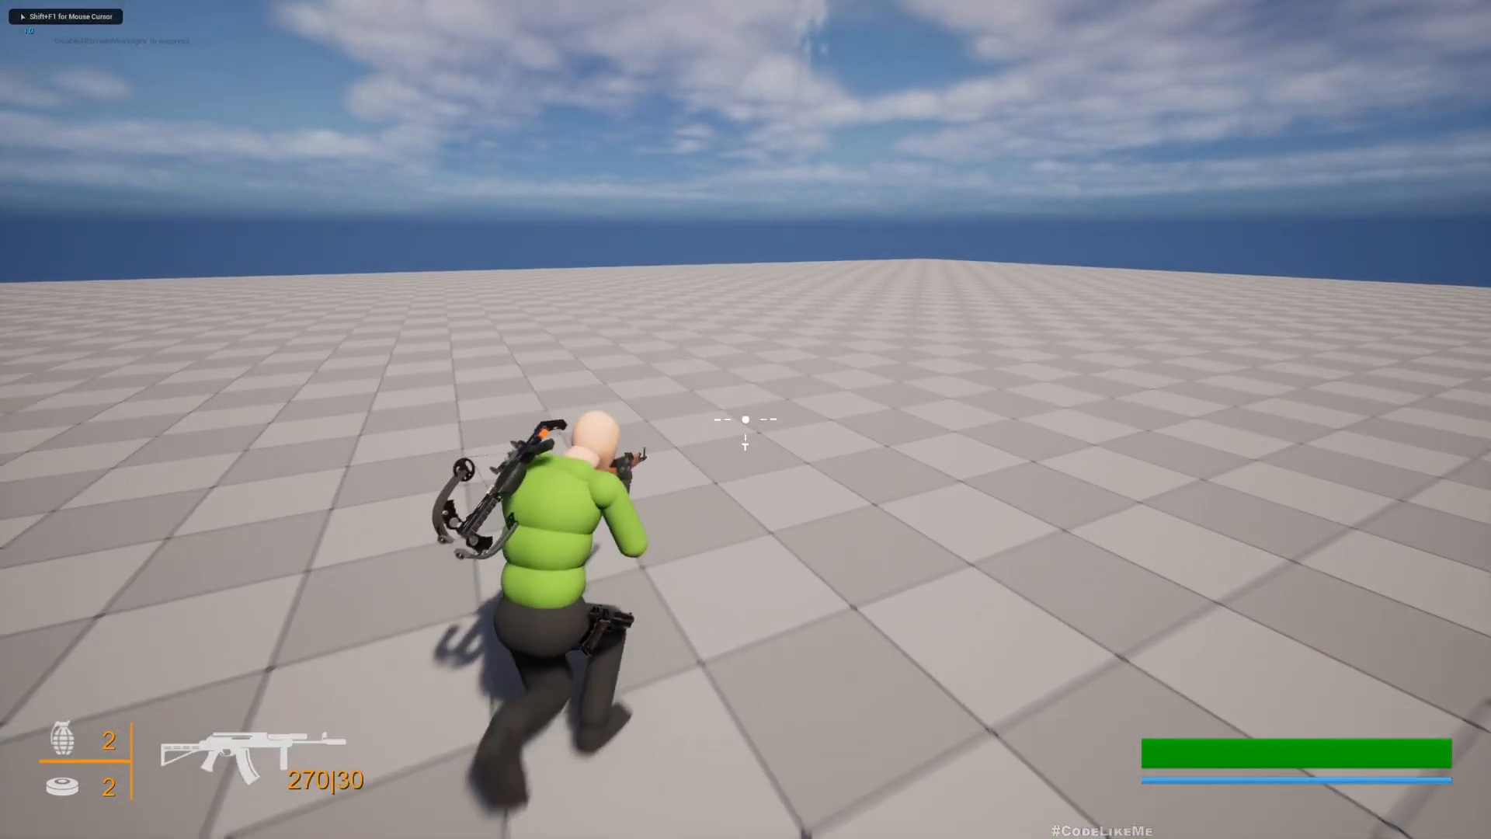
pyautogui.click(744, 440)
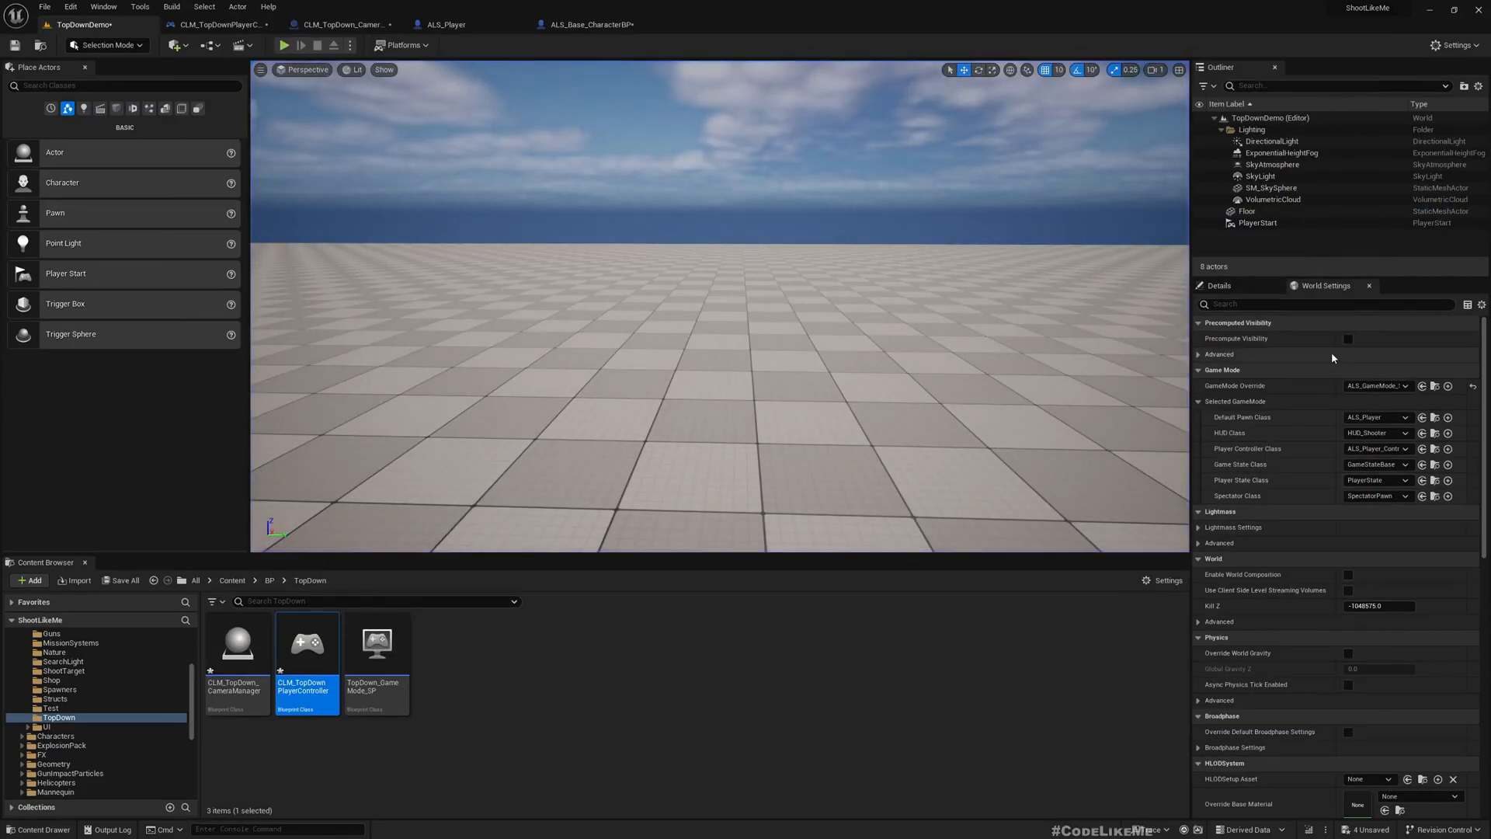
pyautogui.click(1376, 385)
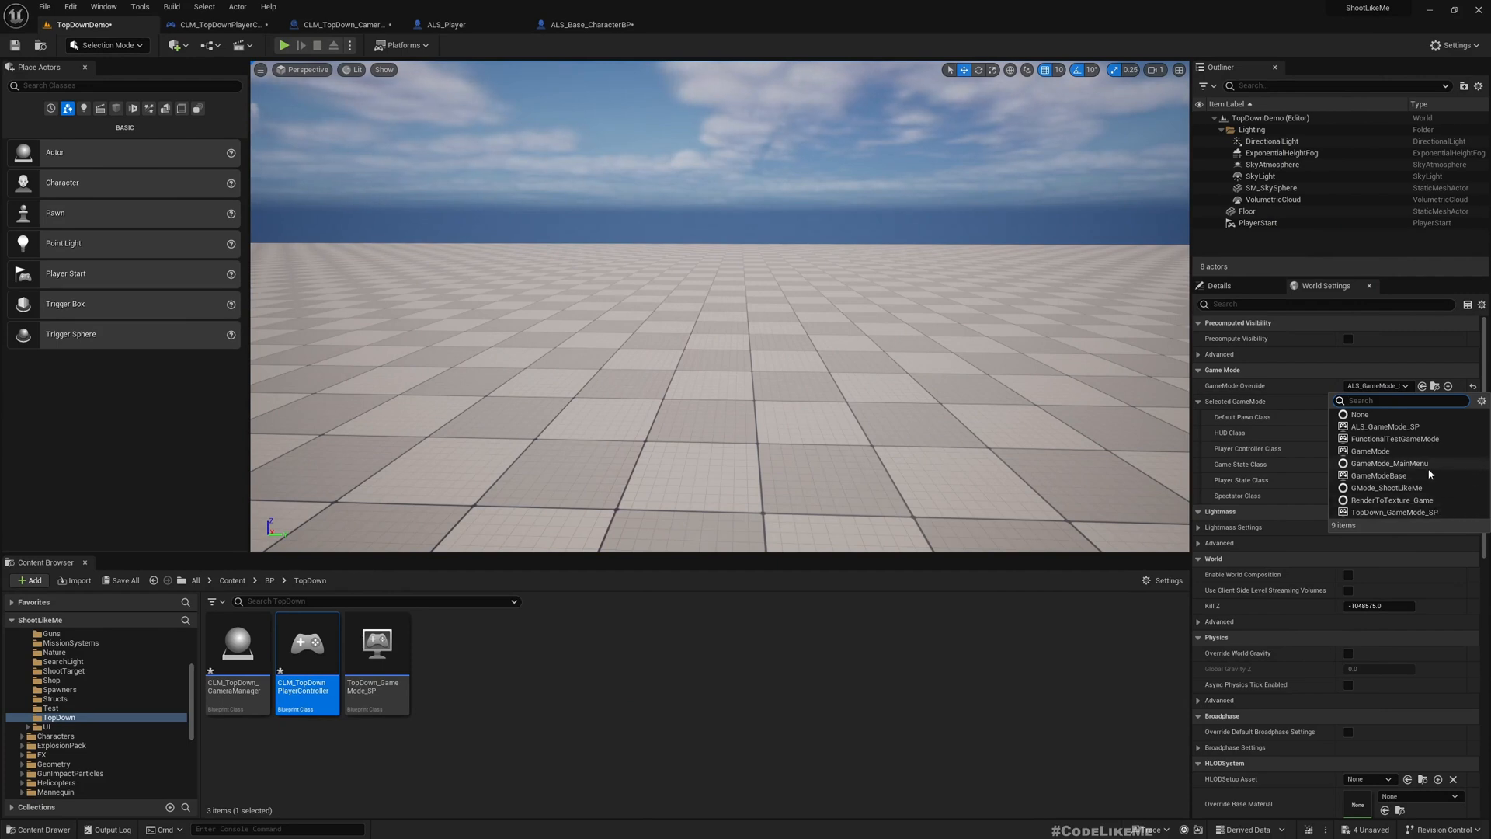
pyautogui.click(1396, 511)
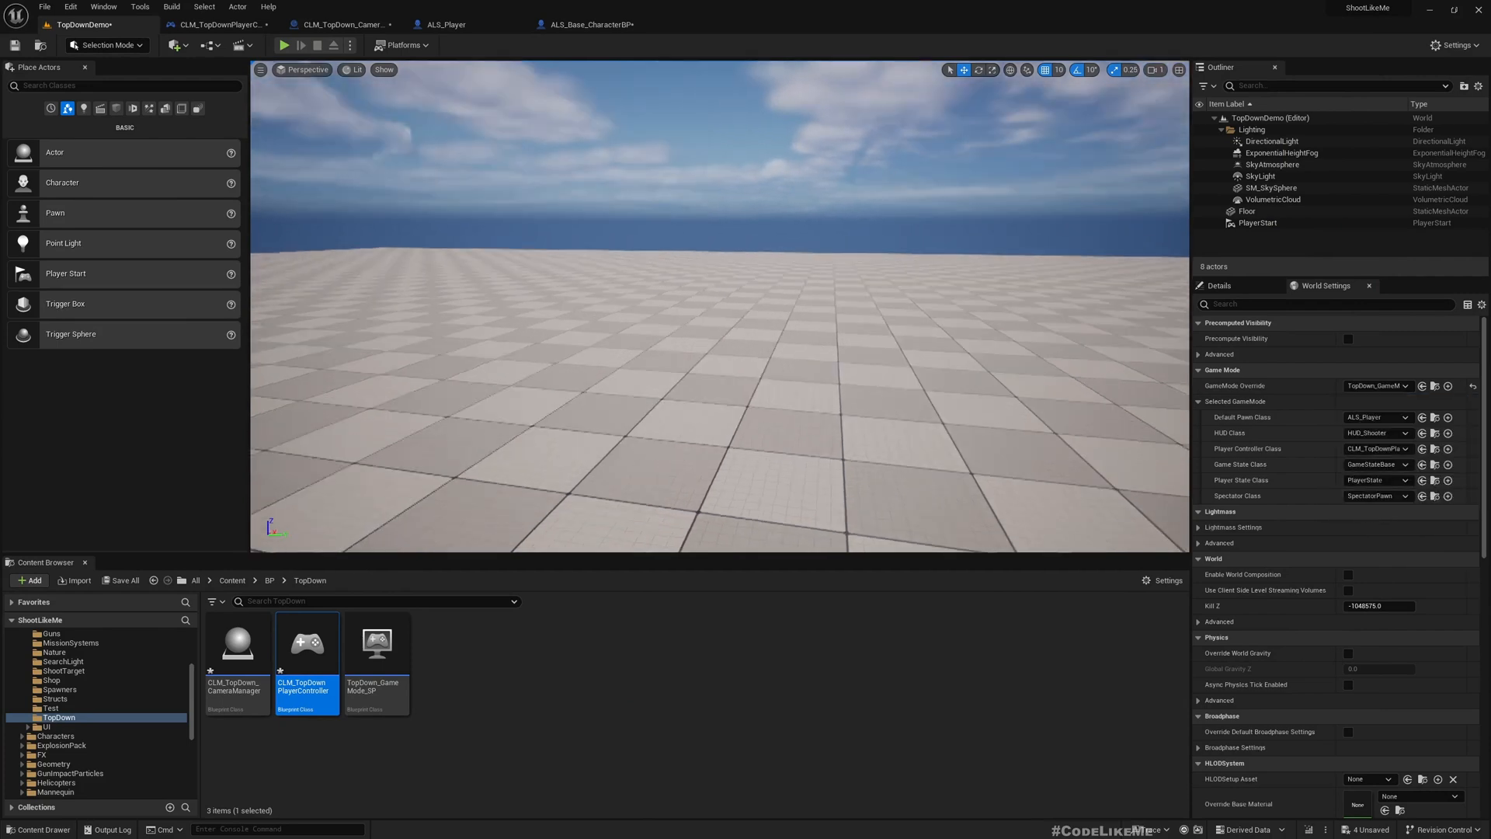
pyautogui.click(285, 45)
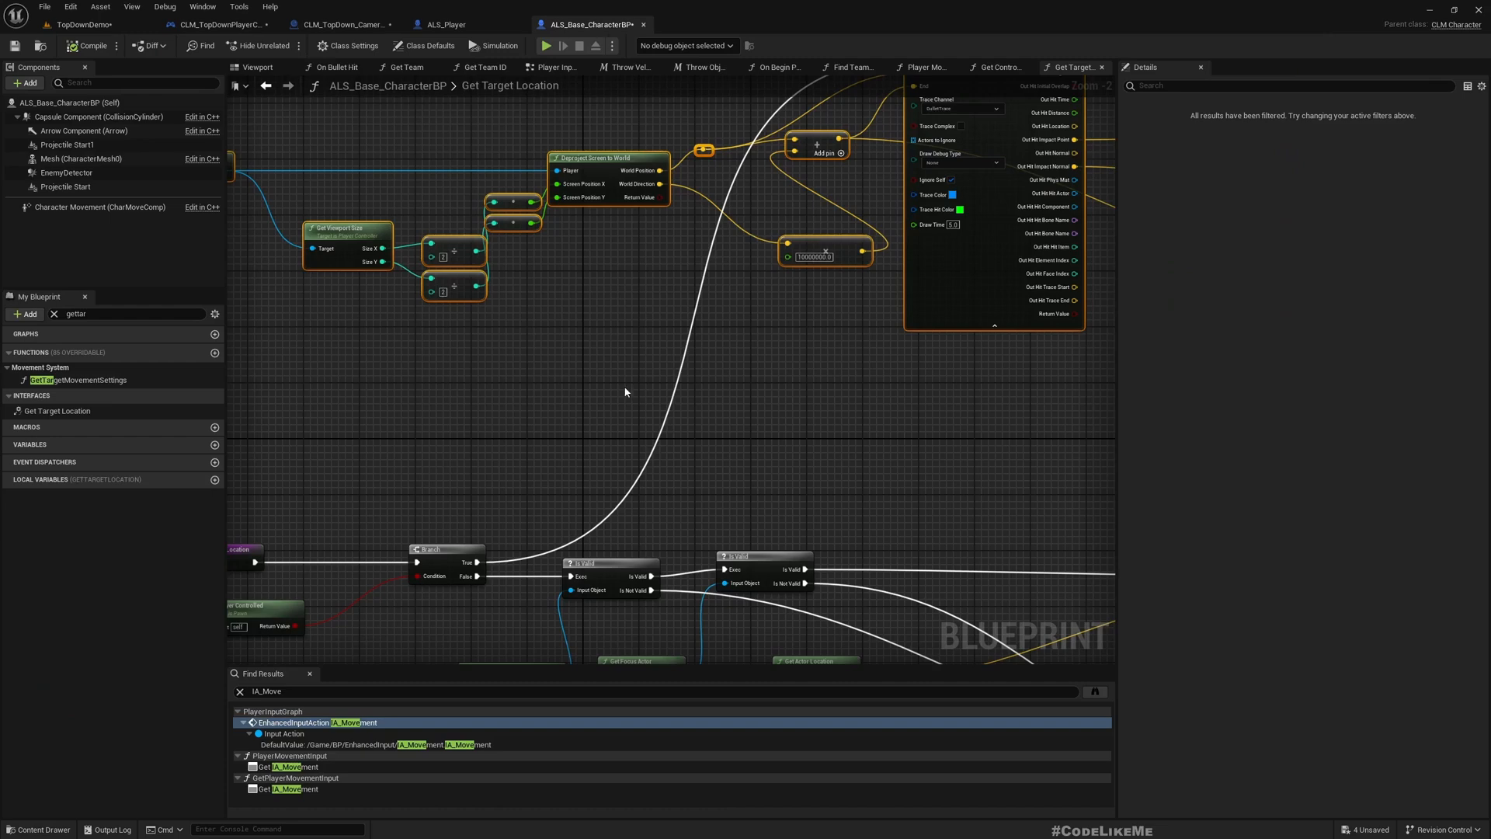
# Set the level's World Settings GameMode Override to ALS_GameMode_SP.
pyautogui.scroll(-3)
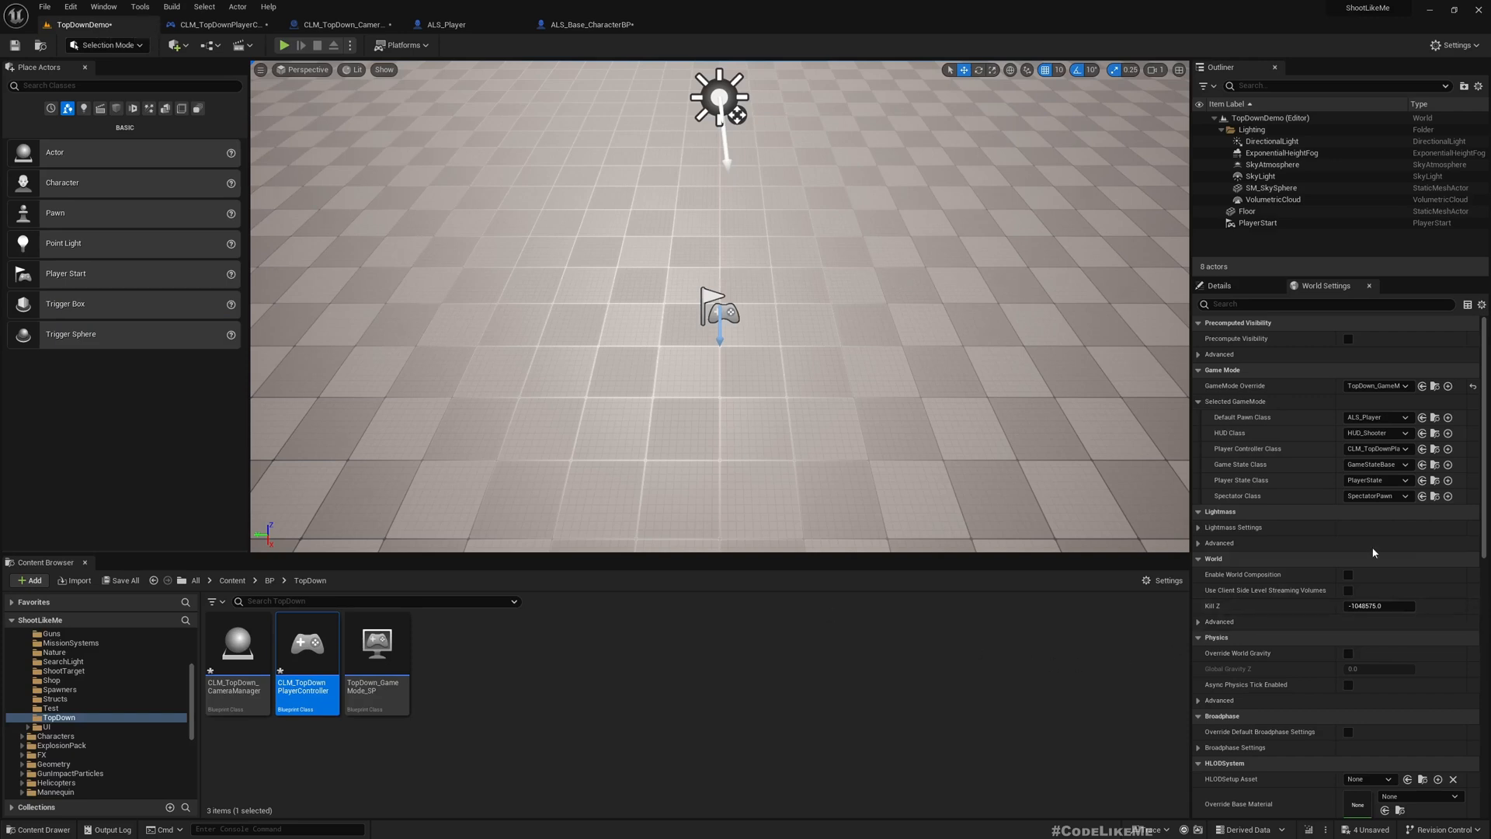
pyautogui.click(1400, 385)
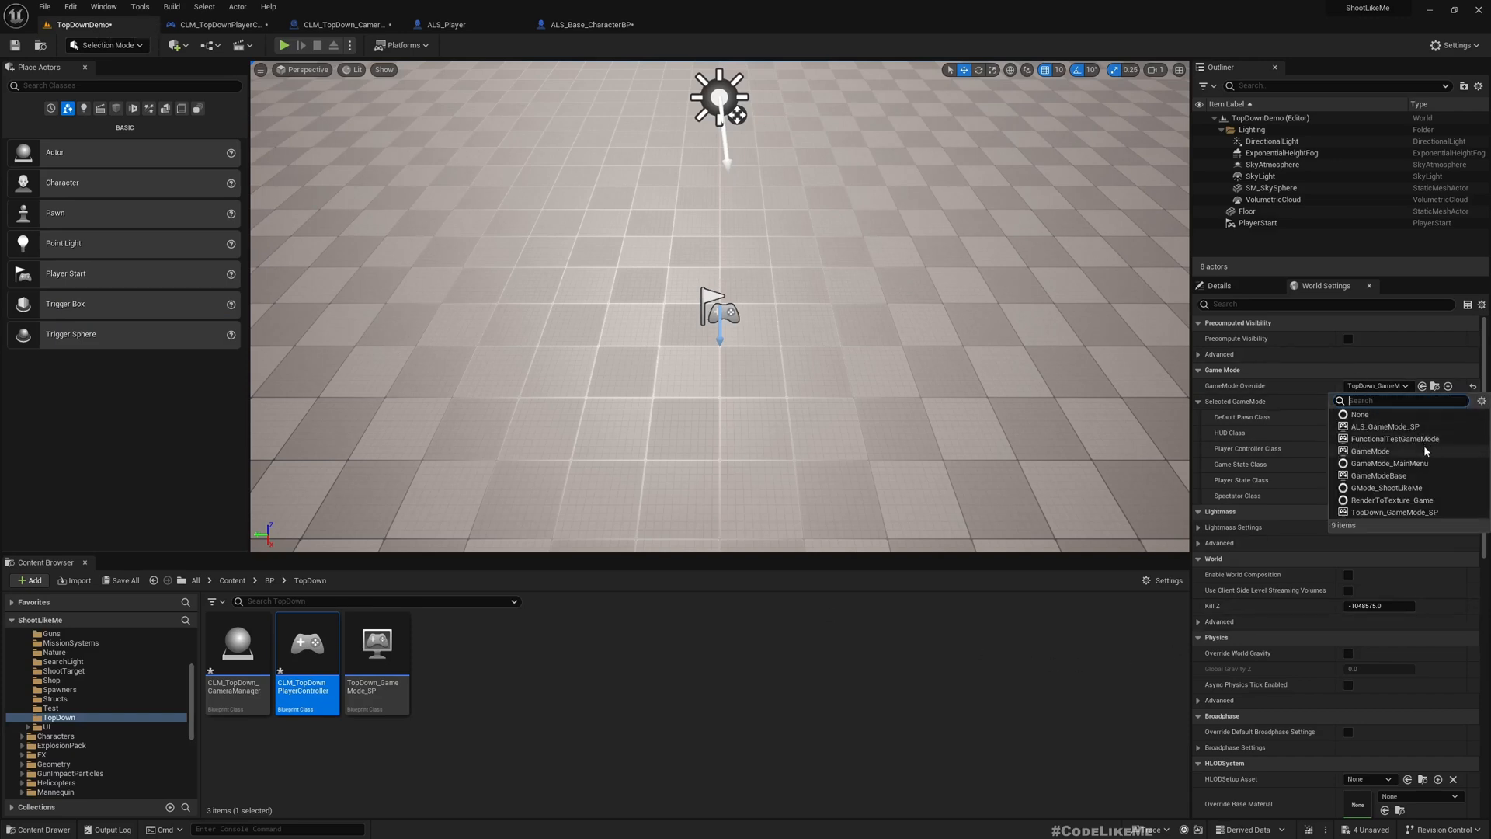
pyautogui.click(1384, 426)
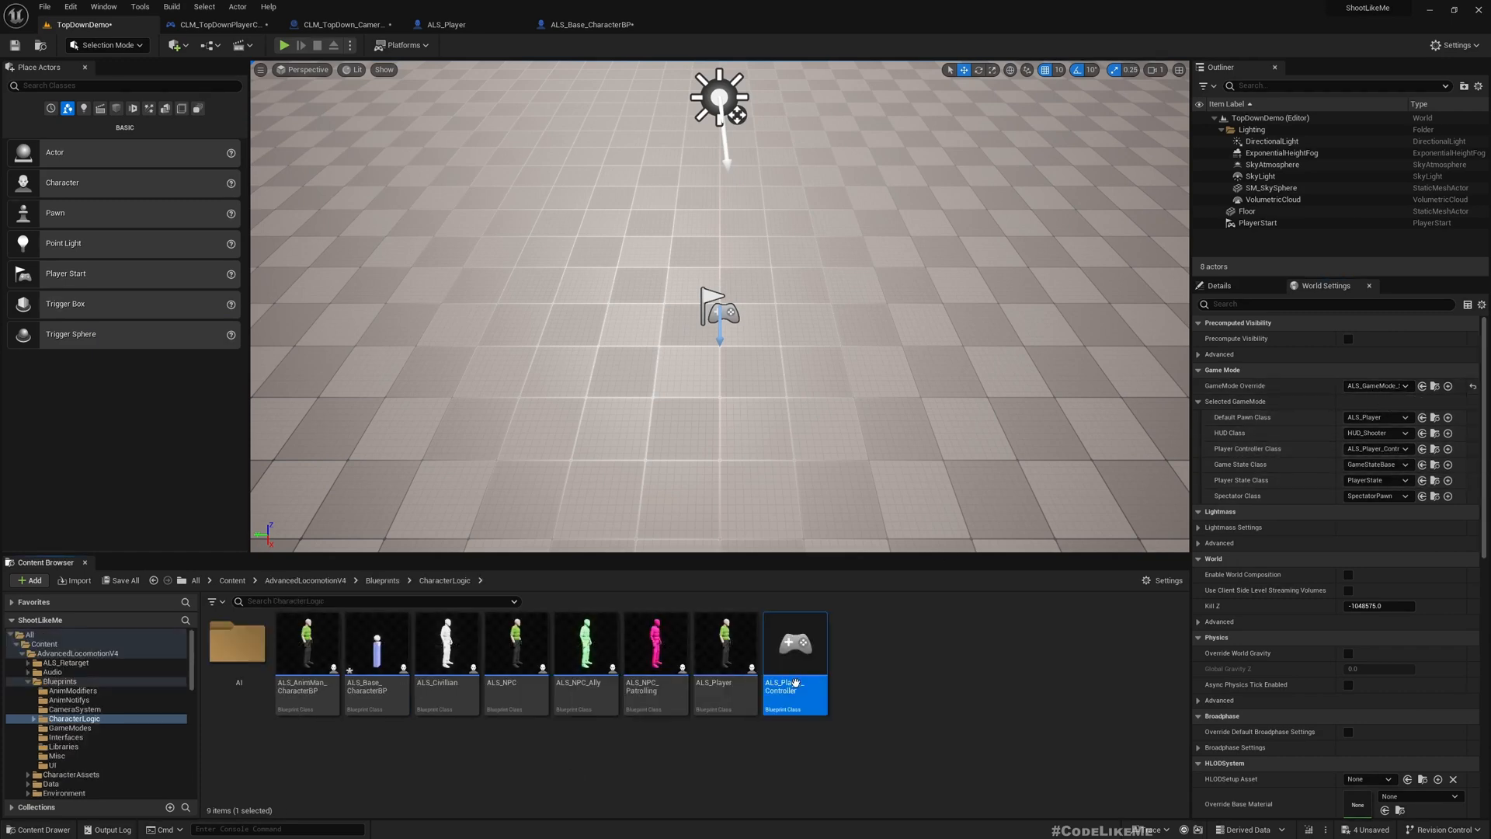
# Open ALS_Player_Controller's Class Settings and browse to the CLM_BPI_PlayerController interface asset.
pyautogui.doubleClick(794, 642)
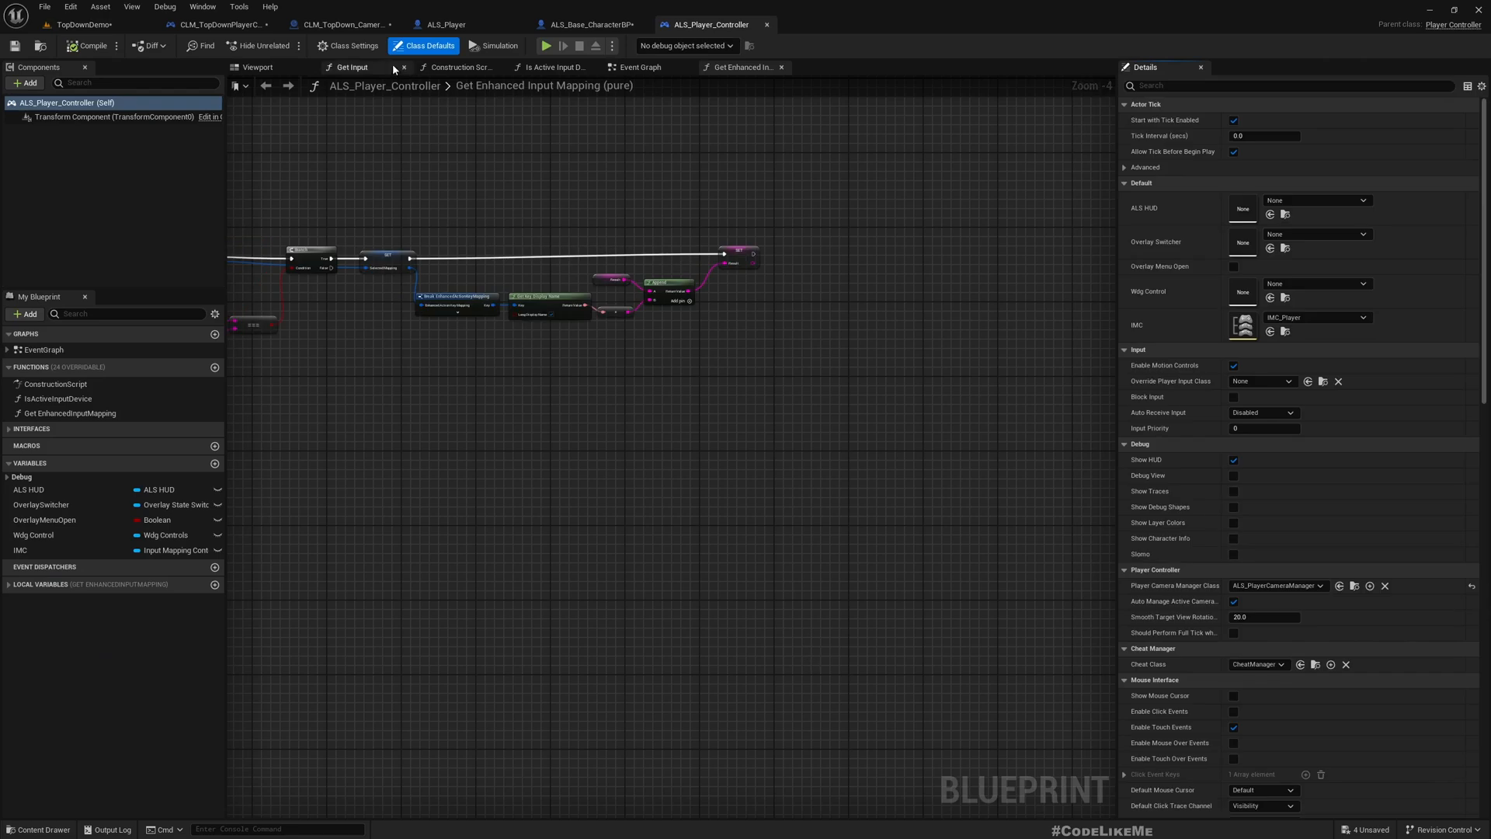
pyautogui.click(347, 45)
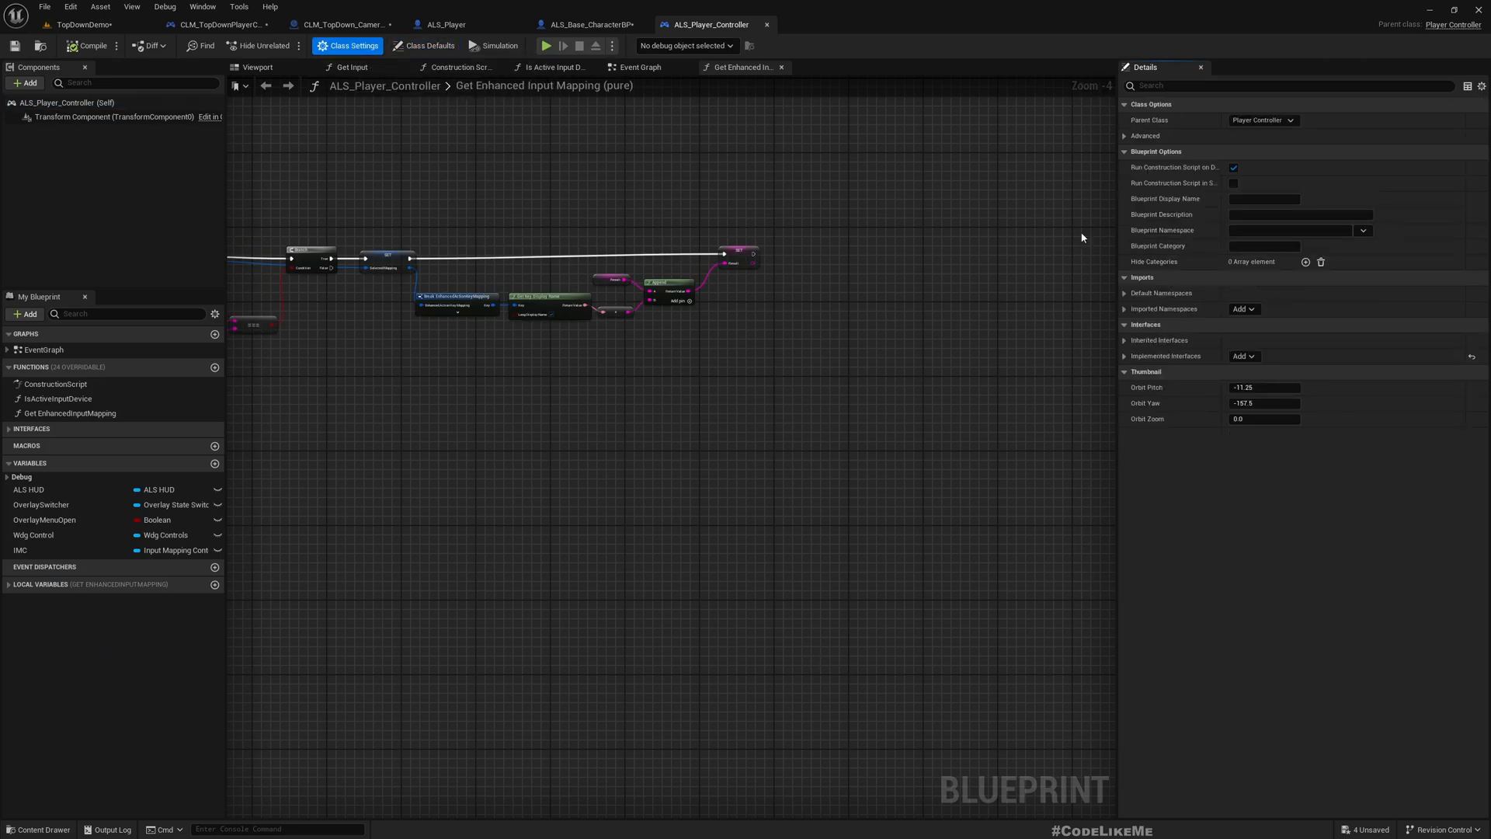
pyautogui.click(1125, 355)
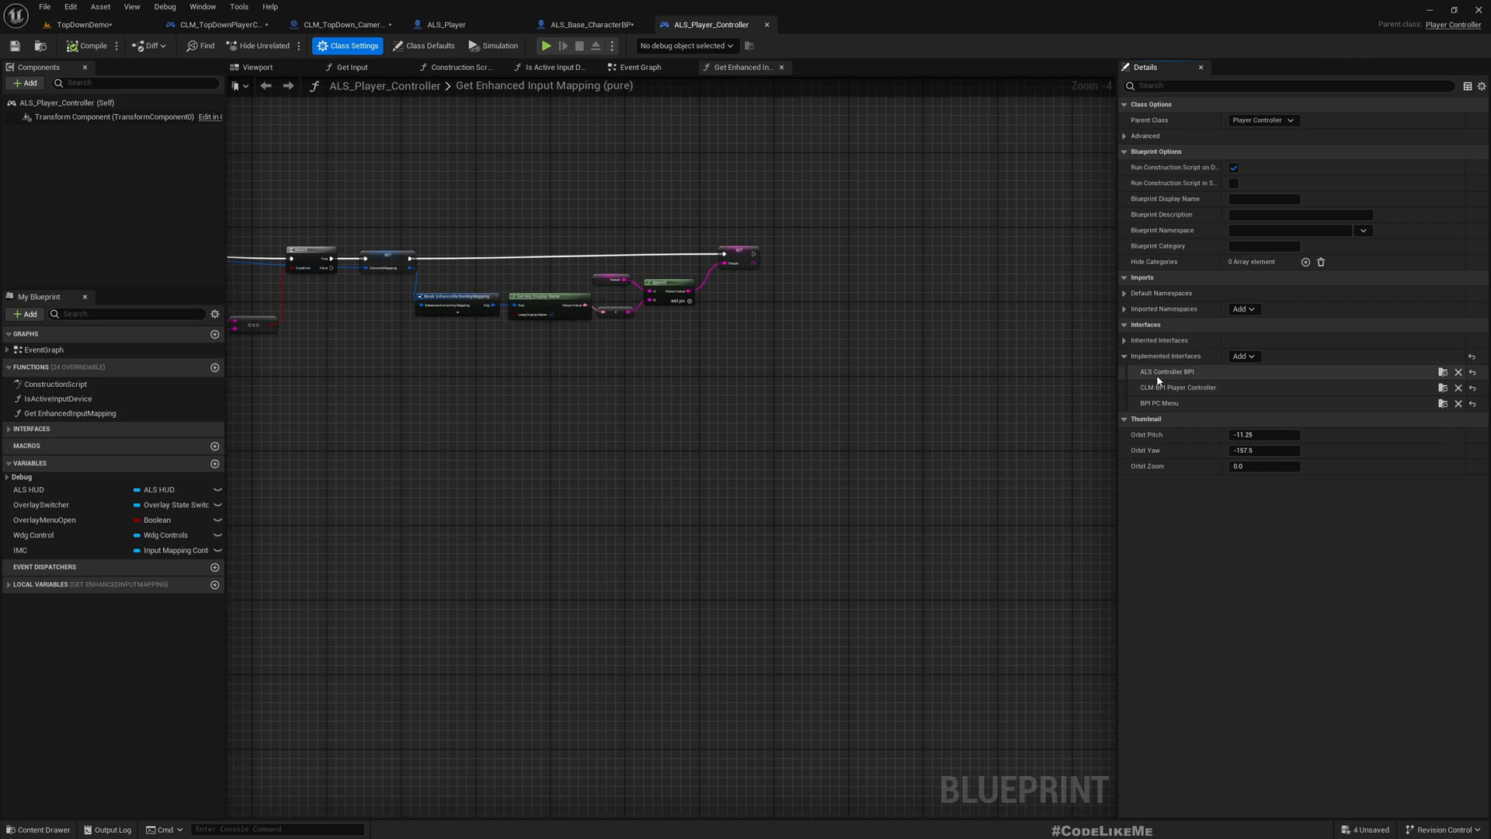
pyautogui.moveTo(1225, 387)
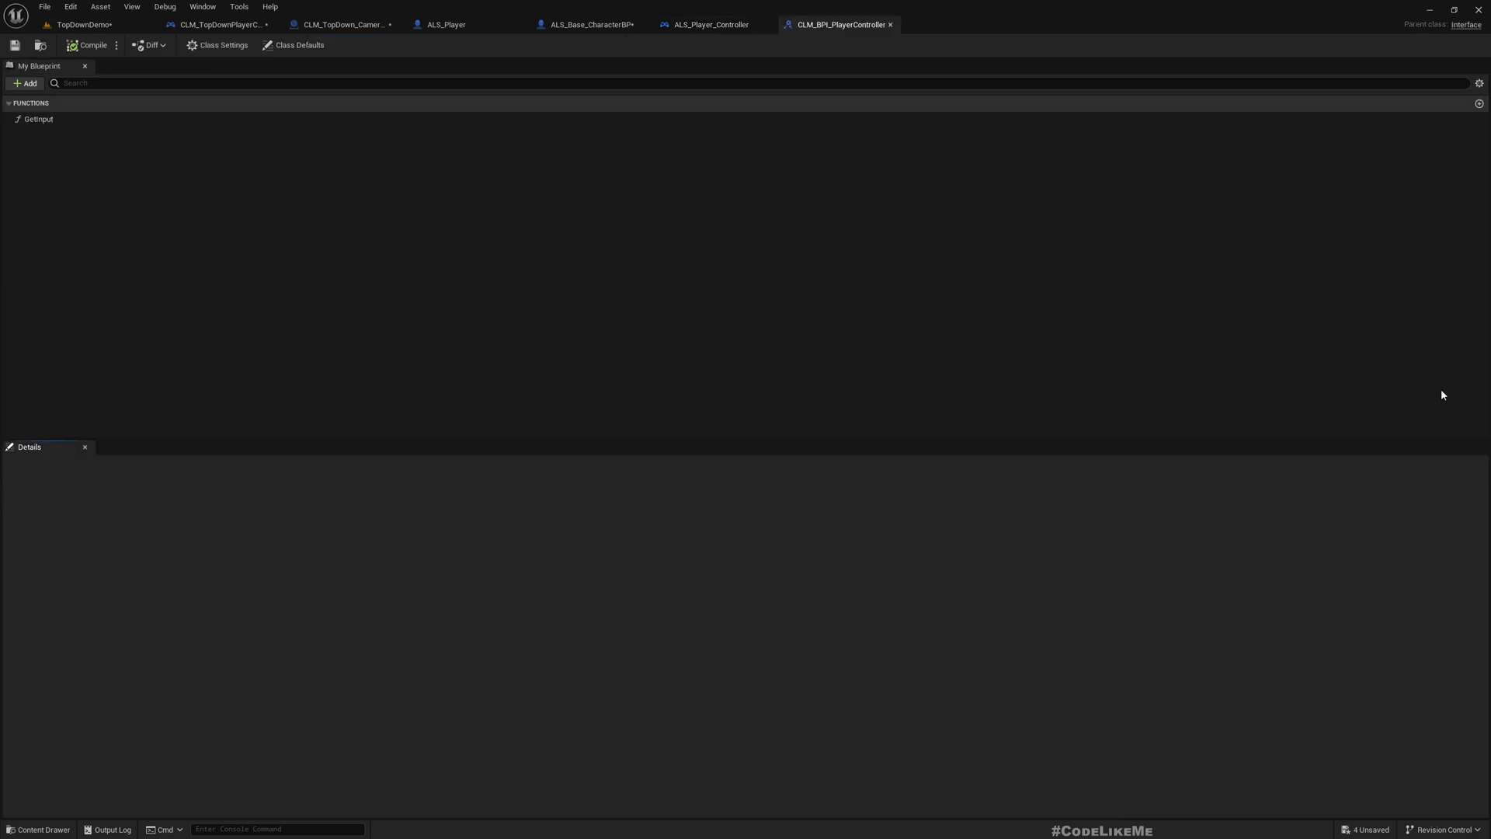
# Add an interface function GetTargetLocation with a Vector output named TargetLocation.
pyautogui.click(24, 84)
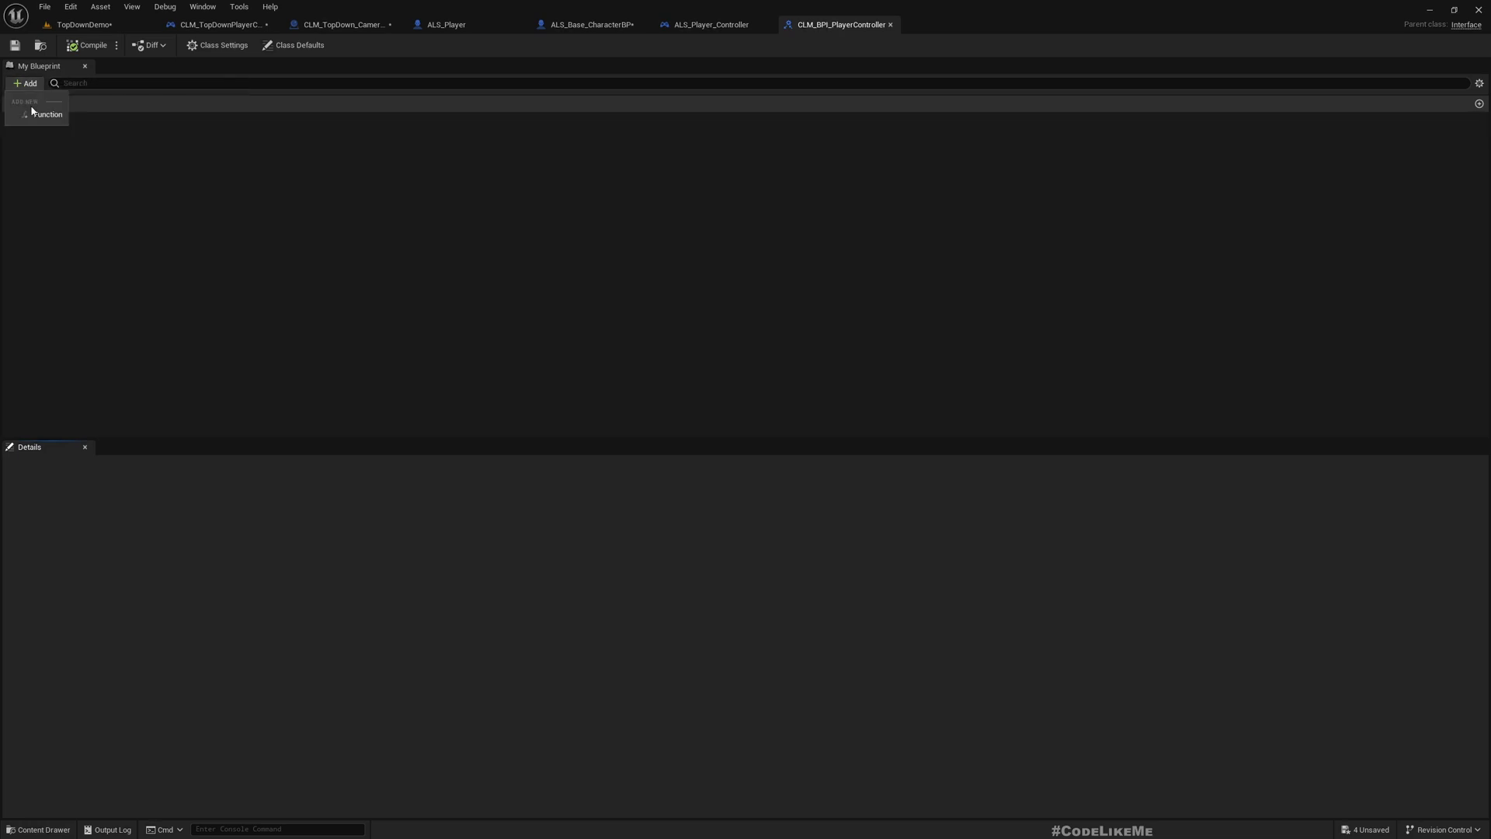
pyautogui.click(45, 113)
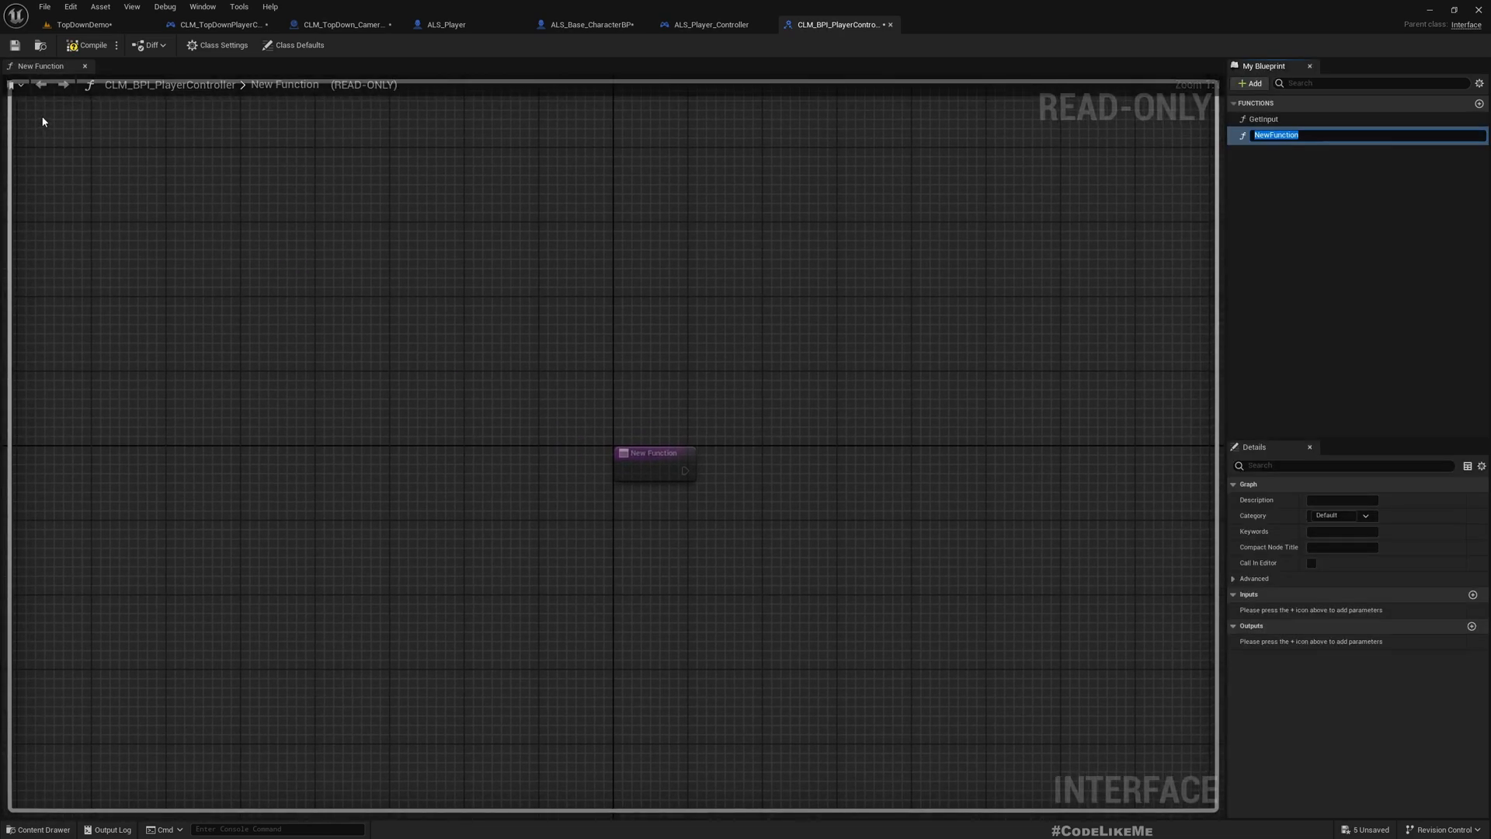
pyautogui.write('GetTargetL')
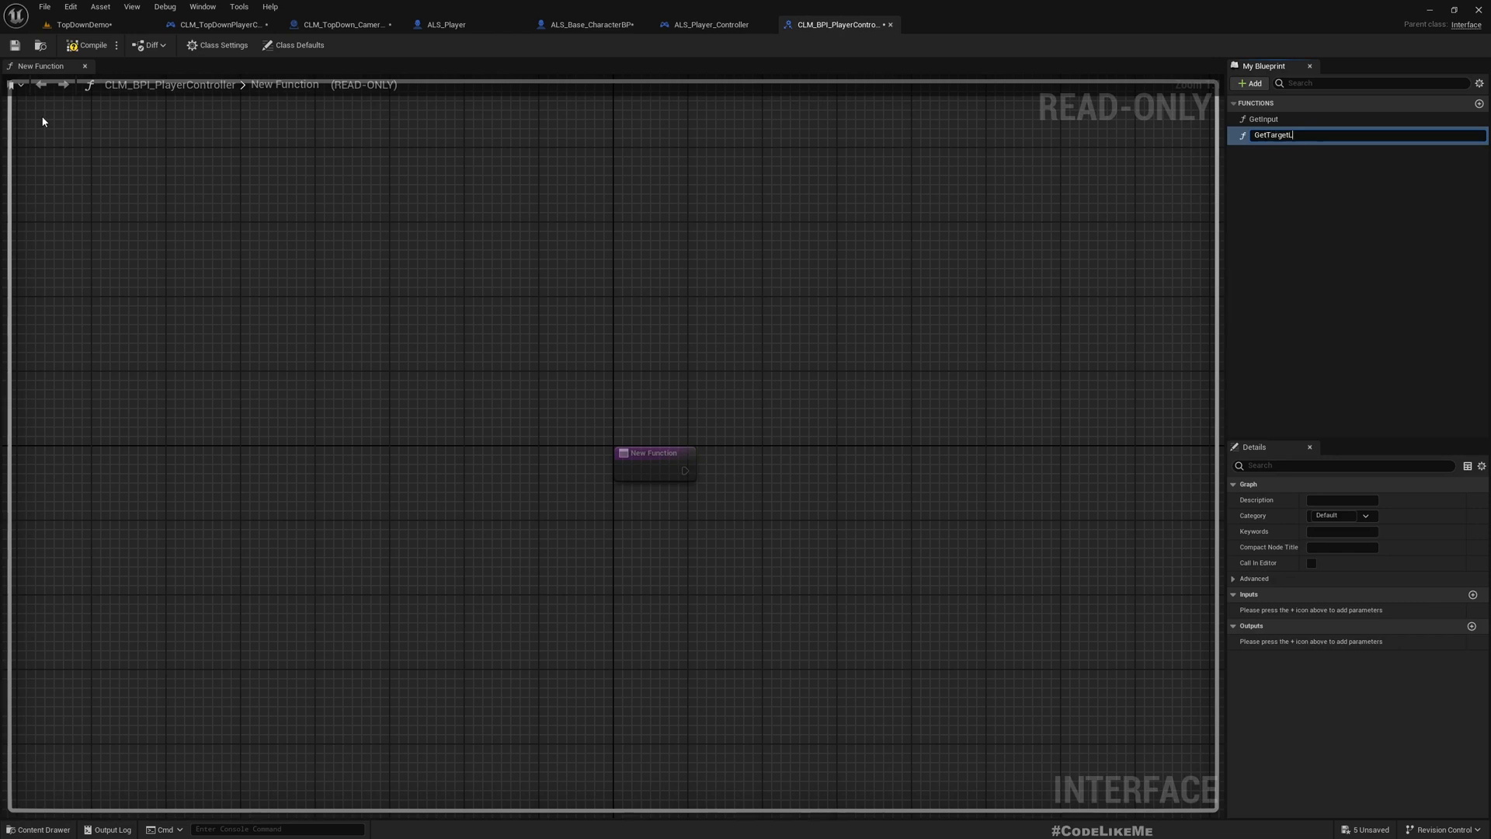
pyautogui.write('GetTargetLocation')
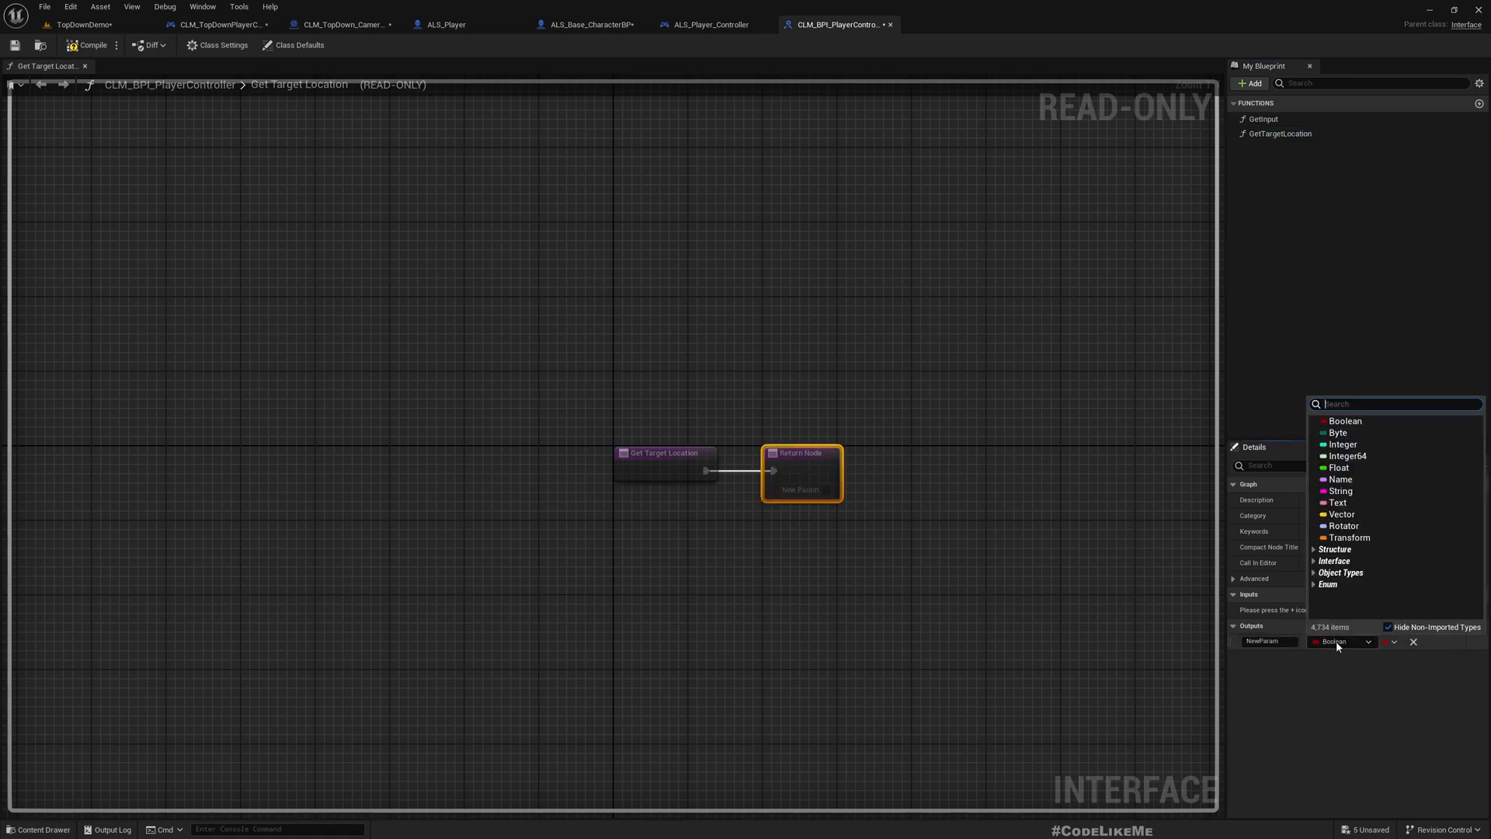
pyautogui.click(1343, 514)
pyautogui.write('TargetLo')
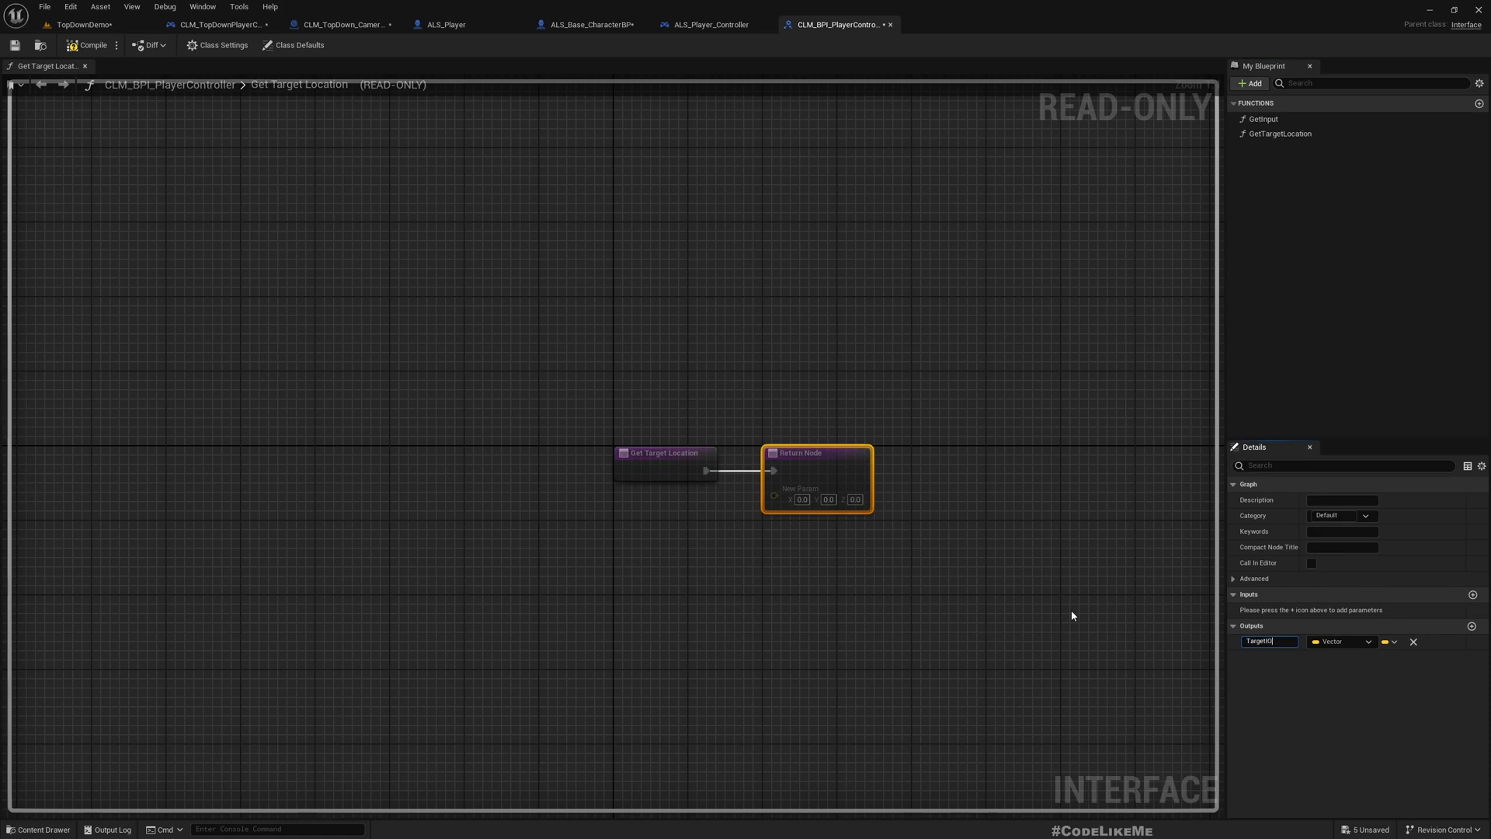
pyautogui.press('BackSpace')
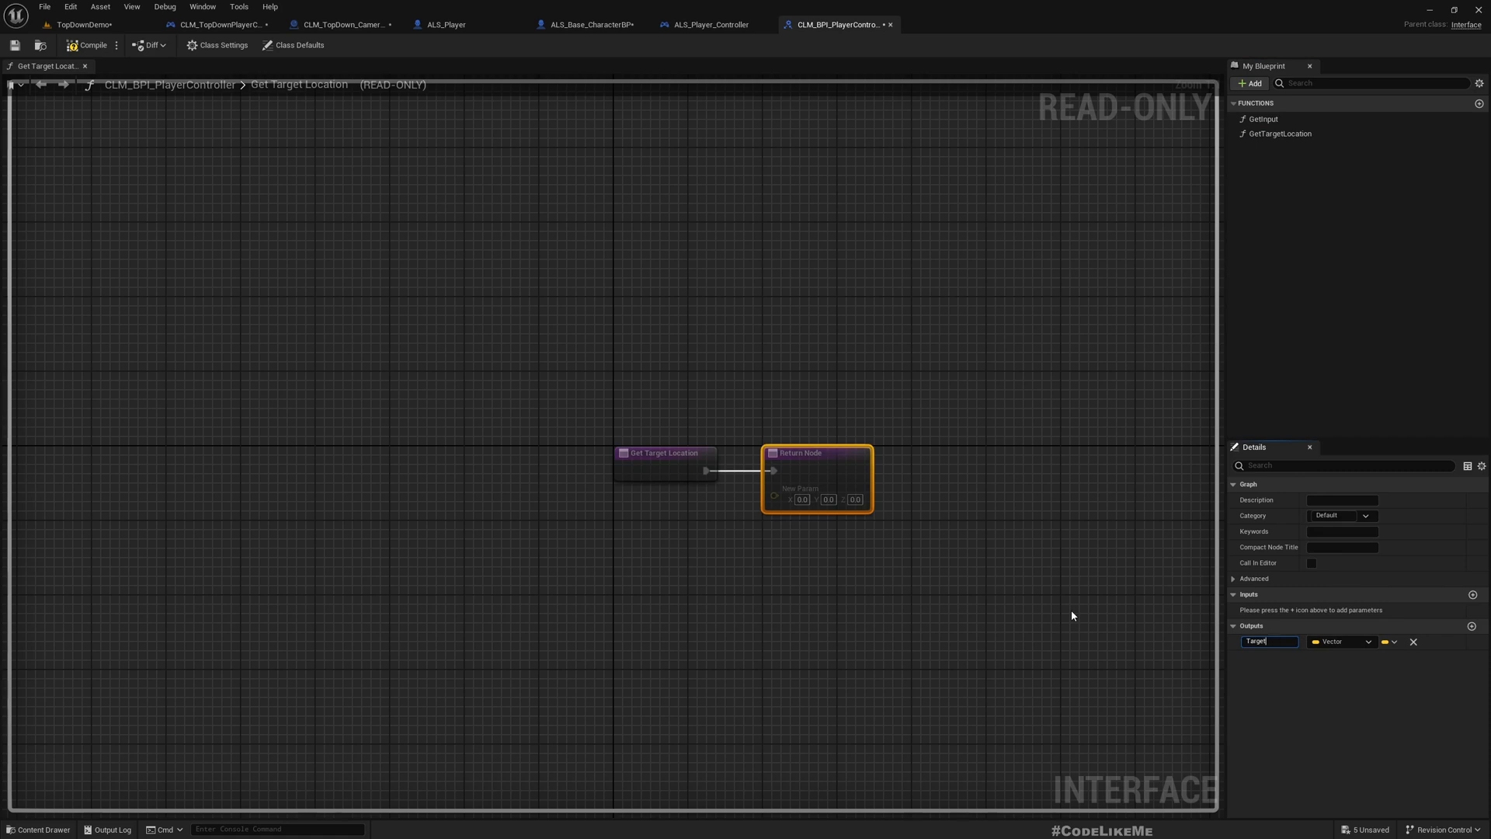
pyautogui.write('TargetLocation')
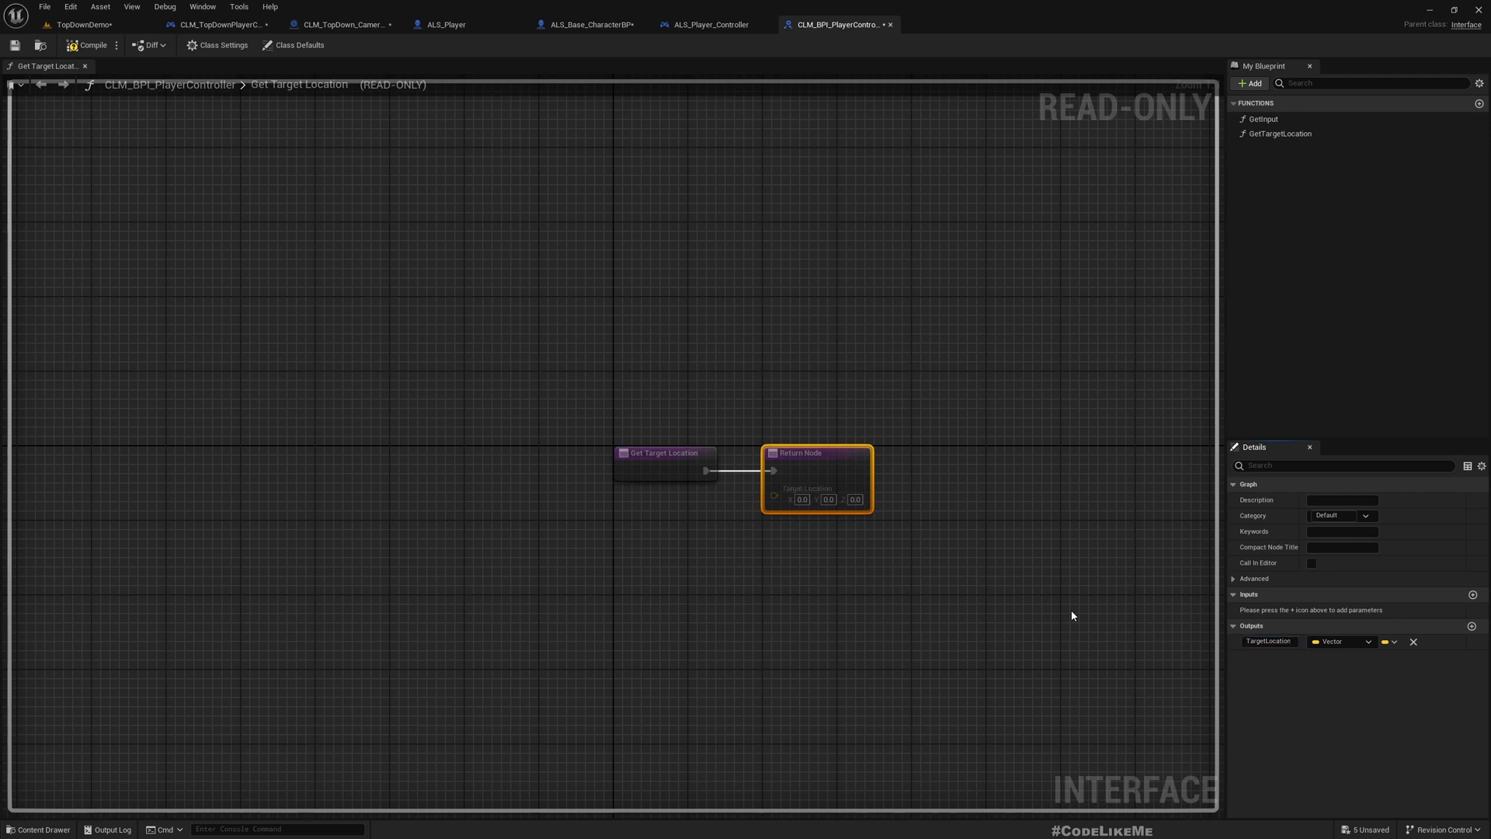
pyautogui.moveTo(1048, 549)
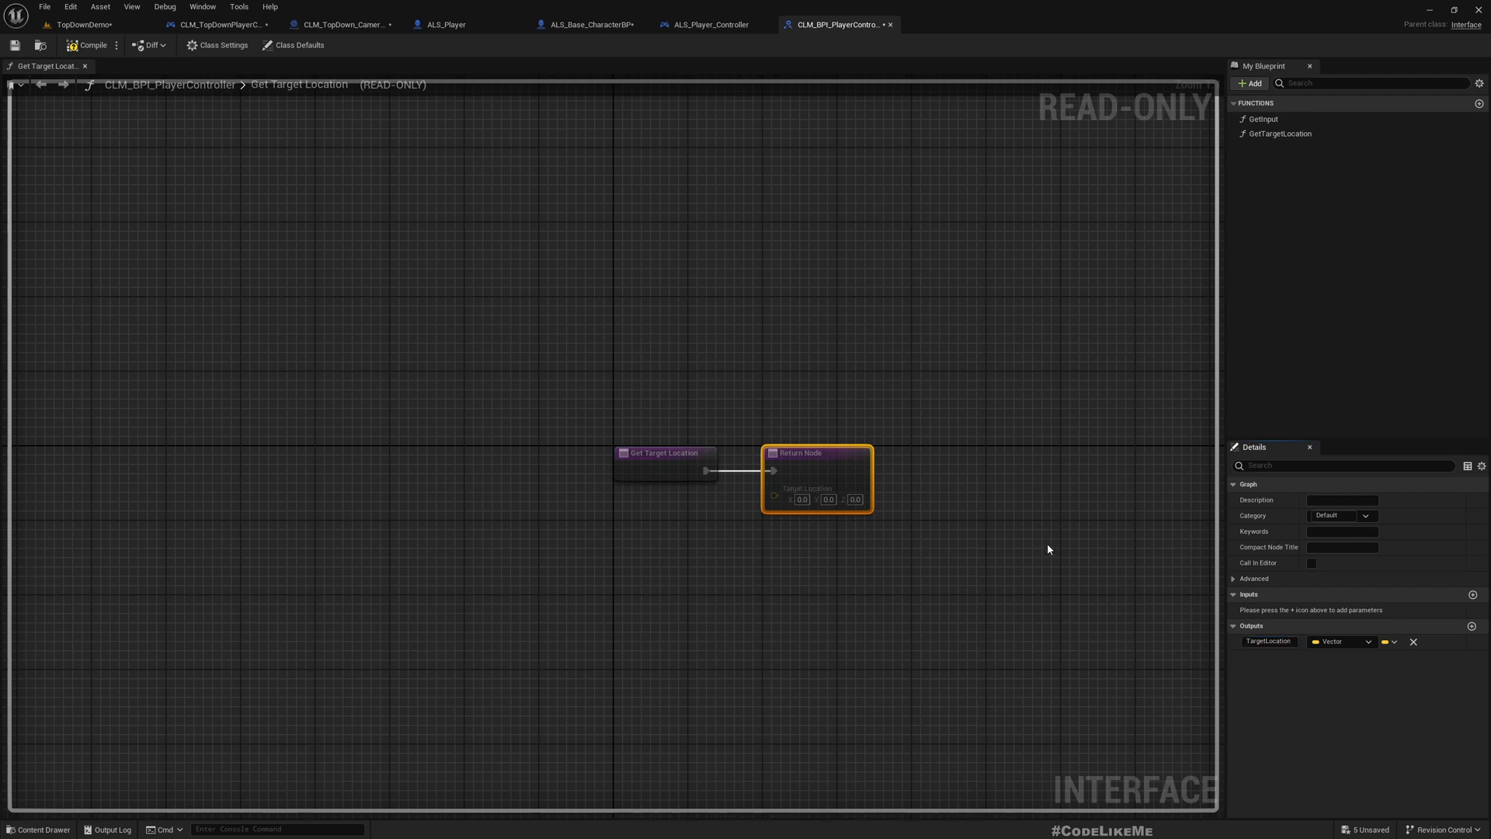
# Assign GetTargetLocation the category CLM_BPI_PlayerController and verify its settings.
pyautogui.click(1278, 134)
pyautogui.write('CLM_BPI')
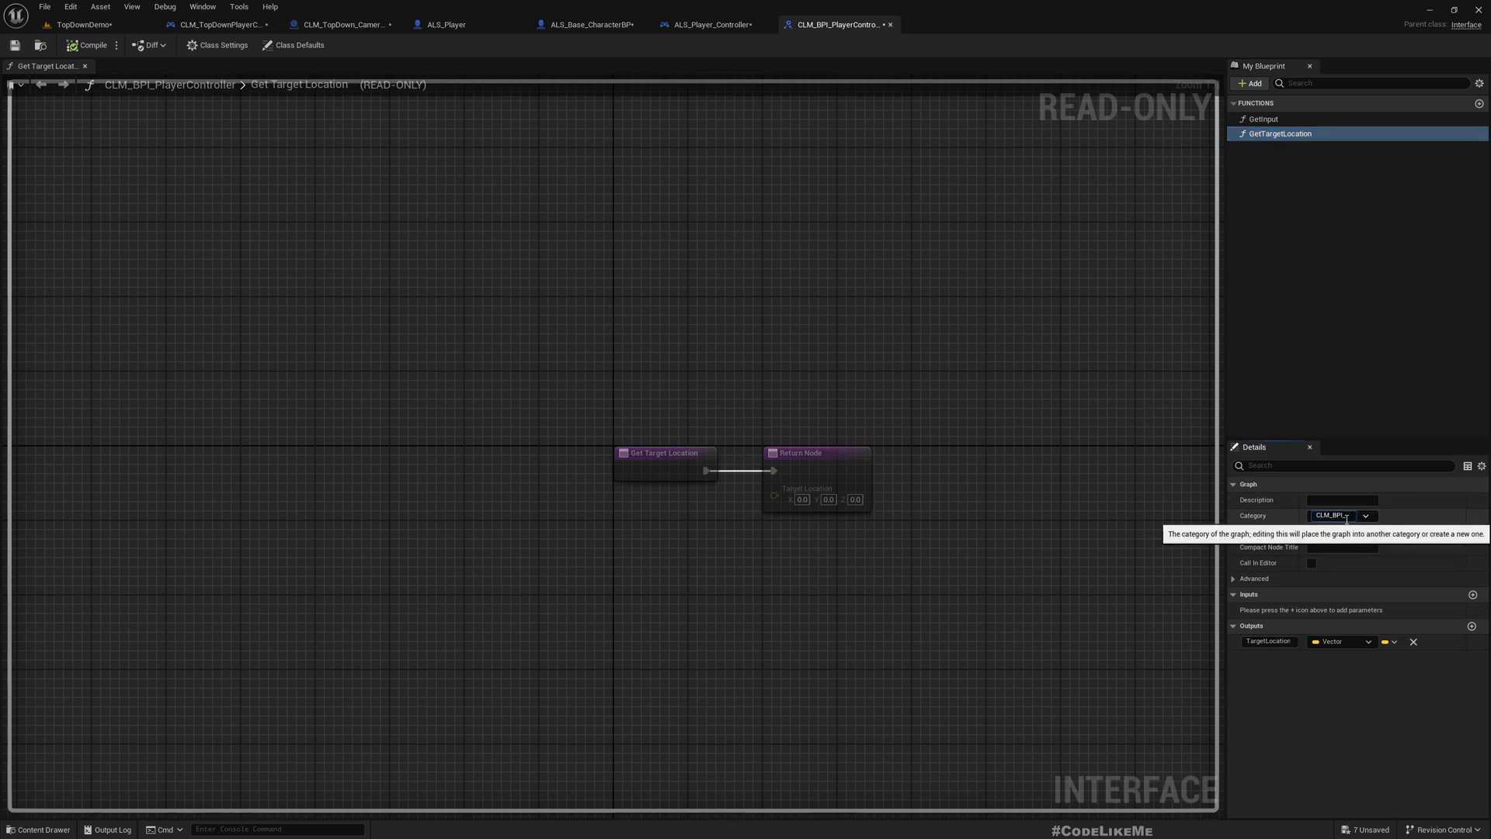
pyautogui.write('_Player')
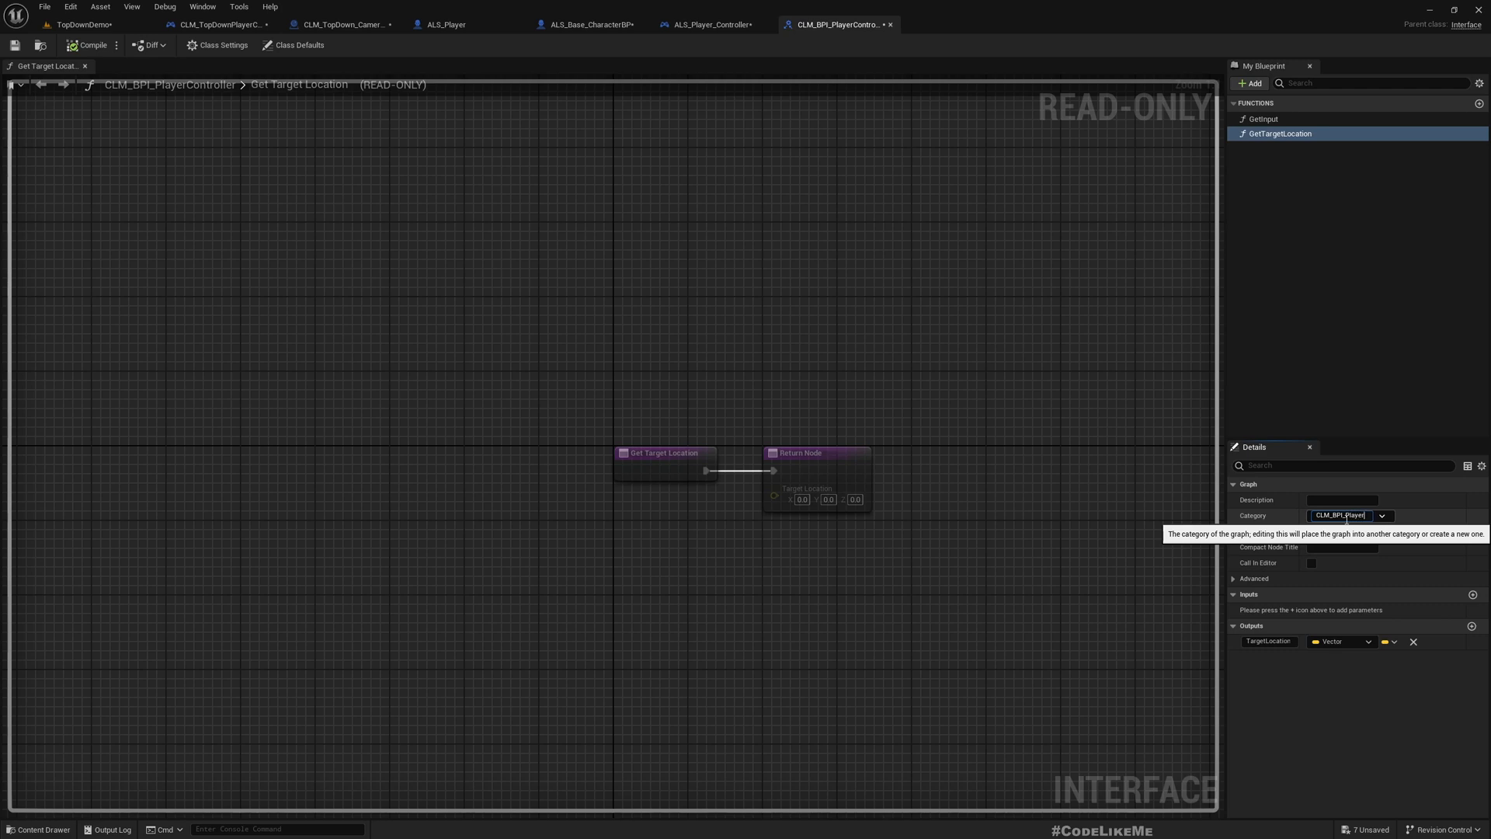
pyautogui.write('Controller')
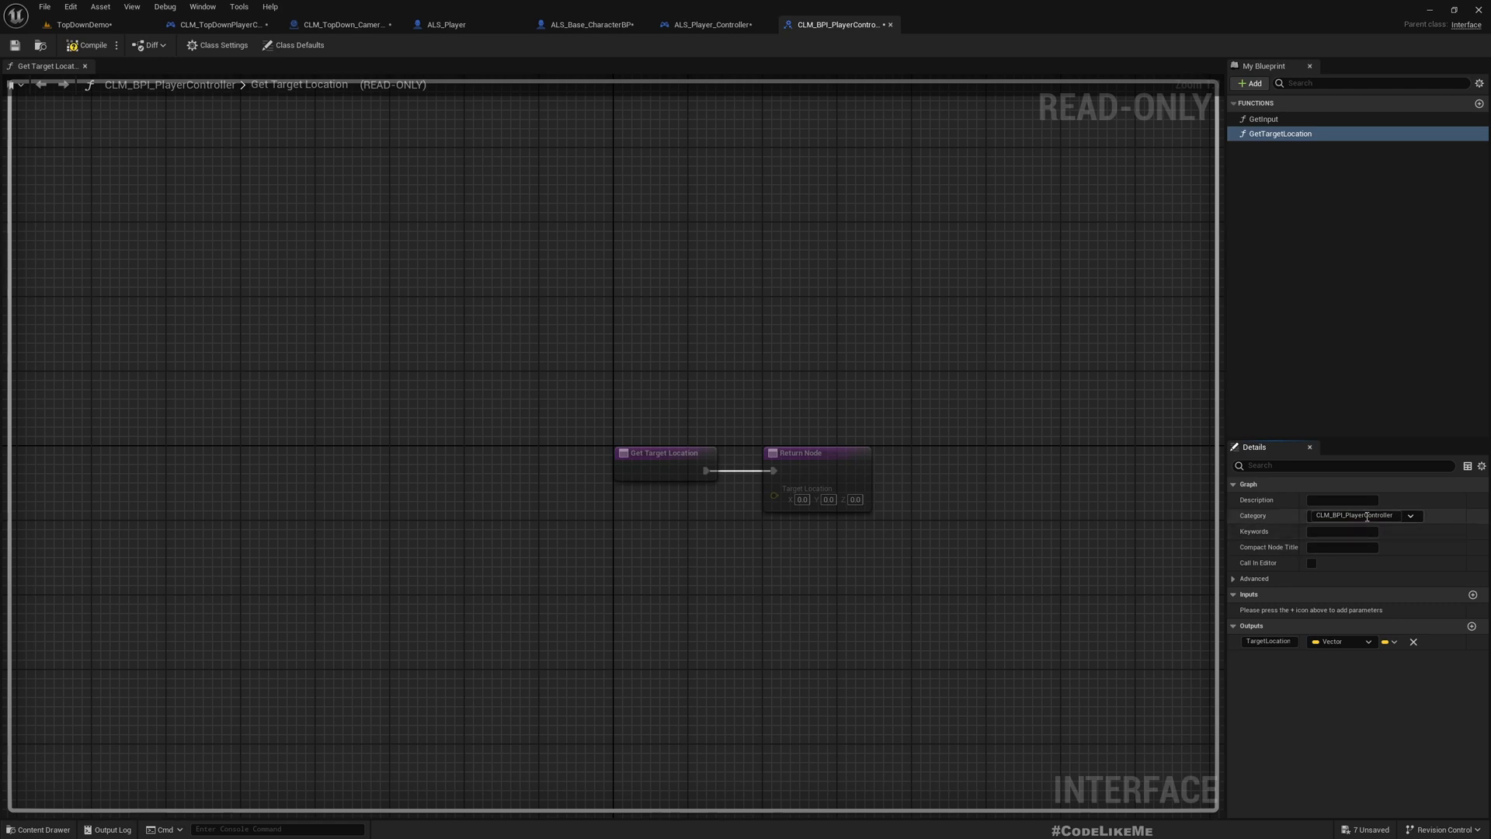
pyautogui.click(1264, 118)
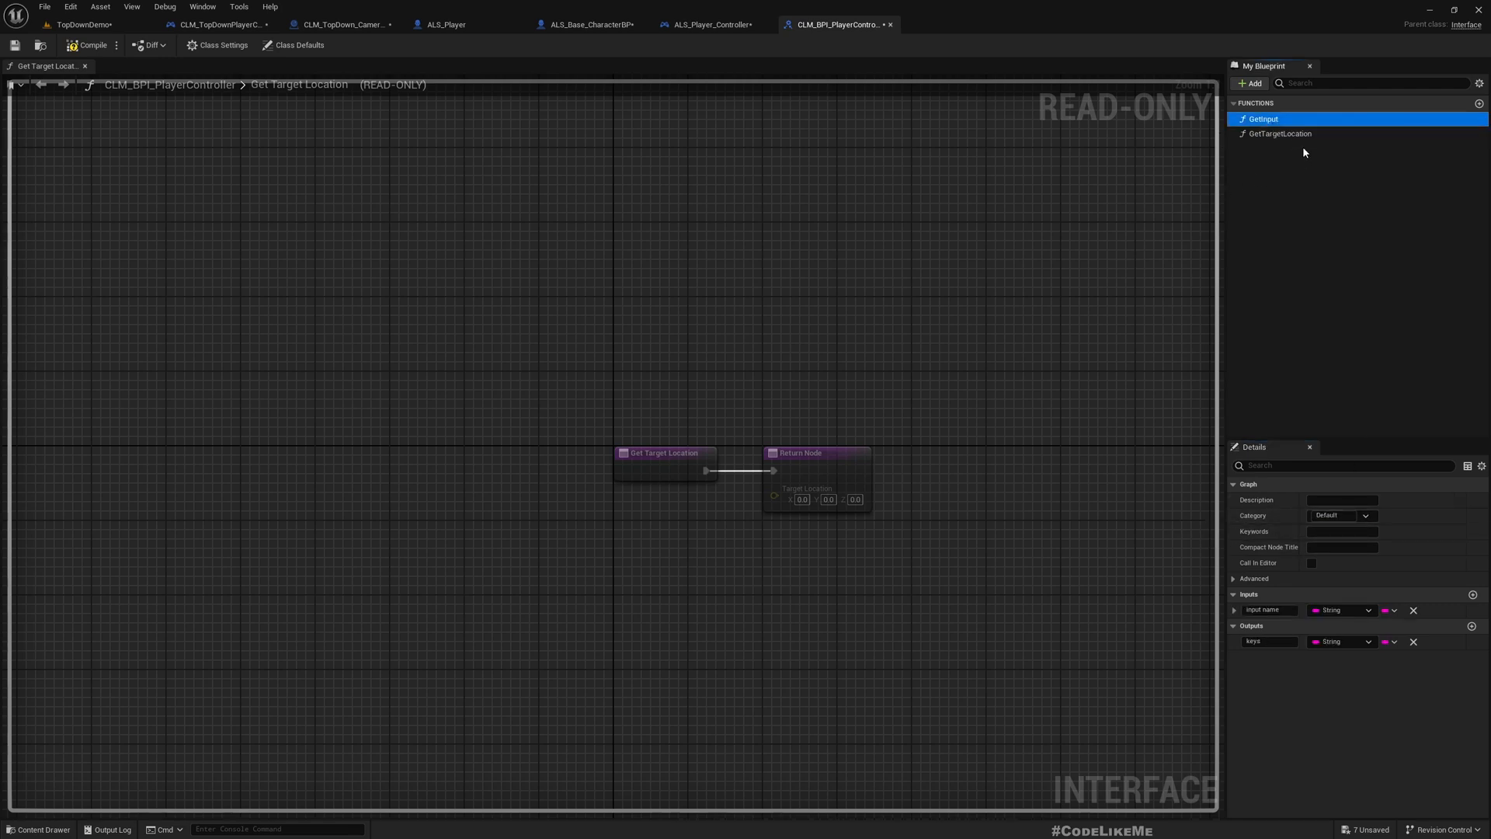
pyautogui.click(1279, 134)
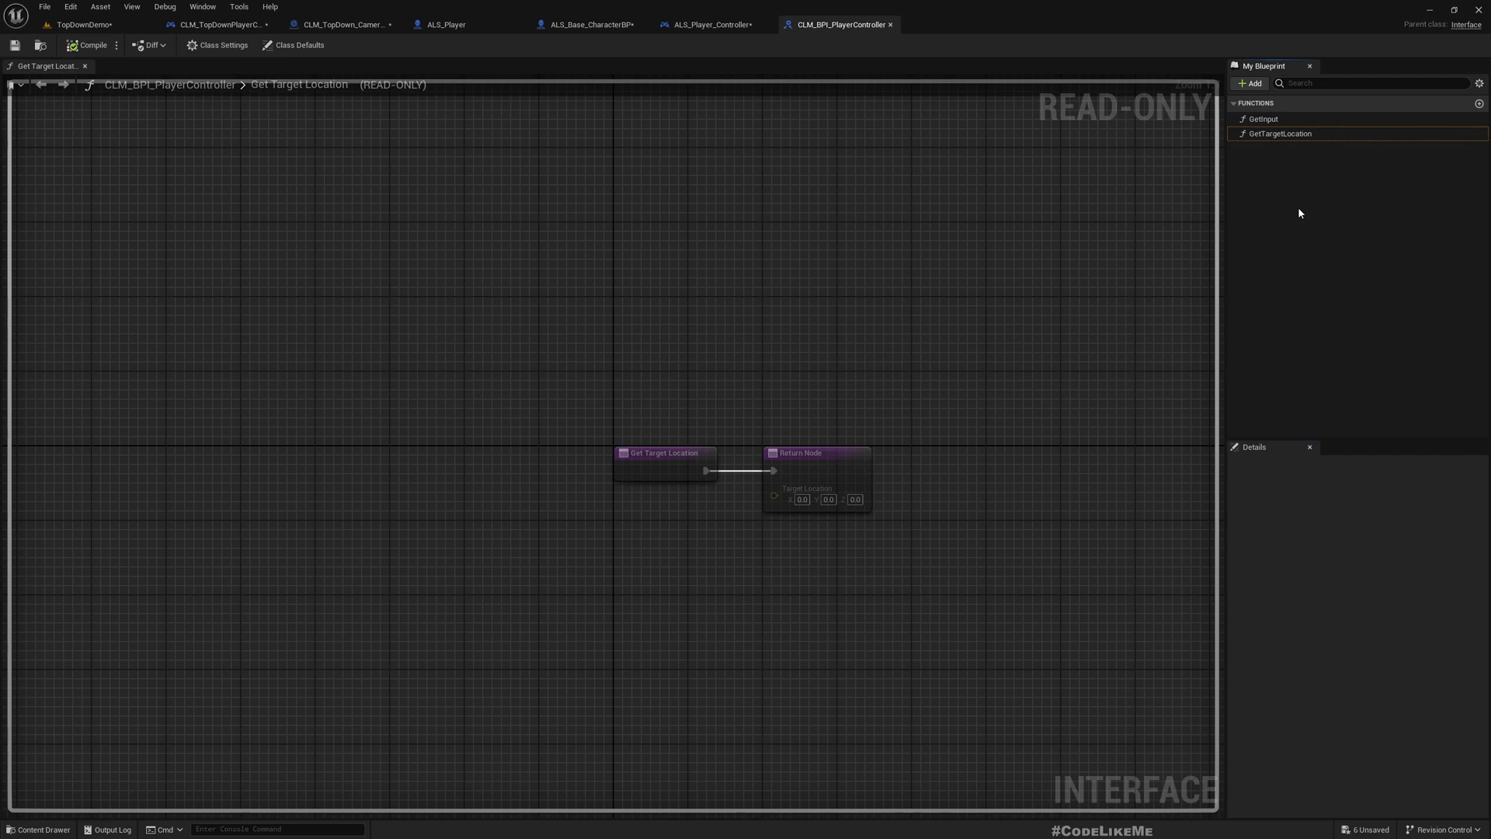
pyautogui.click(1277, 134)
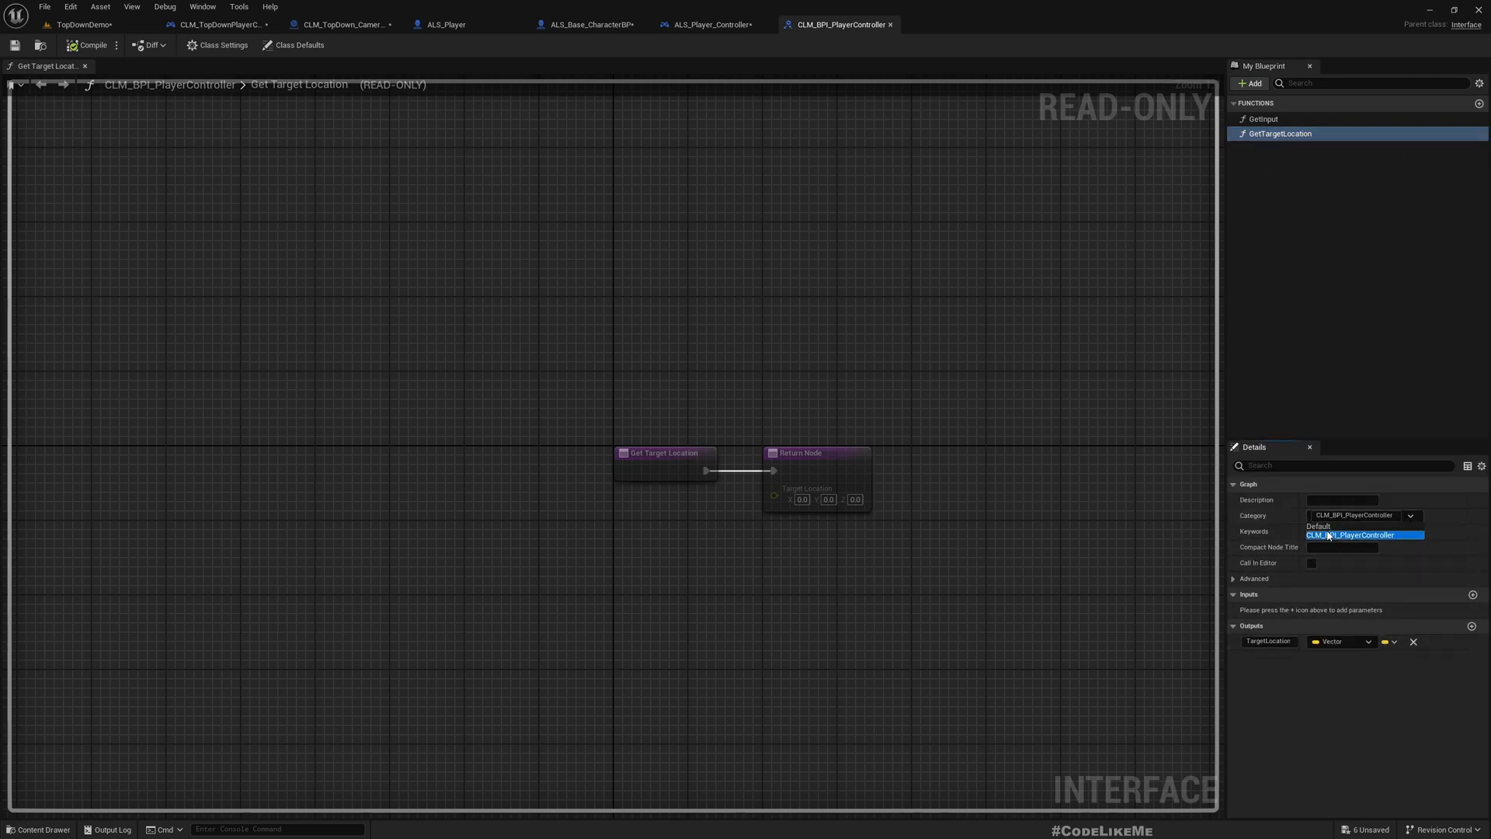
pyautogui.click(1363, 535)
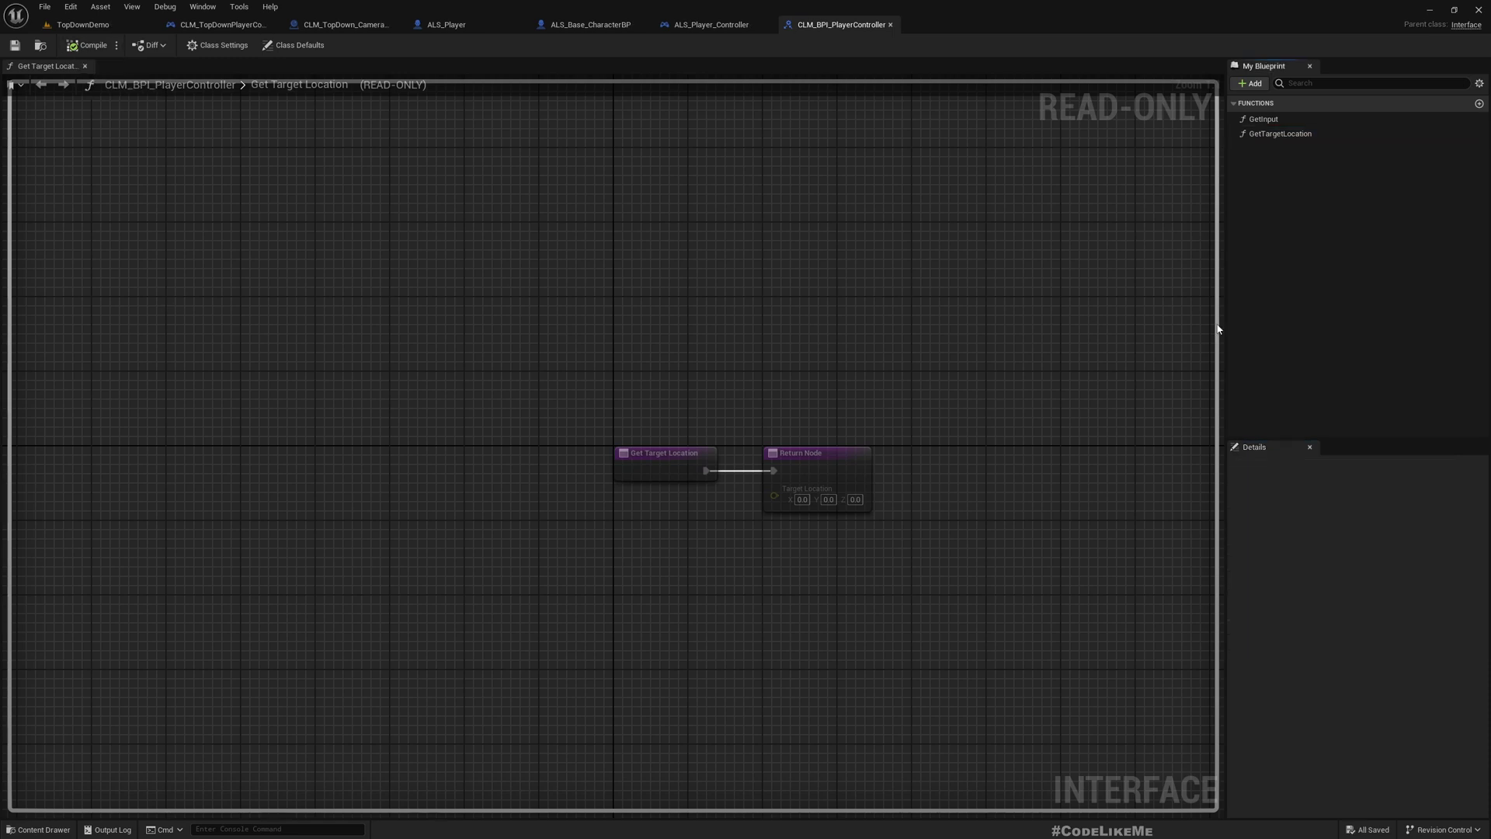
pyautogui.click(1279, 133)
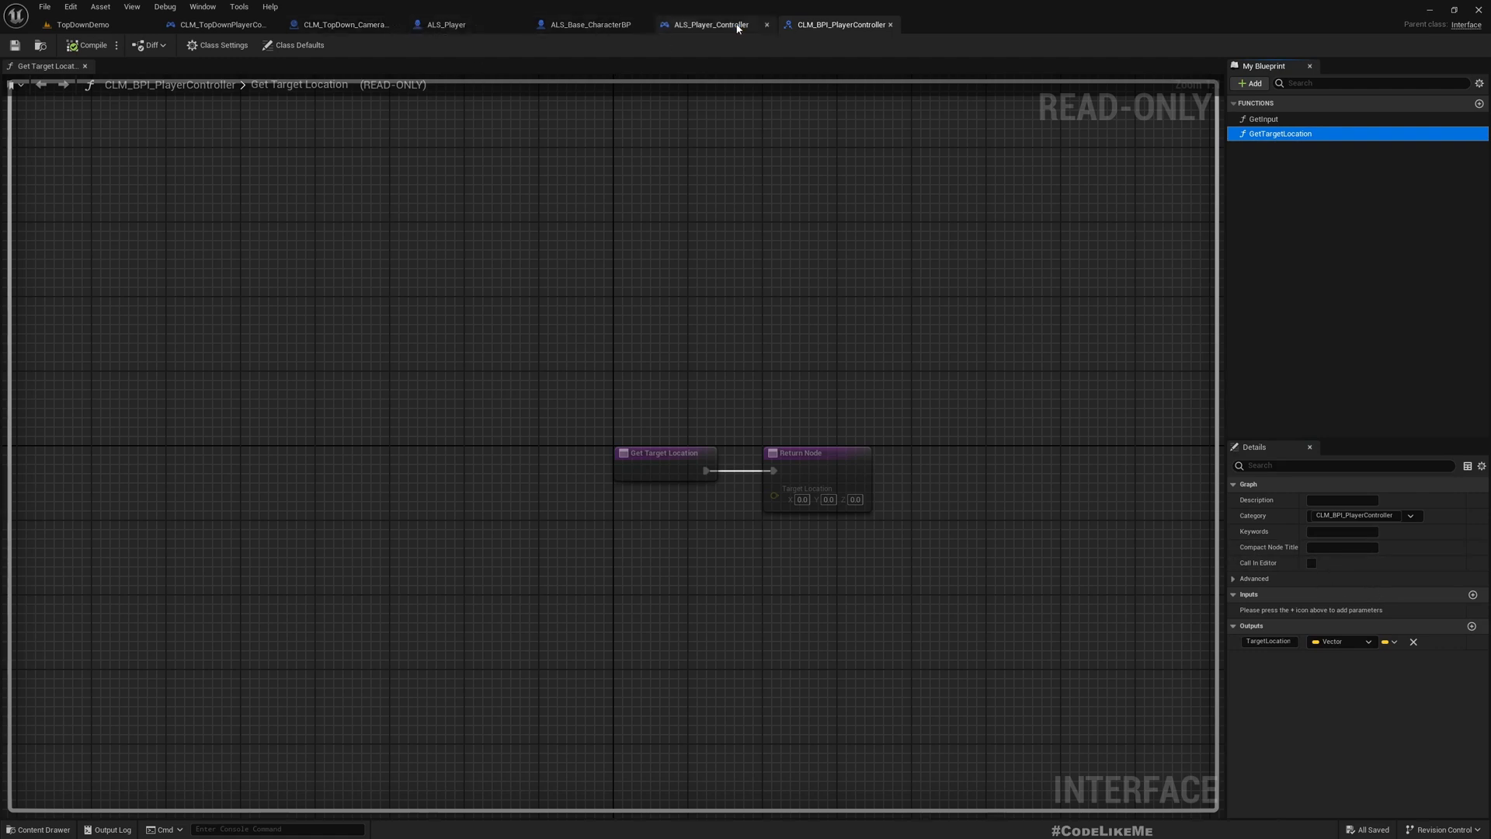
# Switch to ALS_Player_Controller and expand Interfaces to reach Get Target Location.
pyautogui.click(716, 25)
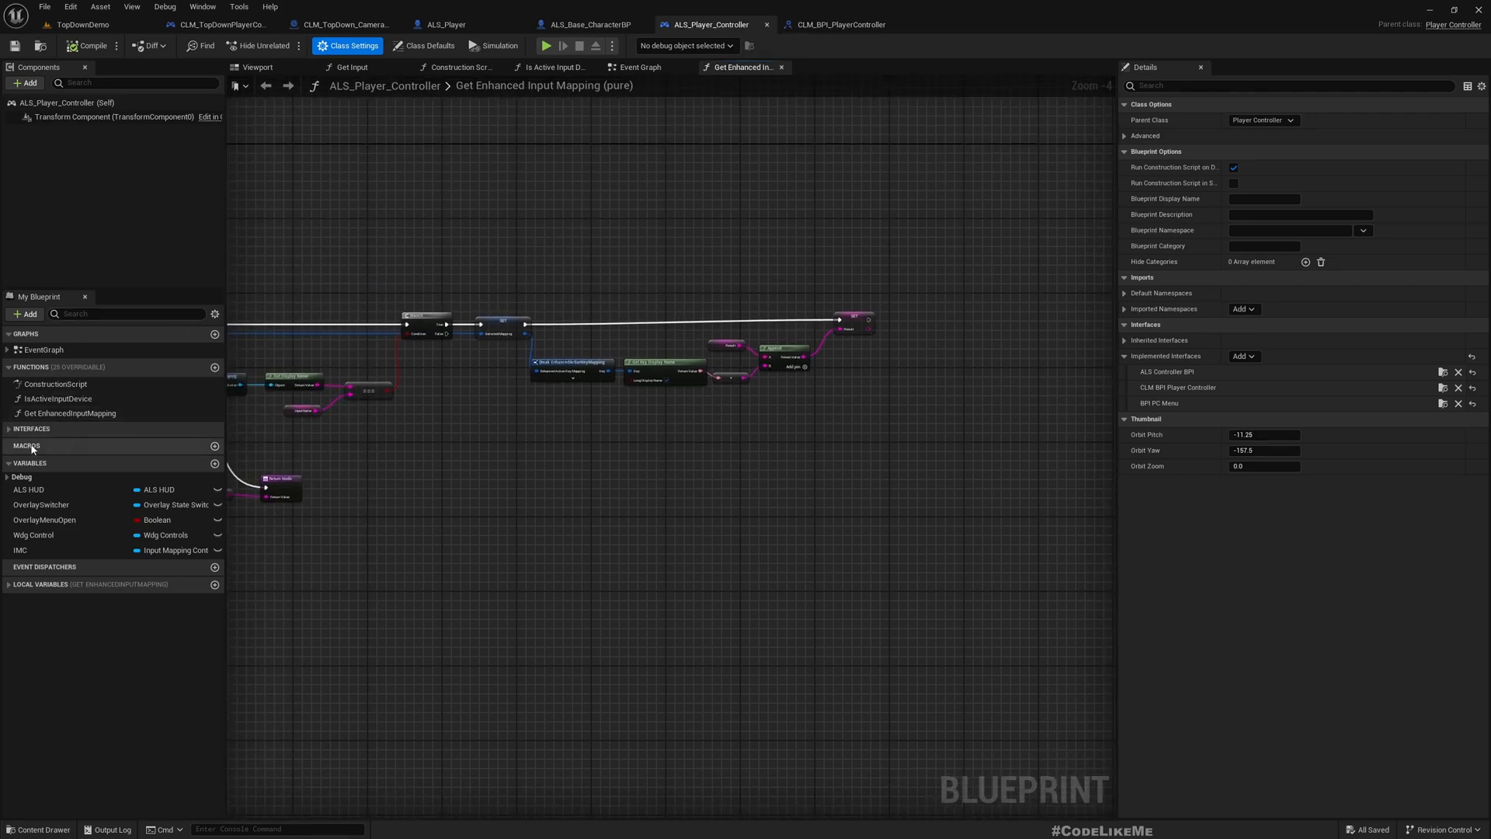
pyautogui.click(10, 429)
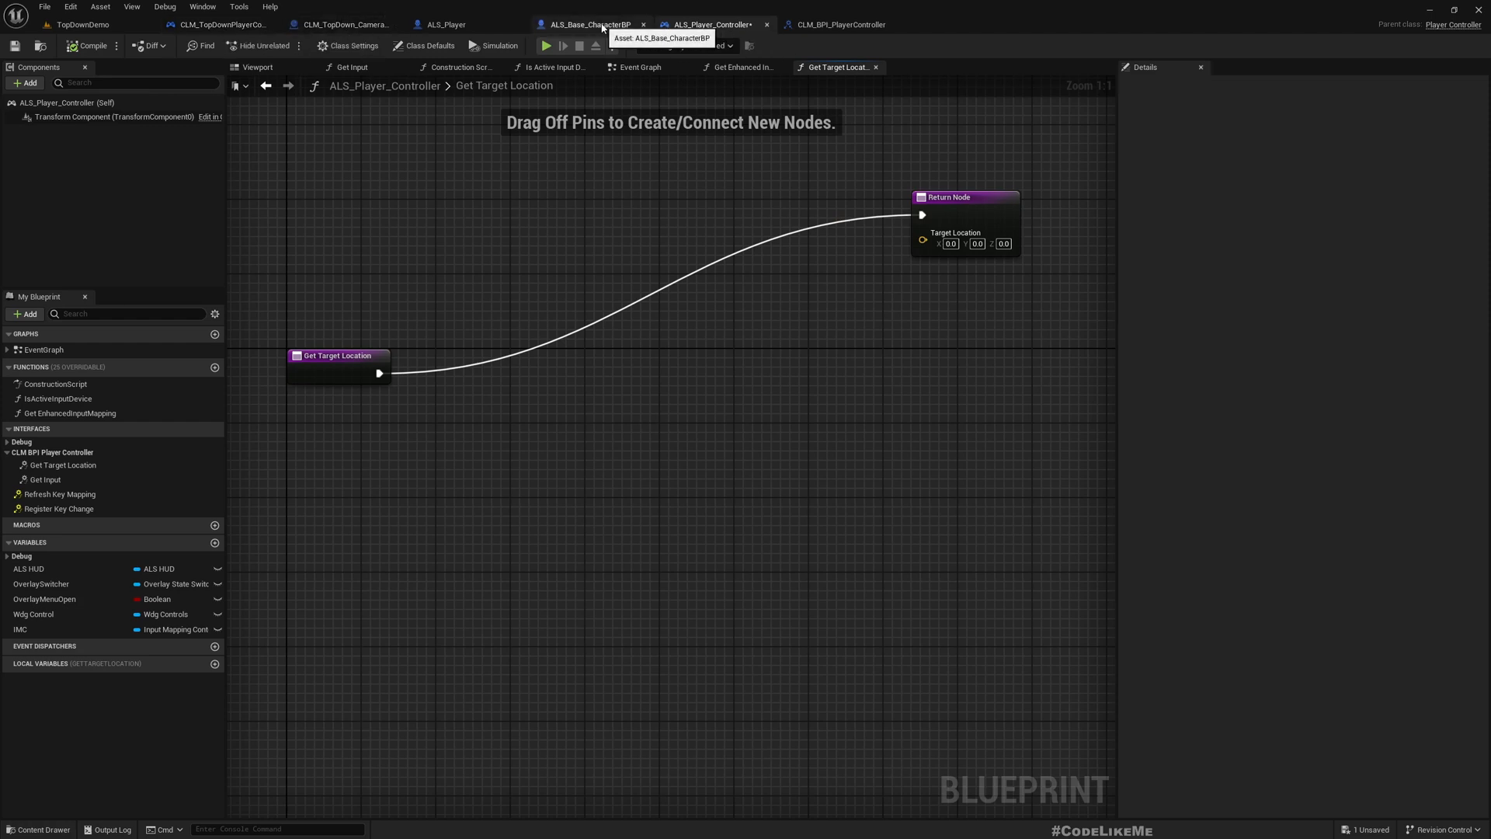
# Bring the base character's line trace nodes into the controller's Get Target Location, wired to the returns, Target link broken.
pyautogui.click(595, 24)
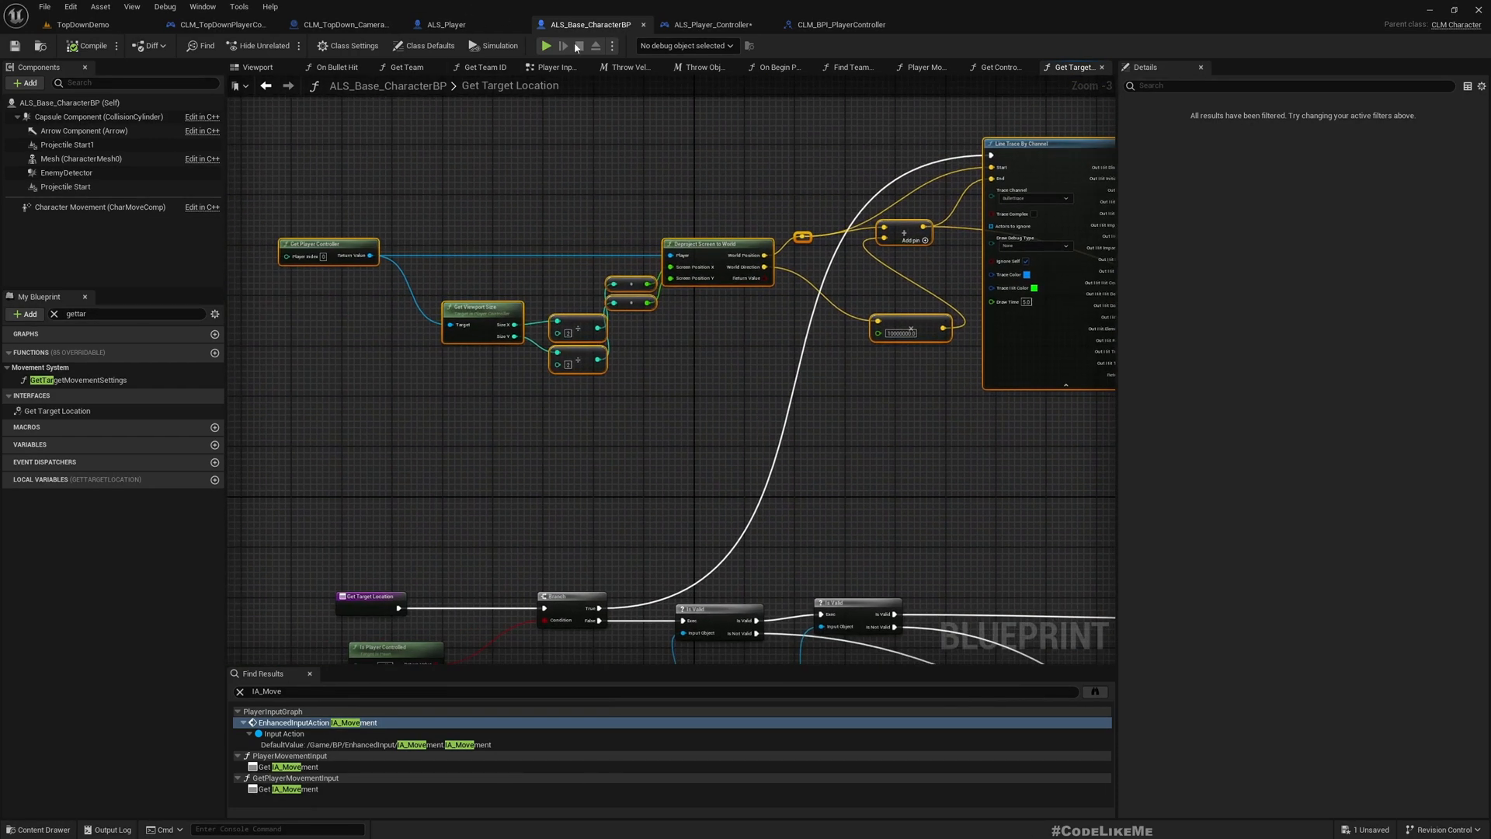
pyautogui.click(844, 24)
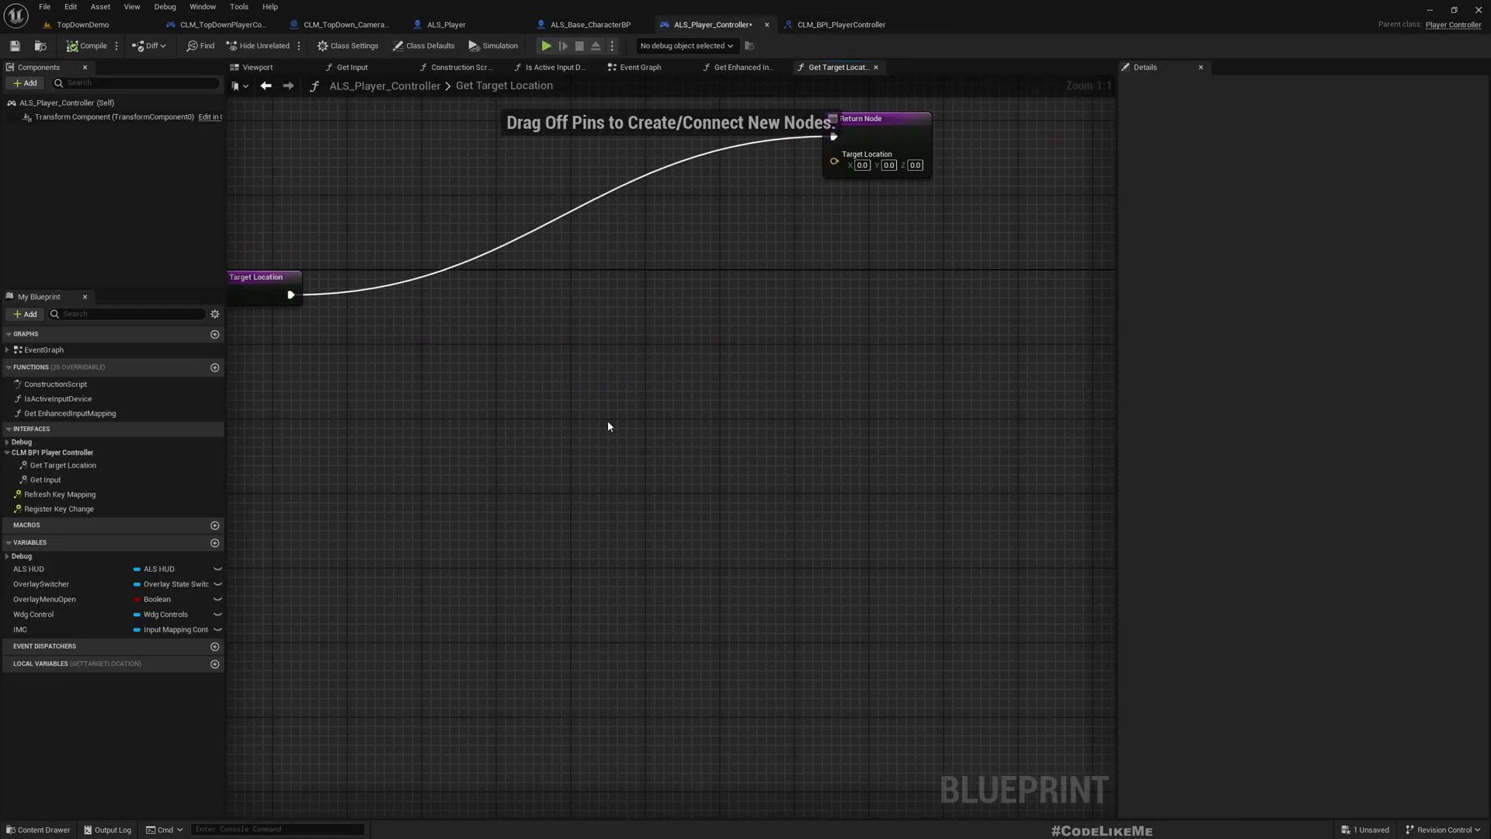
pyautogui.scroll(-3)
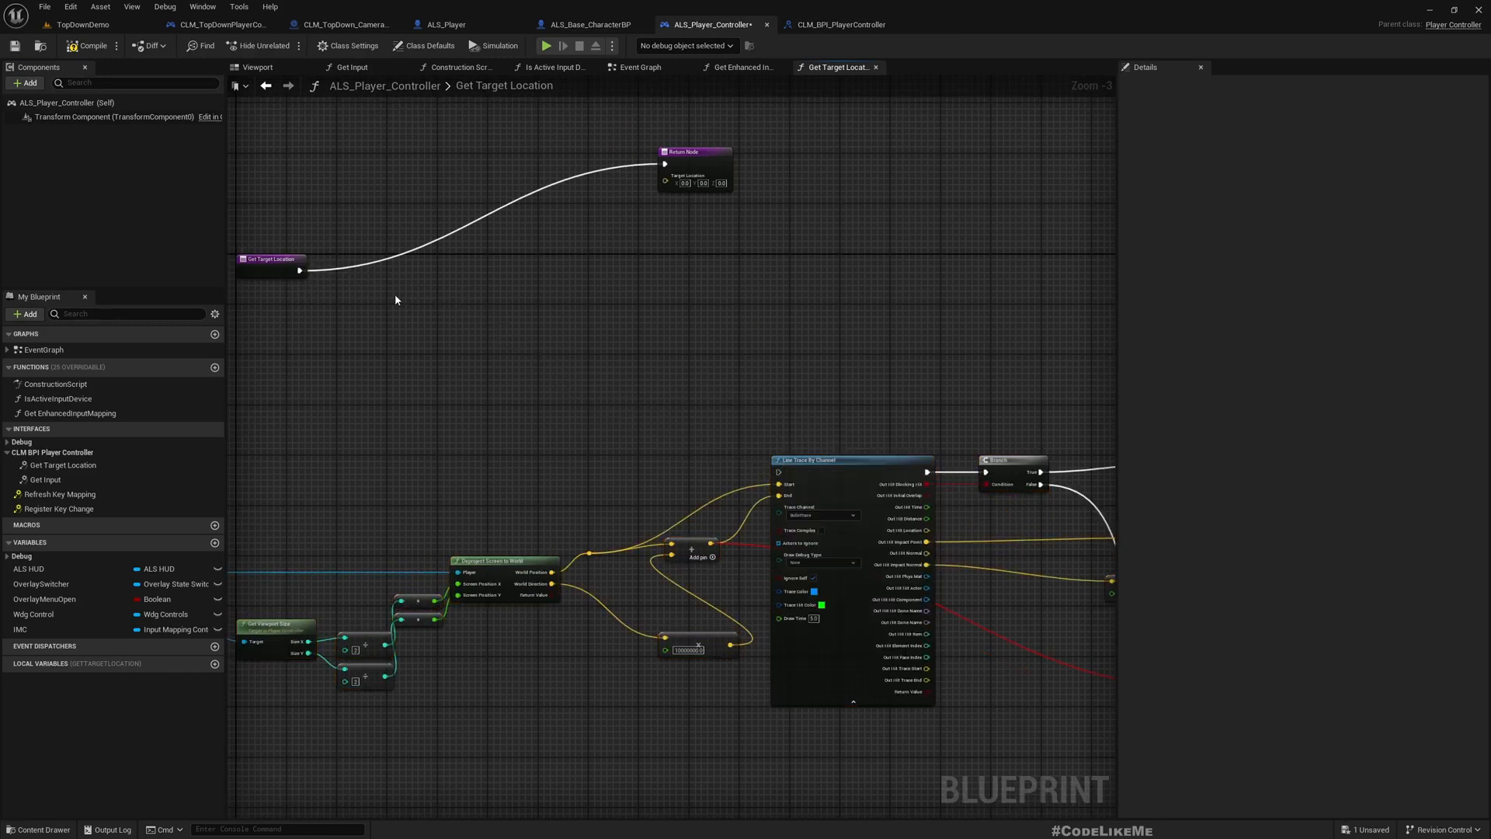
pyautogui.moveTo(271, 264); pyautogui.dragTo(365, 427)
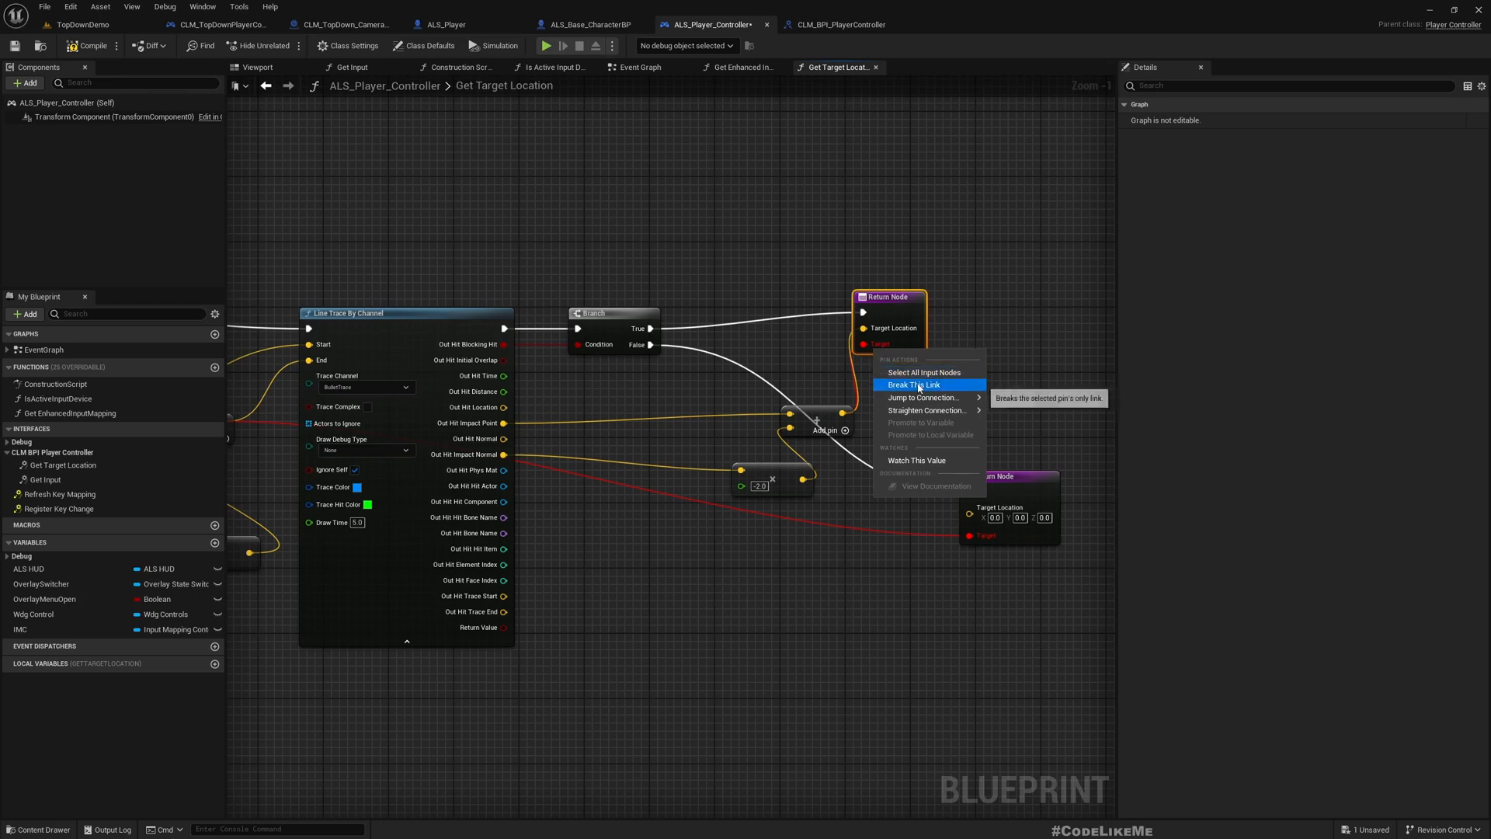
pyautogui.click(913, 384)
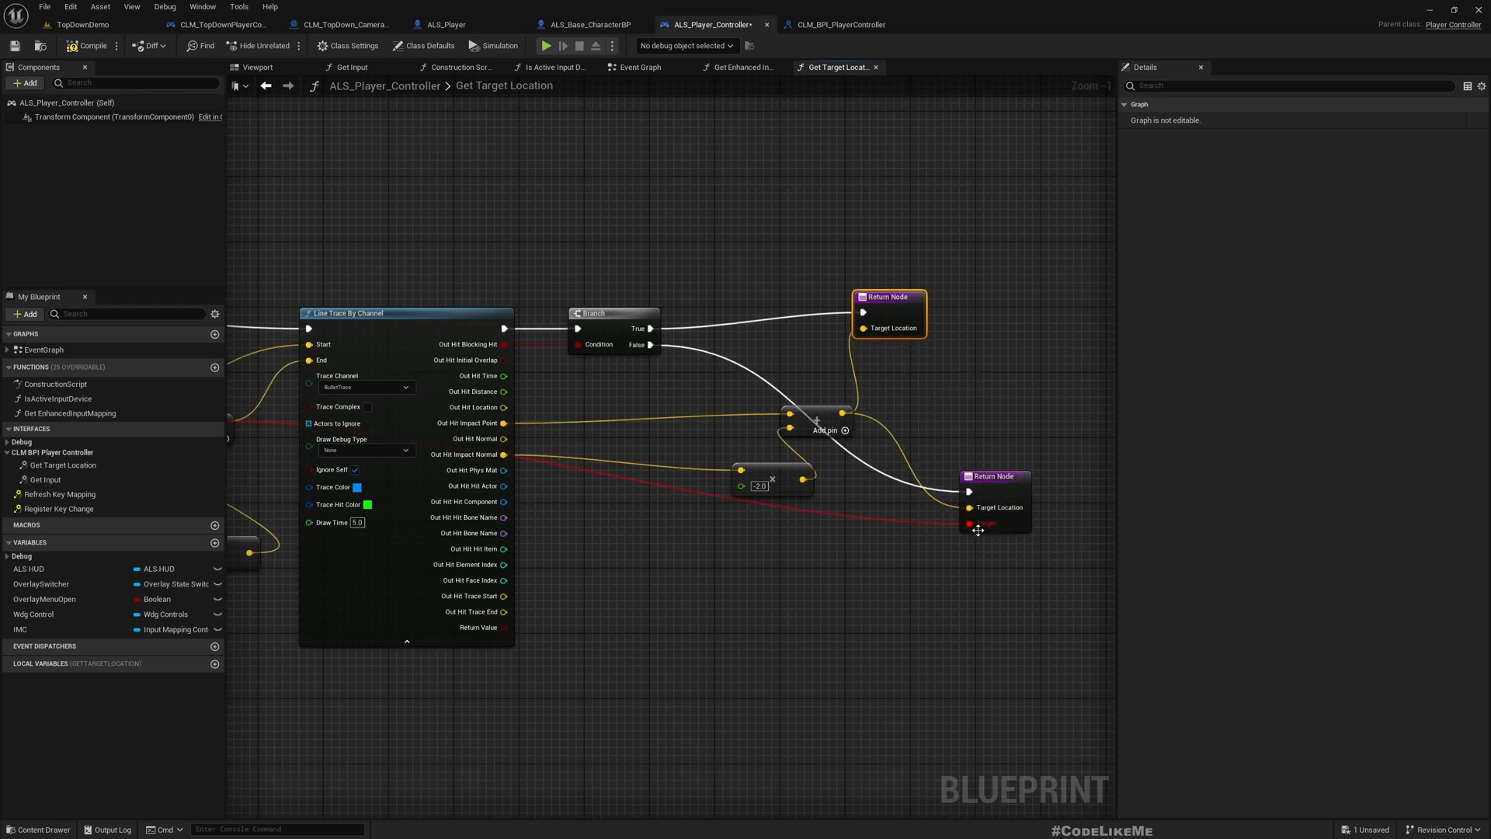
pyautogui.scroll(-3)
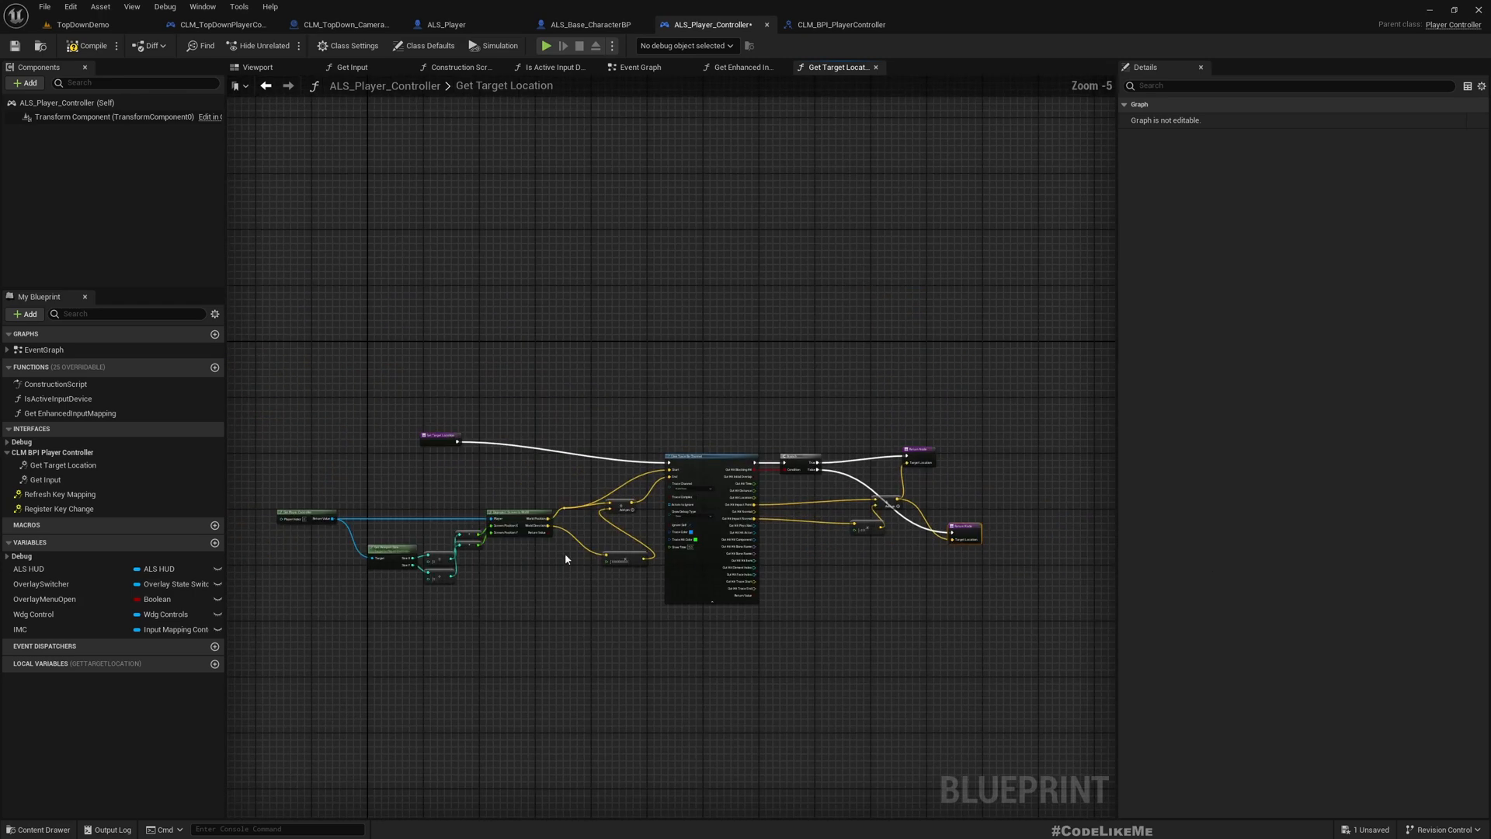
pyautogui.scroll(-3)
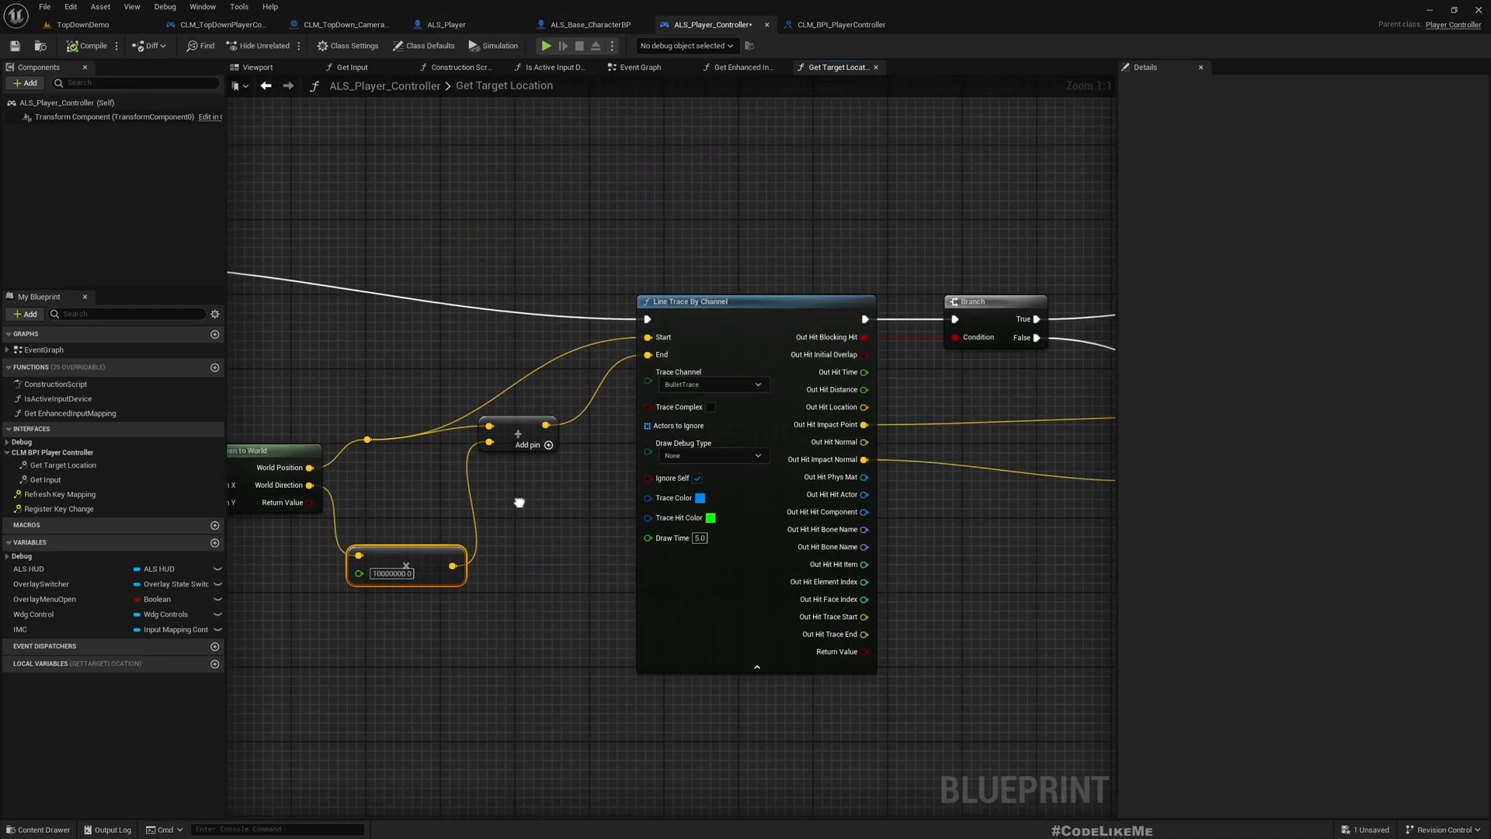
pyautogui.scroll(-3)
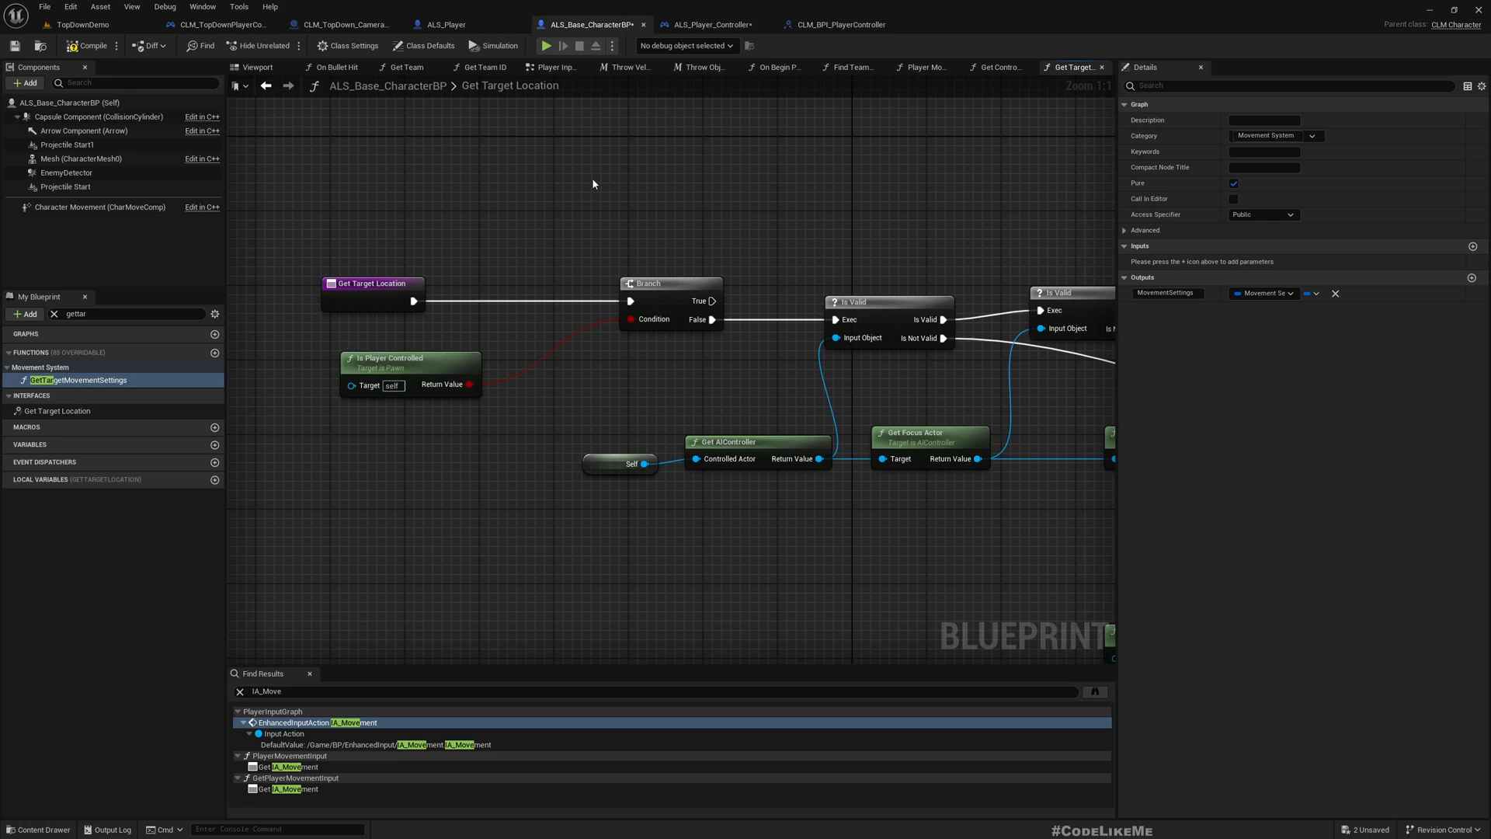
# Add a CLM_BPI_PlayerController Get Target Location message node, followed by a Return Node.
pyautogui.rightClick(594, 306)
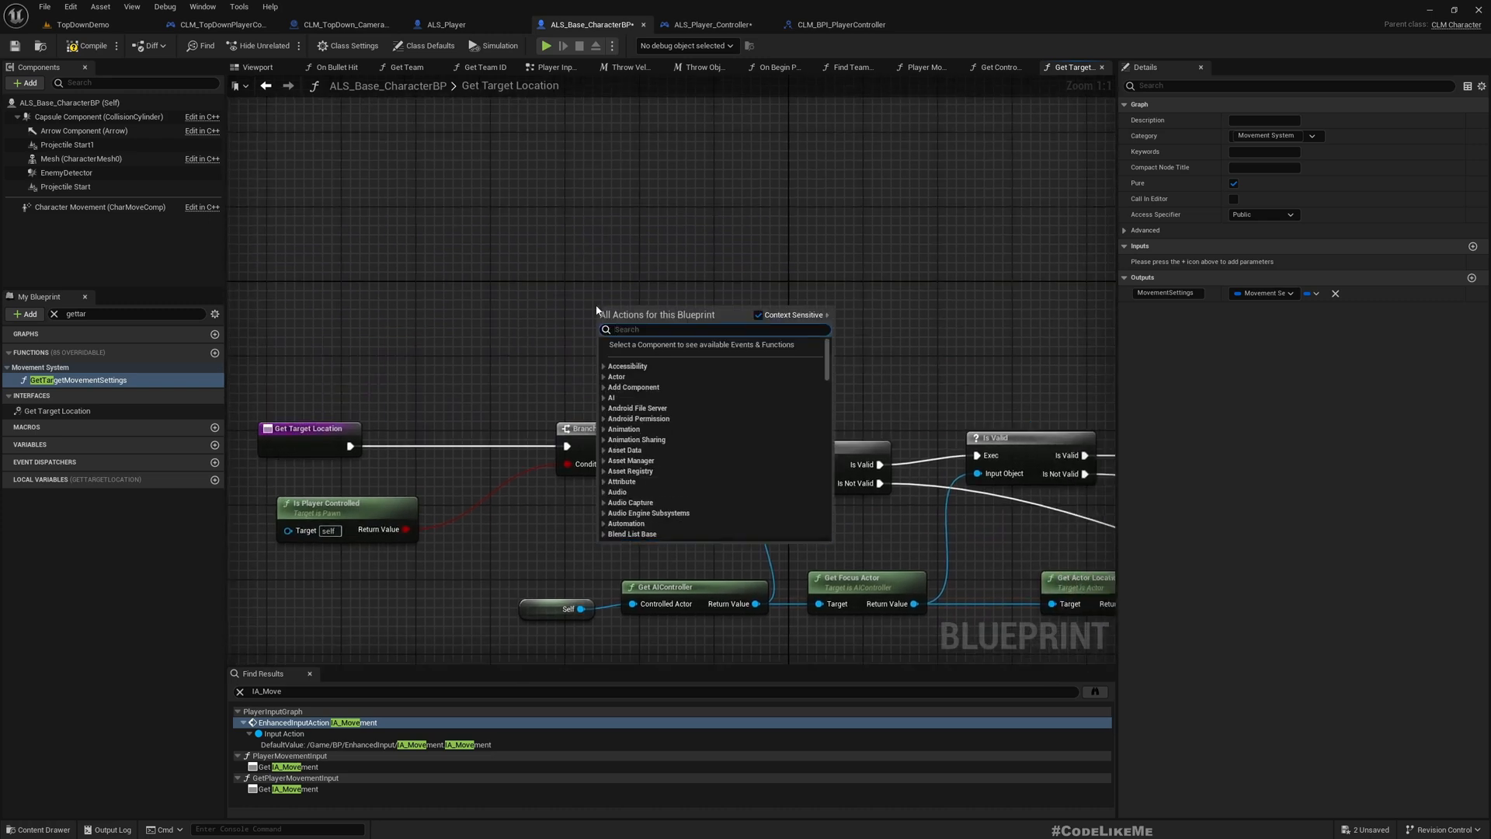
pyautogui.write('get targetl')
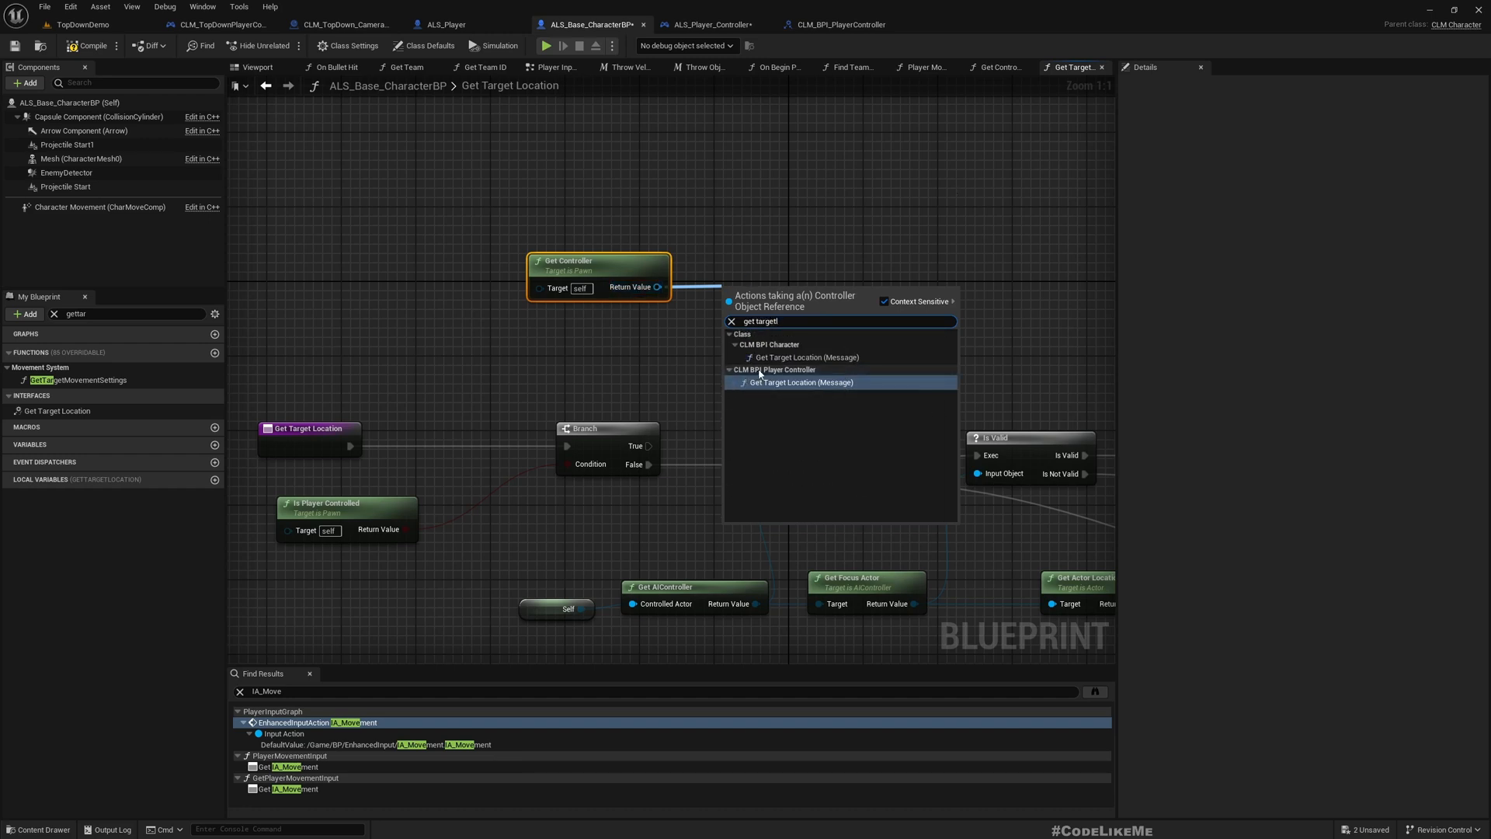
pyautogui.moveTo(806, 390)
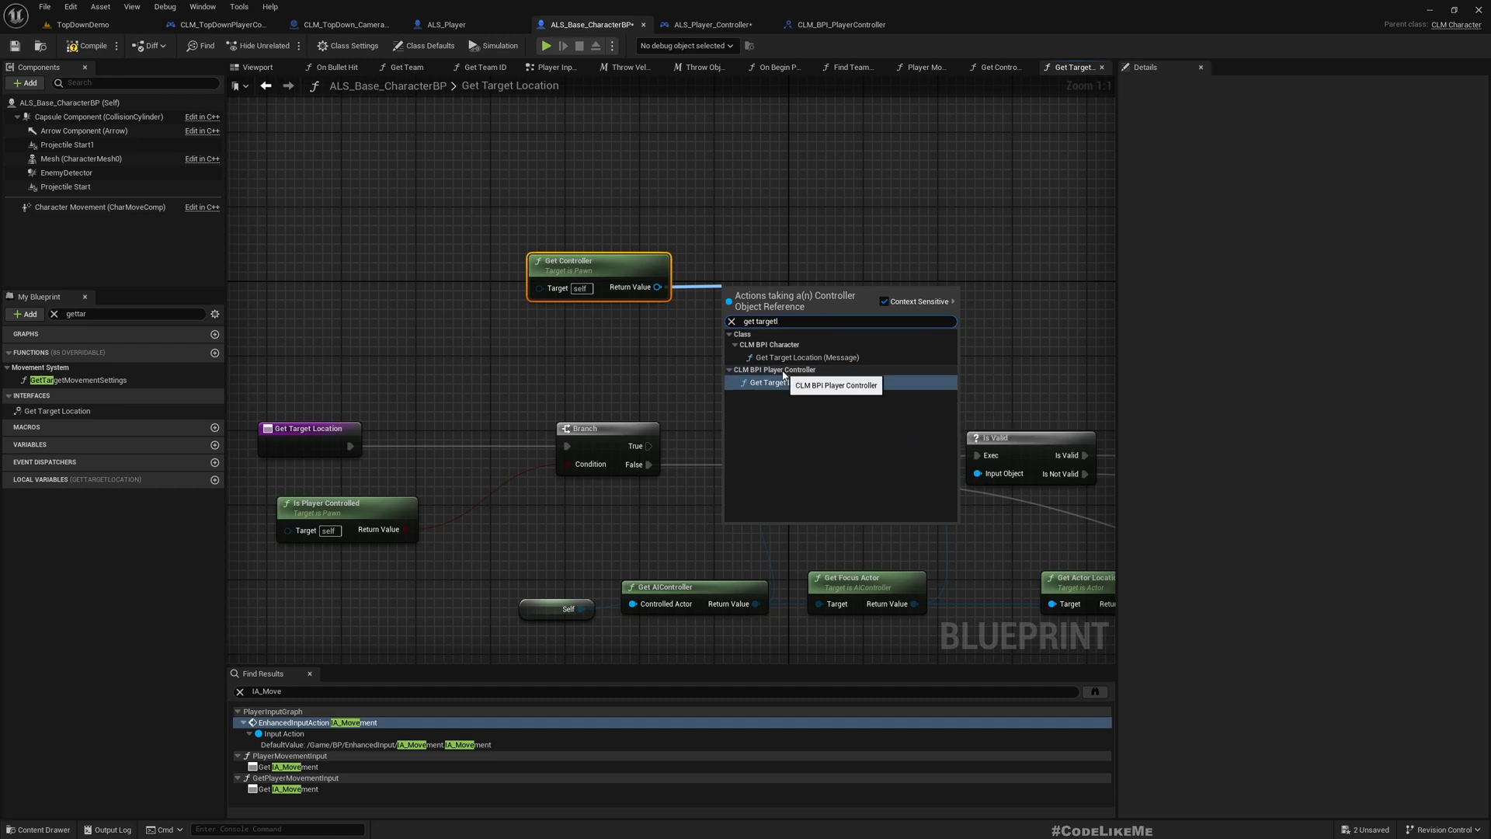
pyautogui.click(772, 382)
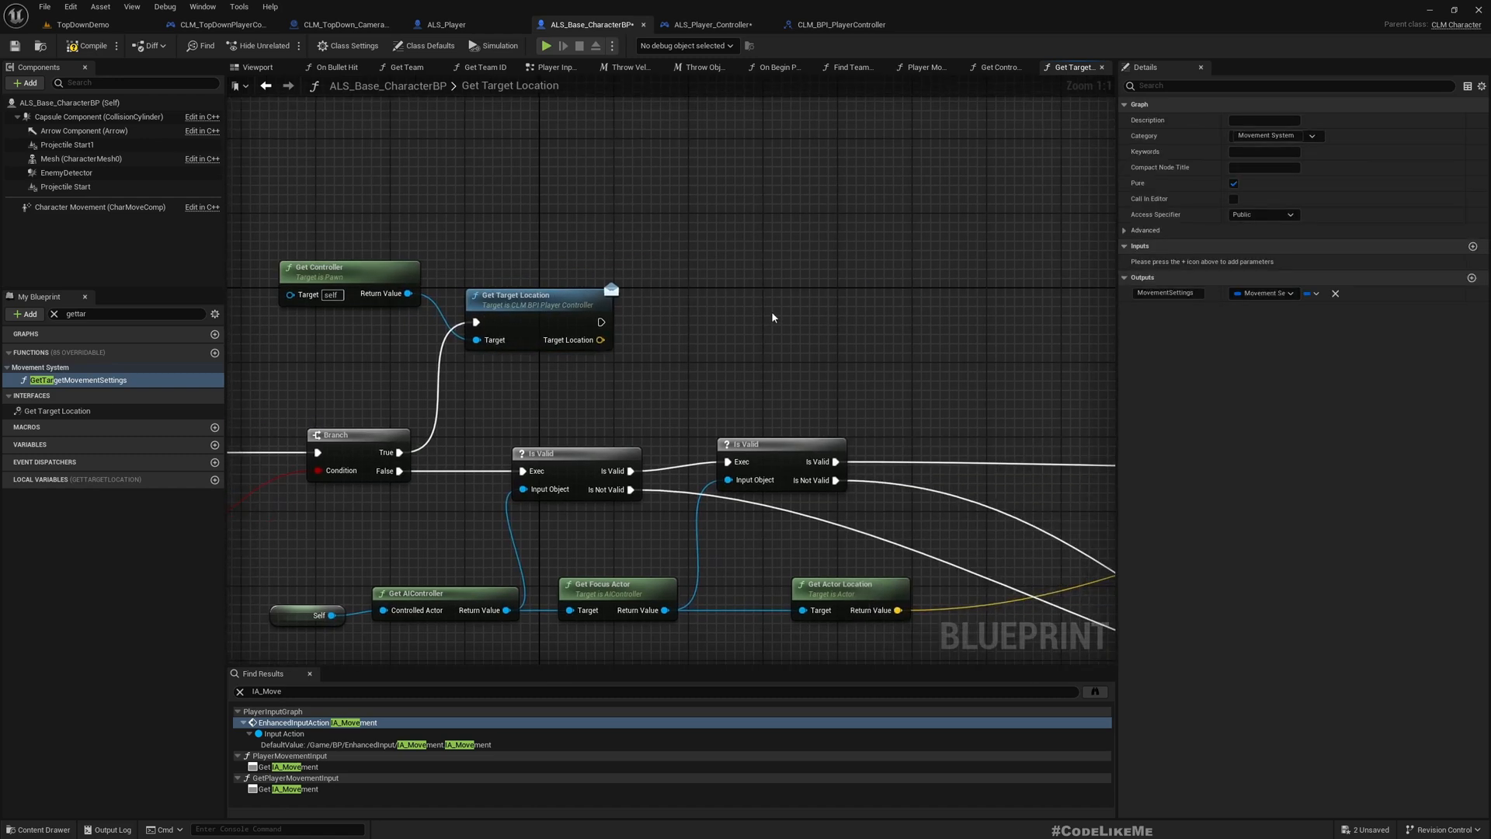
pyautogui.moveTo(601, 321); pyautogui.dragTo(782, 314)
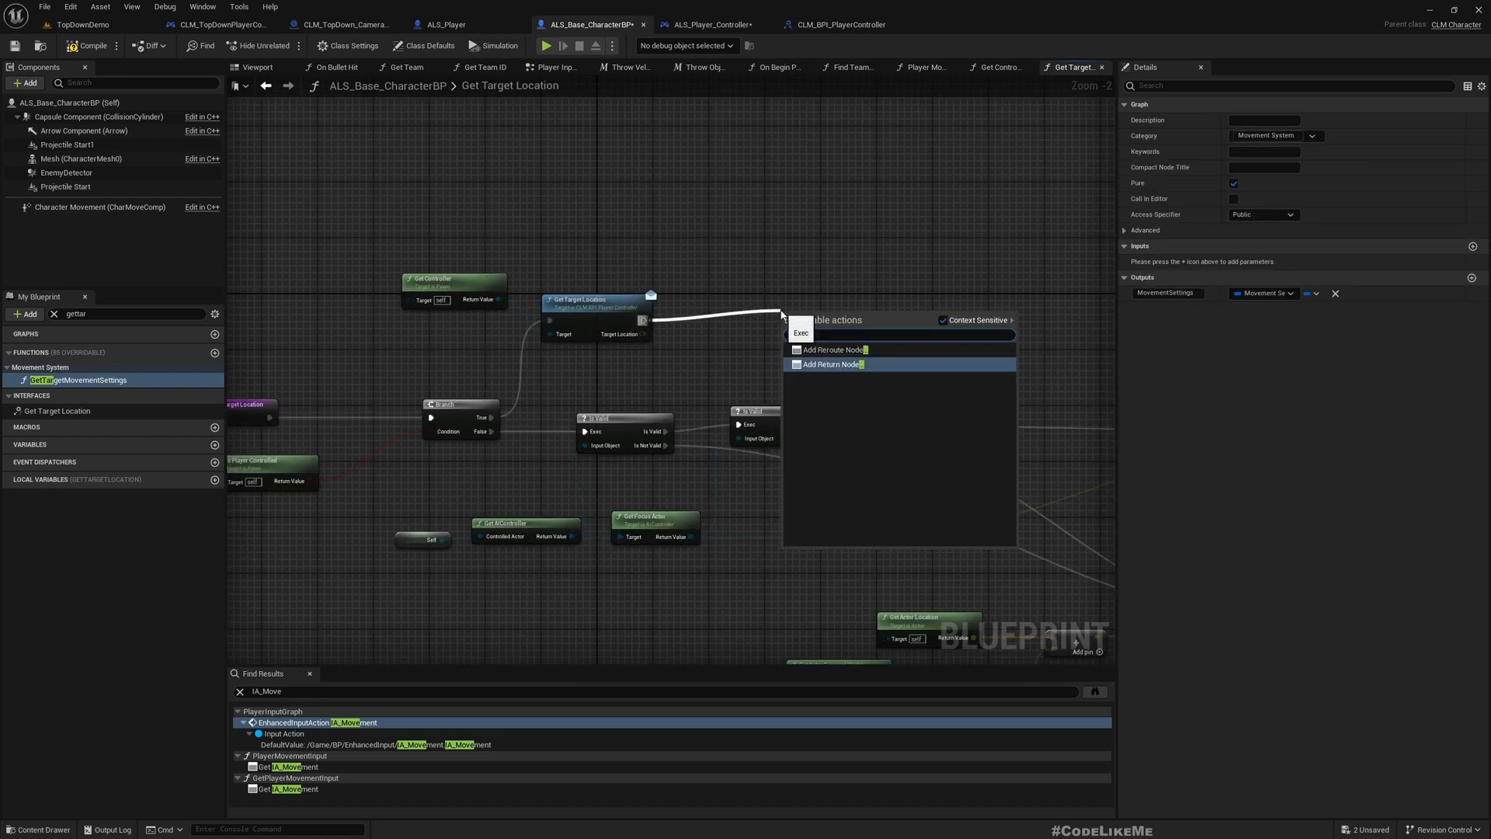
pyautogui.click(830, 364)
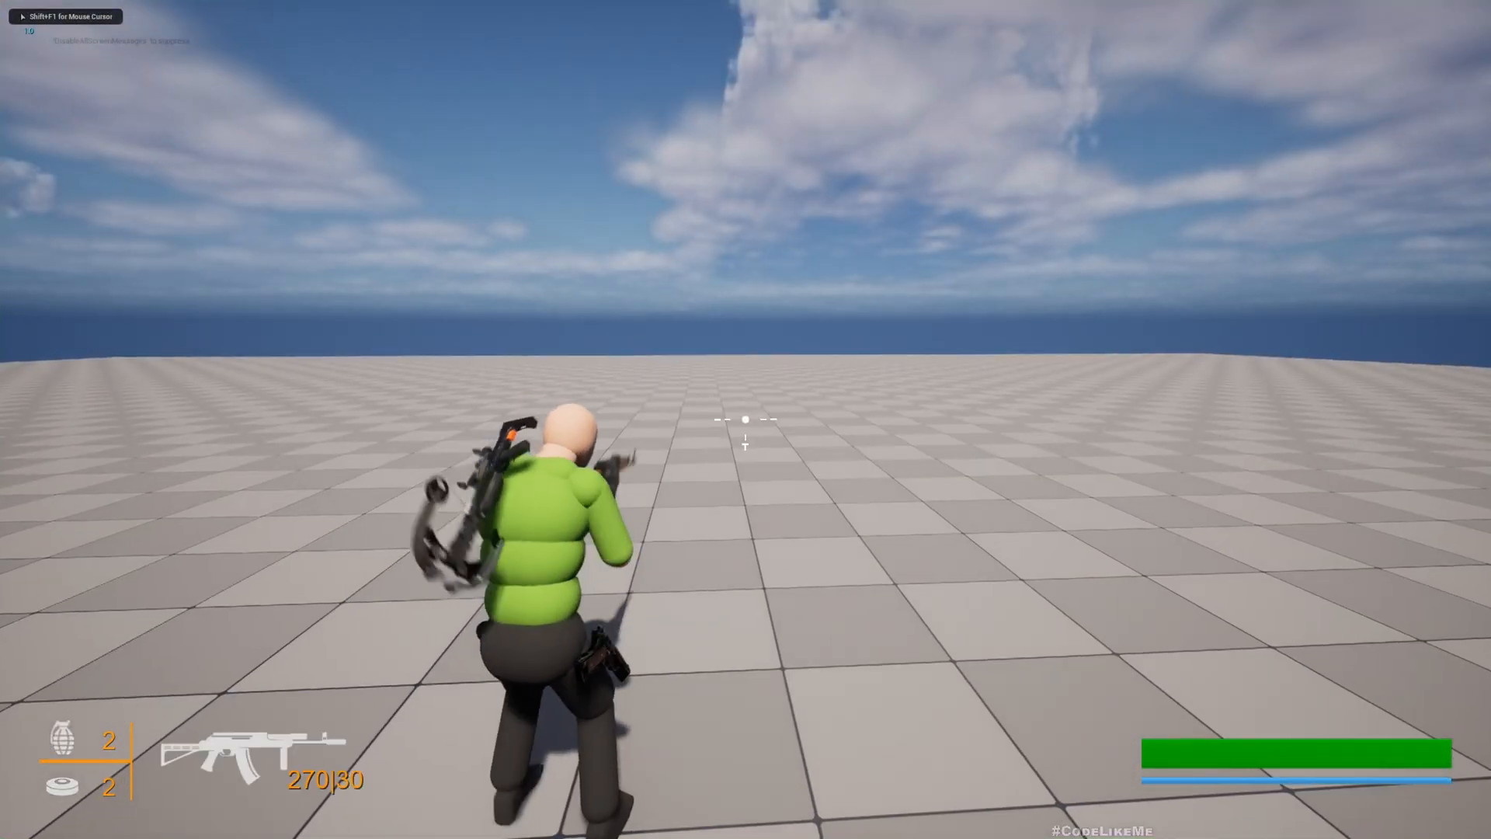
# End the third-person play session and return to the level editor.
pyautogui.click(743, 420)
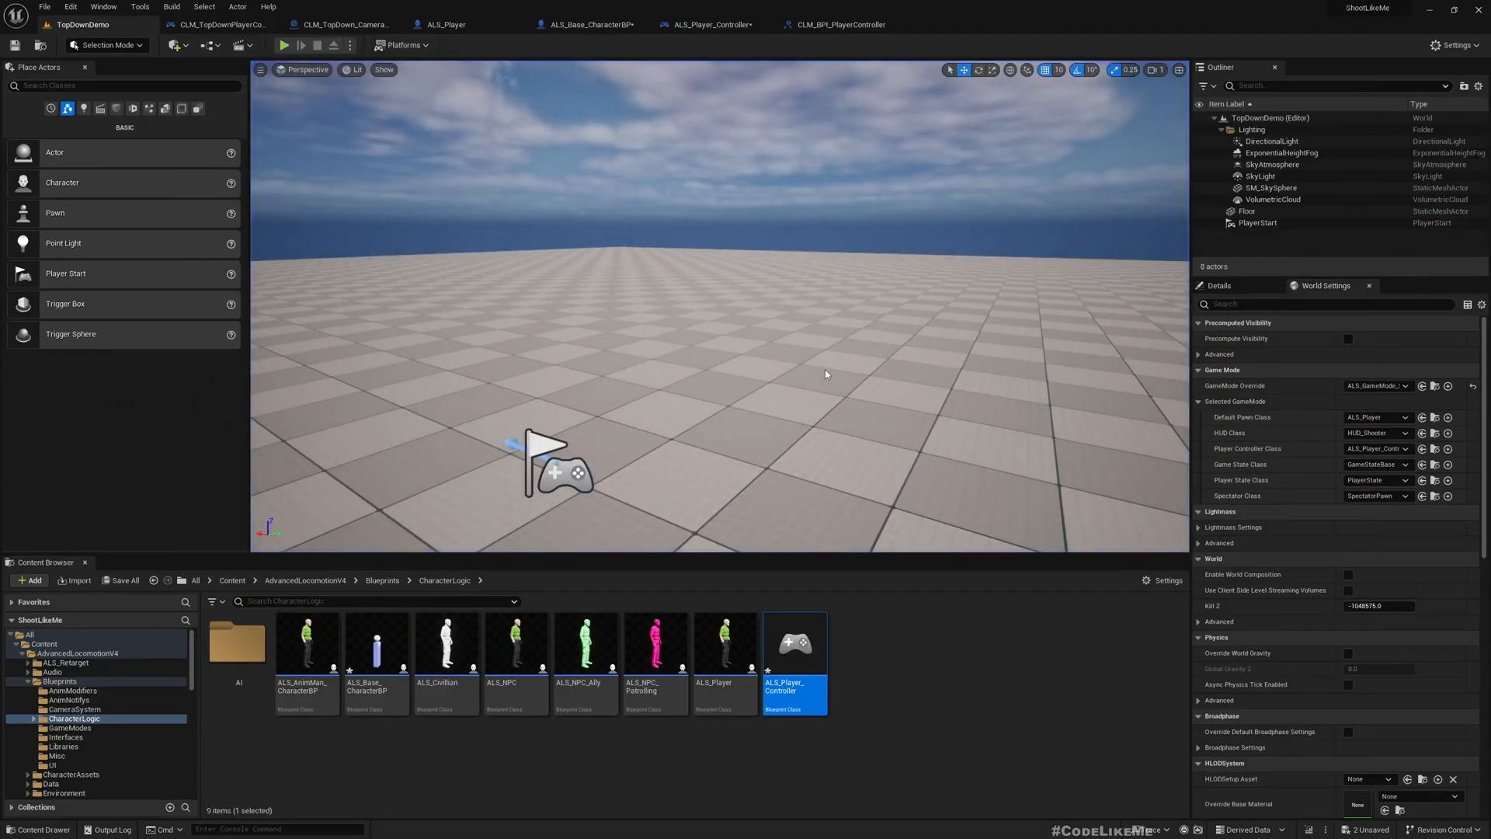
# Set GameMode Override to TopDown_GameMode_SP and open CLM_TopDownPlayerController's class settings.
pyautogui.click(1376, 385)
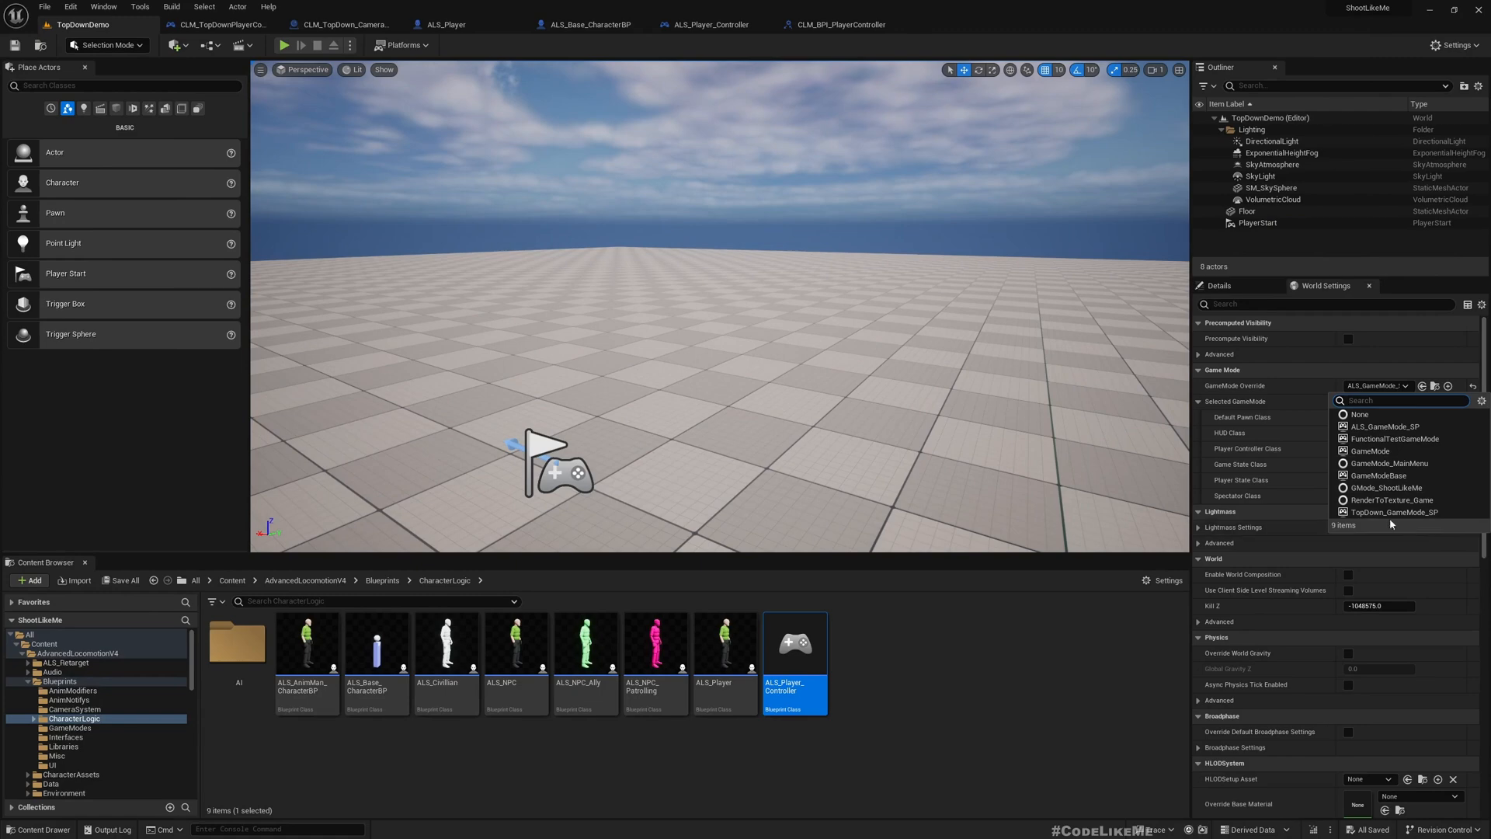
pyautogui.click(1395, 512)
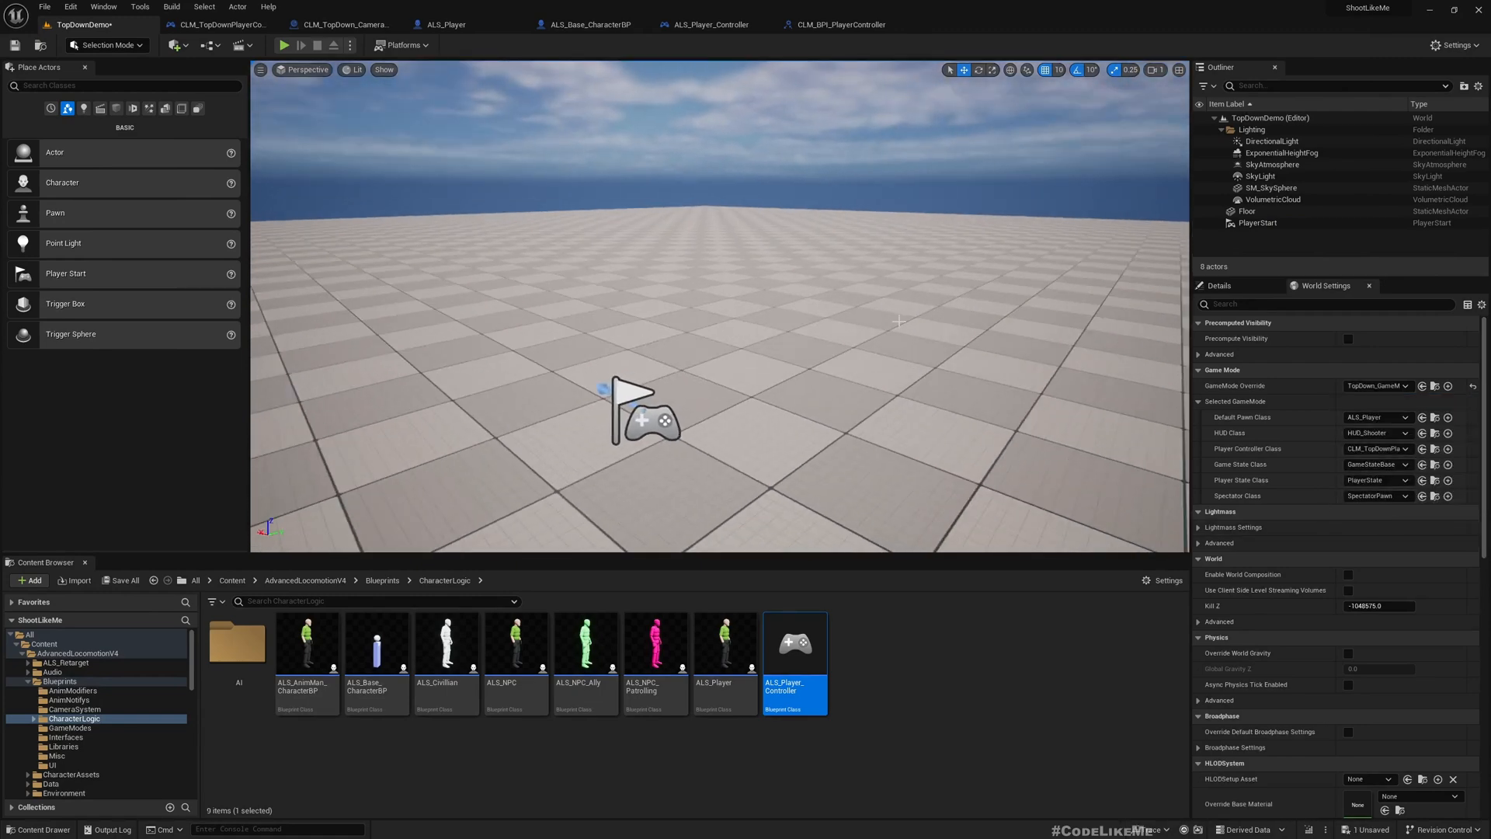
pyautogui.click(286, 44)
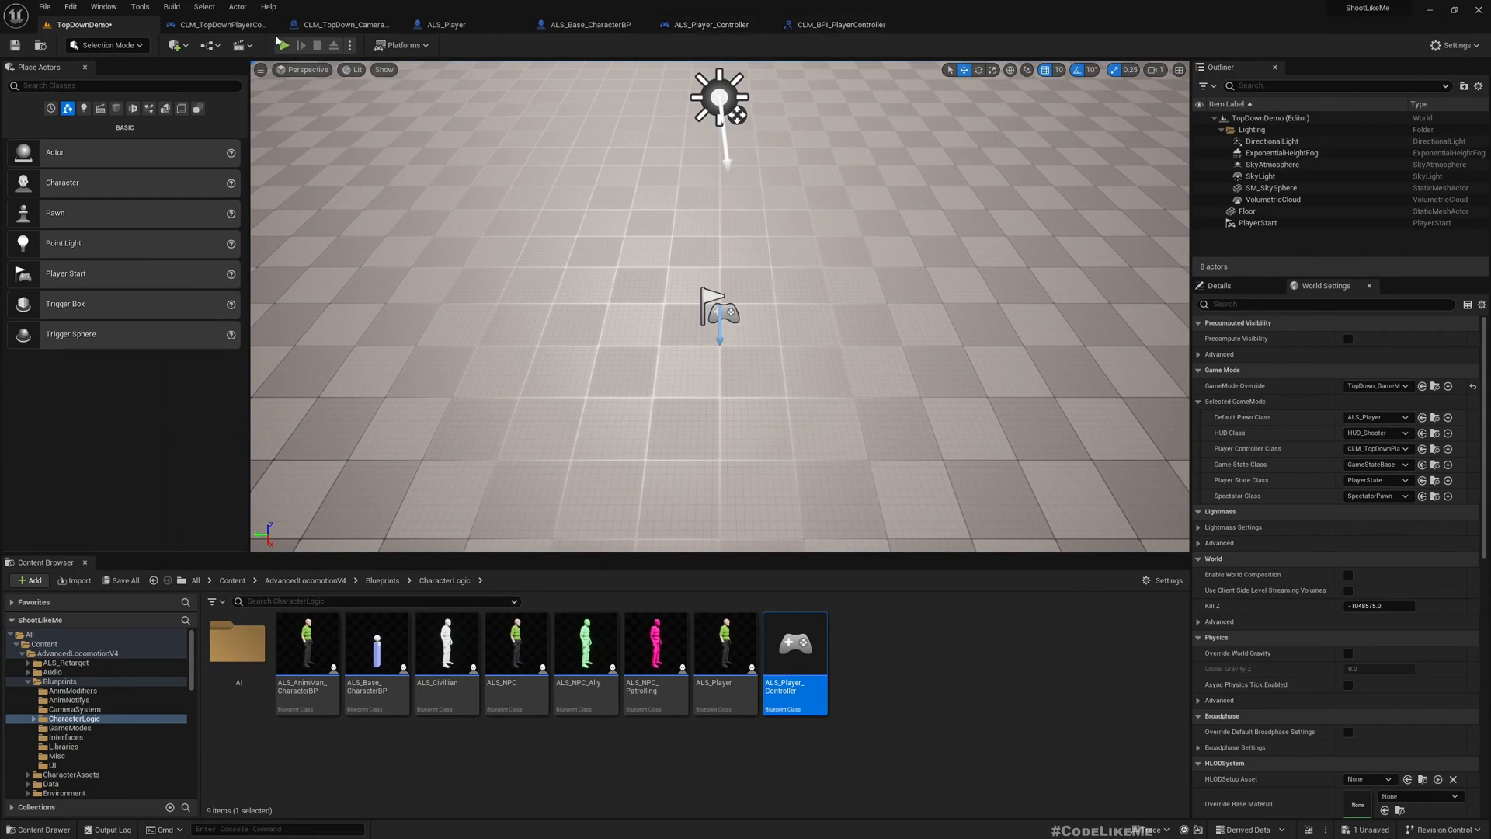
pyautogui.click(338, 25)
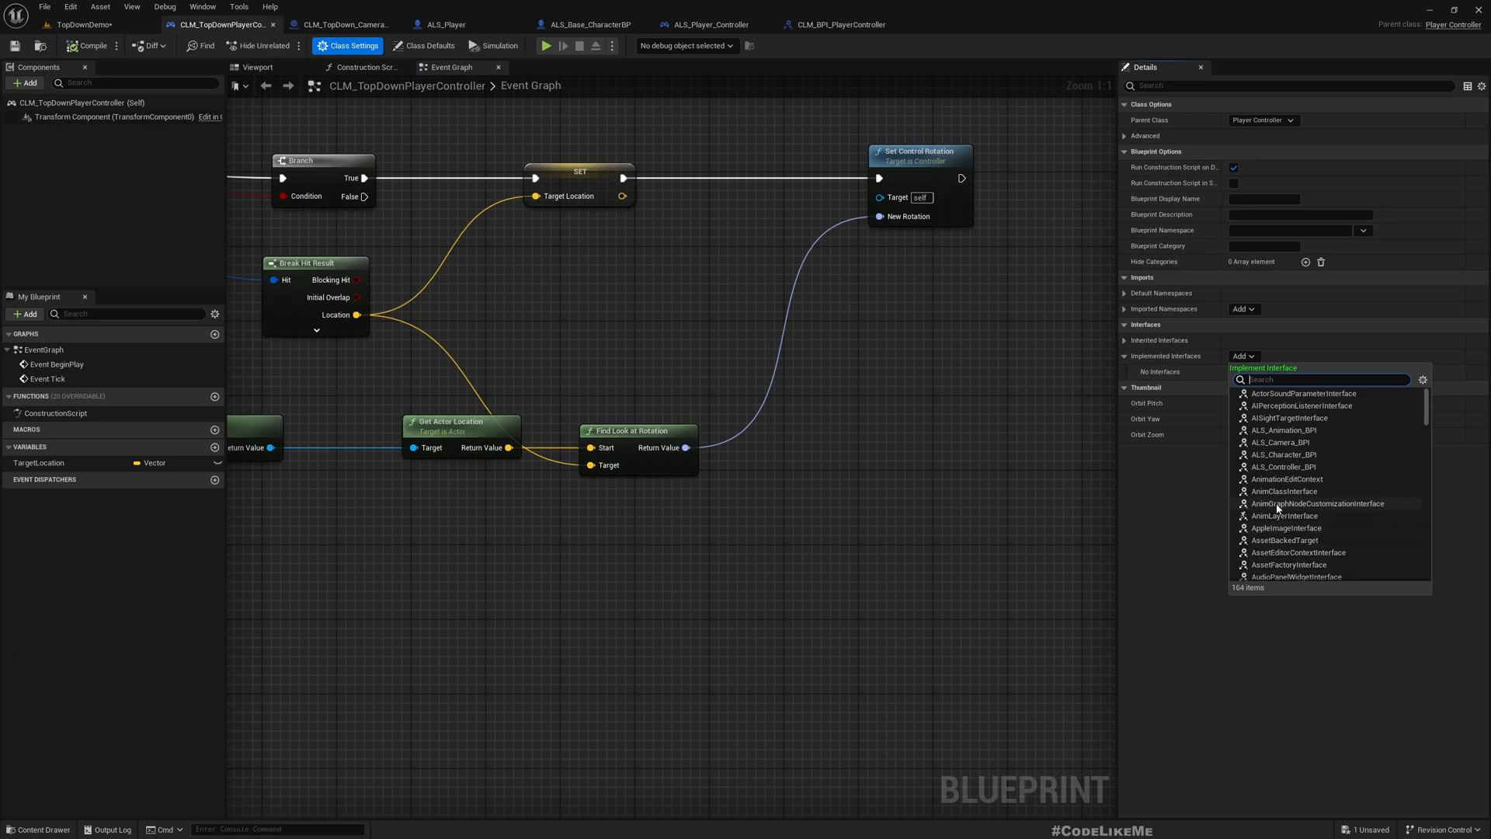
# Add the CLM_BPI_PlayerController interface and return the TargetLocation variable from Get Target Location.
pyautogui.write('b')
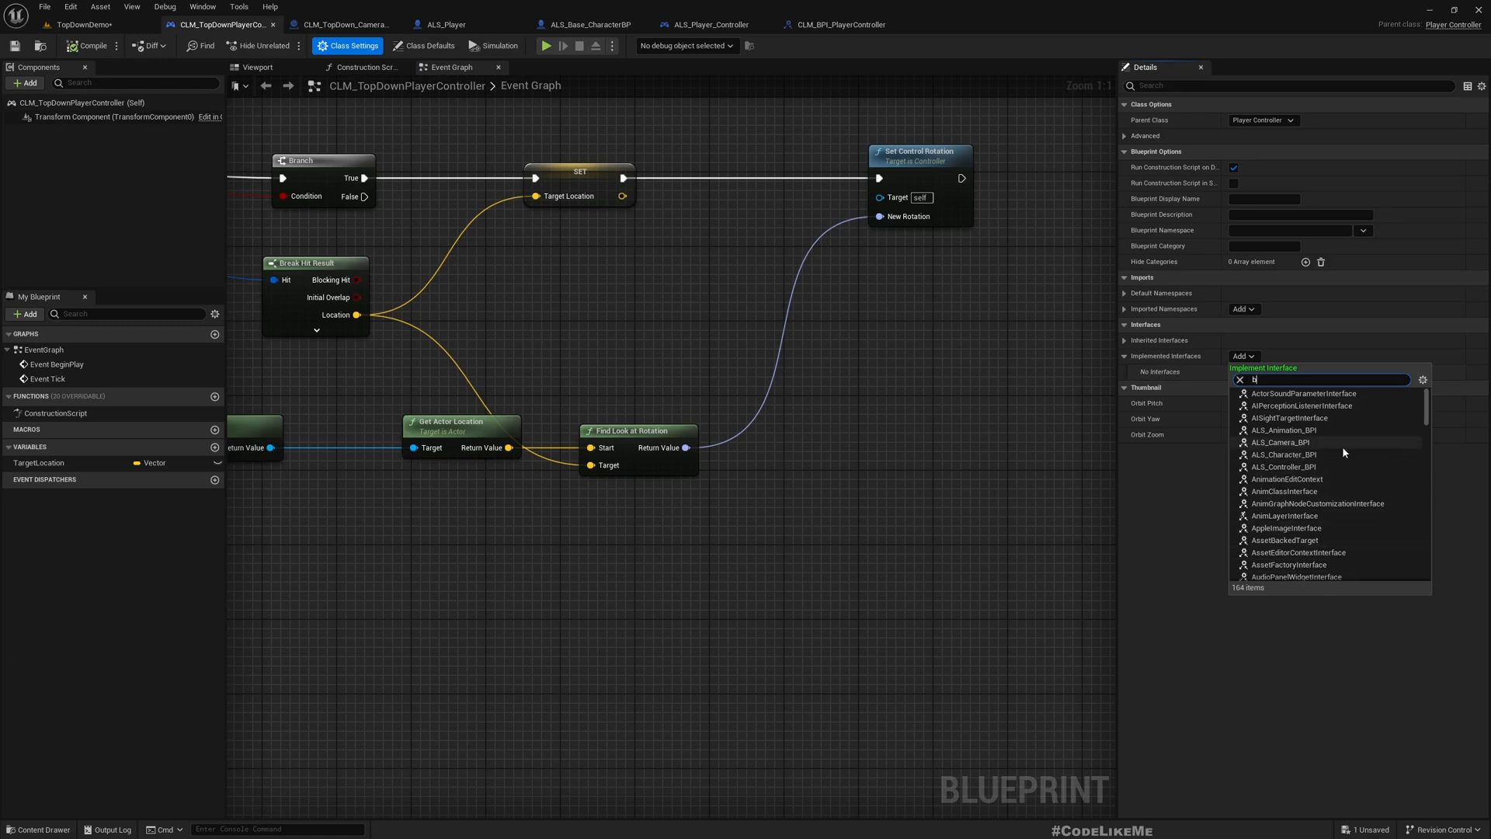
pyautogui.write('c')
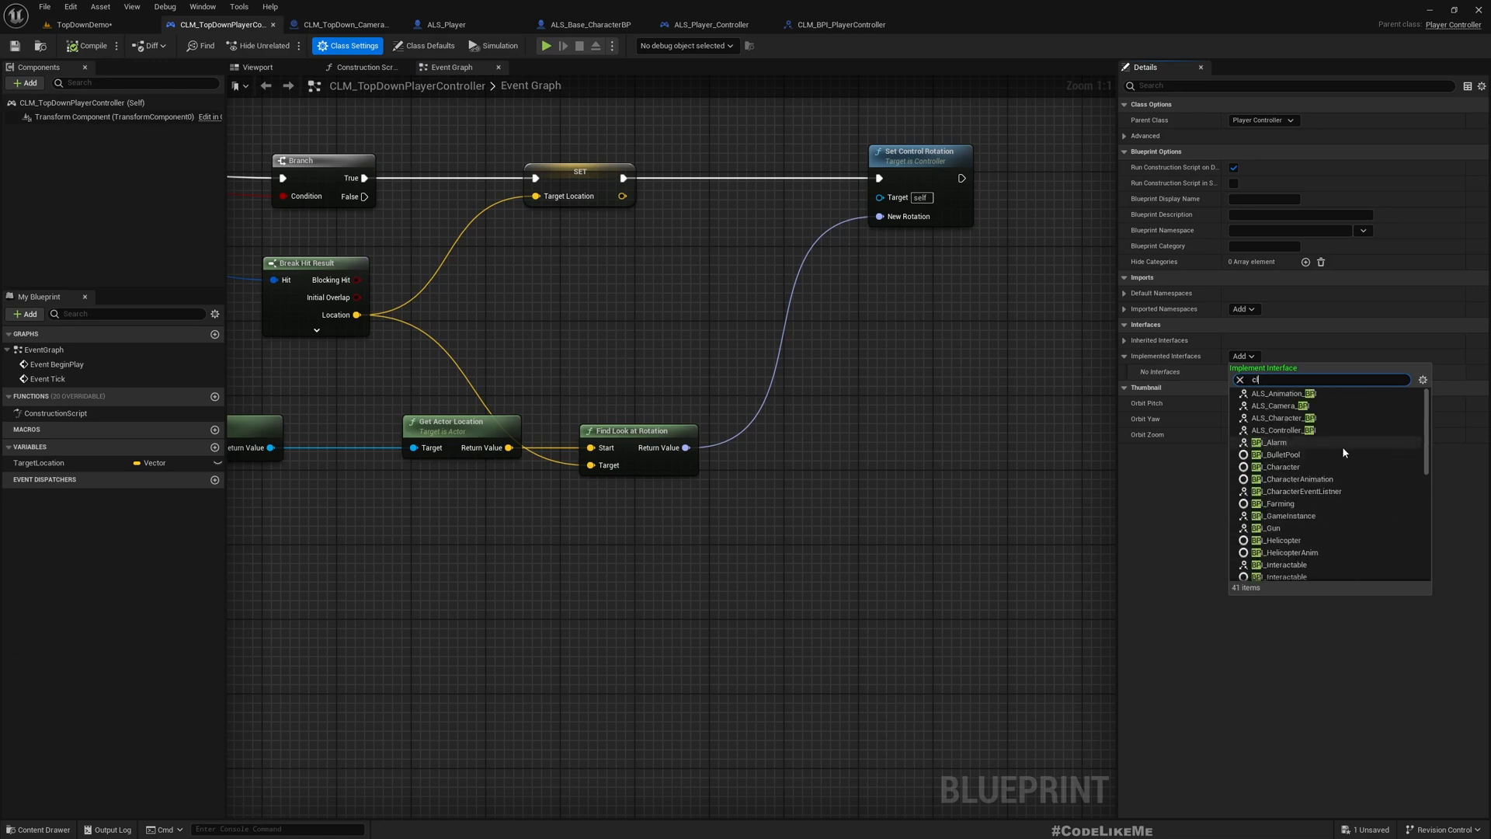
pyautogui.write('lm bpi')
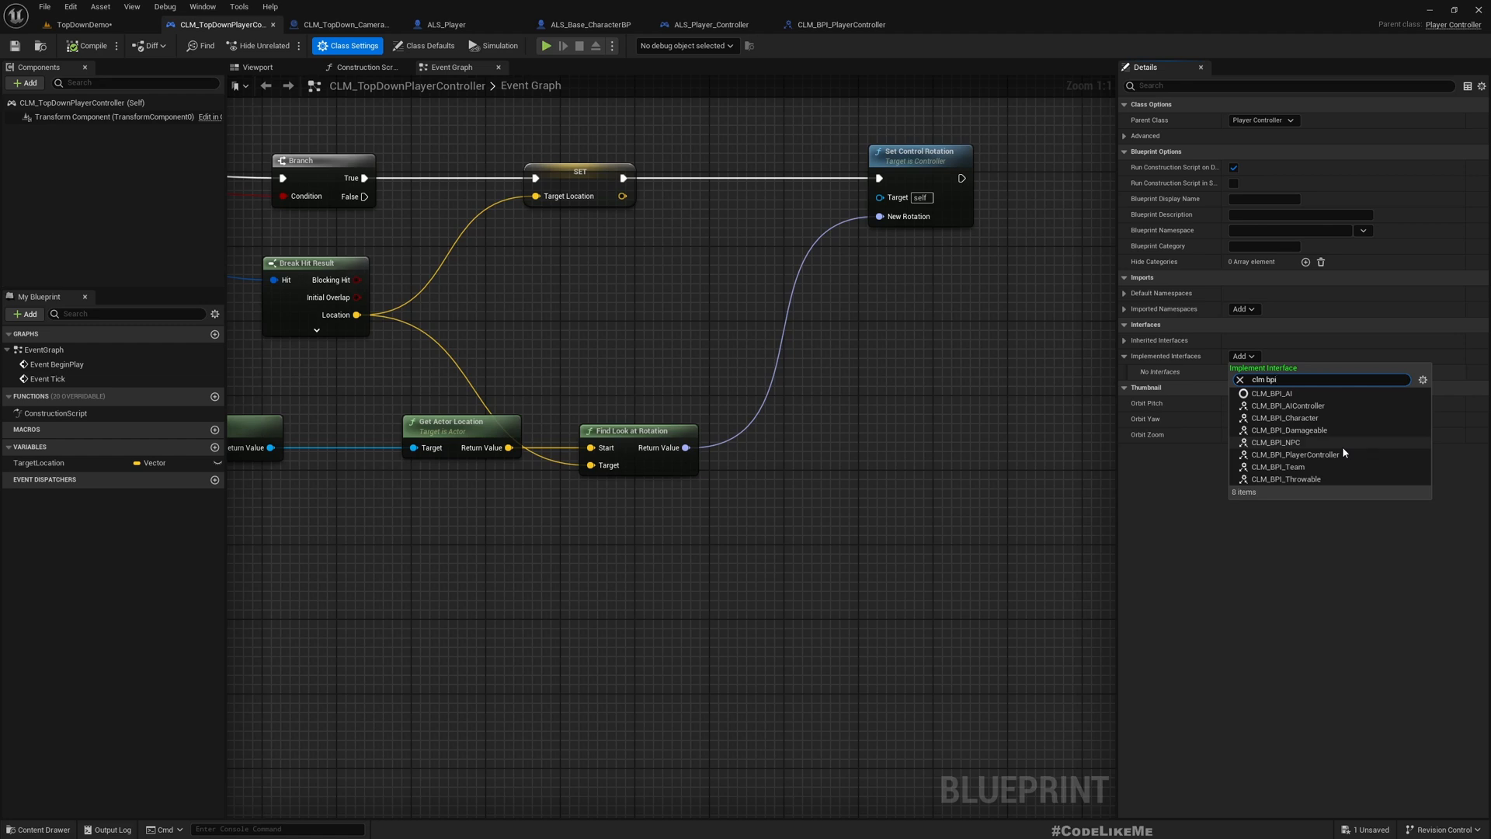
pyautogui.click(1295, 454)
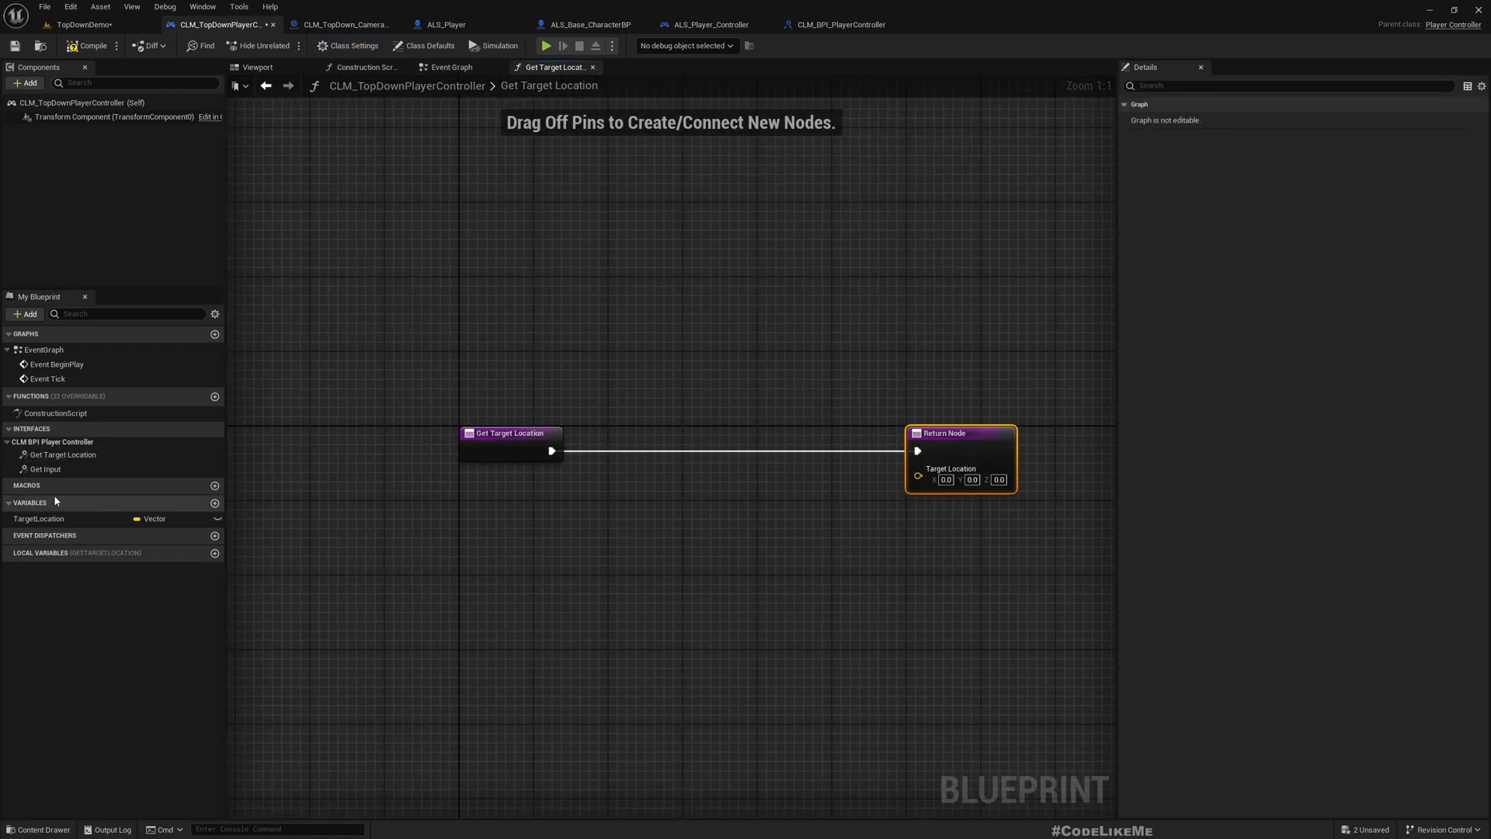
pyautogui.moveTo(38, 518); pyautogui.dragTo(834, 483)
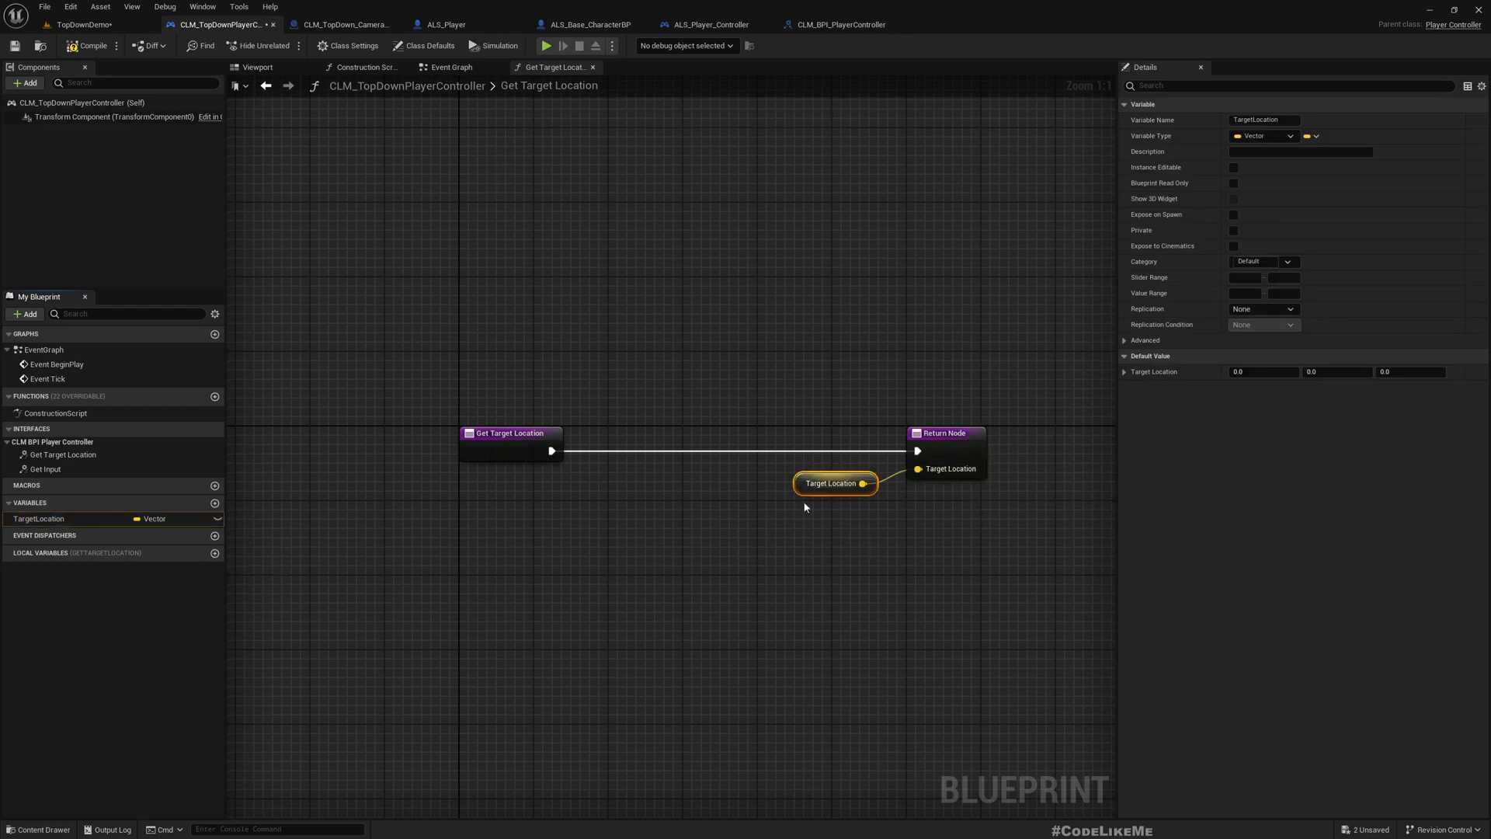
pyautogui.moveTo(835, 483); pyautogui.dragTo(714, 520)
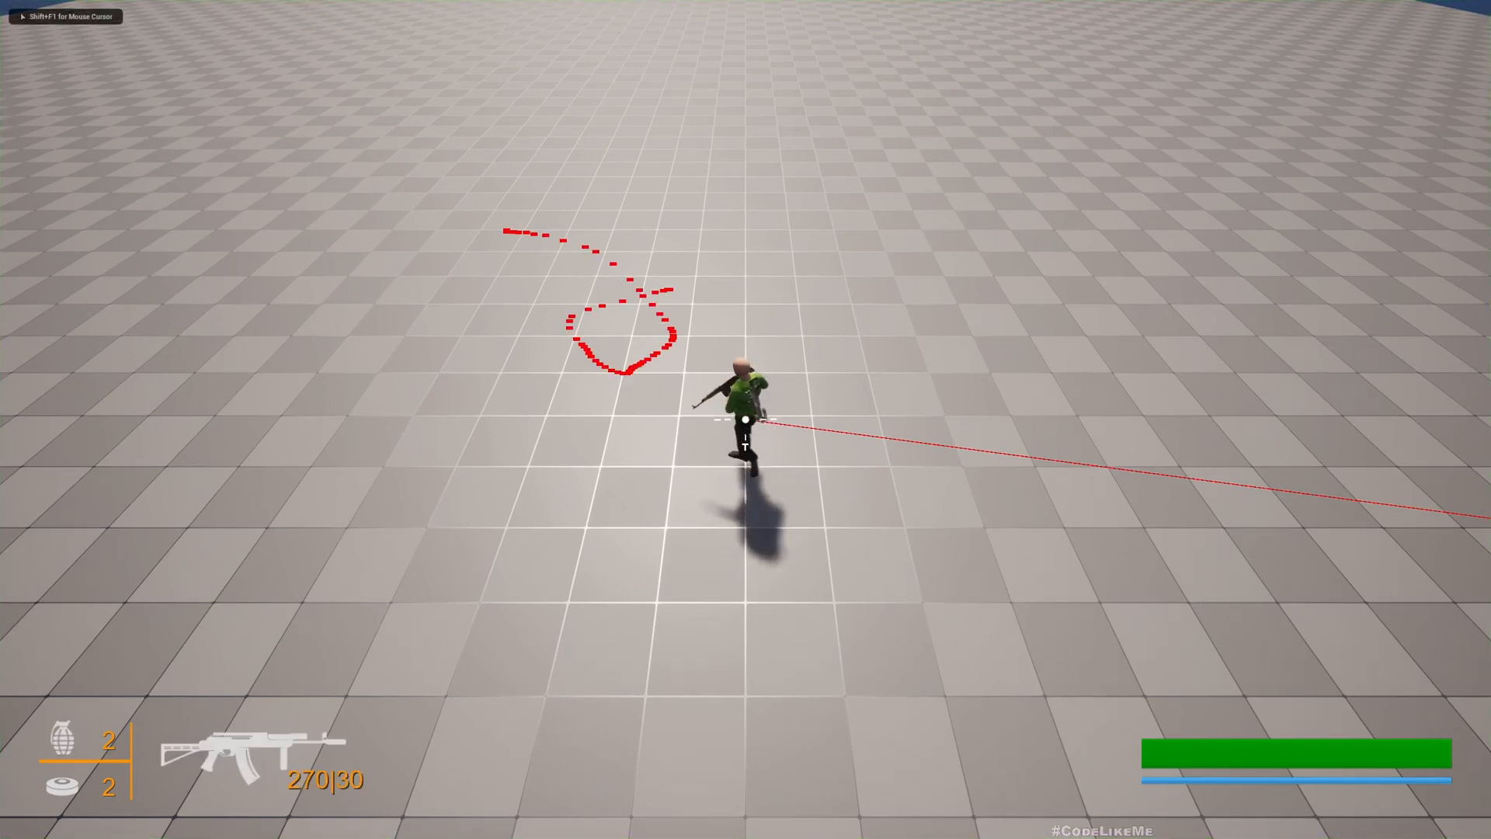
# Fire at two ground spots in top-down play to confirm shots follow the cursor.
pyautogui.click(743, 417)
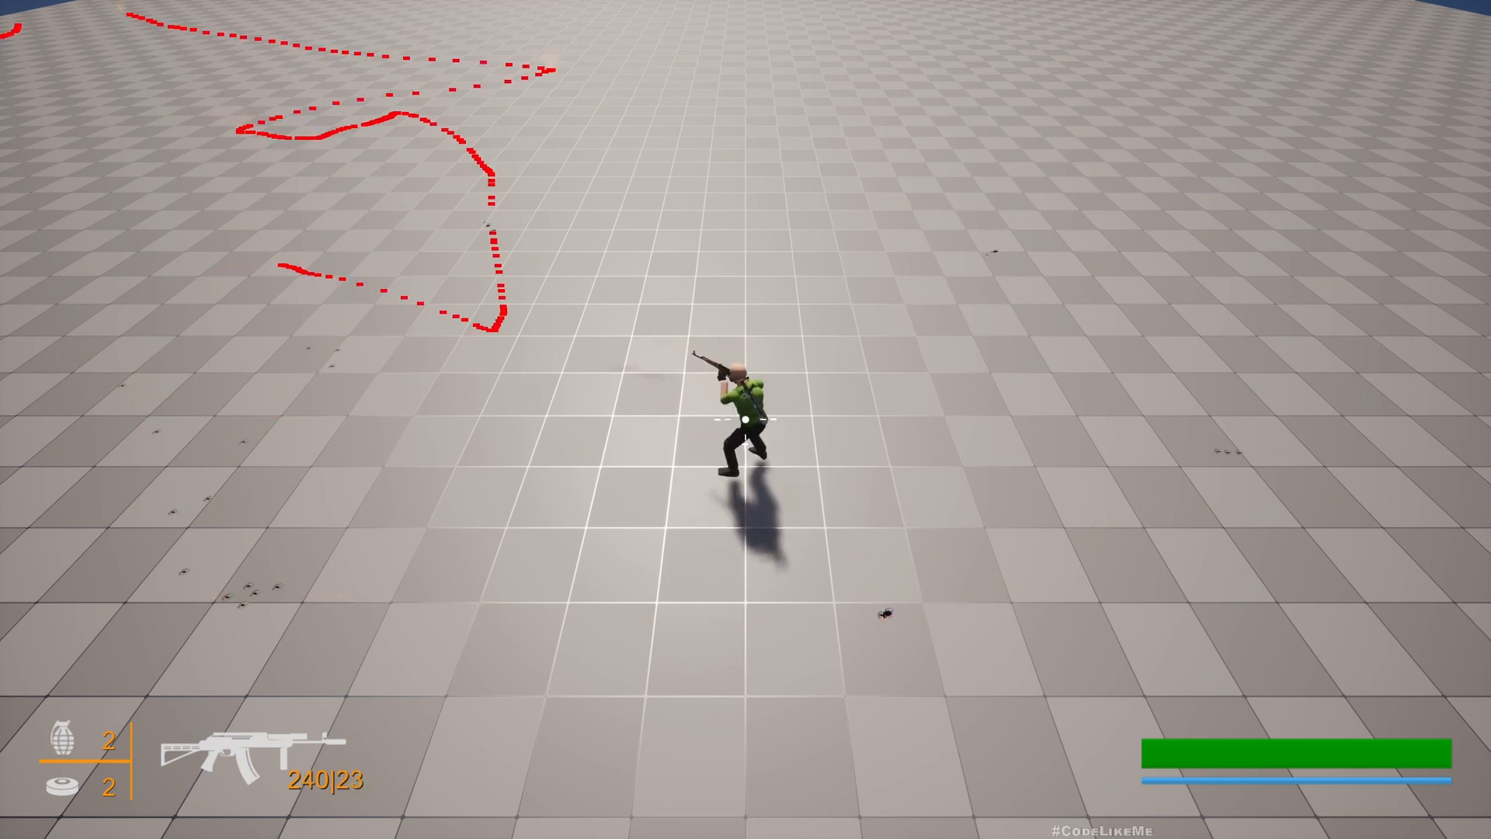
pyautogui.click(746, 419)
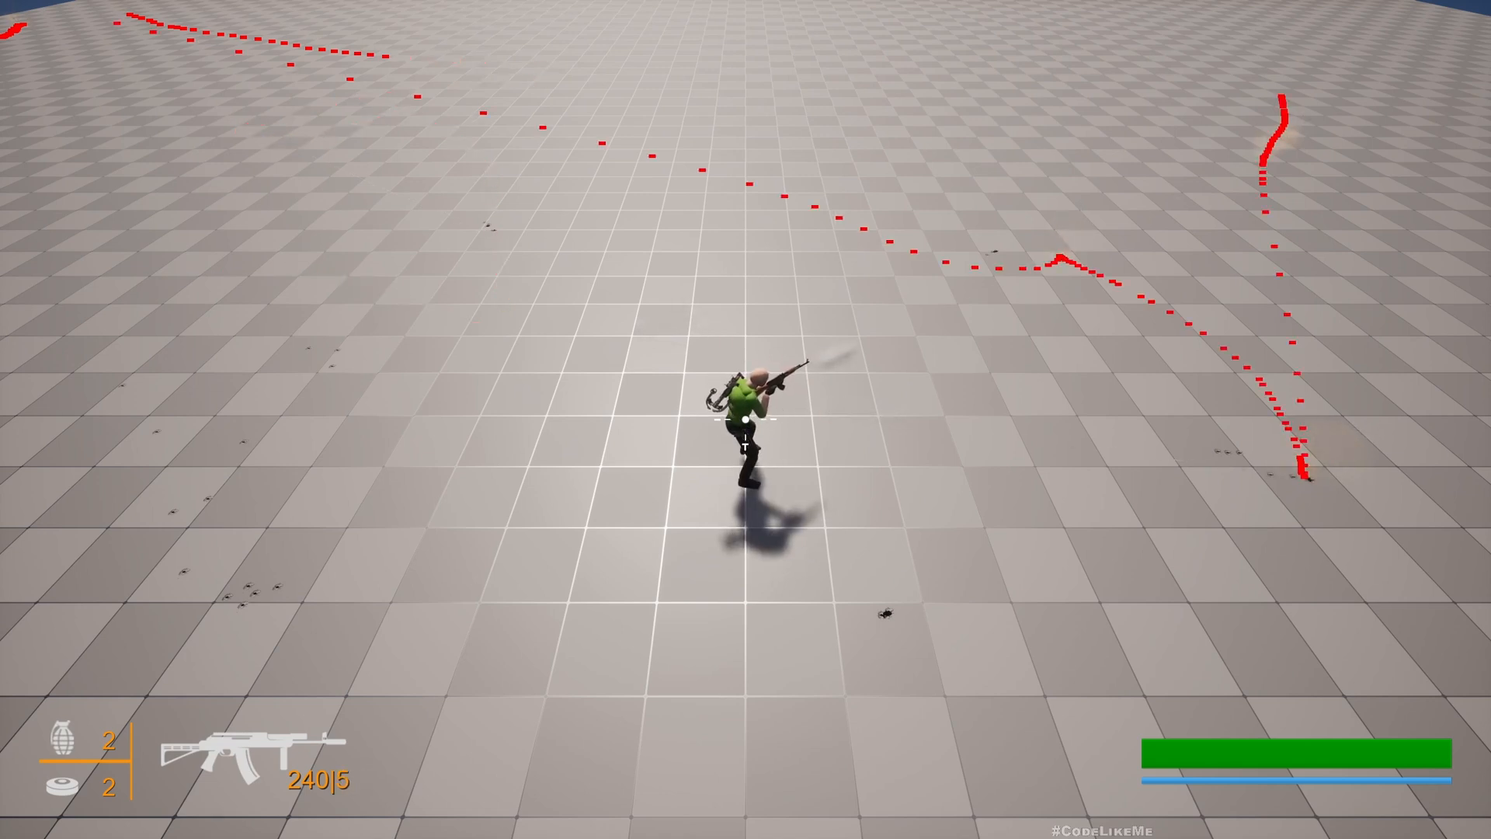
pyautogui.press('r')
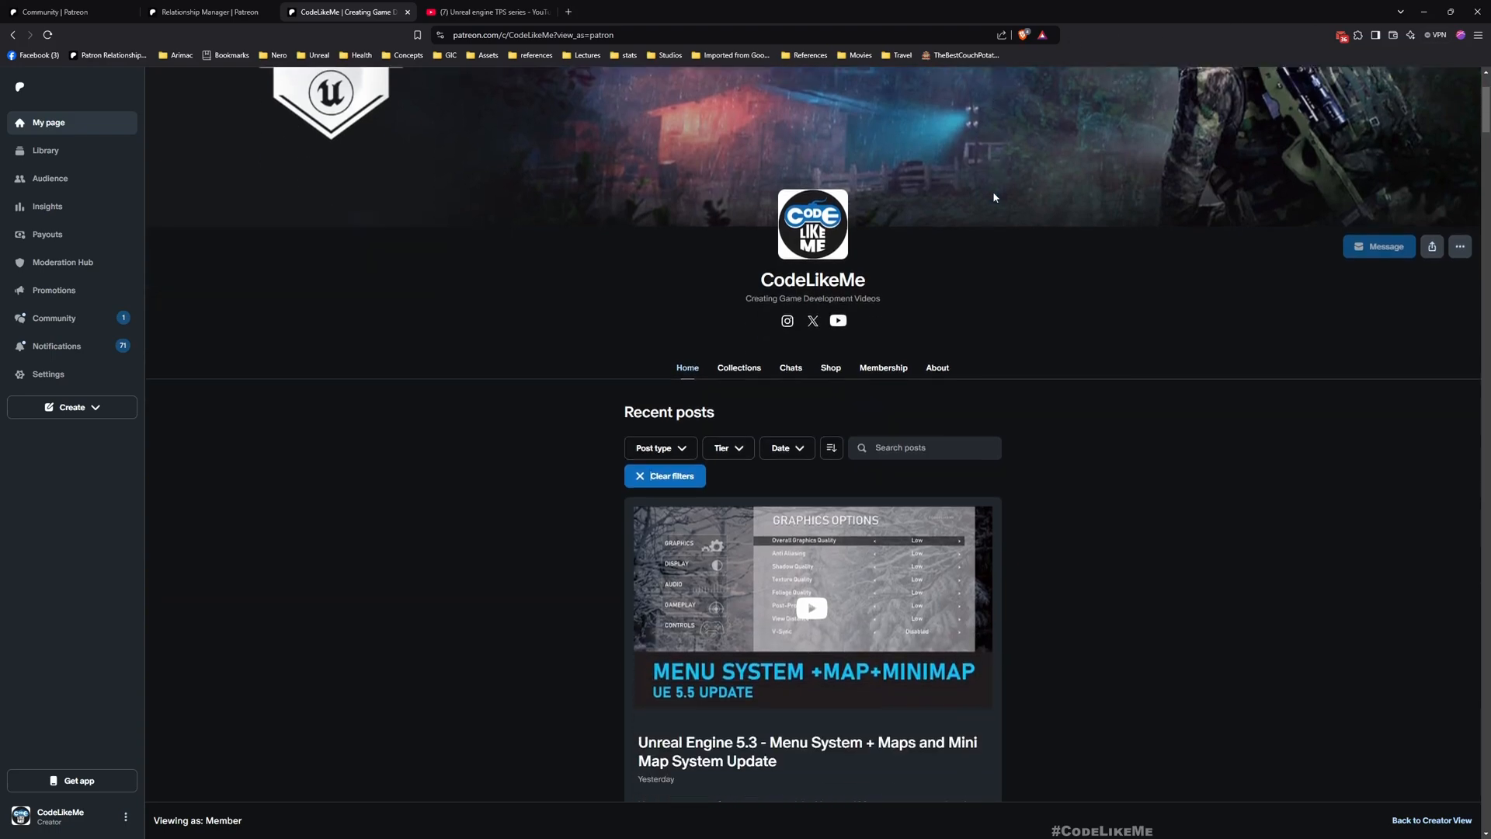
pyautogui.scroll(-3)
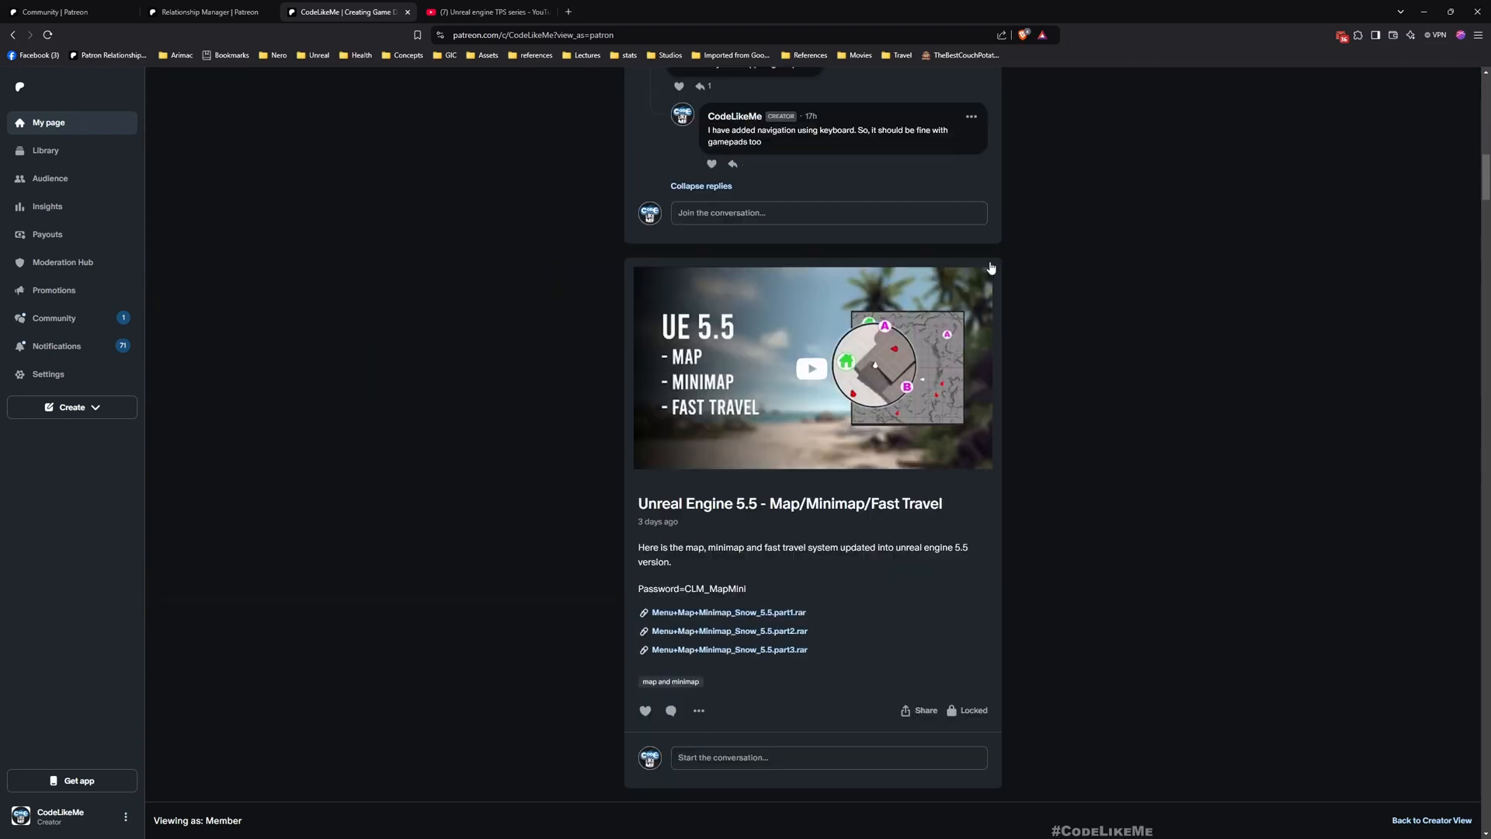
pyautogui.scroll(-3)
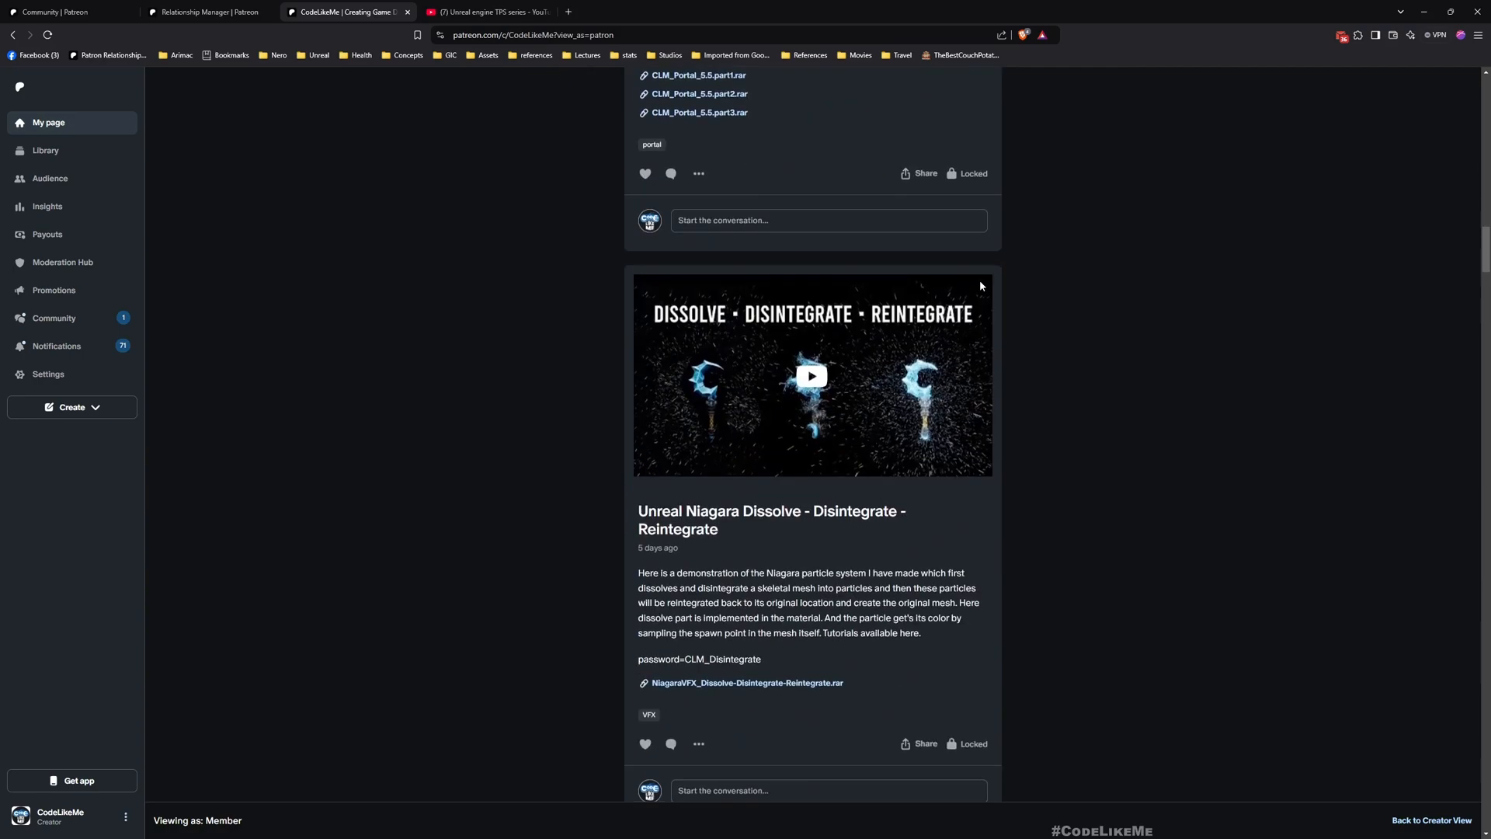
pyautogui.scroll(-3)
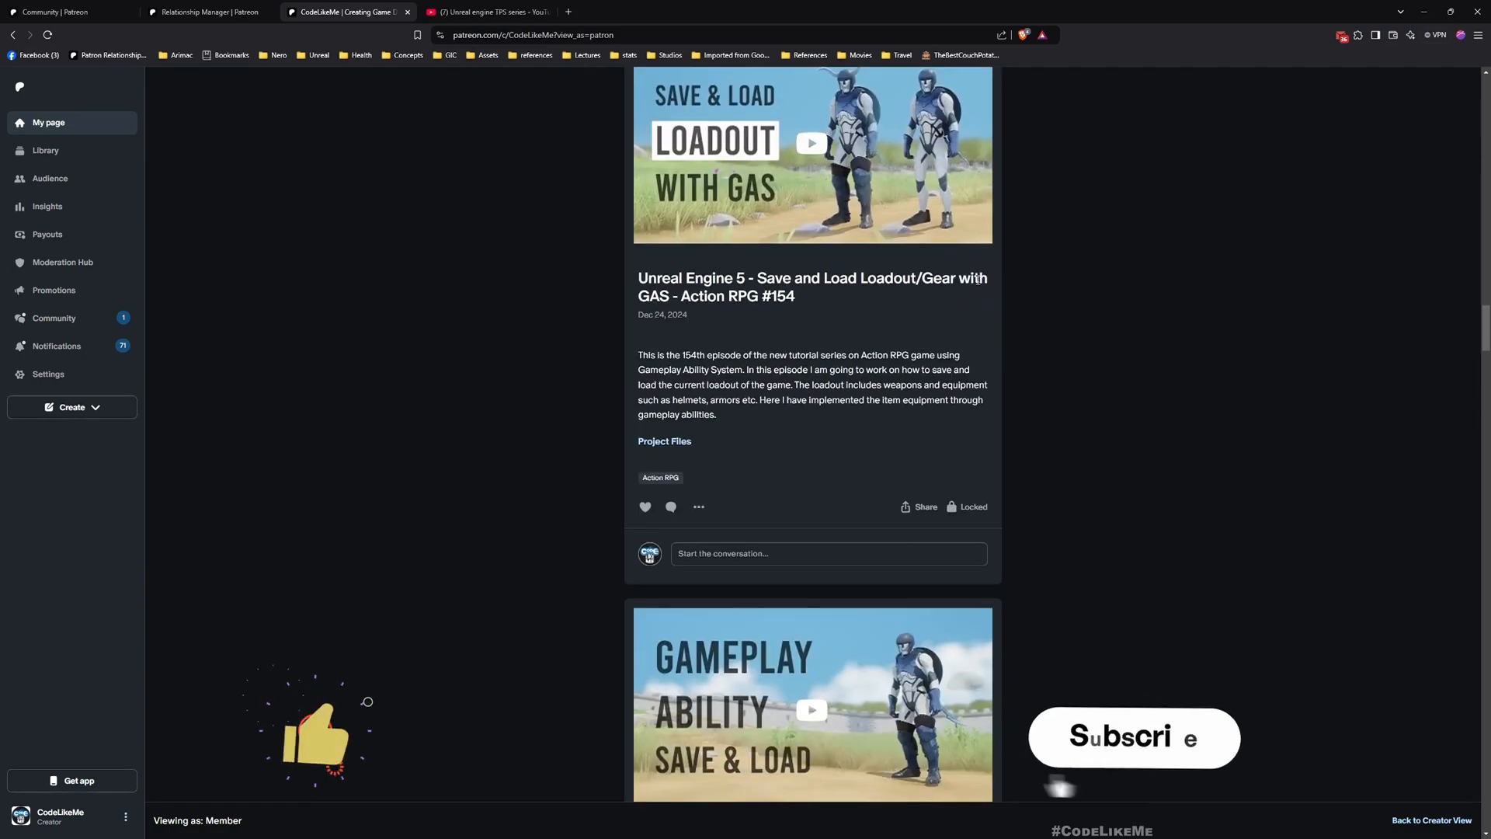
pyautogui.scroll(-3)
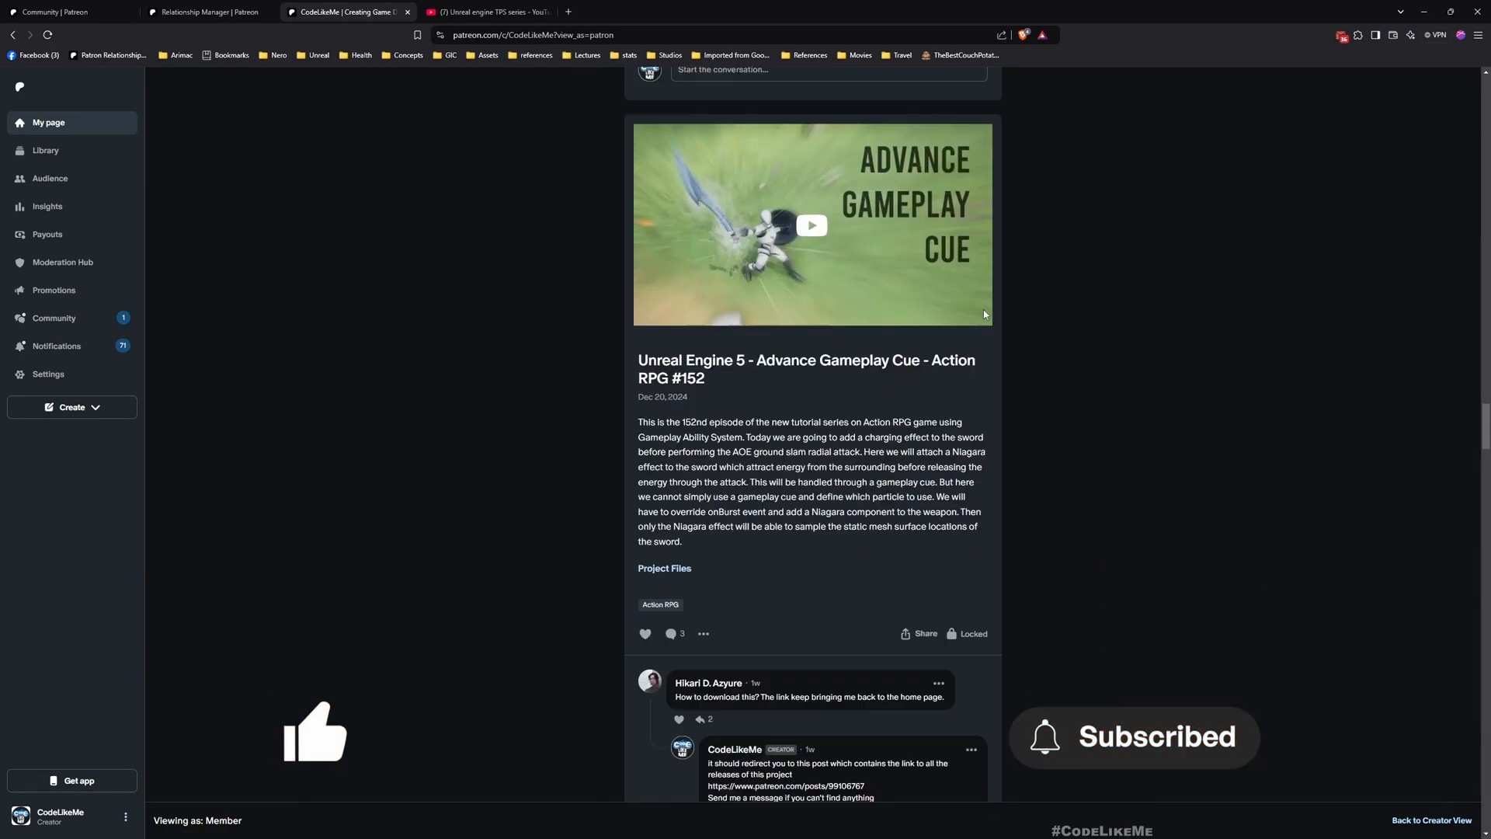
pyautogui.scroll(-3)
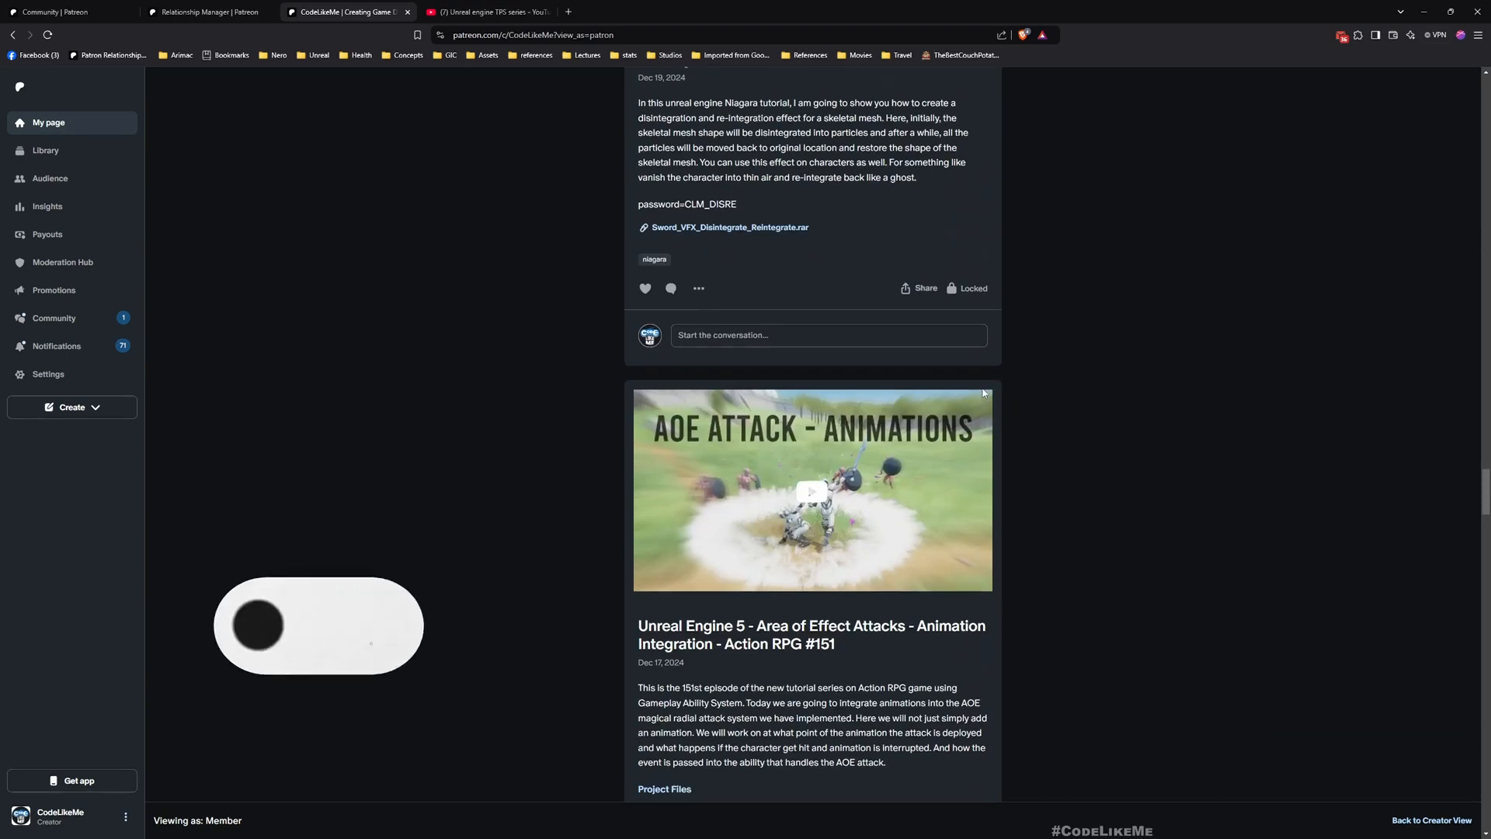
pyautogui.scroll(-3)
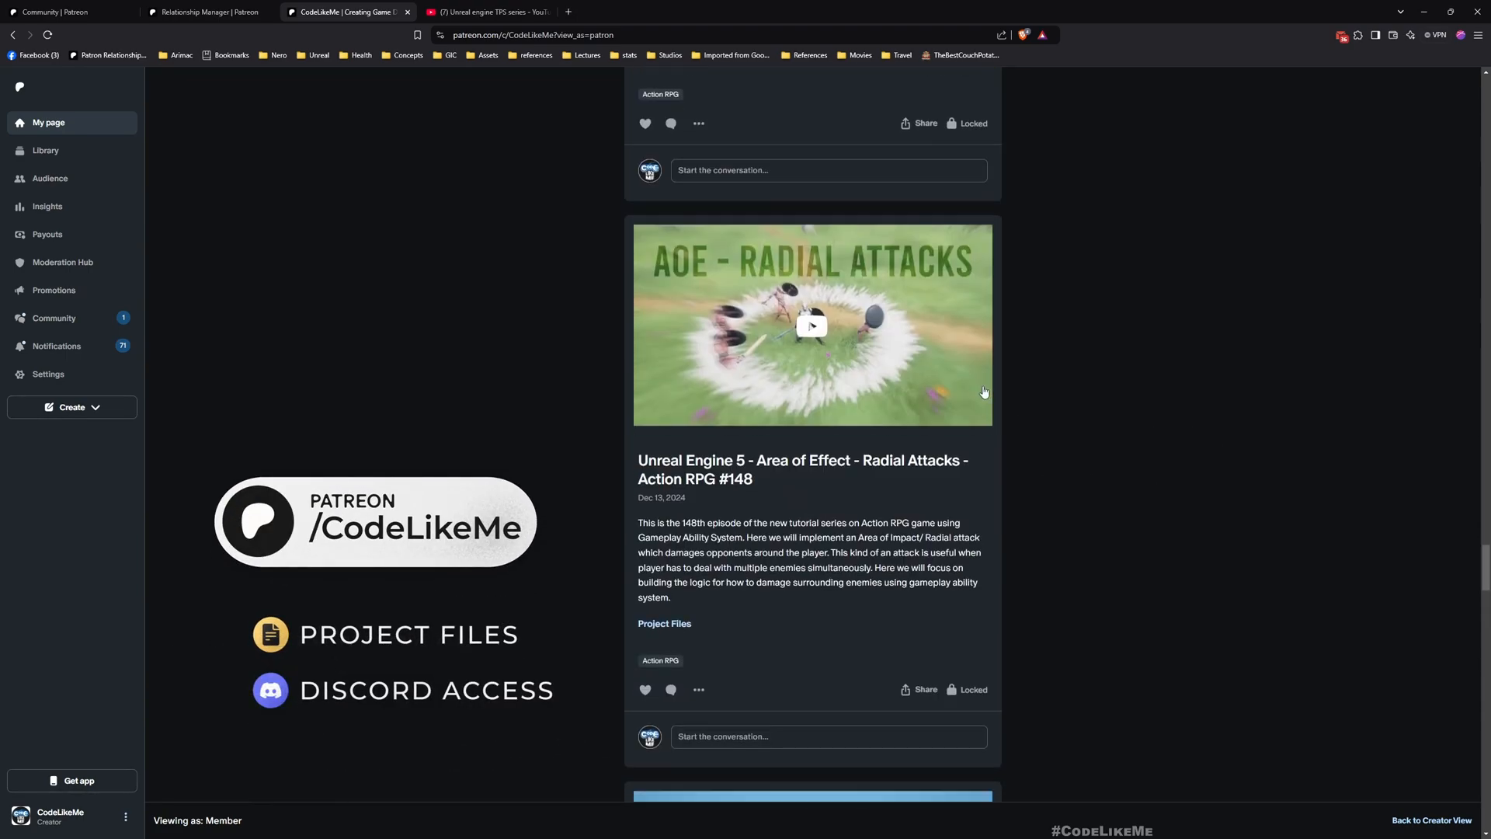
pyautogui.scroll(-3)
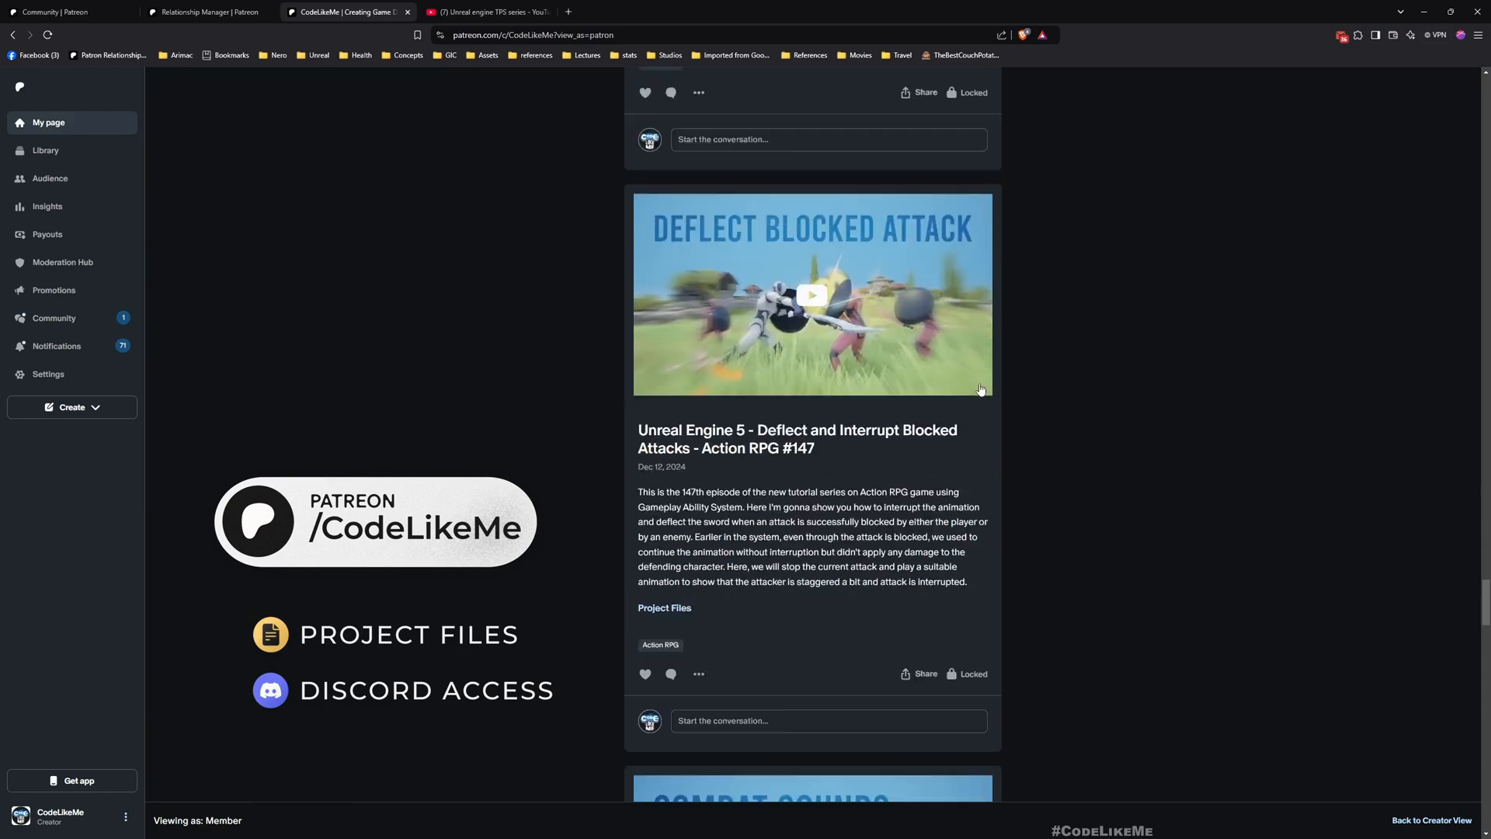
pyautogui.scroll(-3)
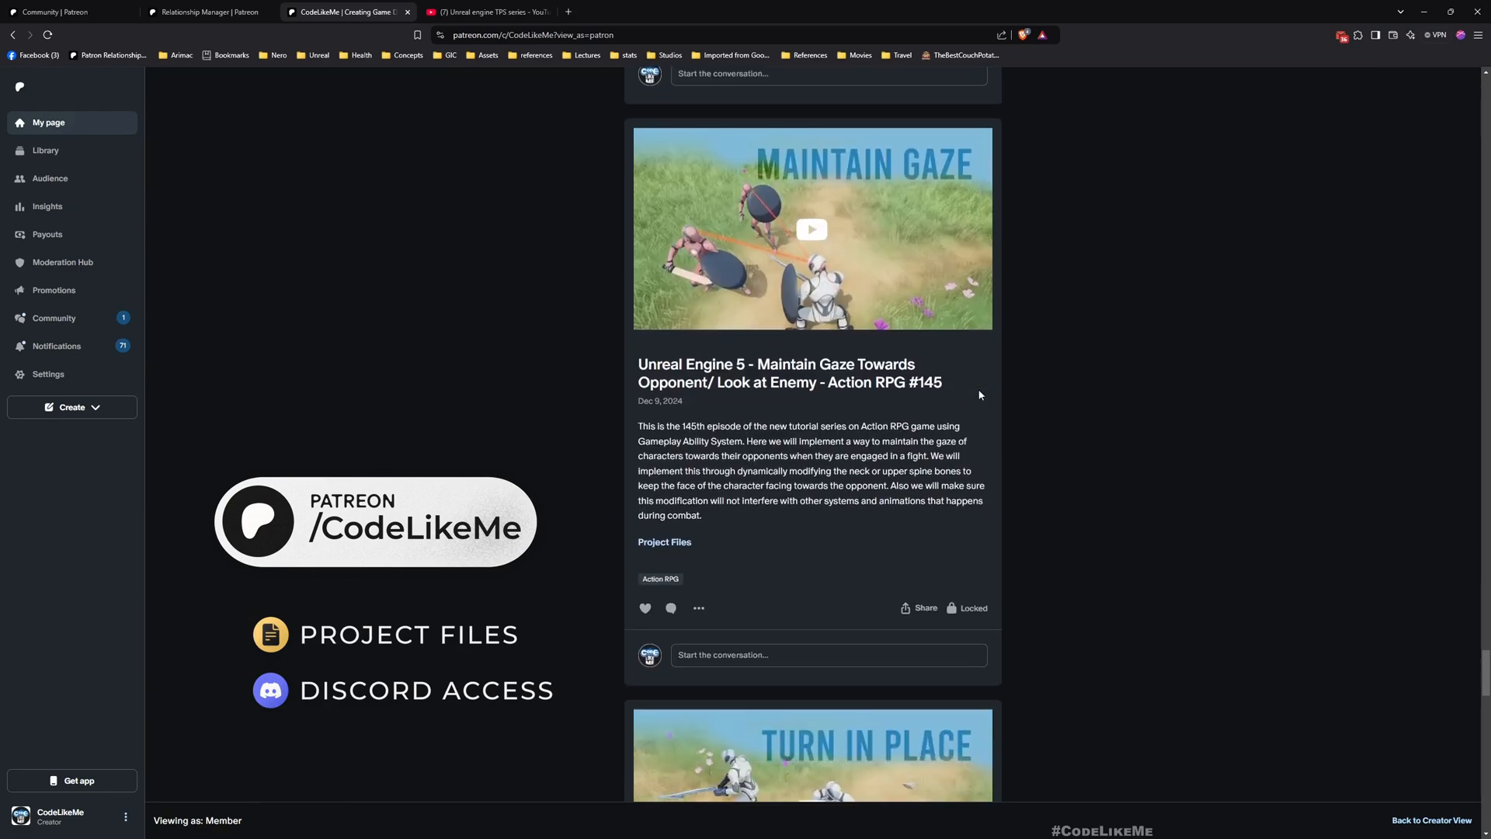
pyautogui.scroll(-3)
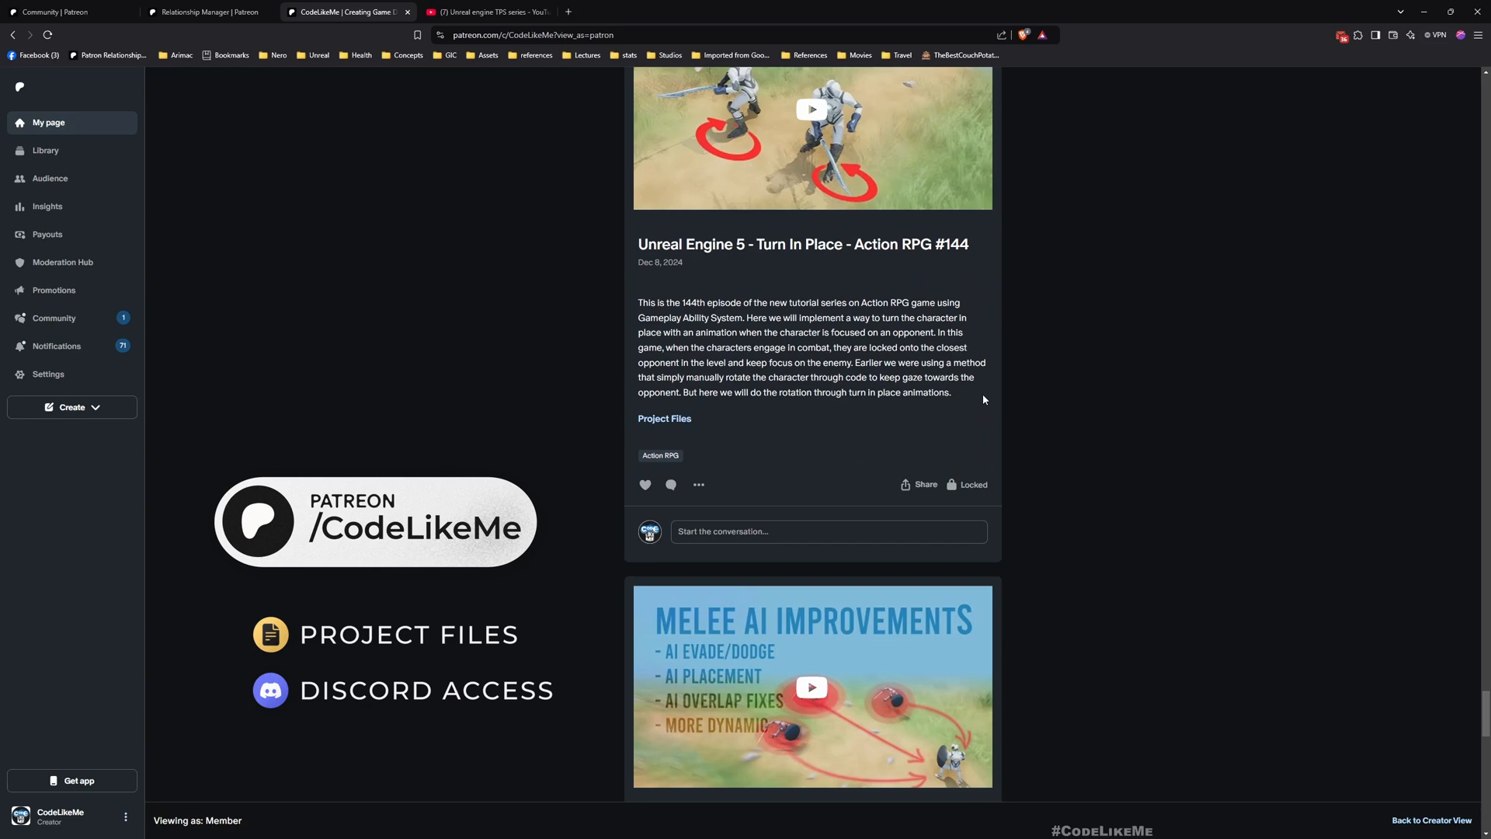
pyautogui.scroll(-3)
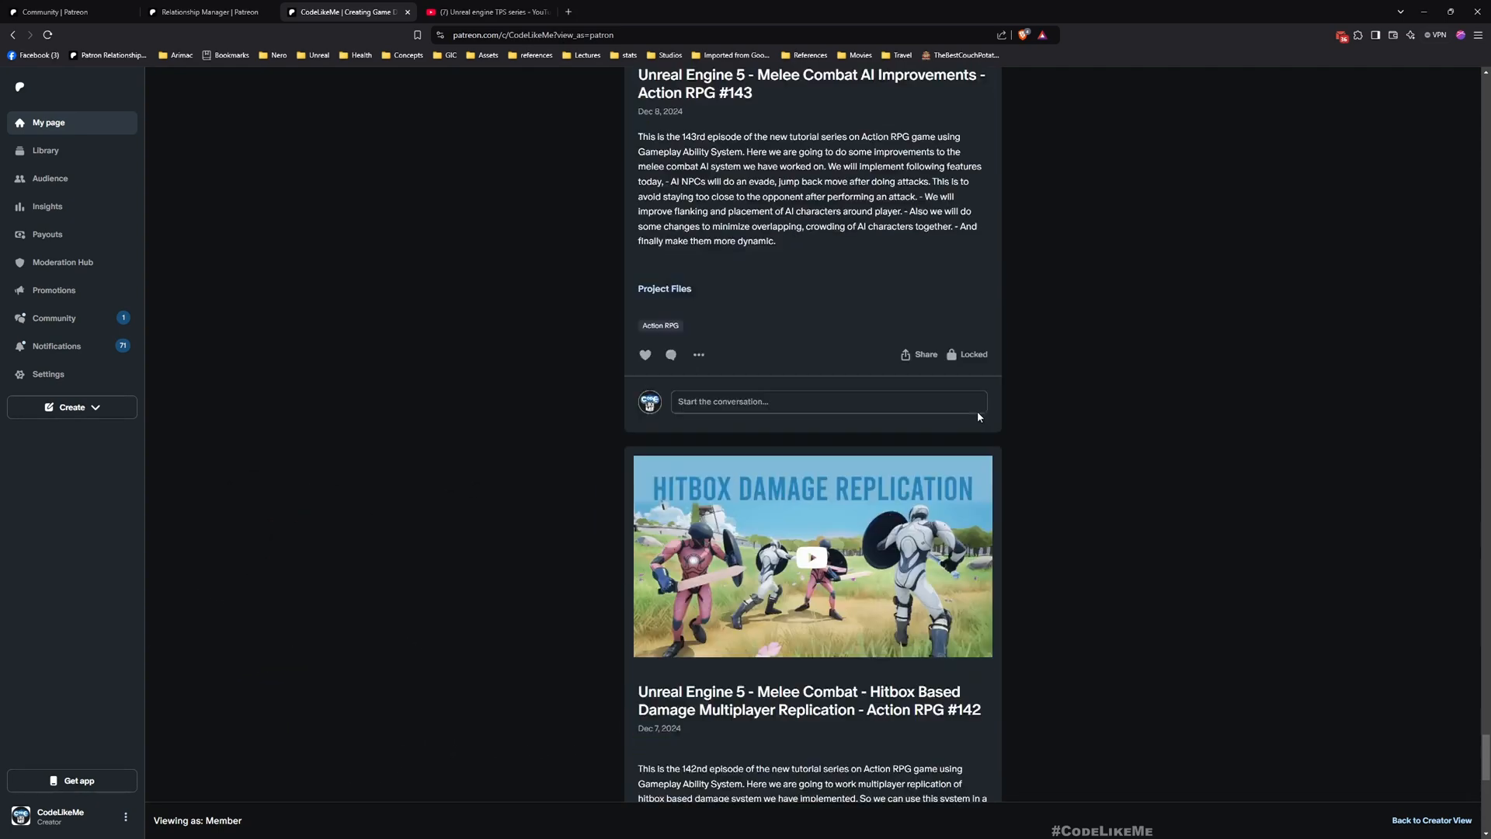